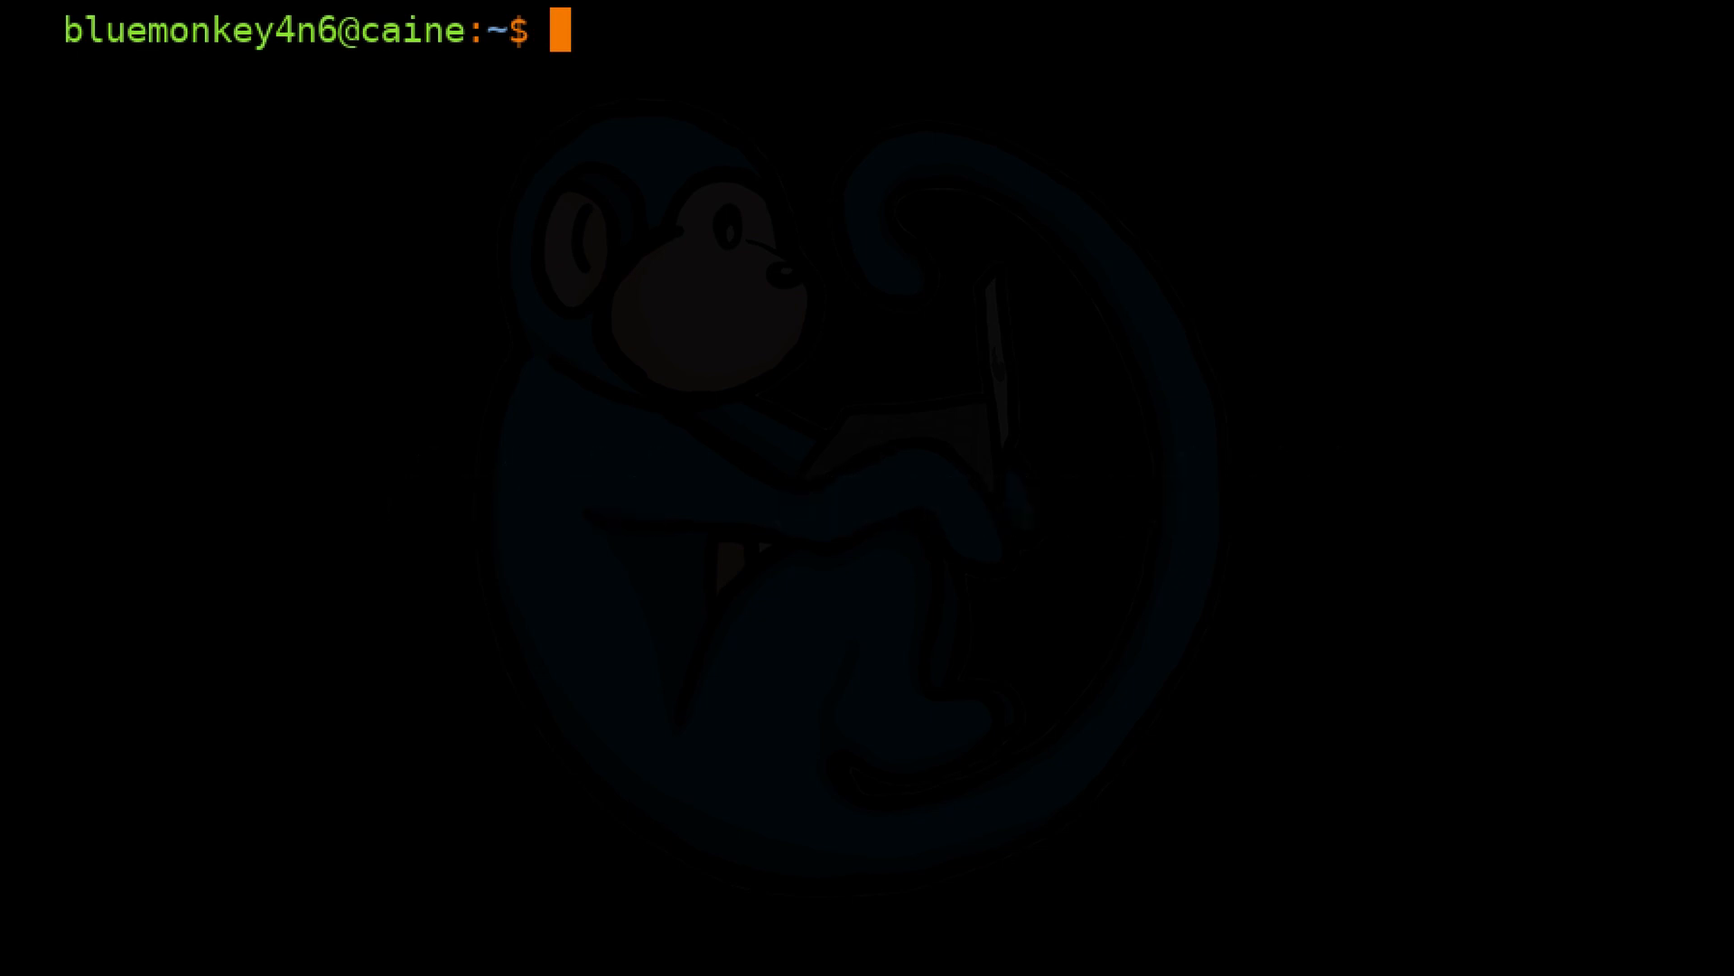
List the attached SCSI/USB block devices with sudo lsblk -S to identify the drives.
type("s")
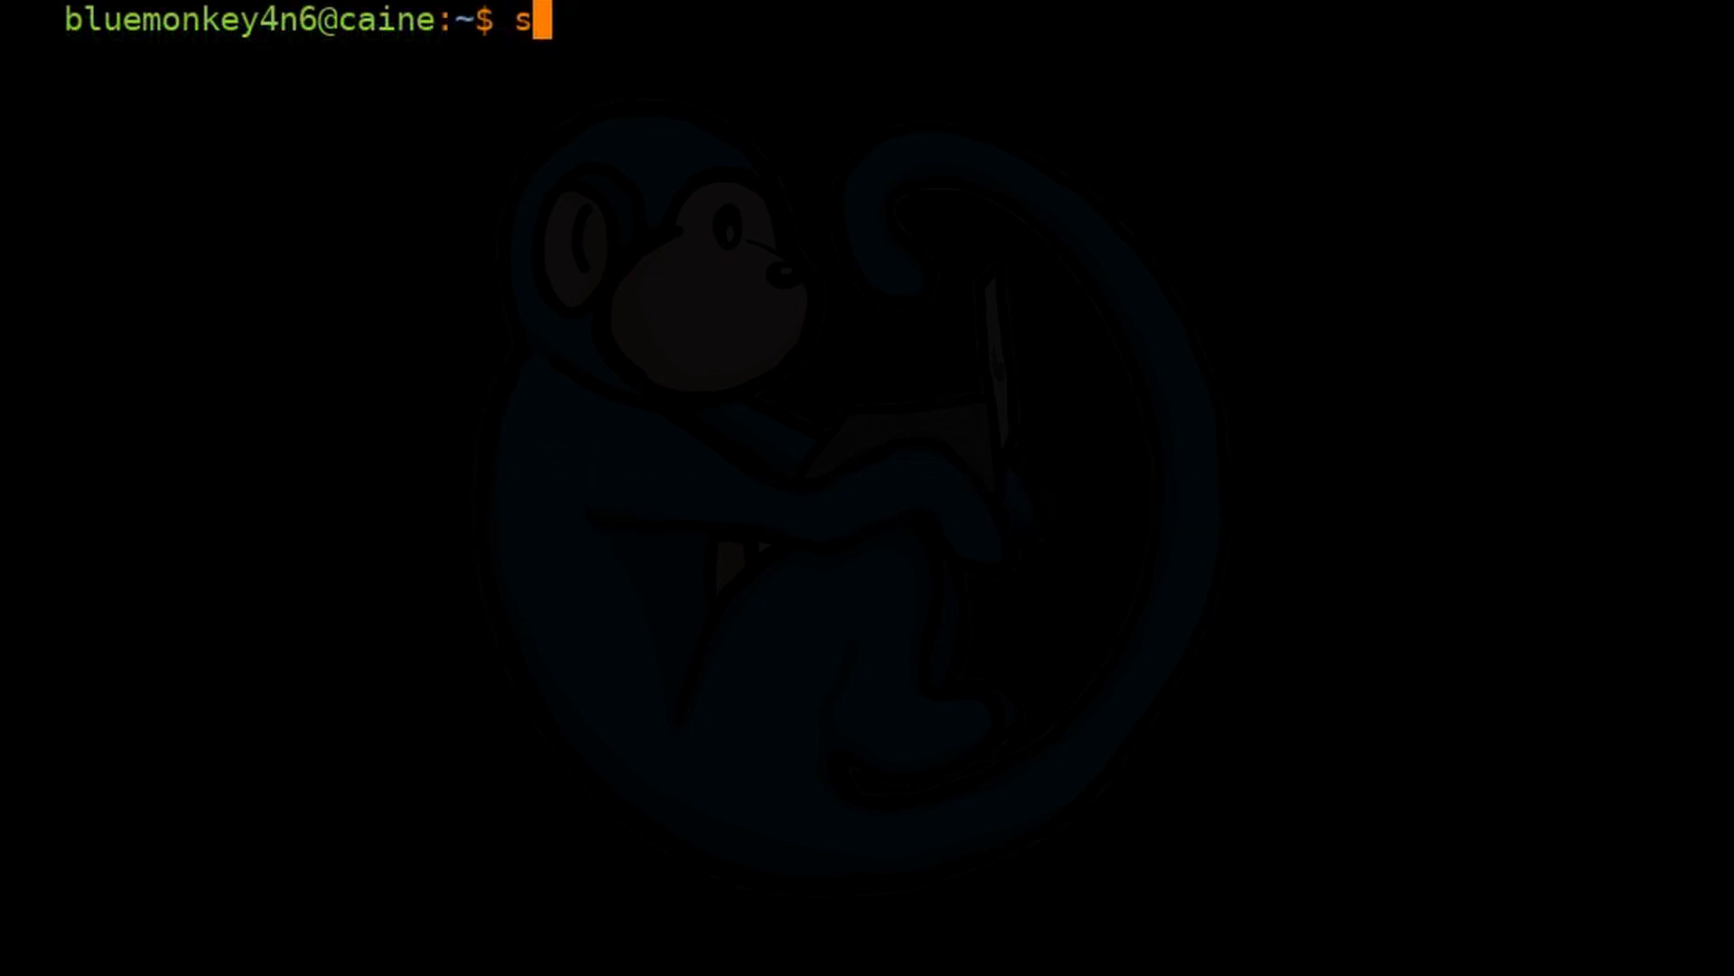
type("udo lsblk -S")
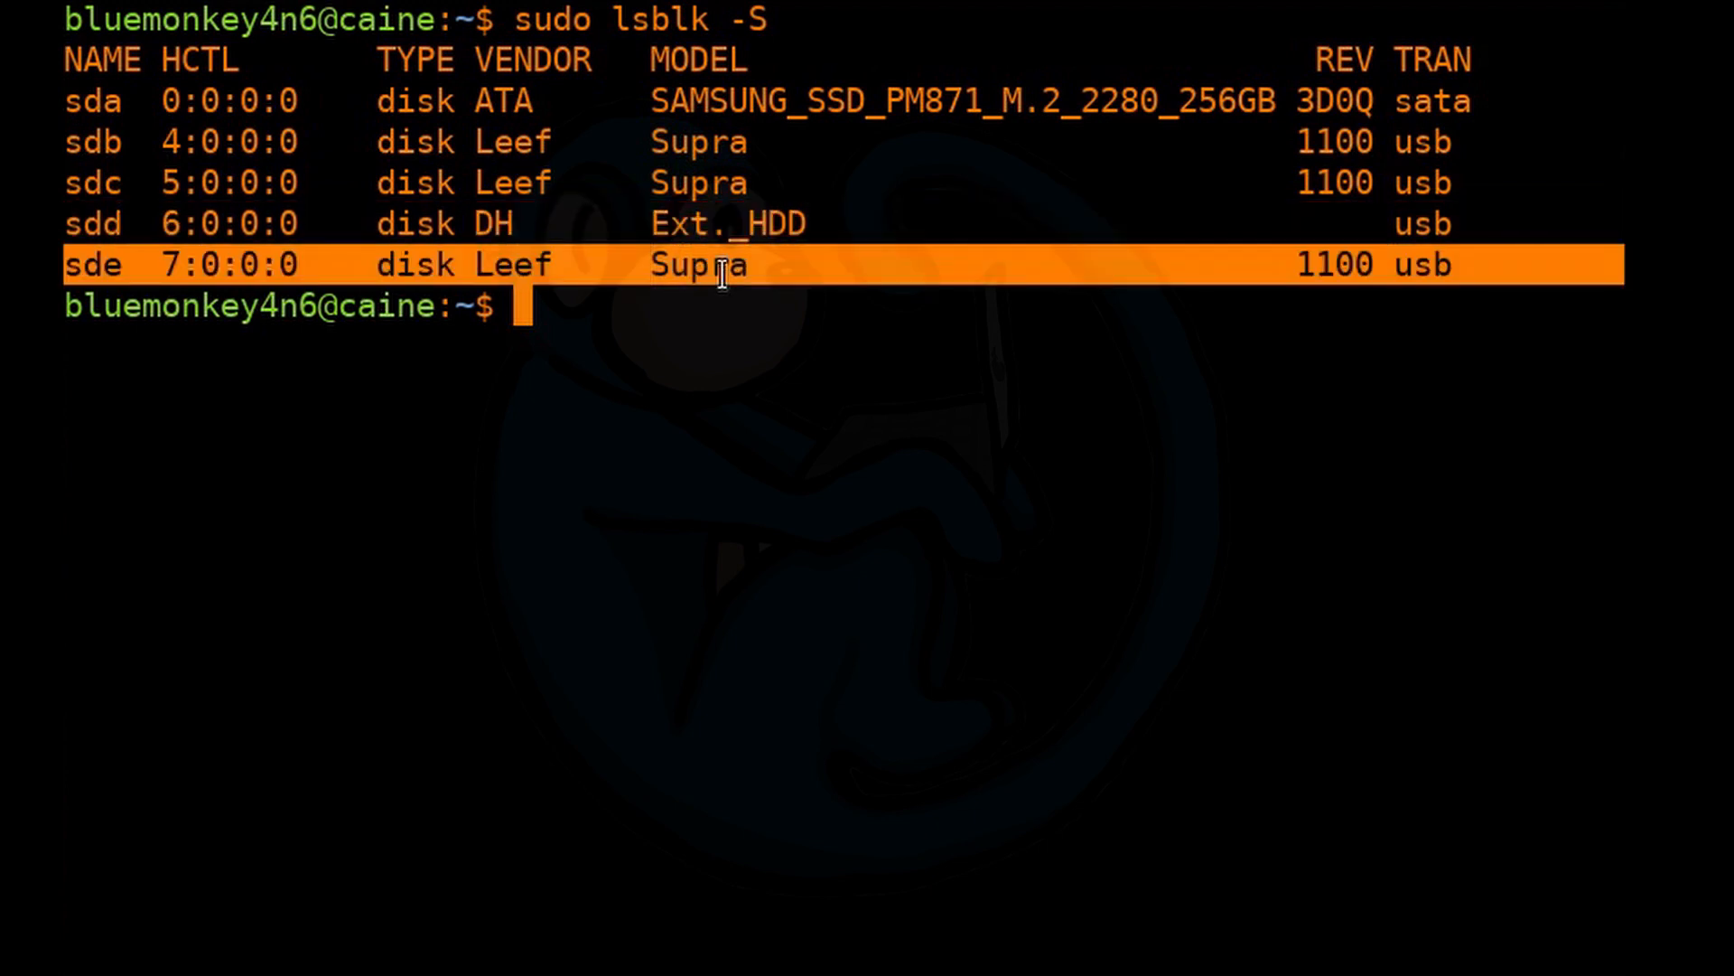
mouse_move(602, 401)
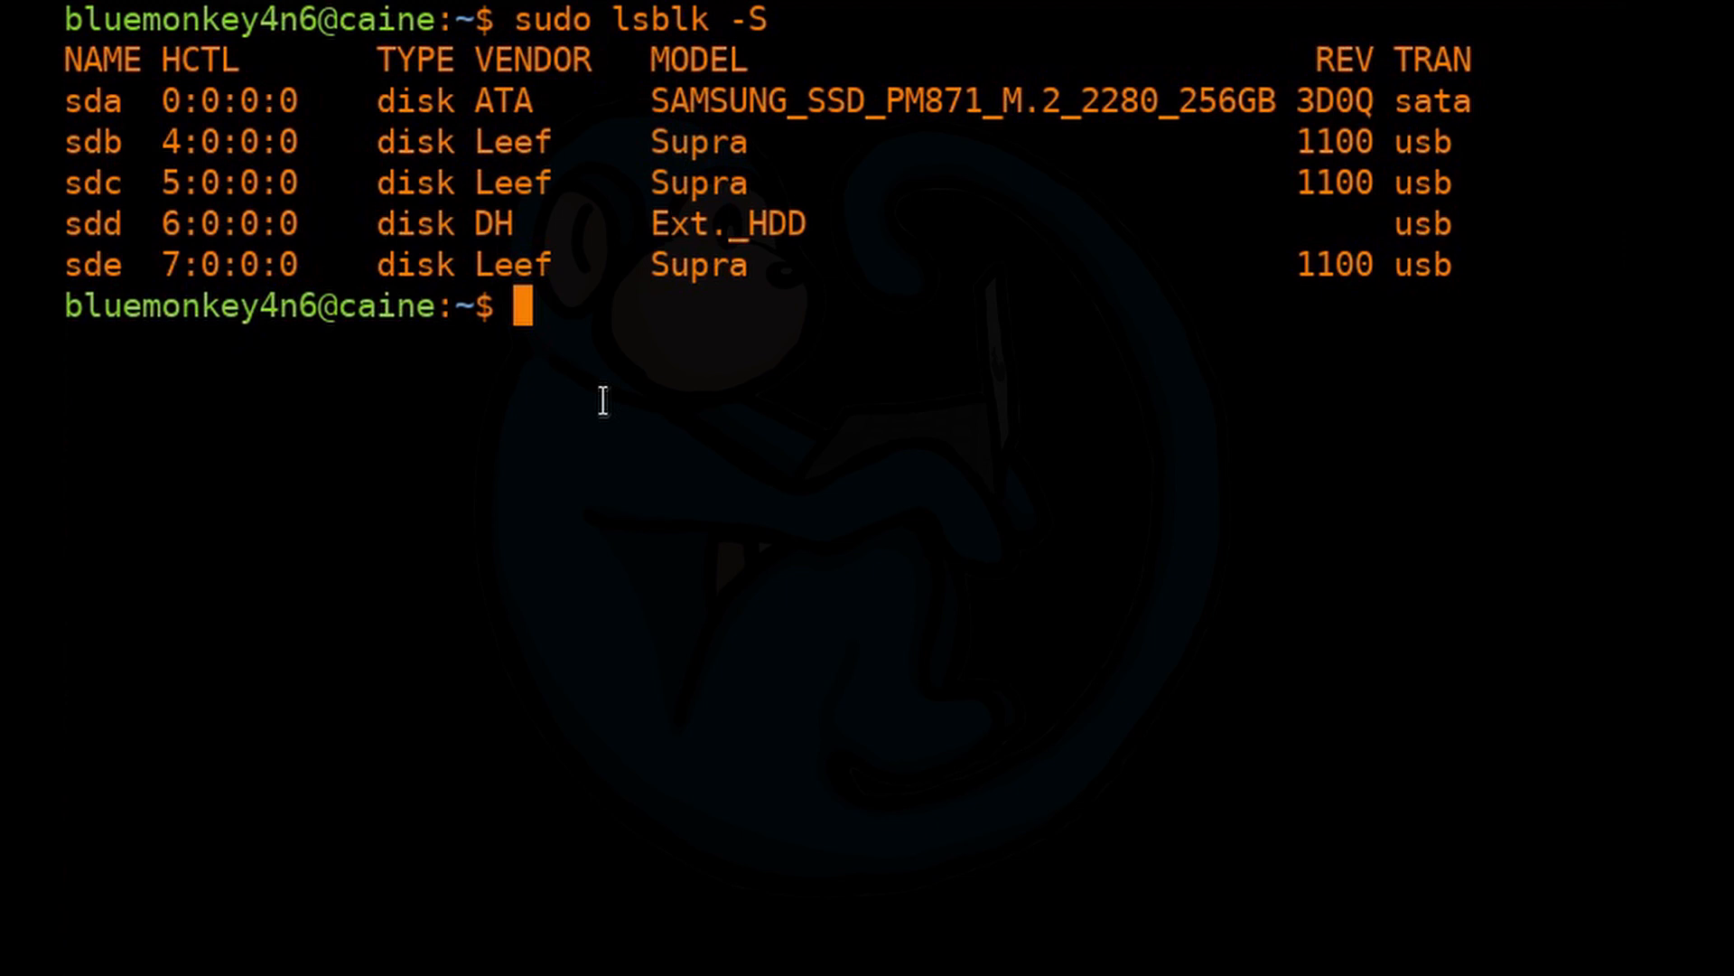
Create the mount point directory /mnt/hd with sudo mkdir.
type("sudo mk")
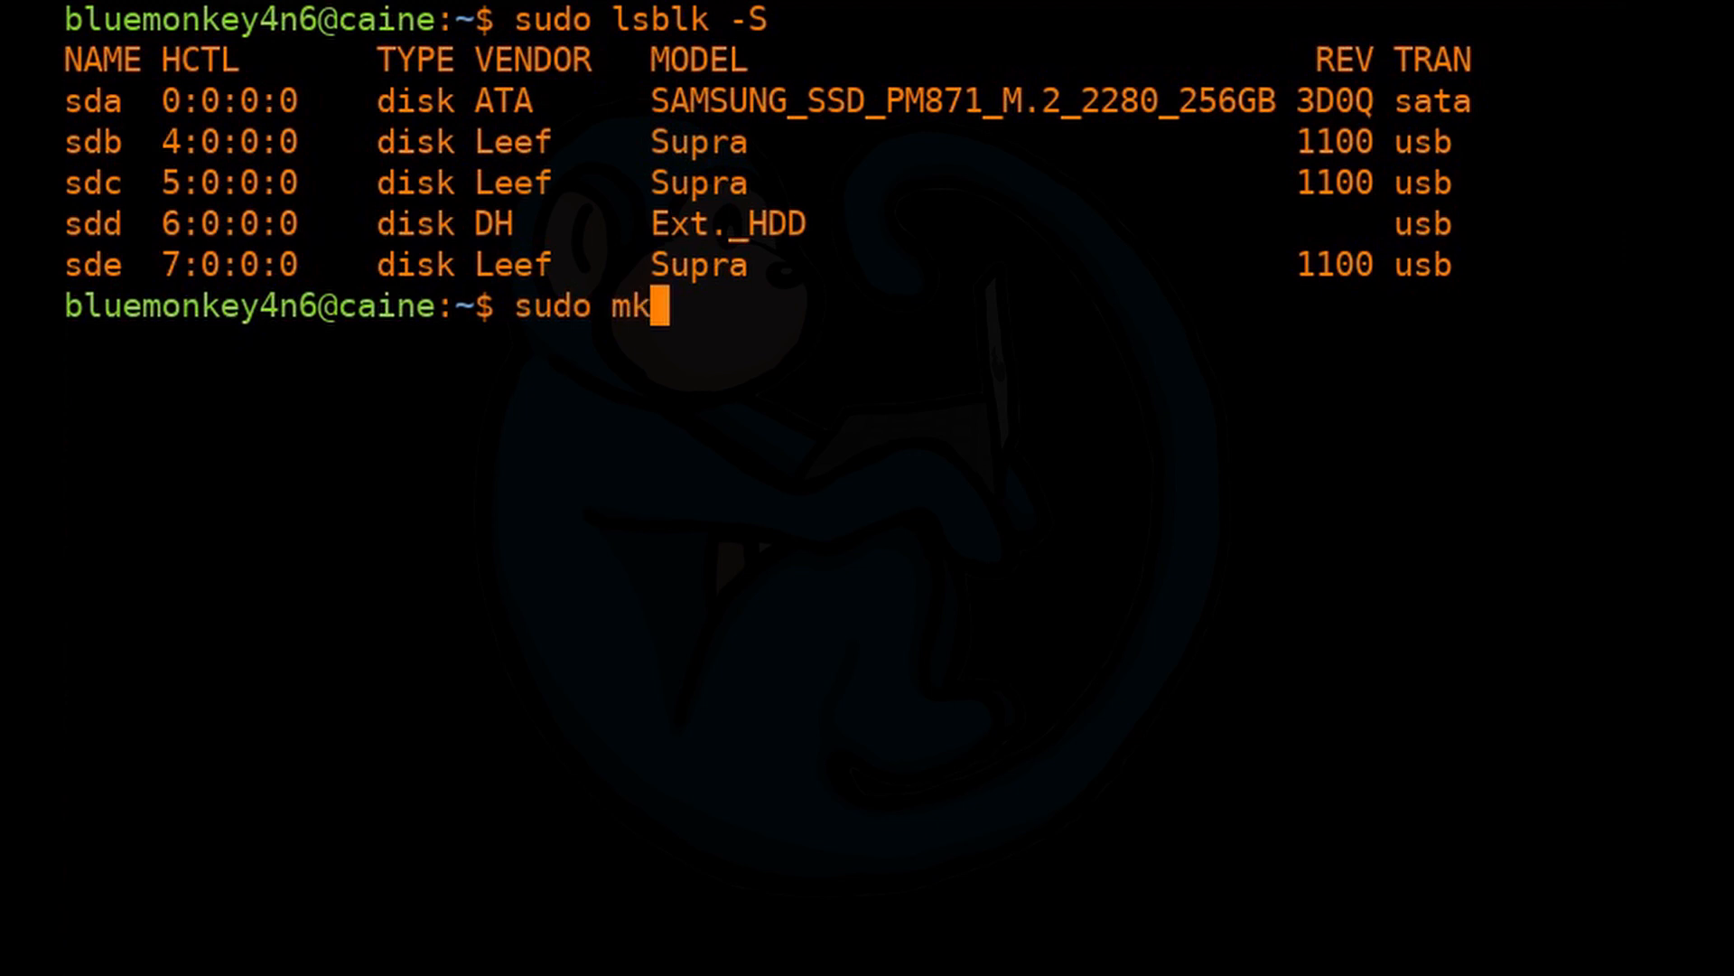
type("dir /")
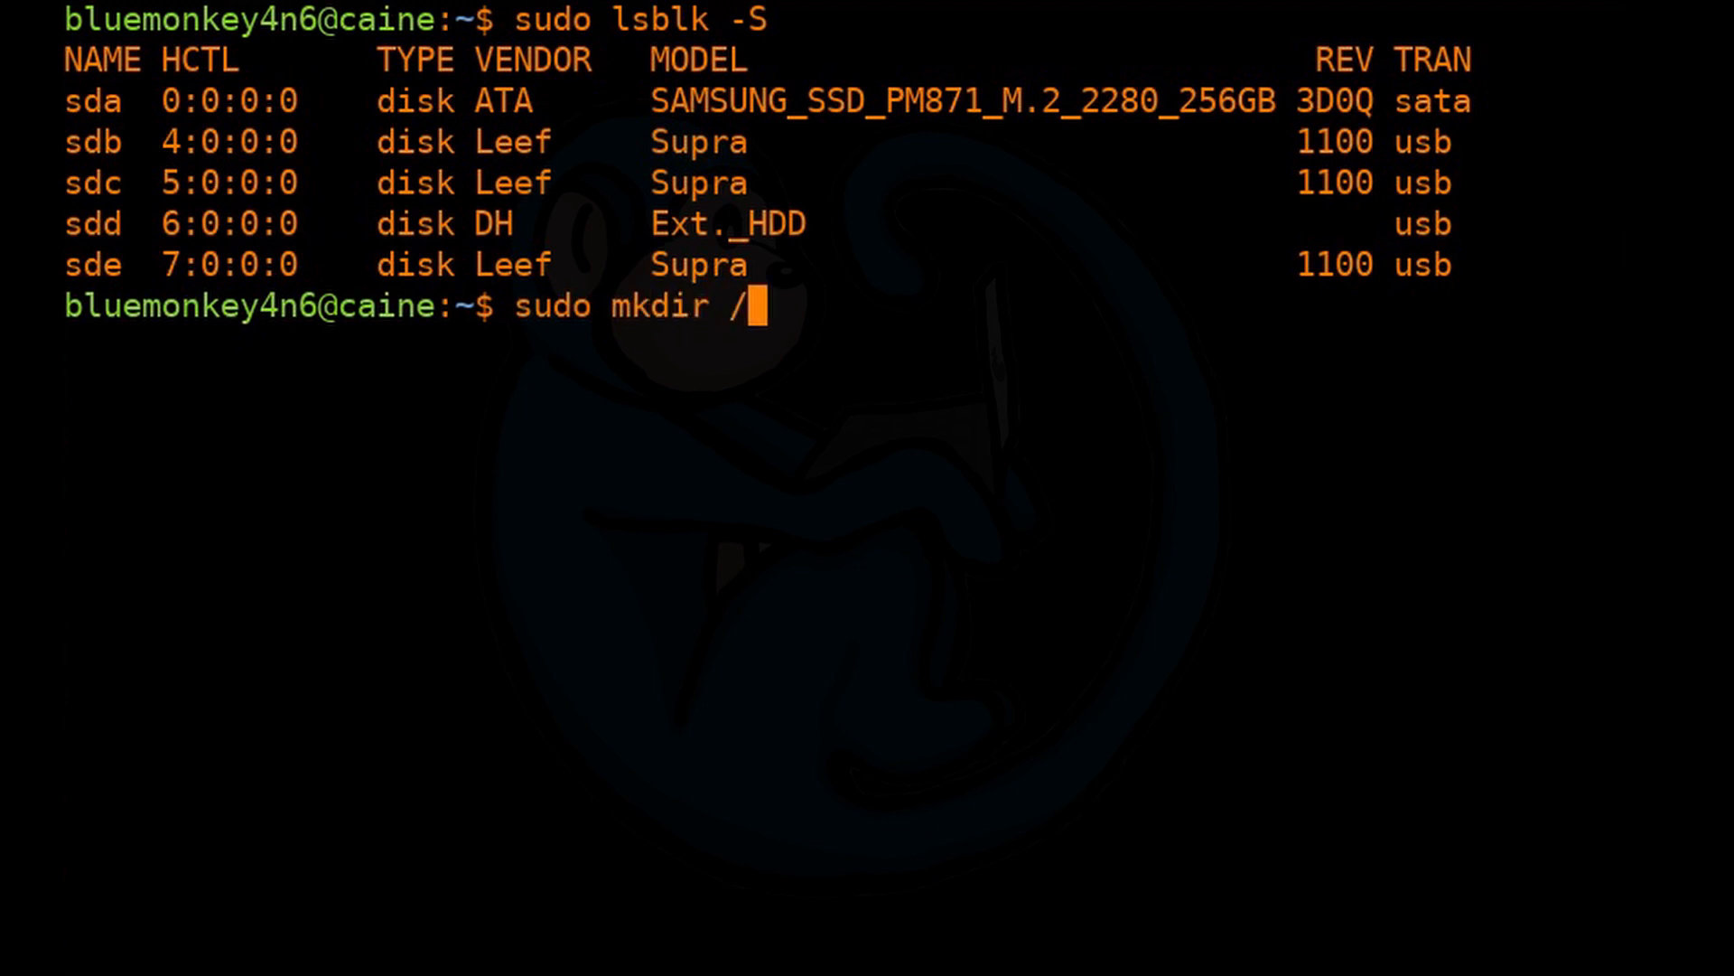
type("mnt/hd")
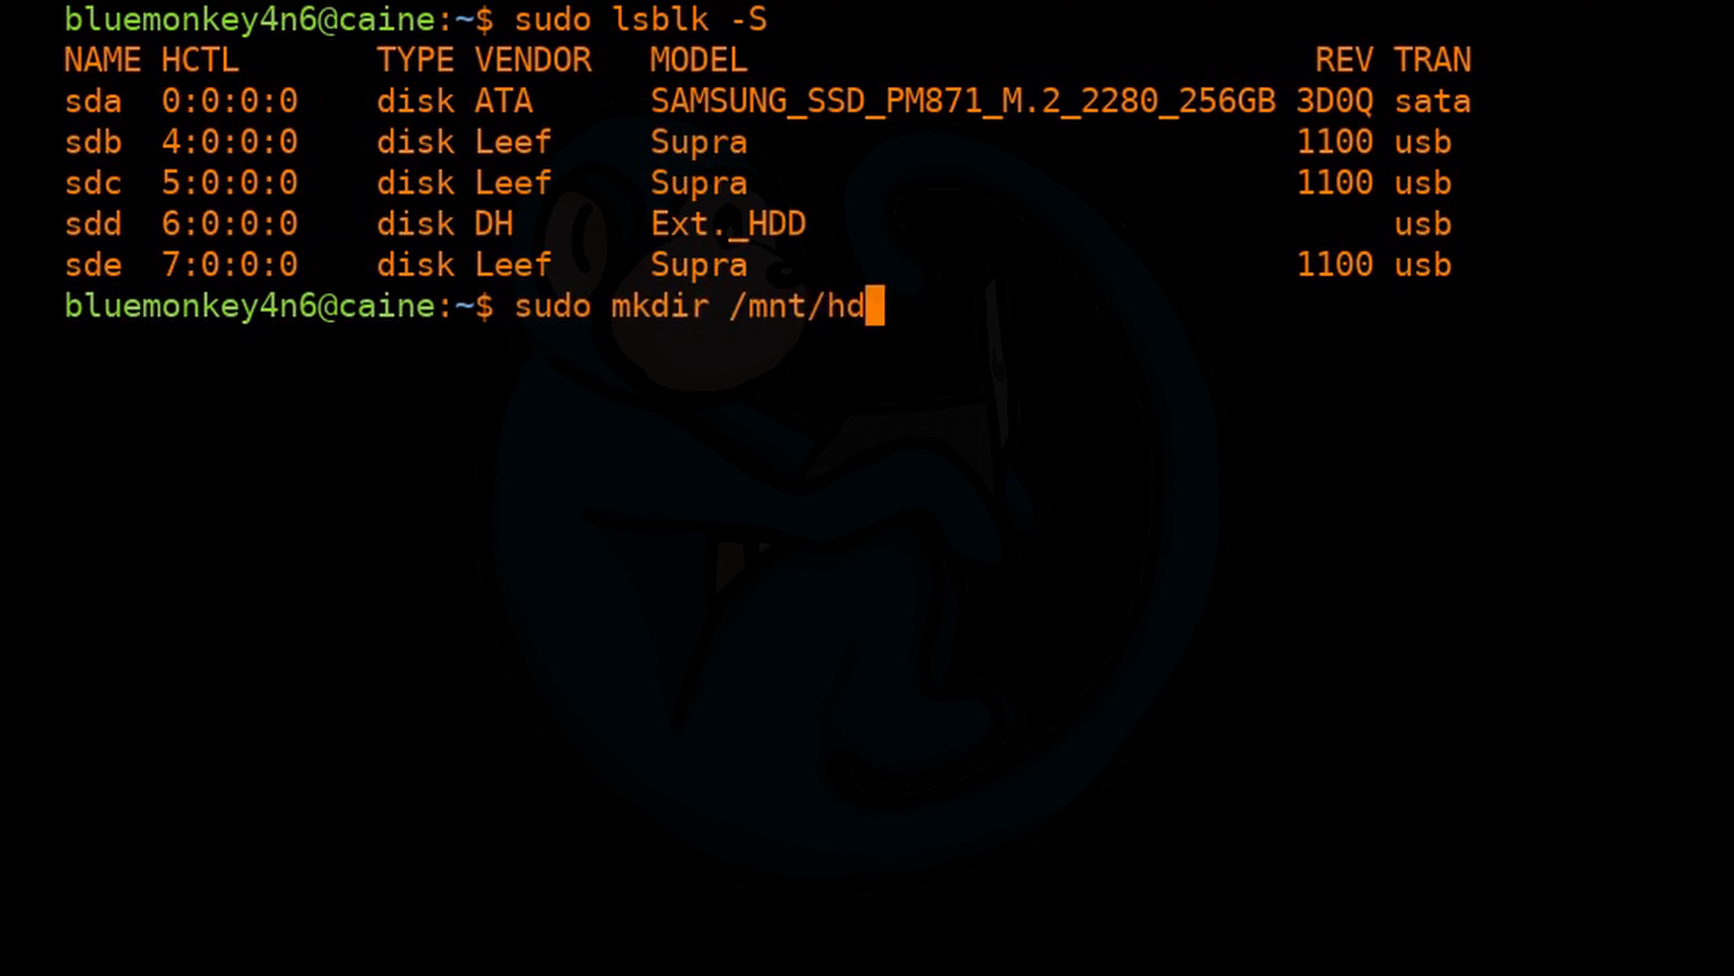
Mount partition /dev/sdc1 onto /mnt/hd.
type("s")
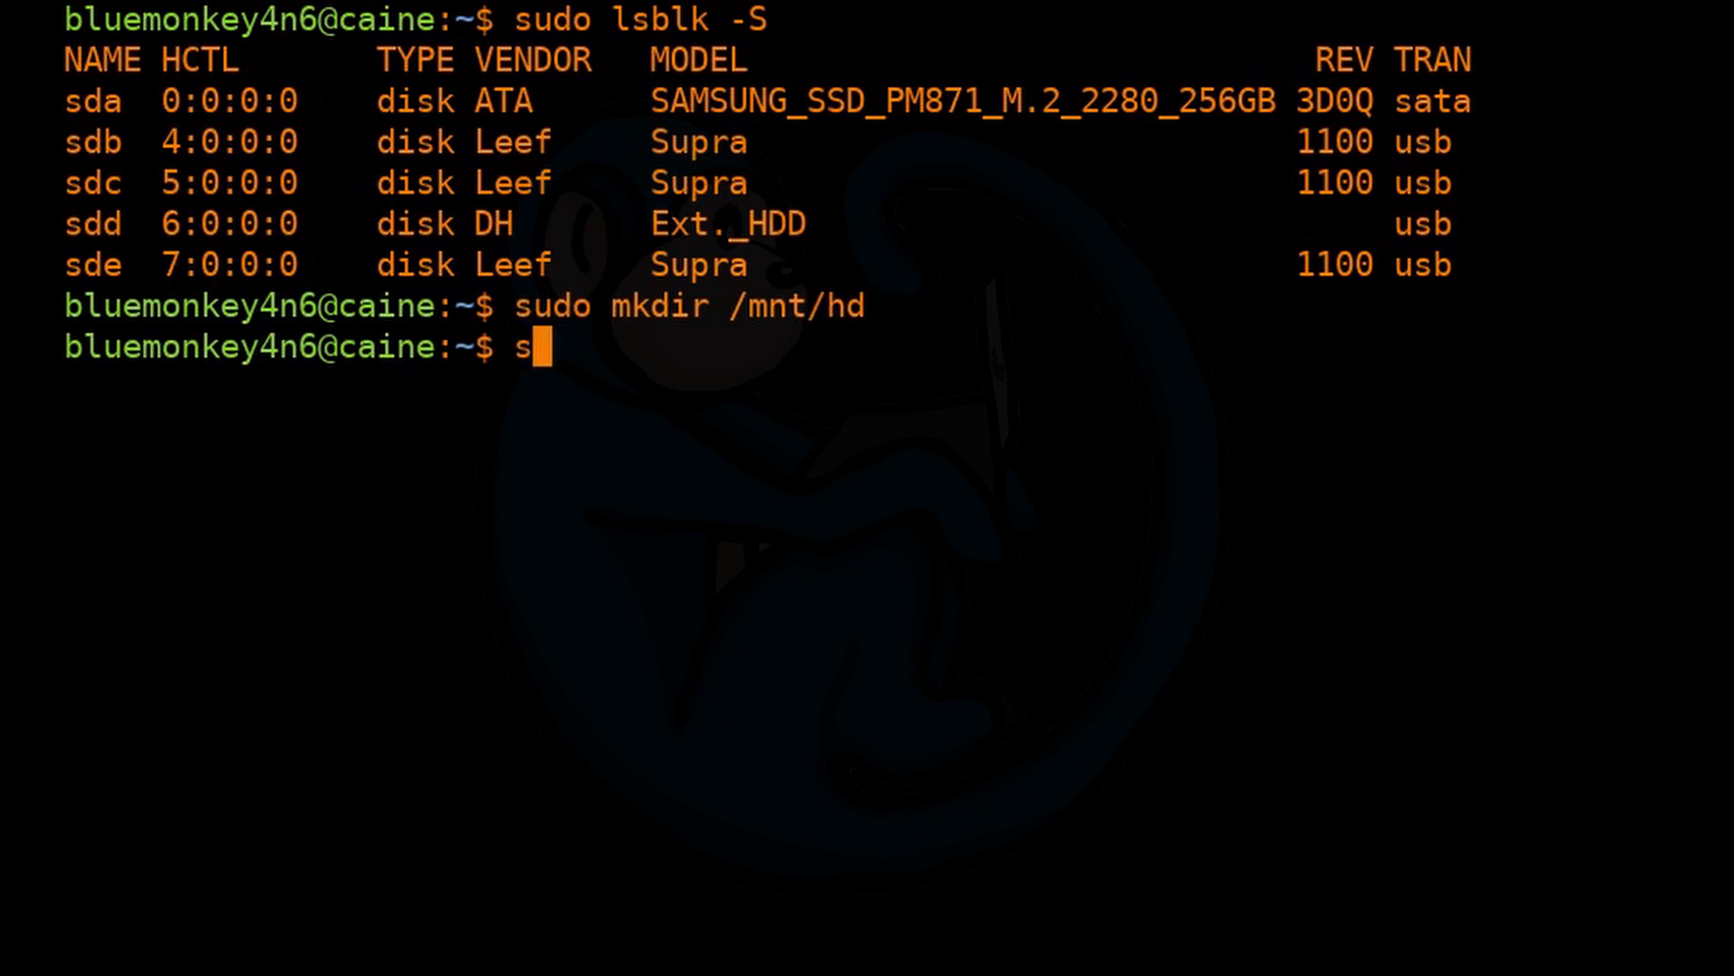
type("udo mount /devs")
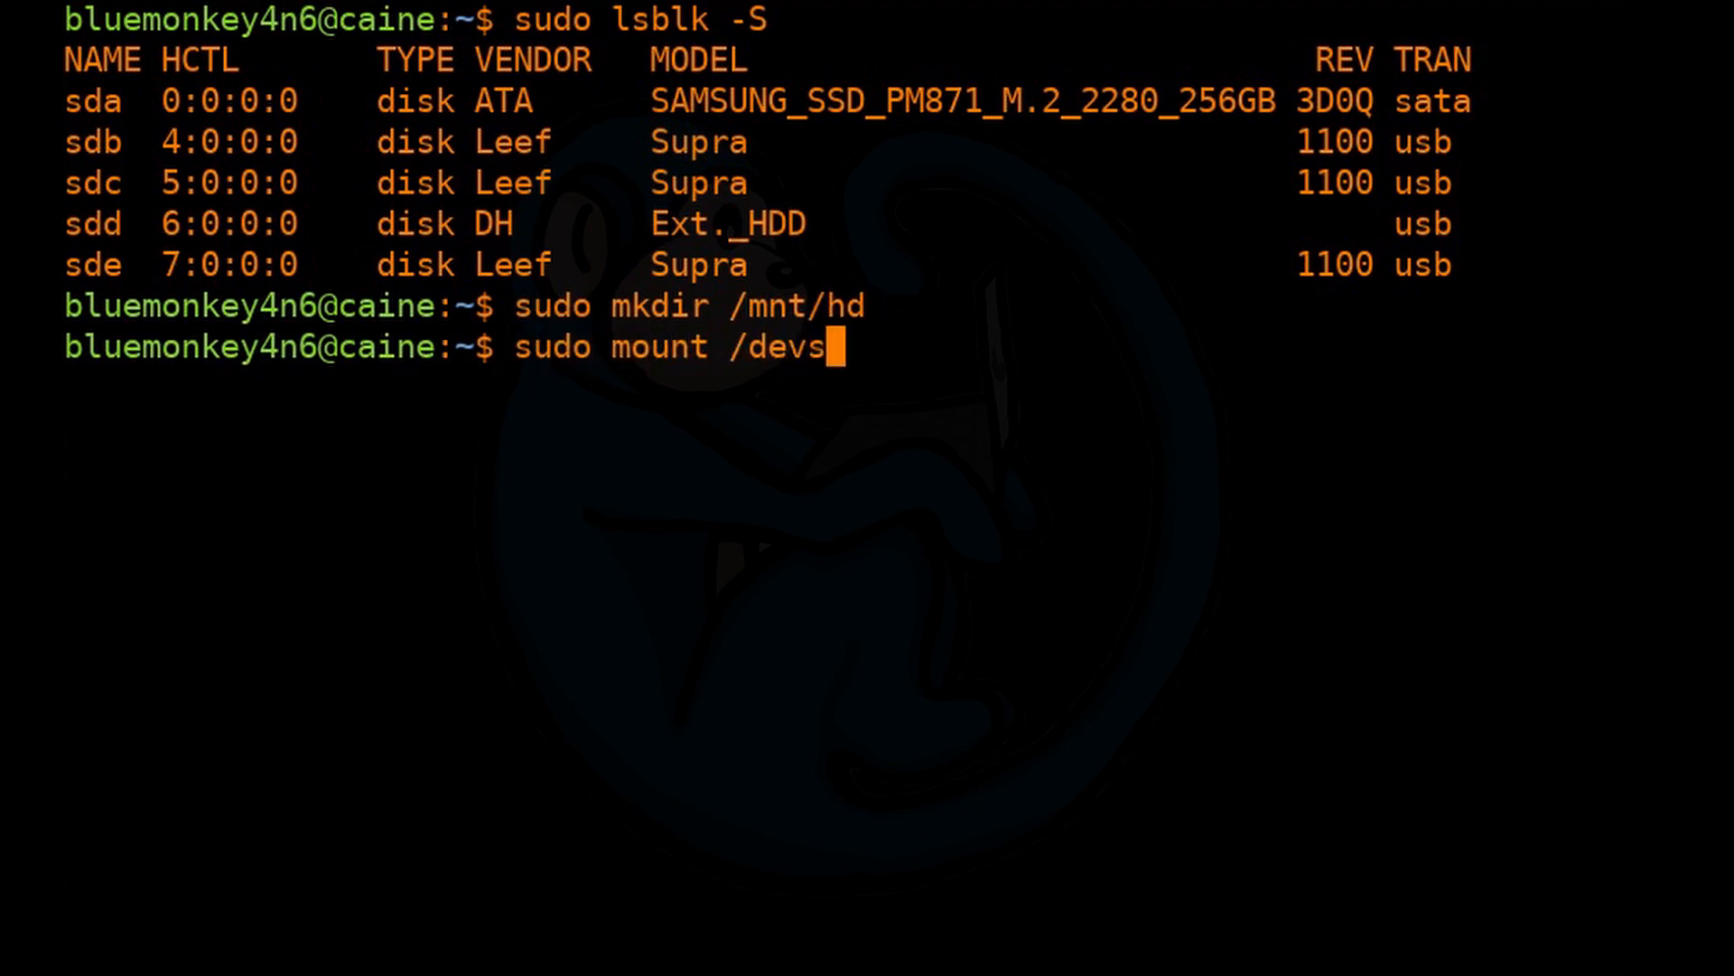
type("/sdc")
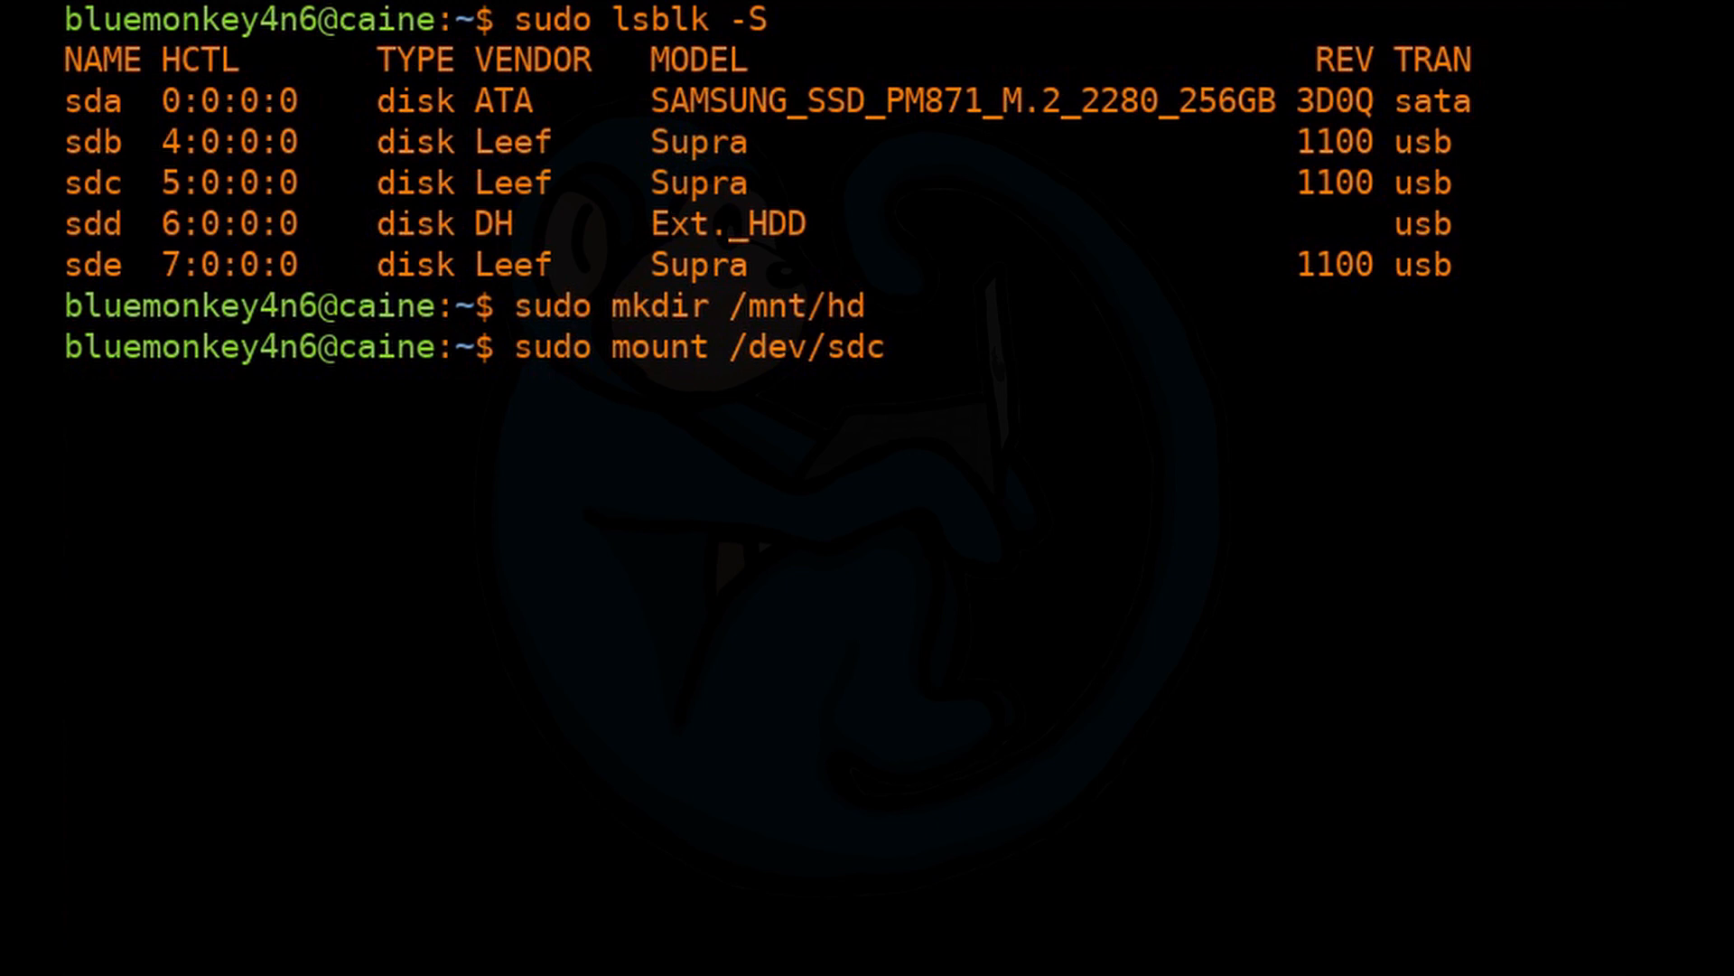
type("1 /mnt")
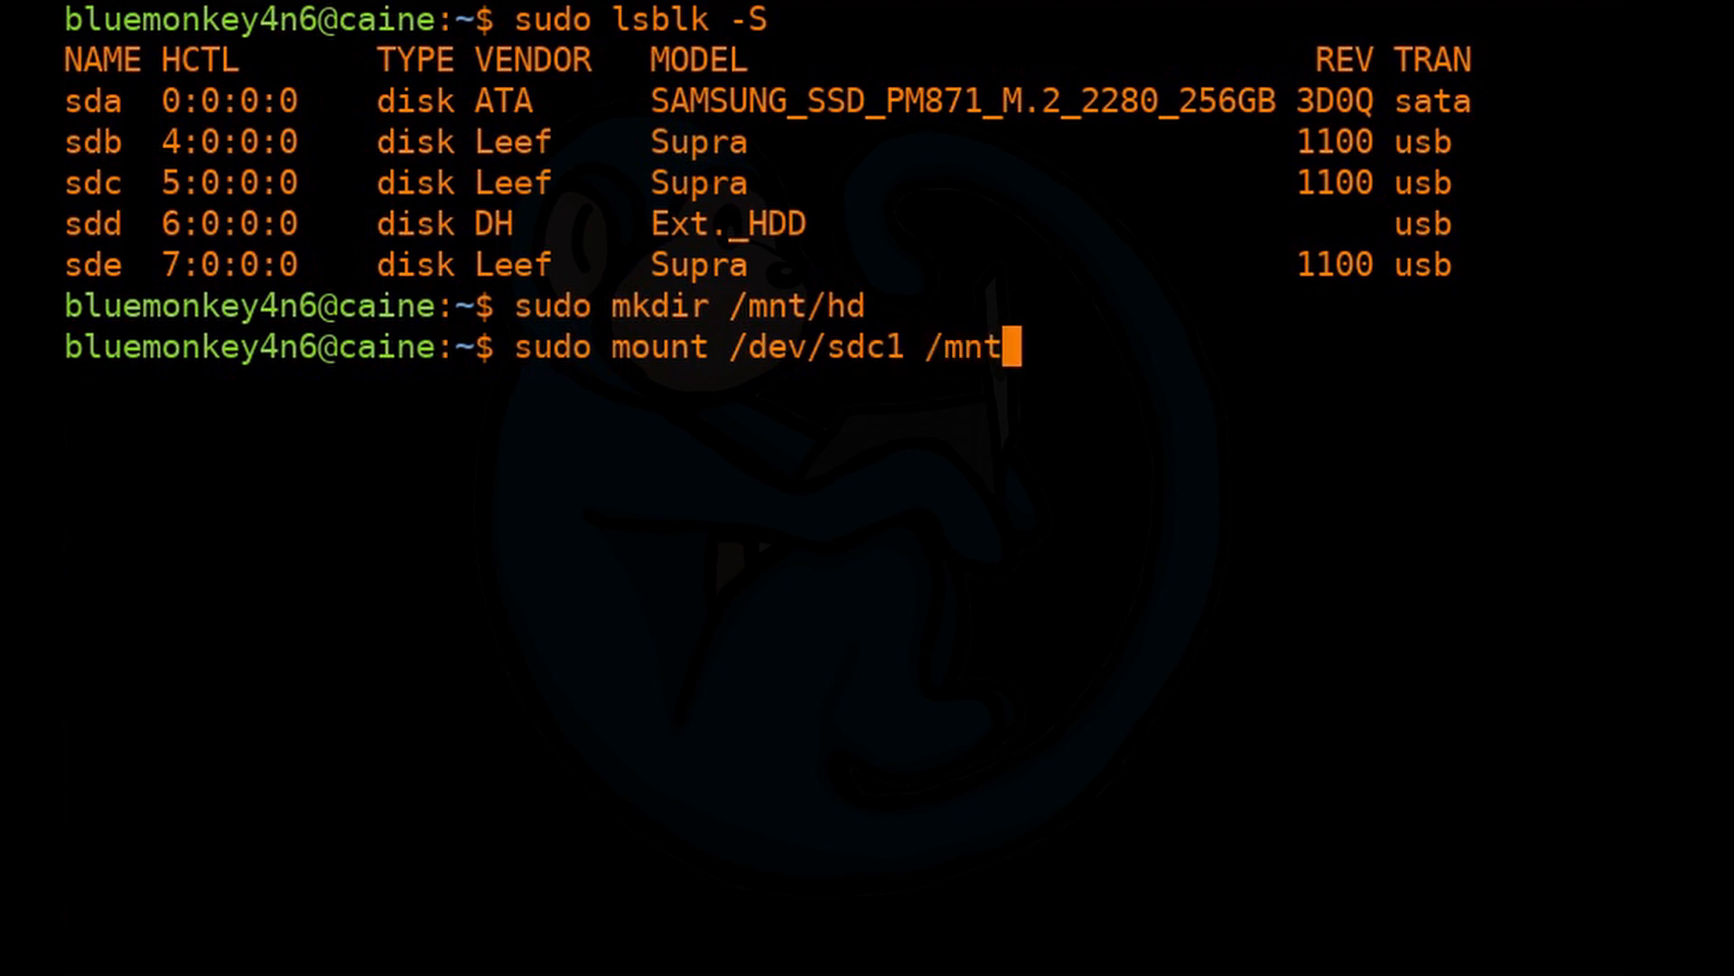
type("/hd")
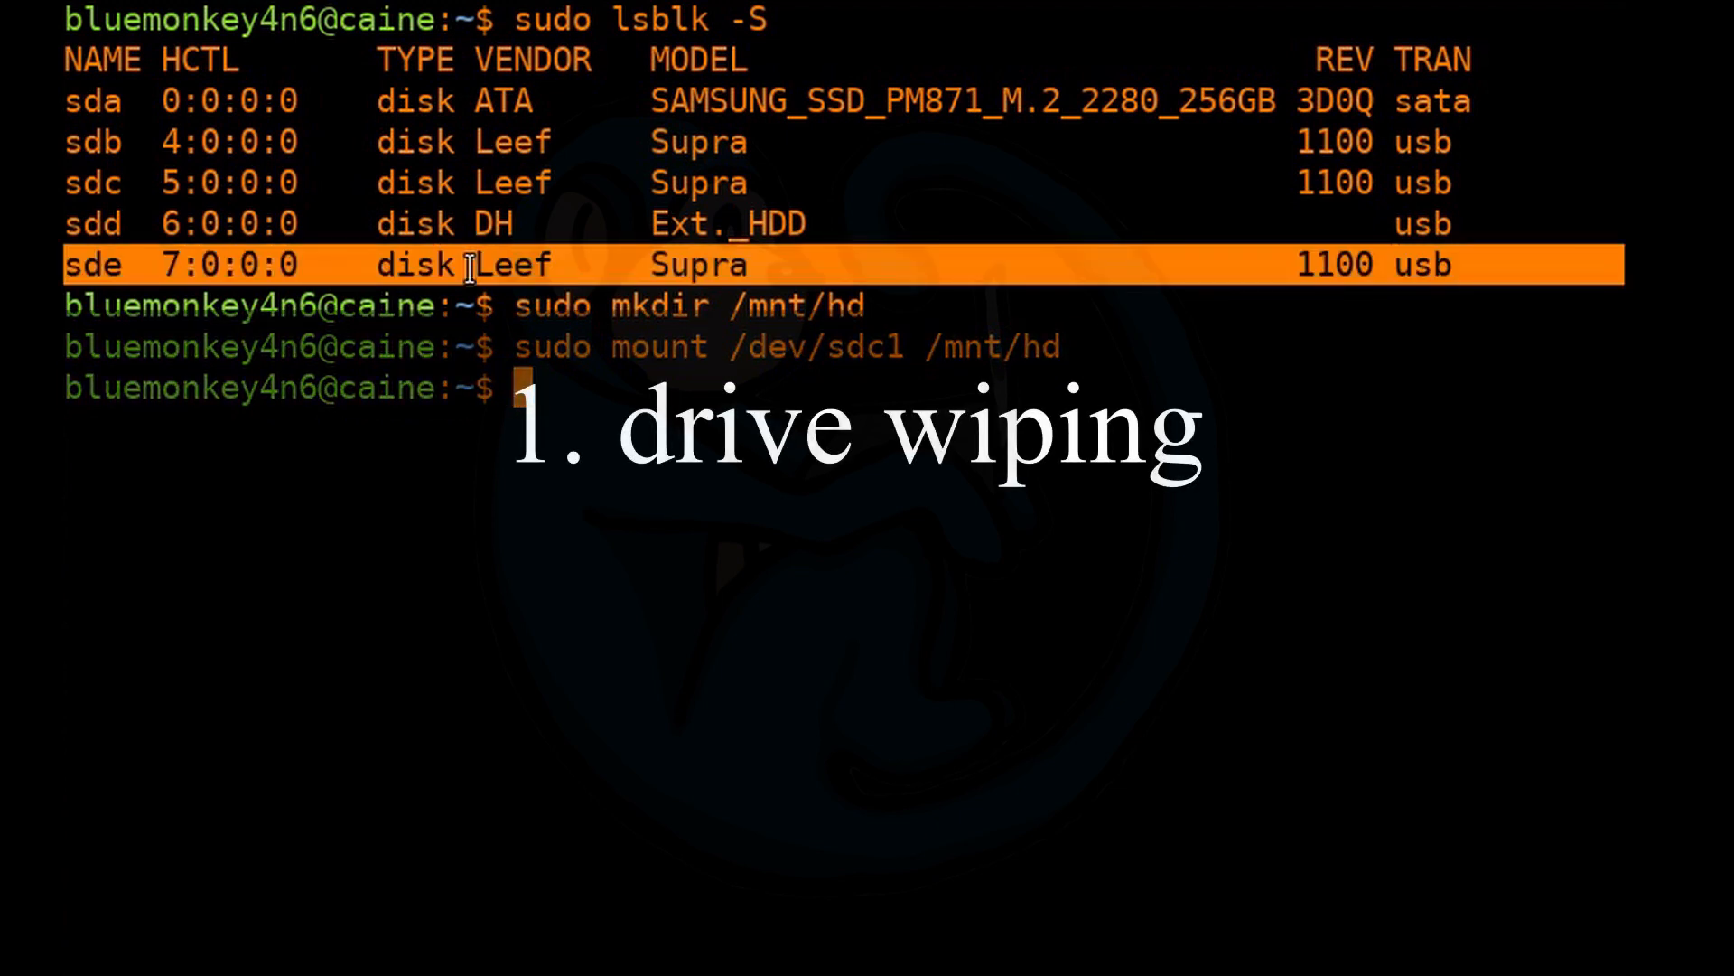
mouse_move(607, 466)
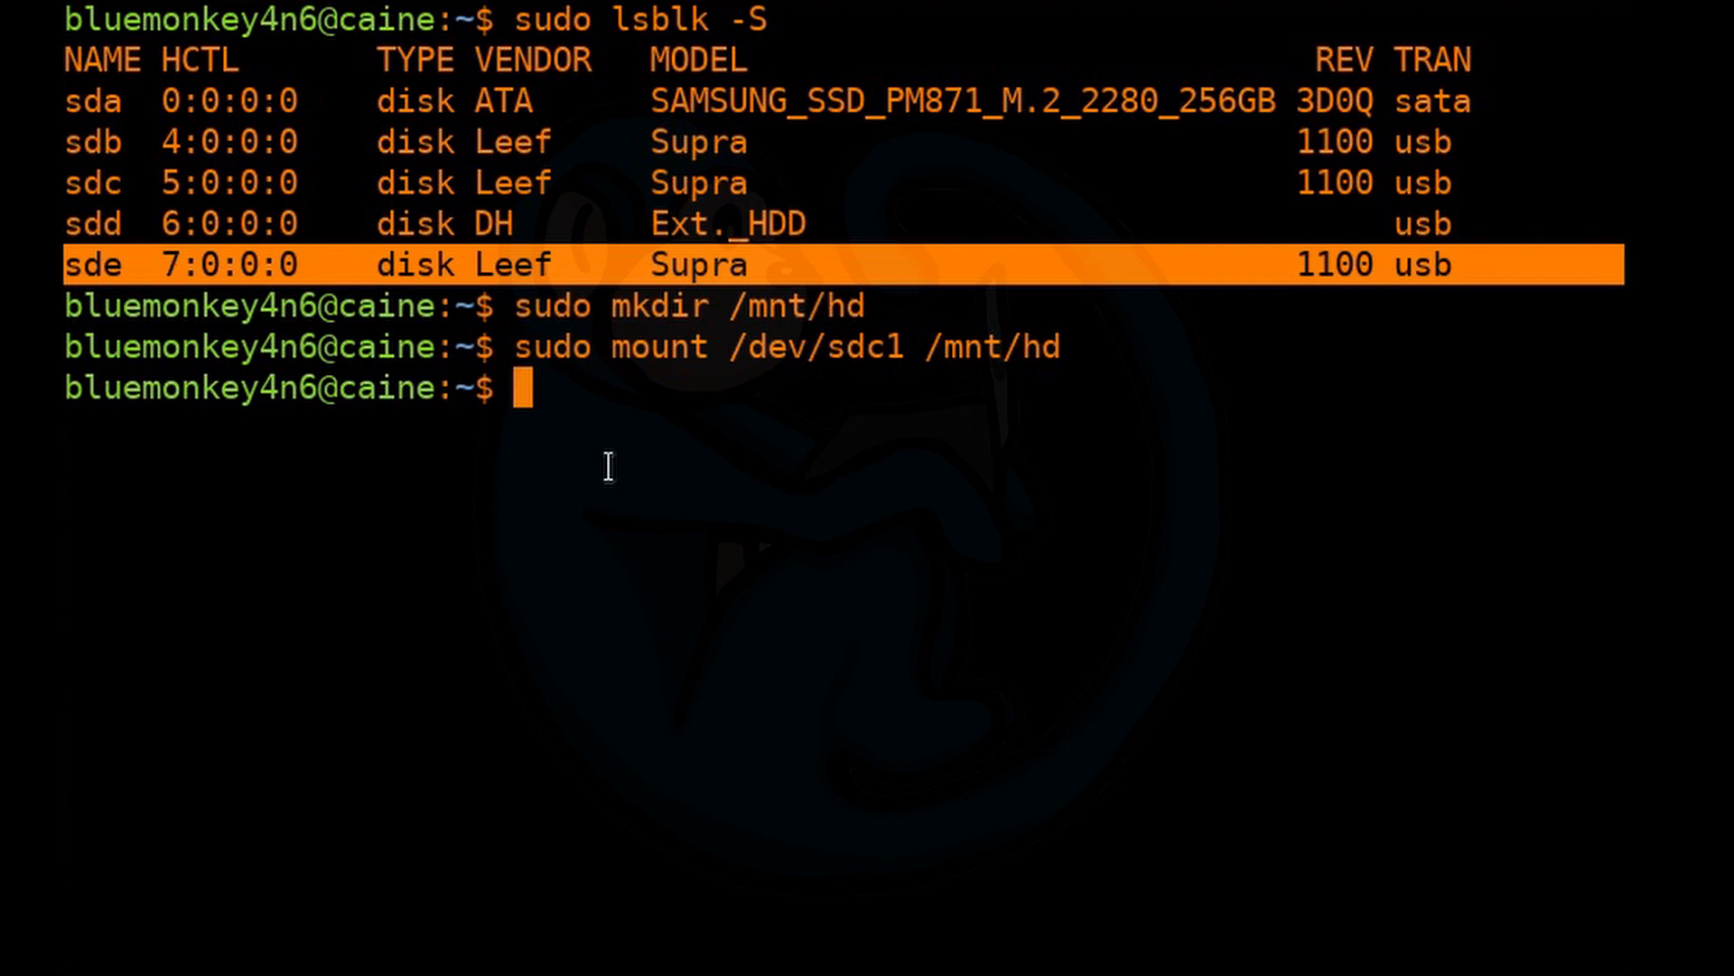
Wipe /dev/sde with the ff pattern using sudo dc3dd wipe=/dev/sde pat=ff.
type("sudo dc3dd")
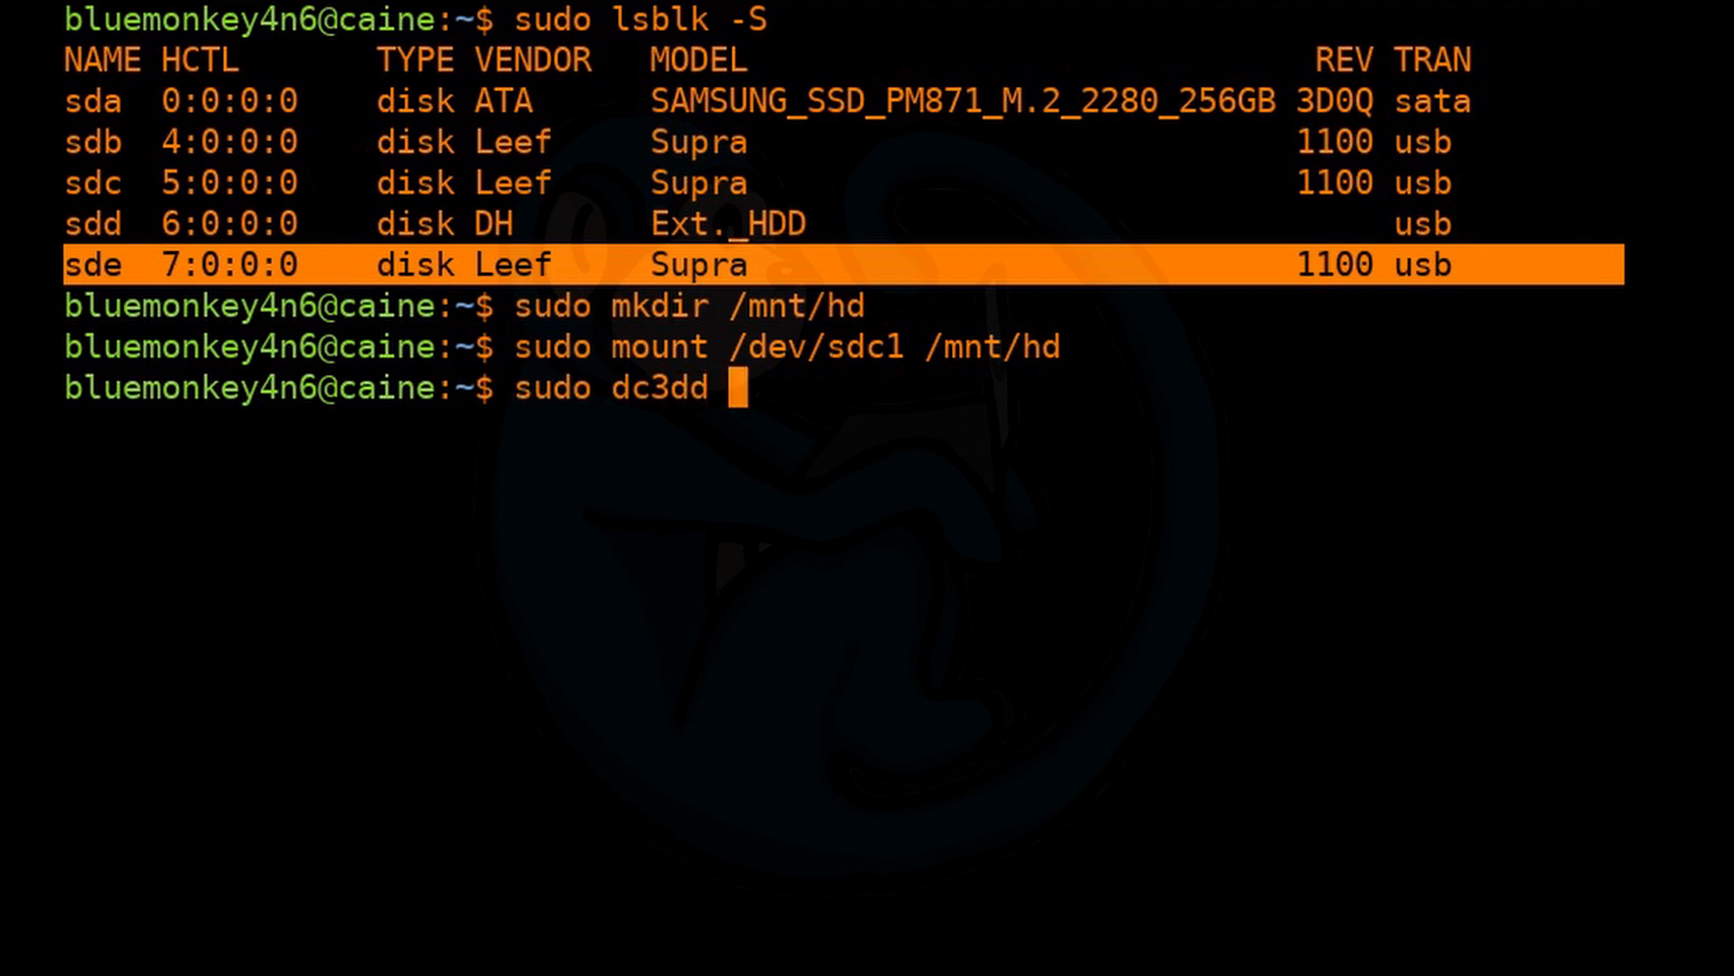
type("wipe=/dev/")
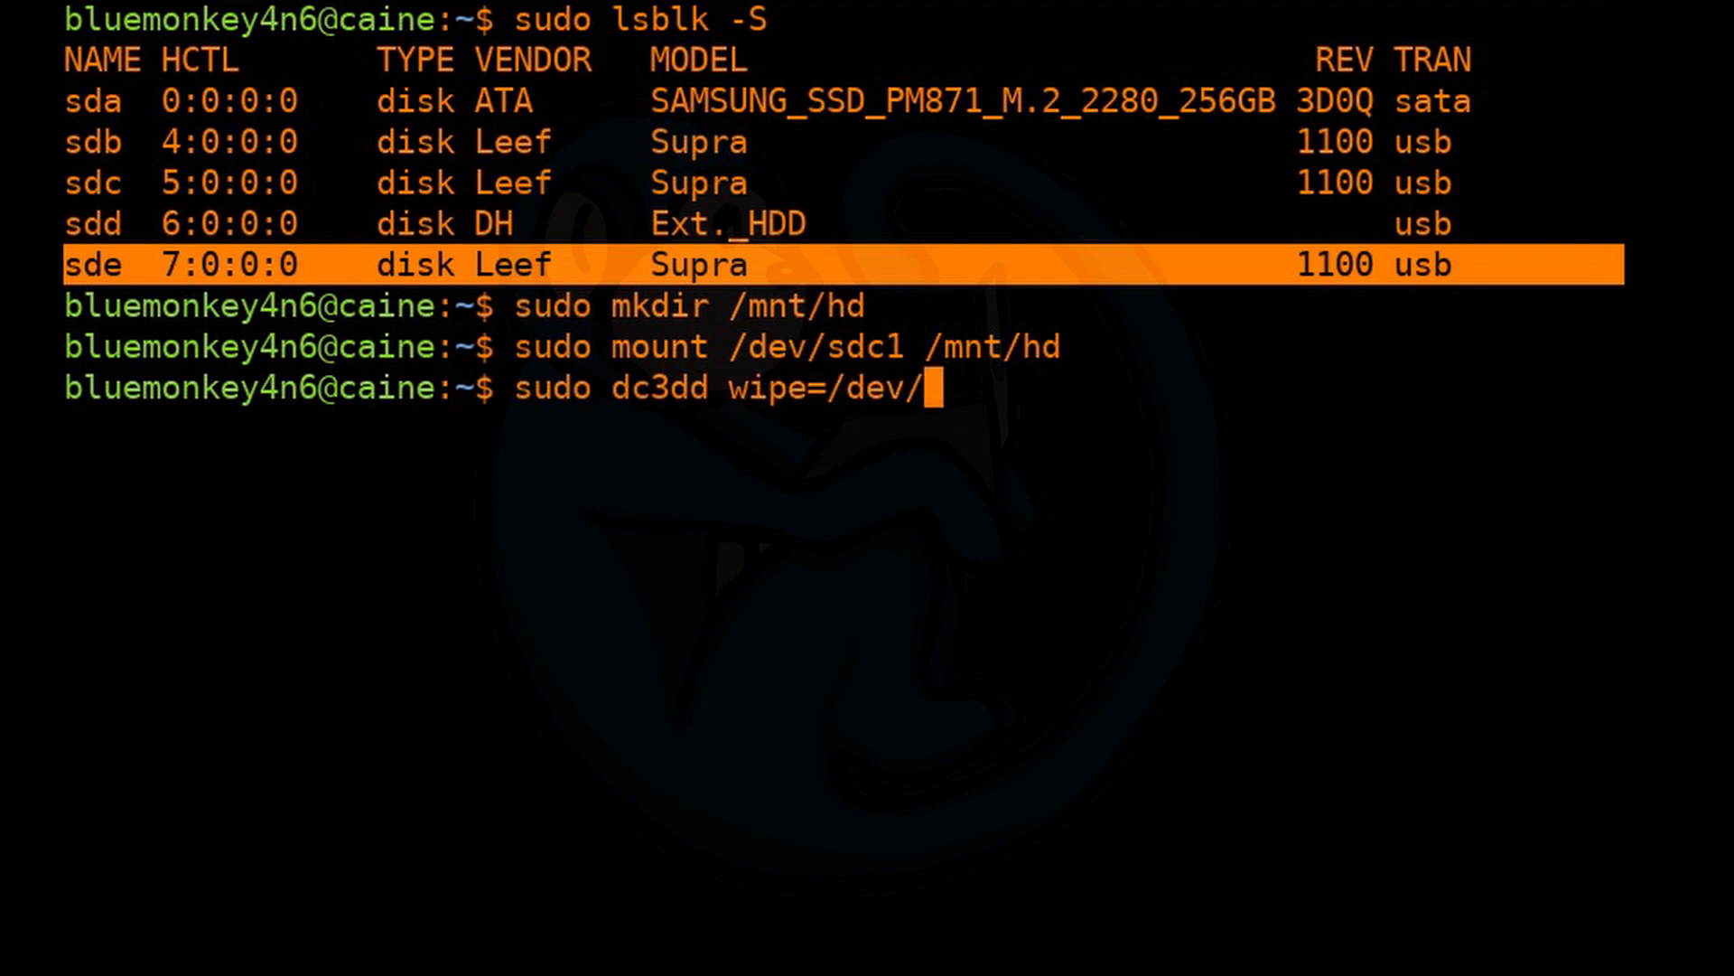
type("sde")
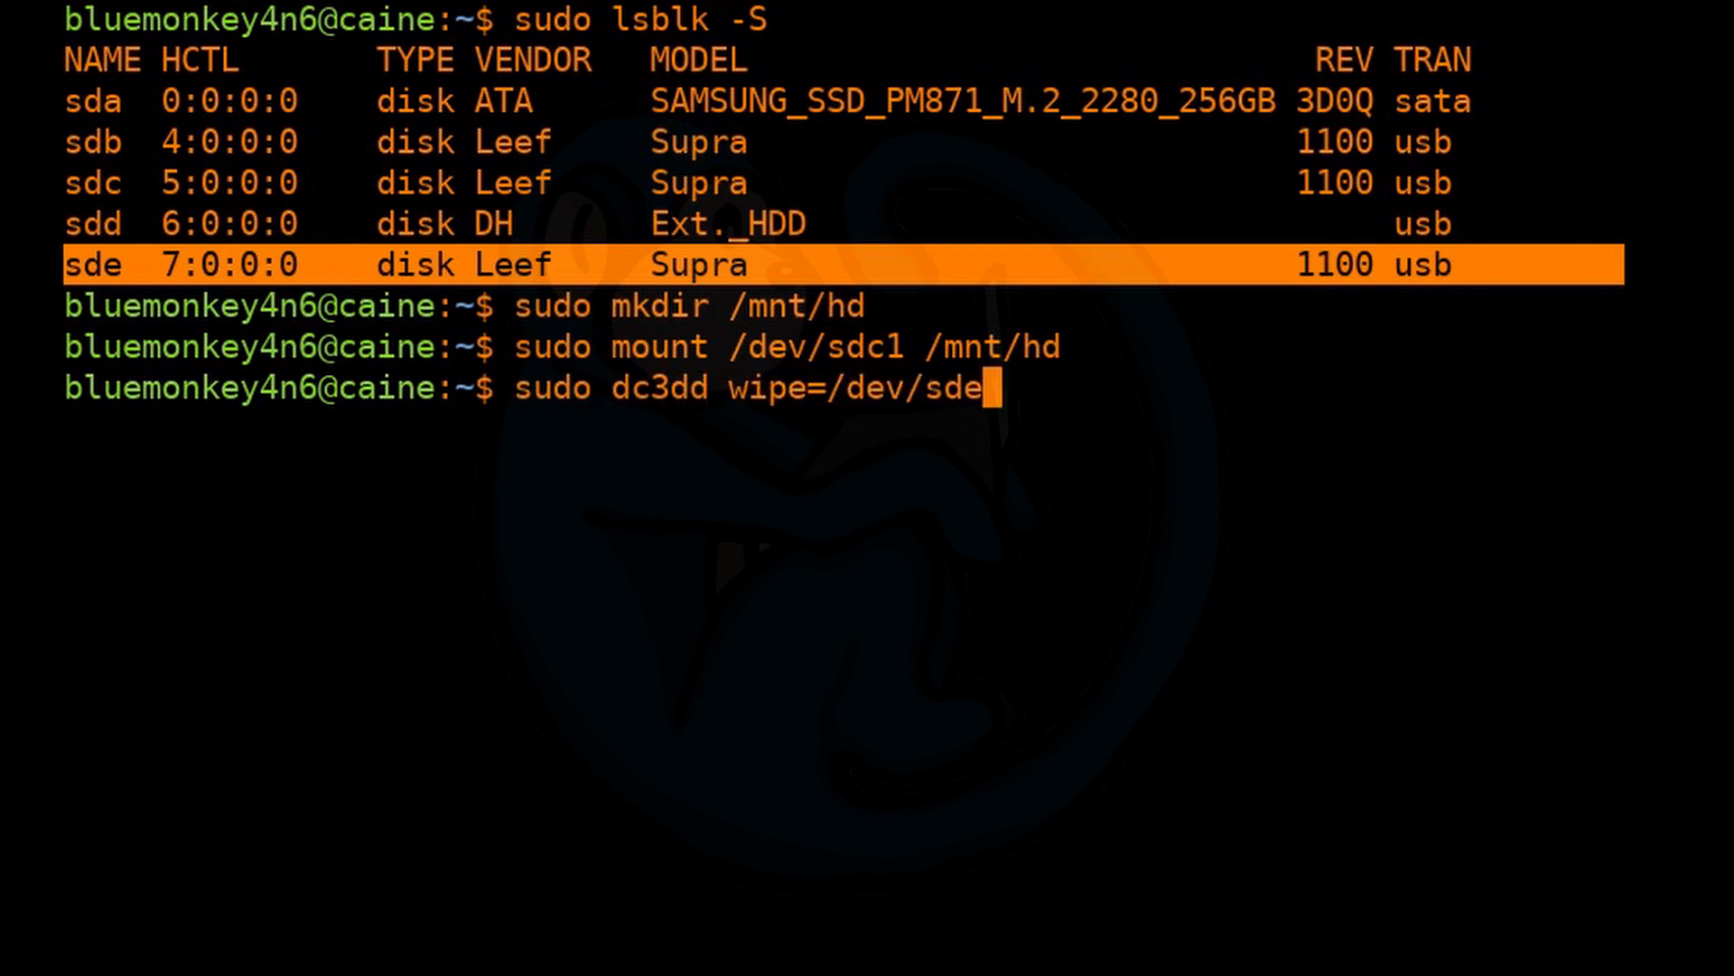
type("pat==")
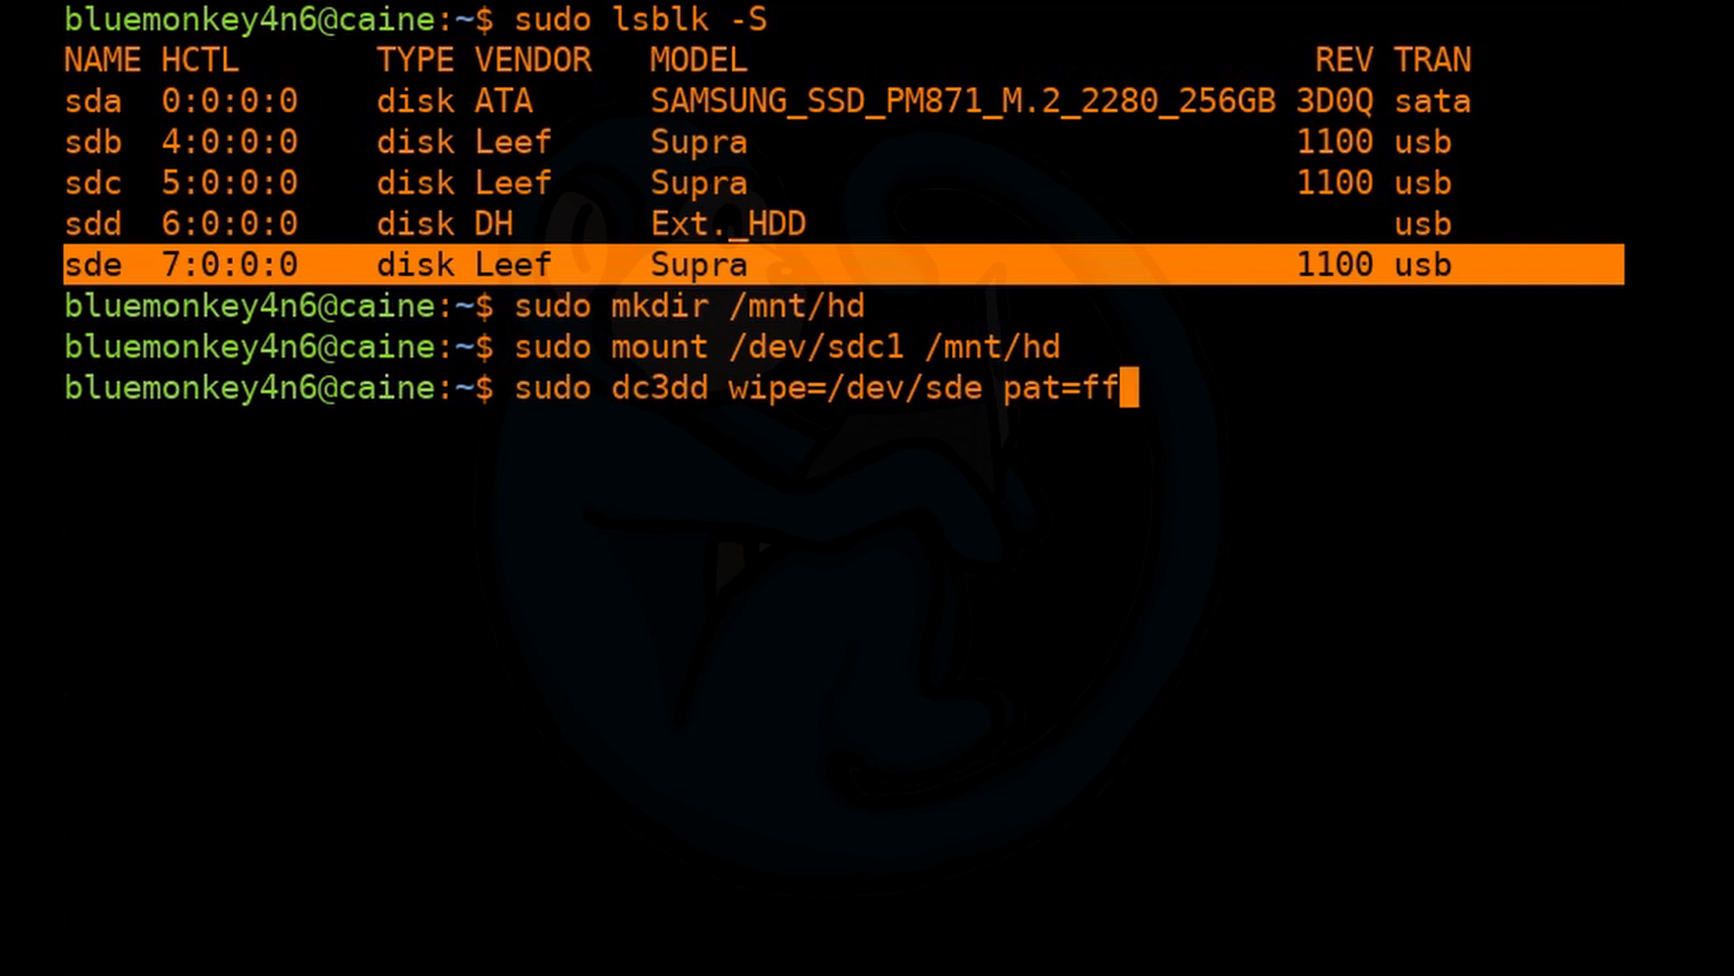
key("Enter")
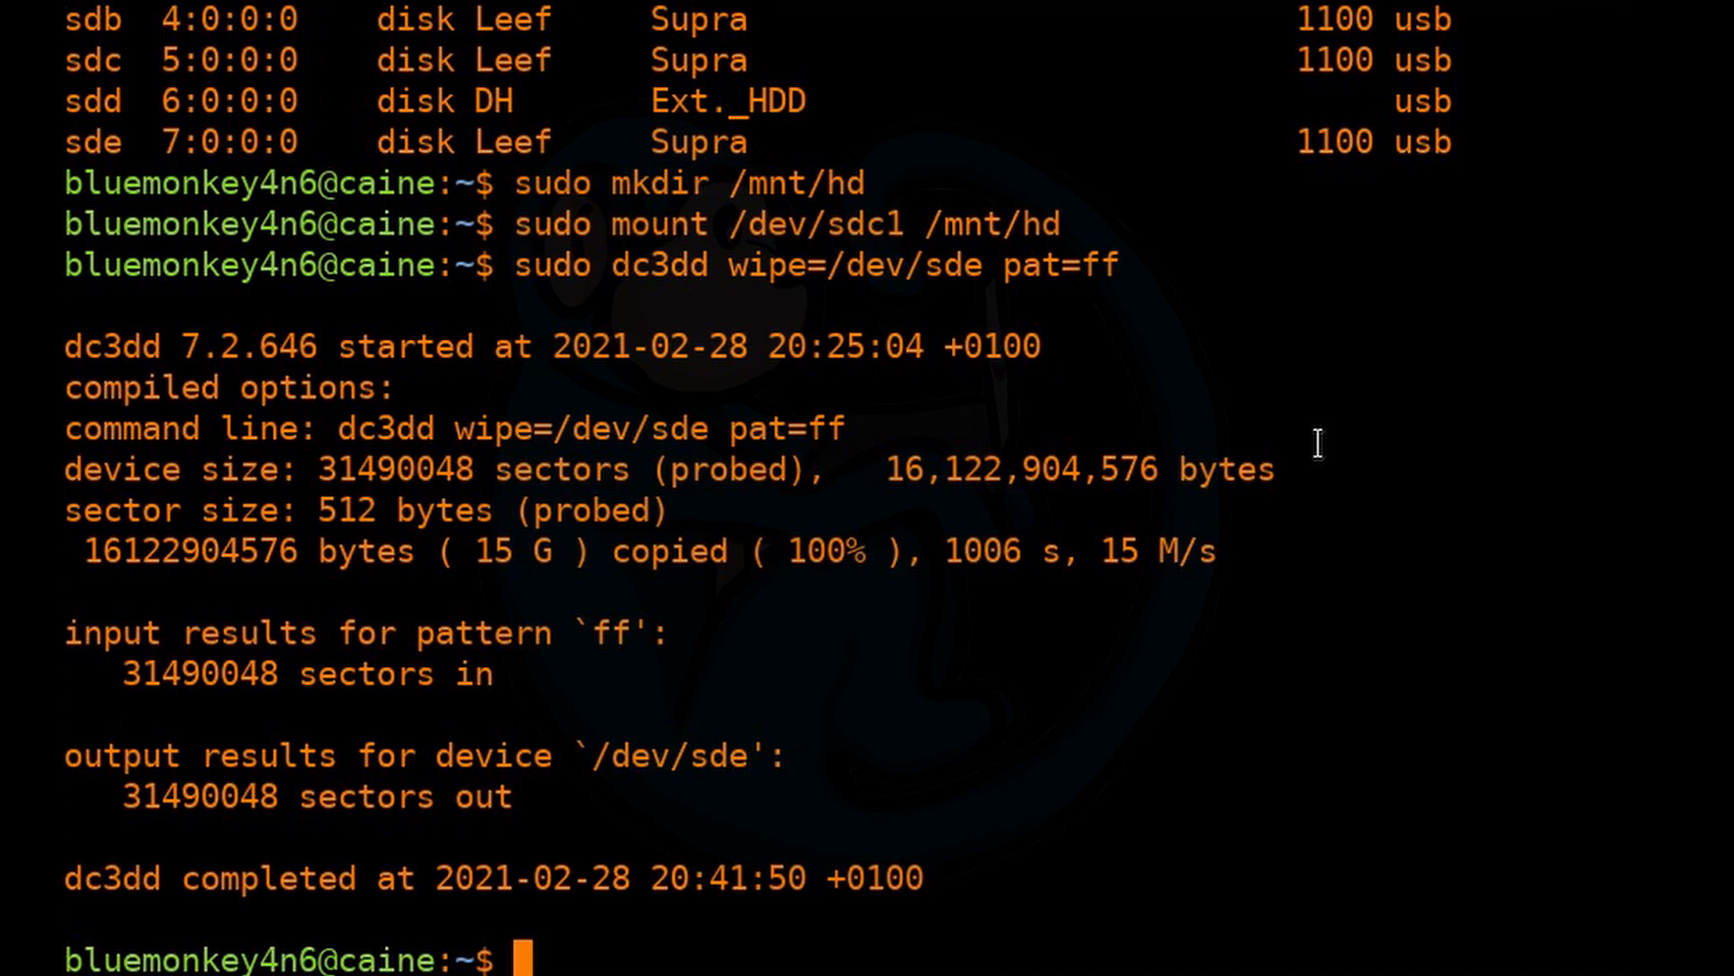
Verify the wipe with a hex dump of /dev/sde via sudo xxd -a, then clear the screen.
type("sudo xxd")
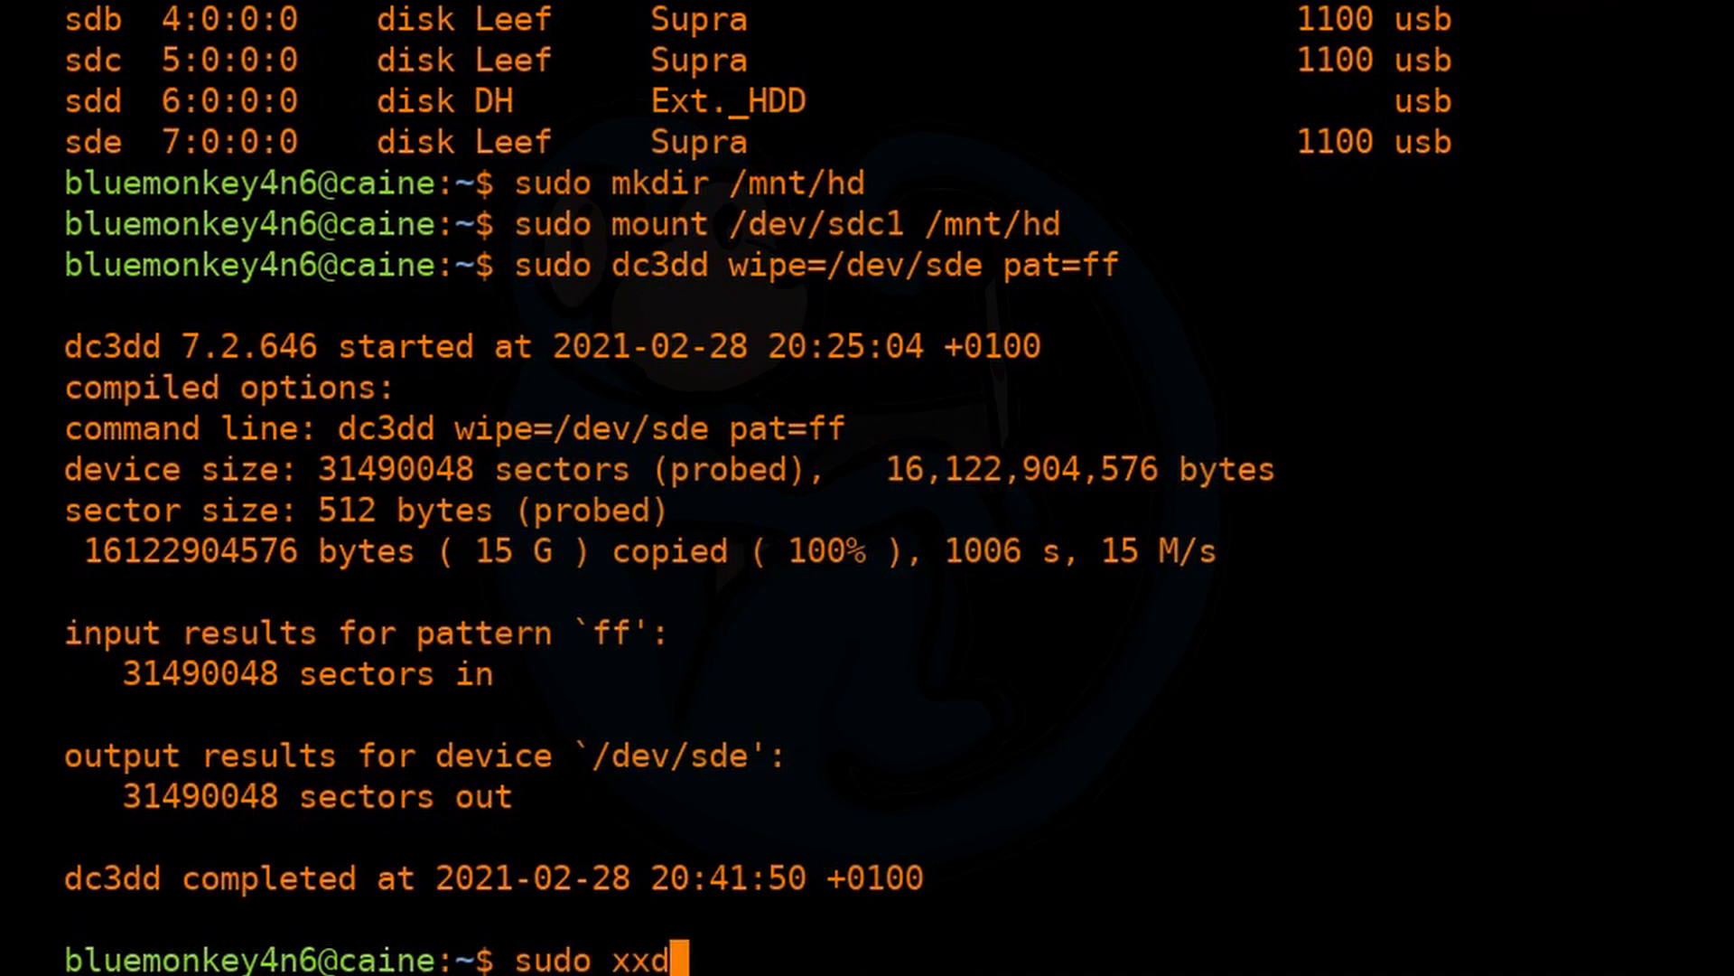
type("-a /de")
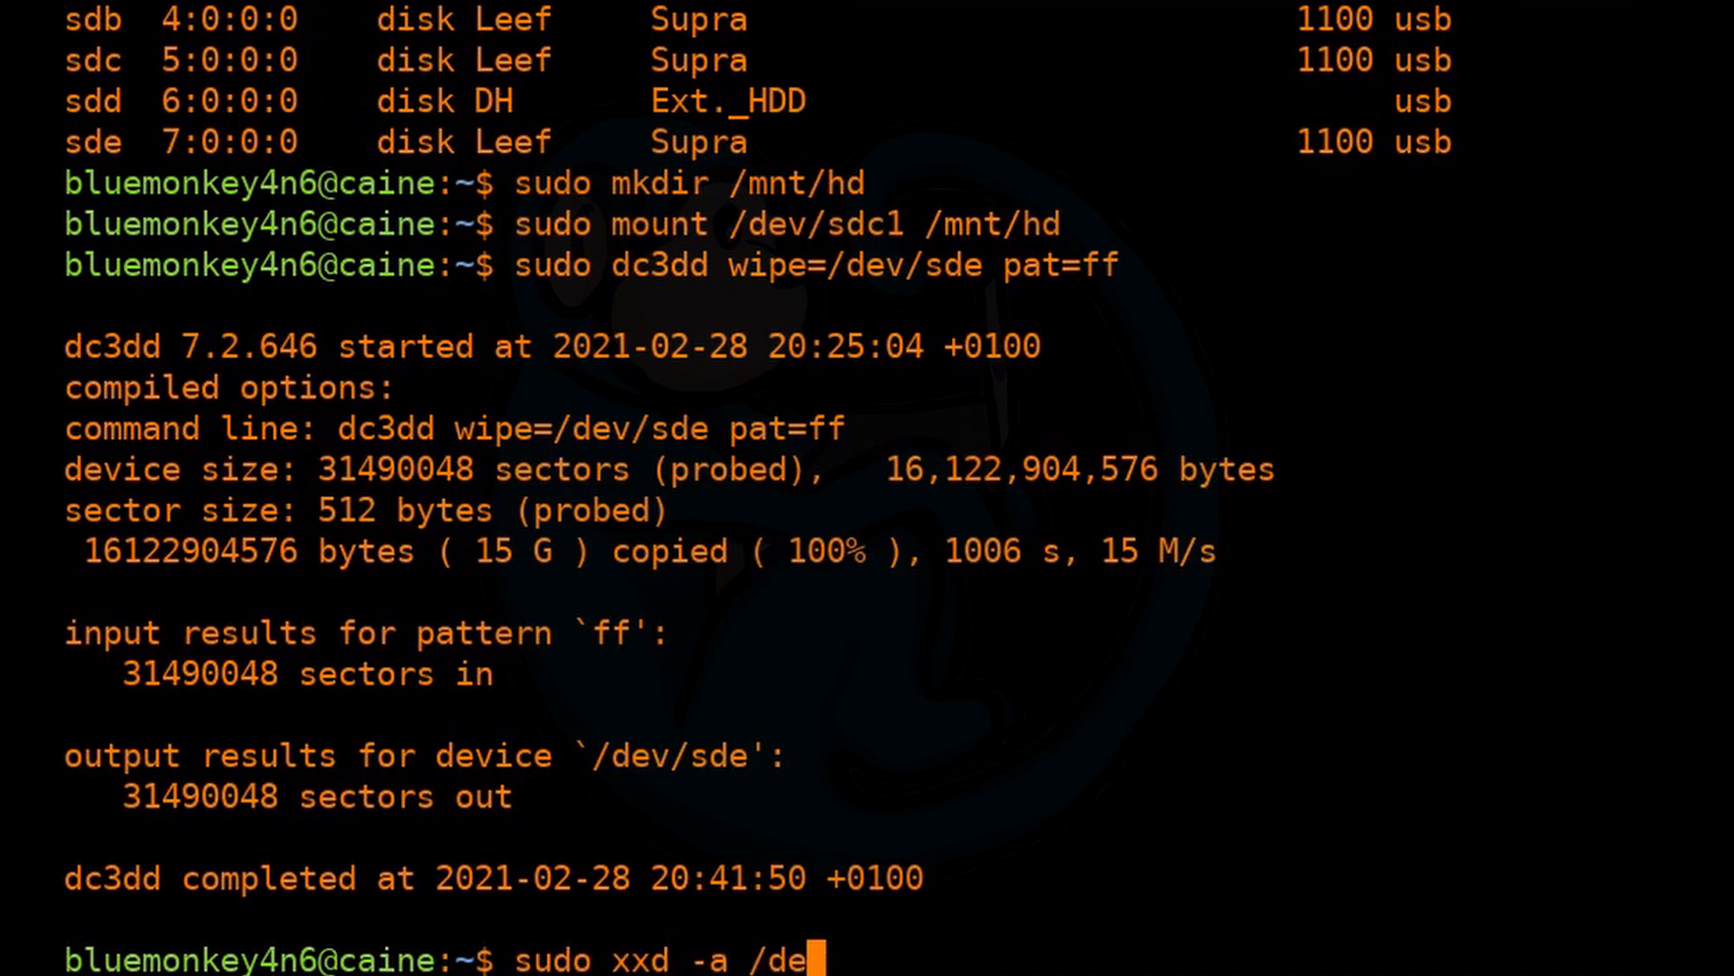
type("/sde")
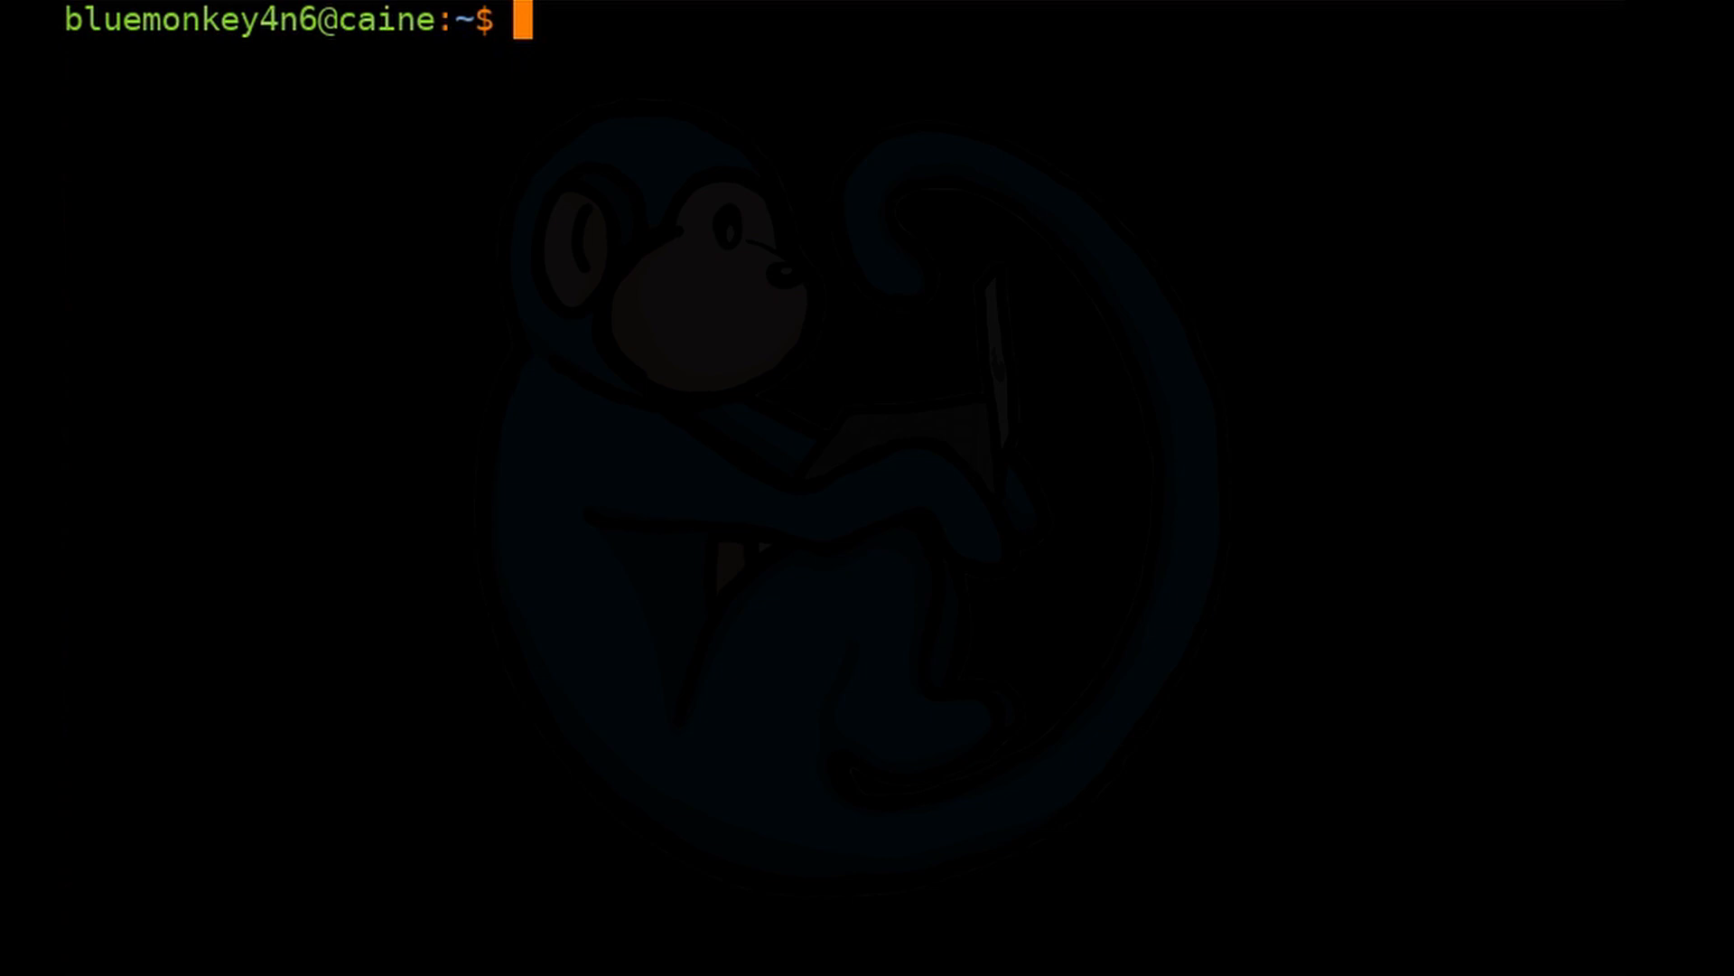
Enter a dc3dd clone command with input /dev/sdd and output /dev/sde.
type("s")
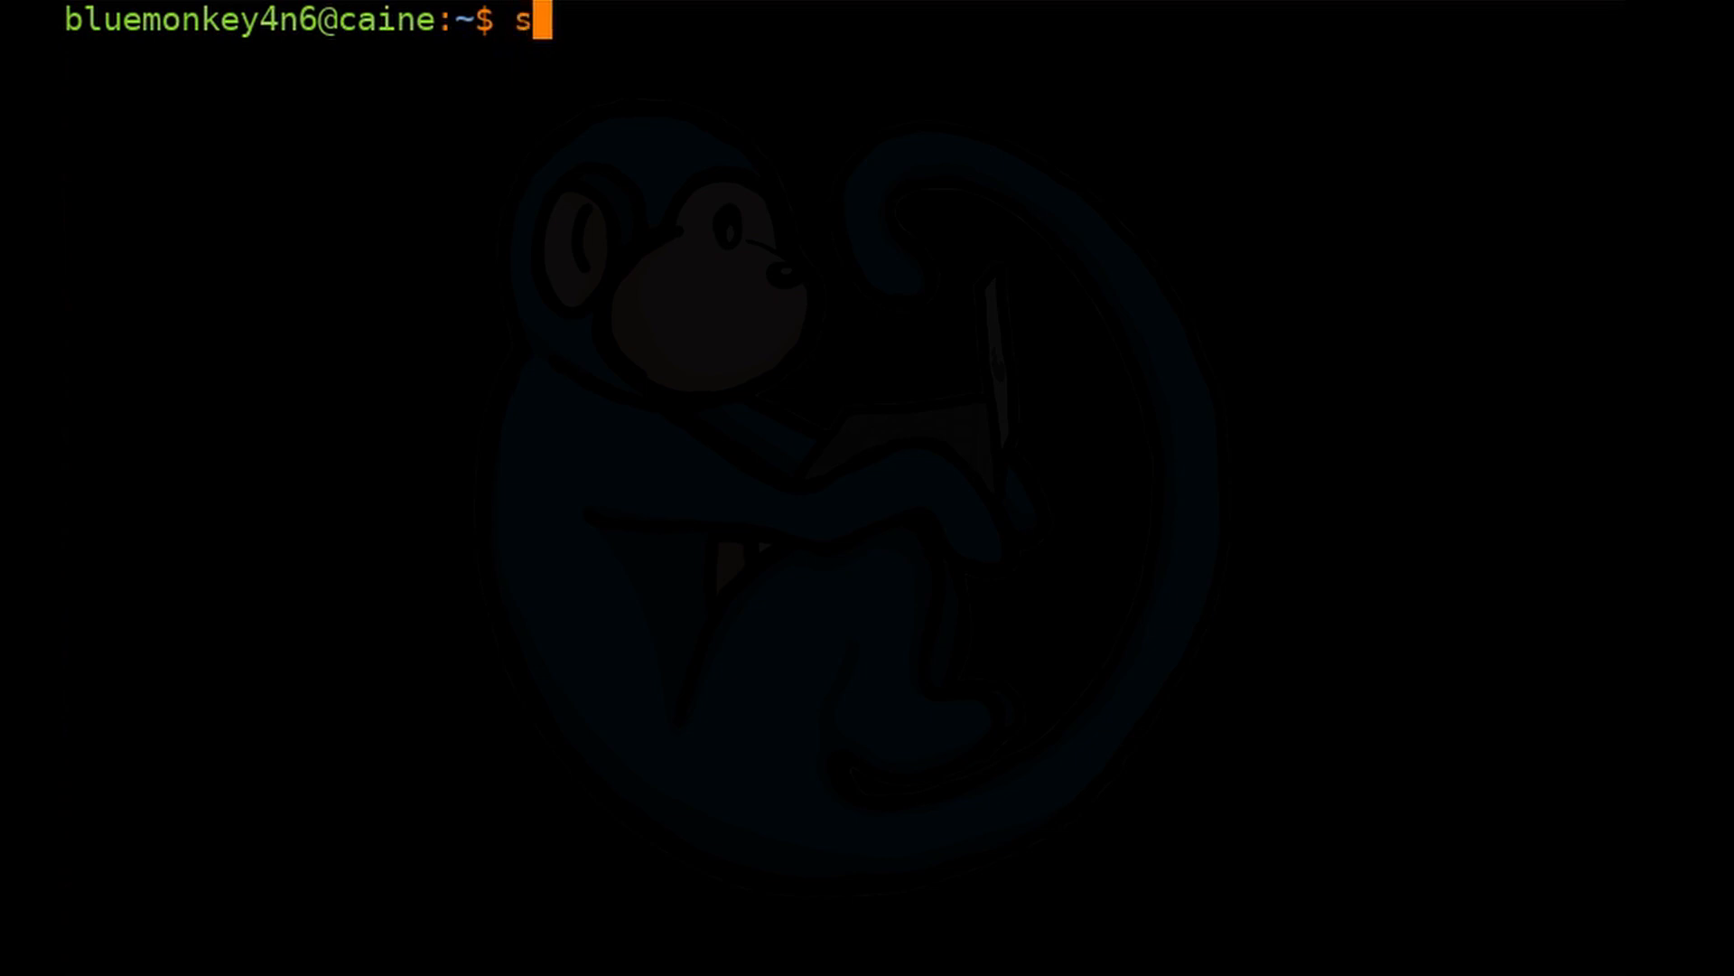
type("udo dc3")
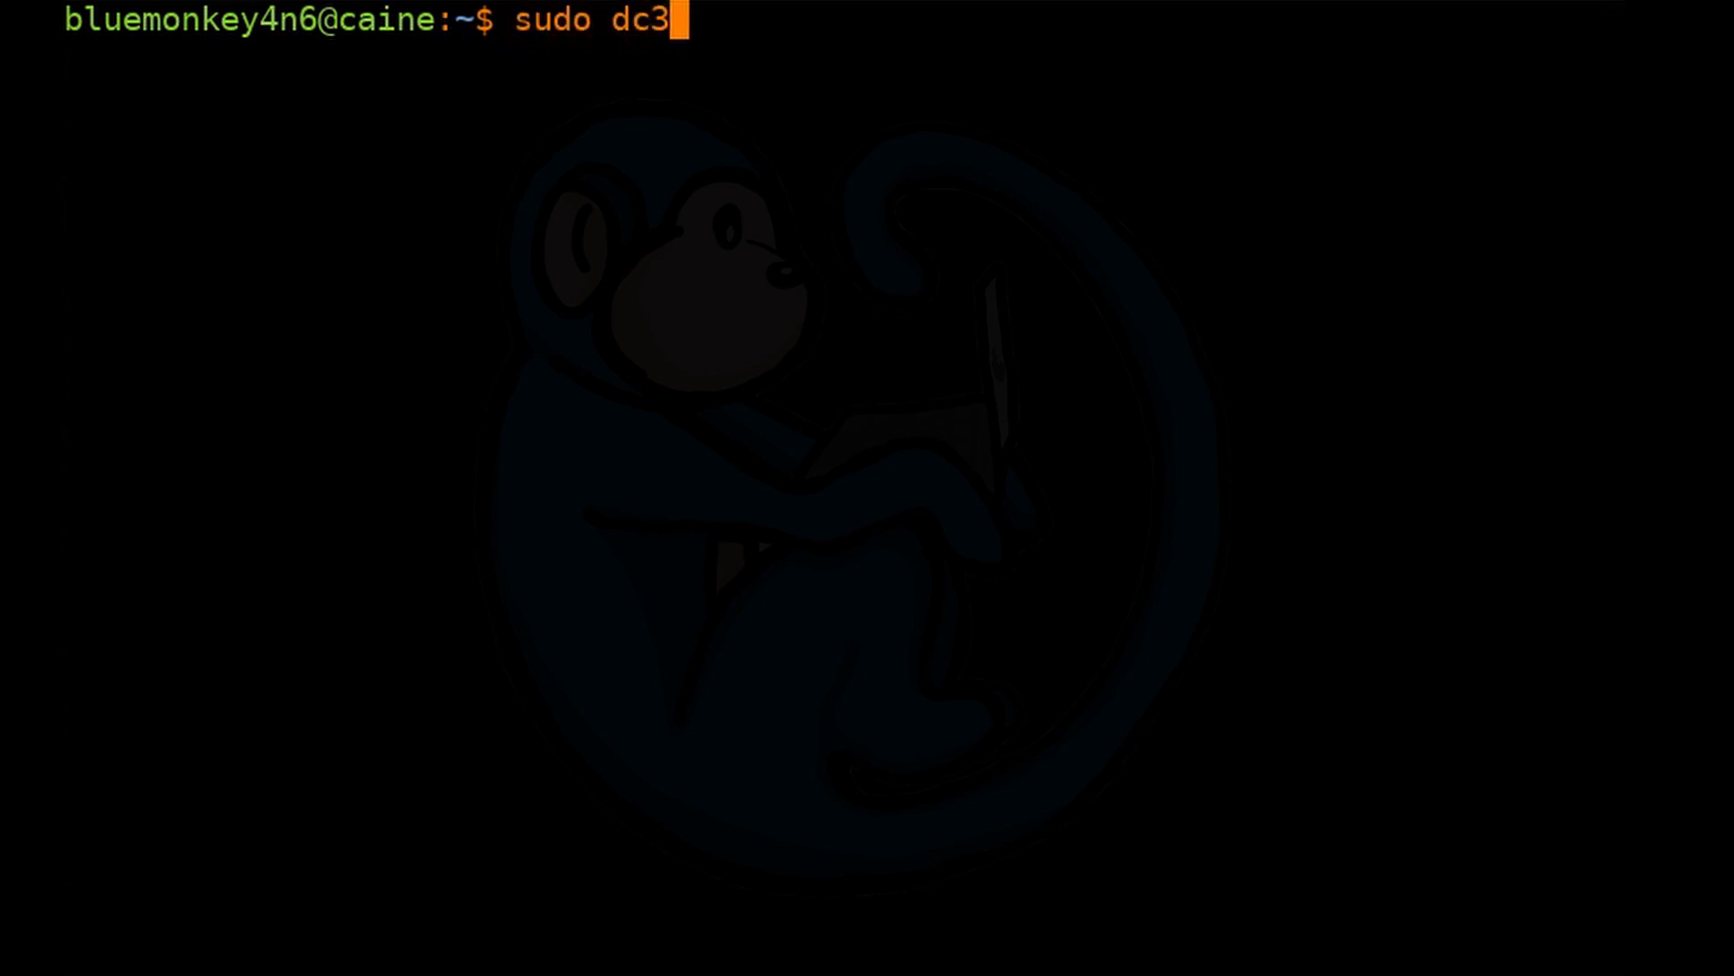
type("dd")
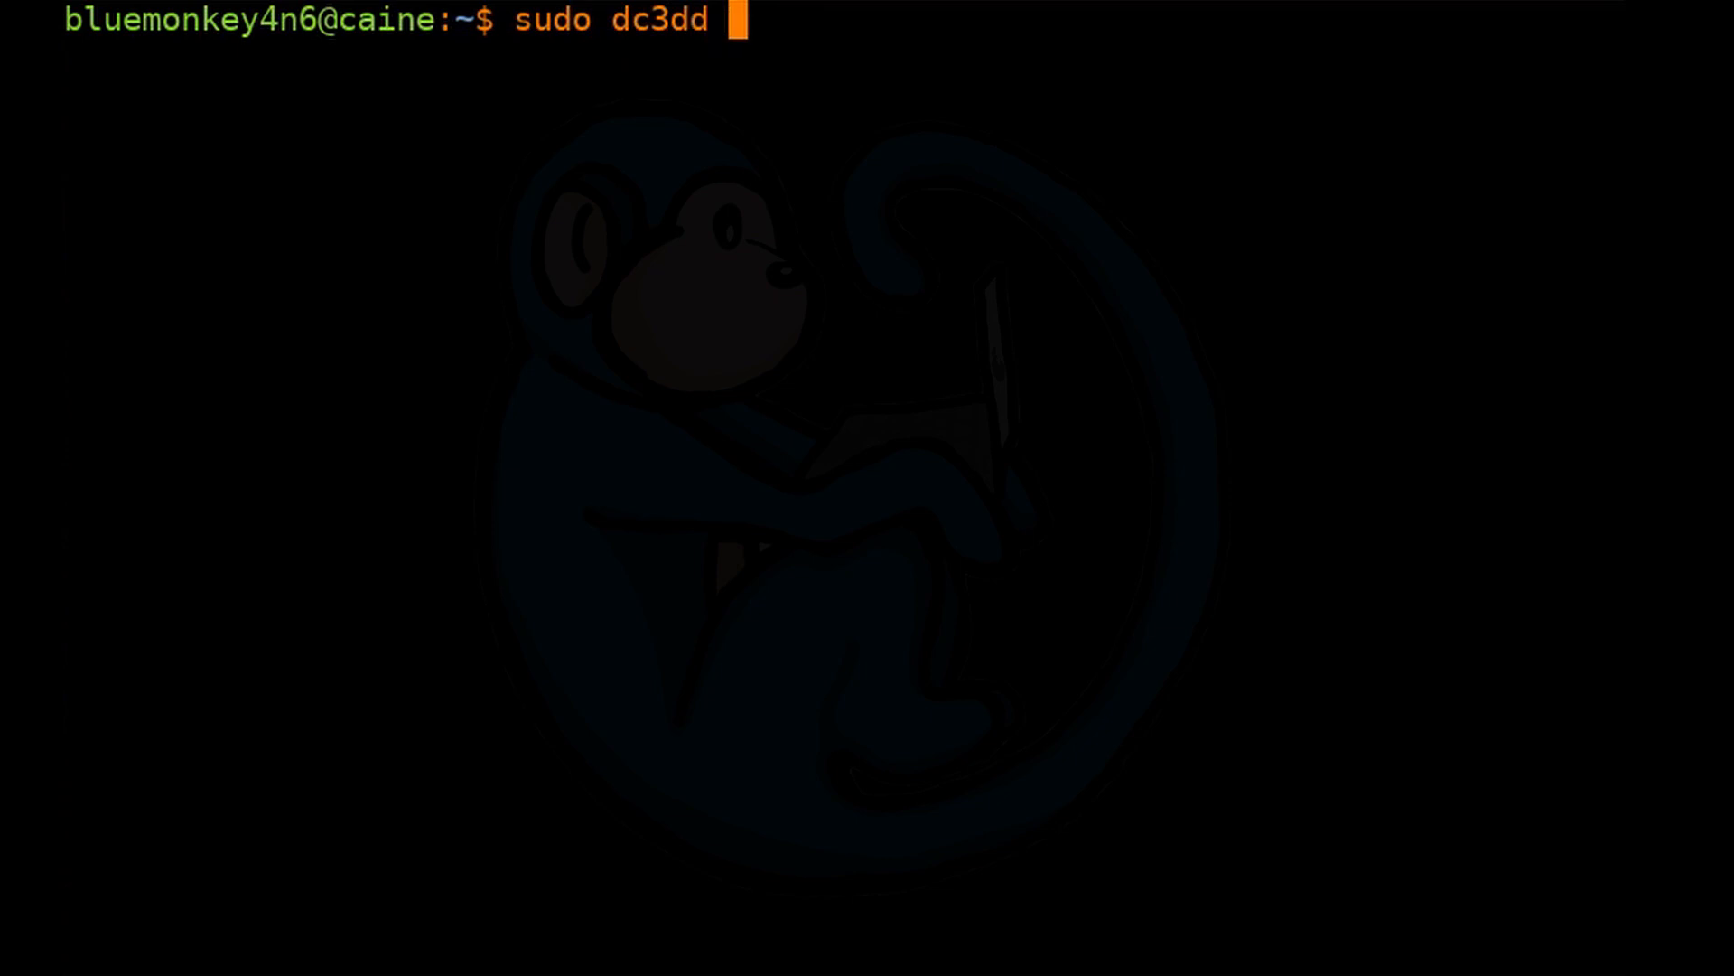
type("if=/d")
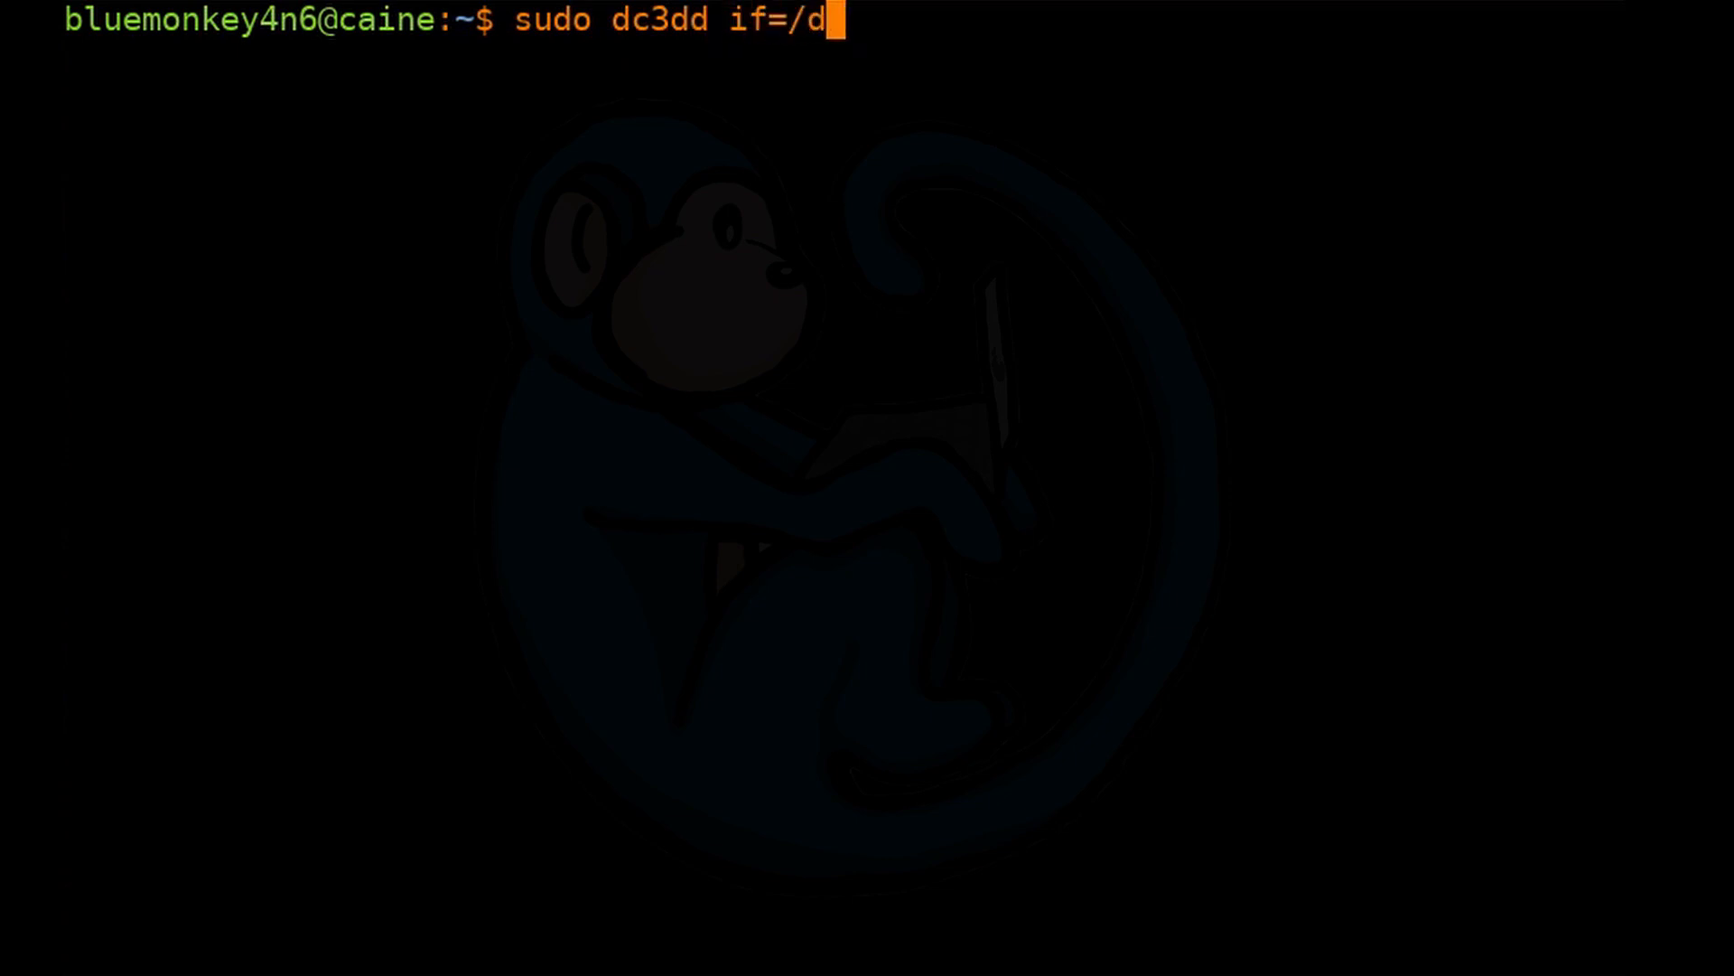
type("ev/sdd")
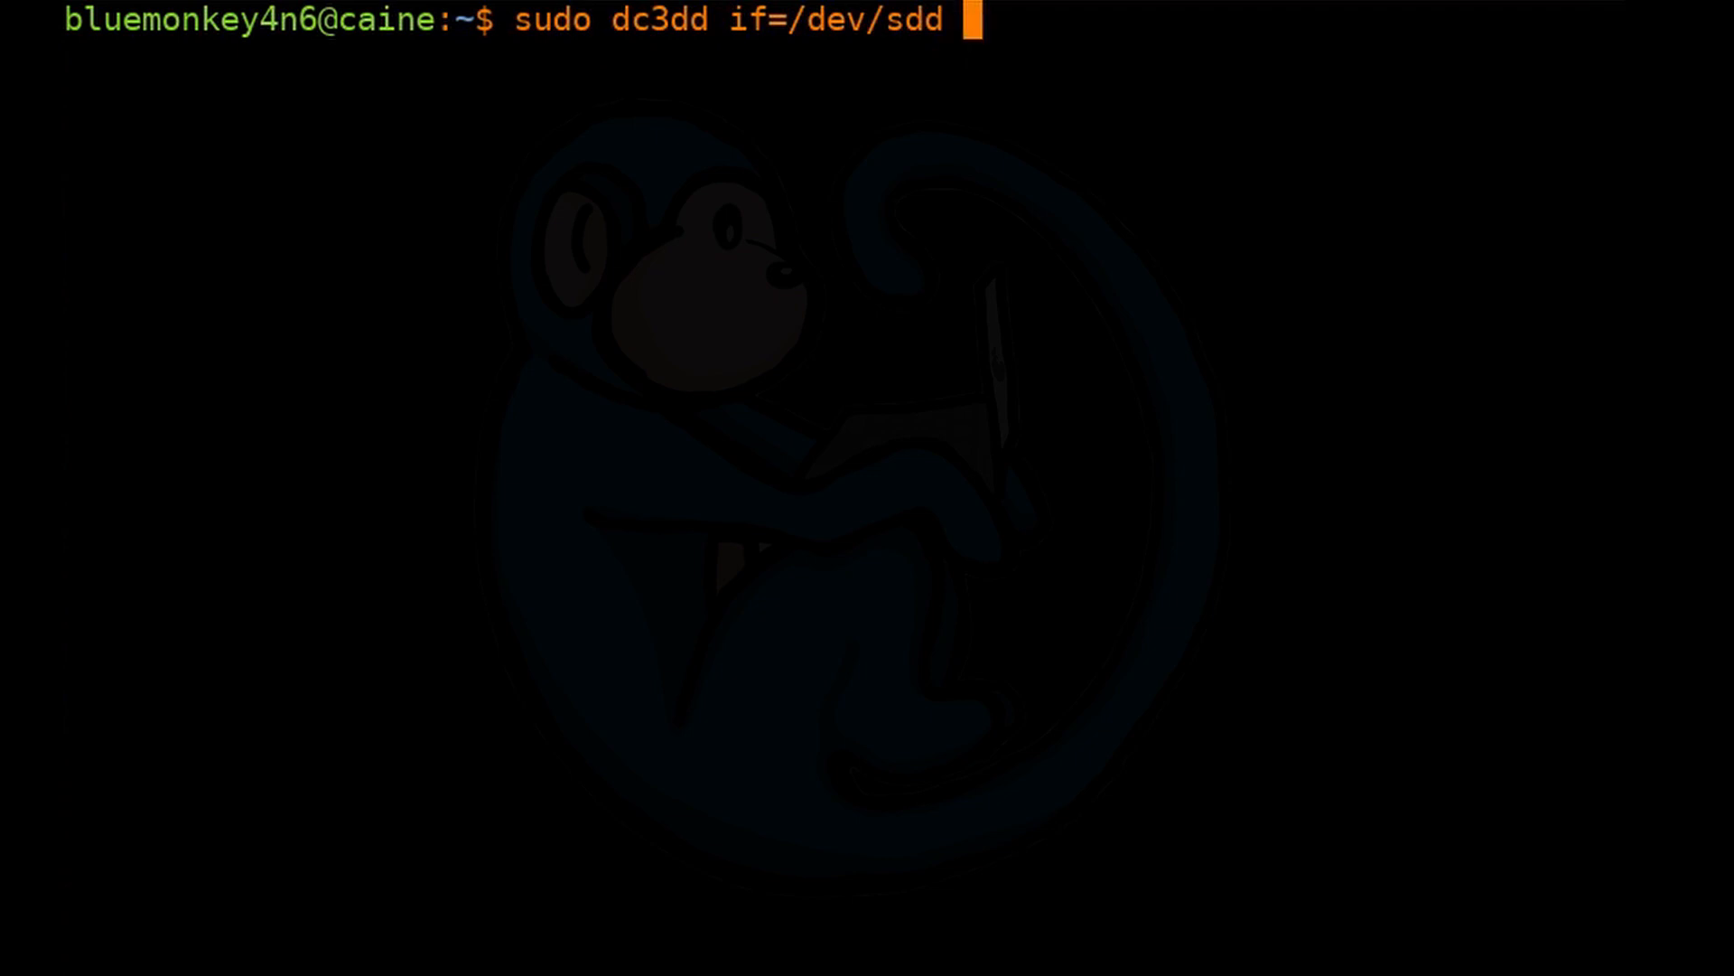
type("of")
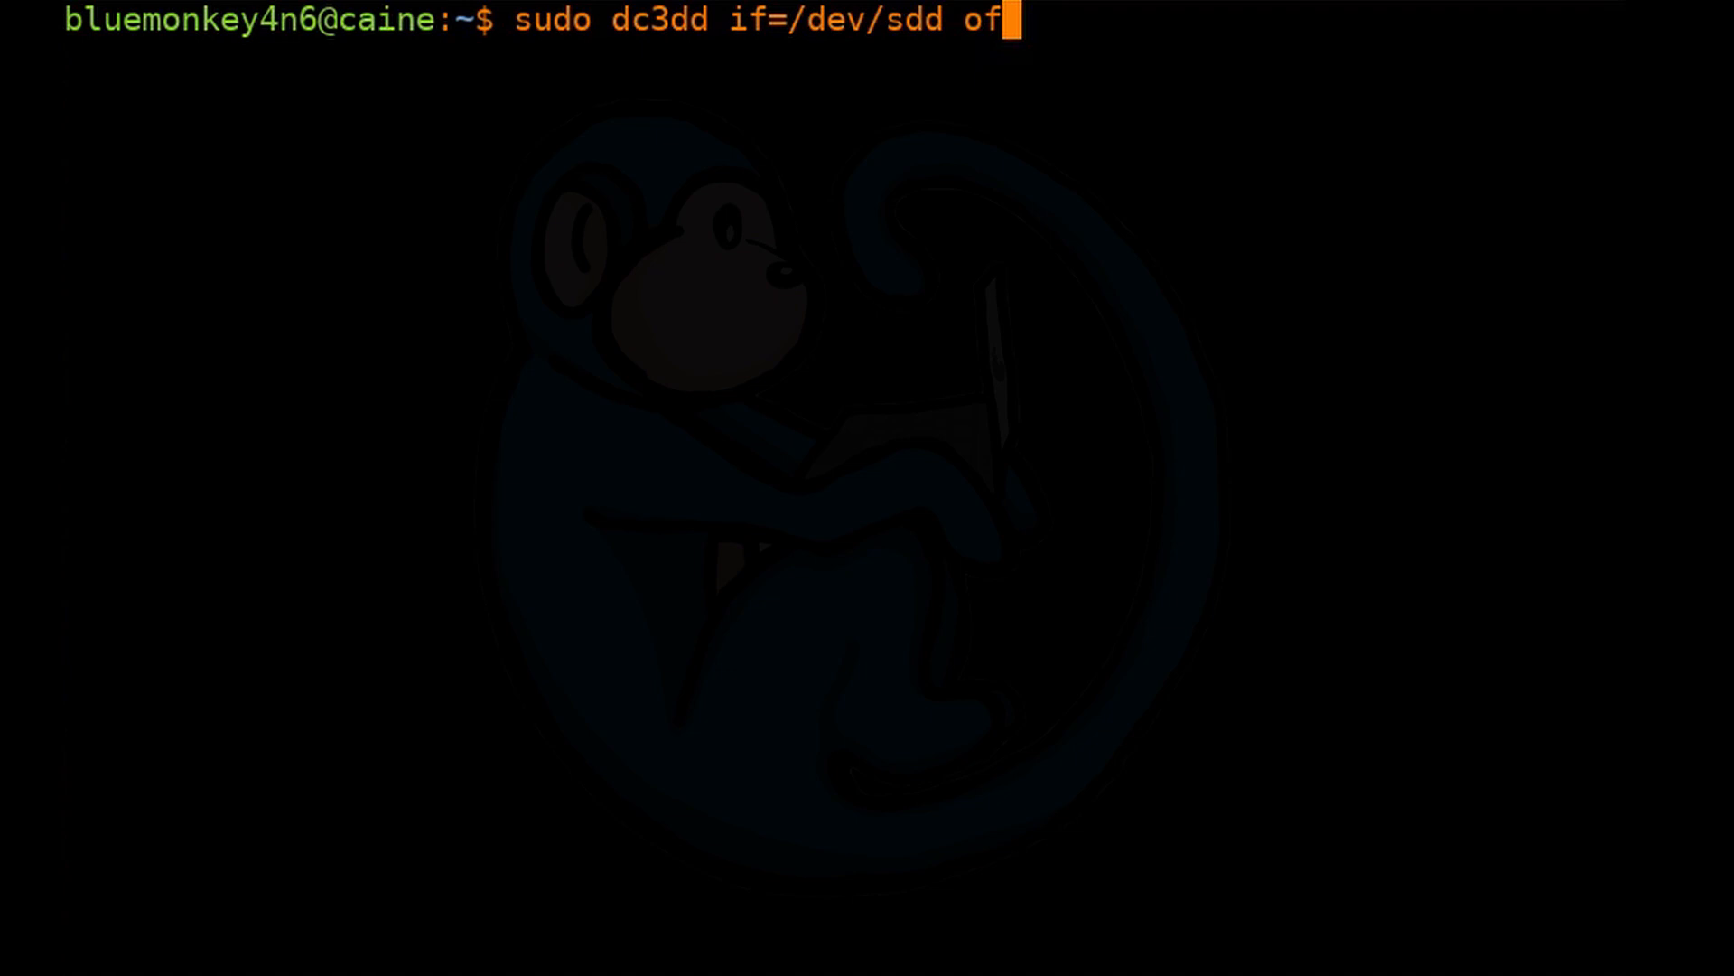
type("=/dev/")
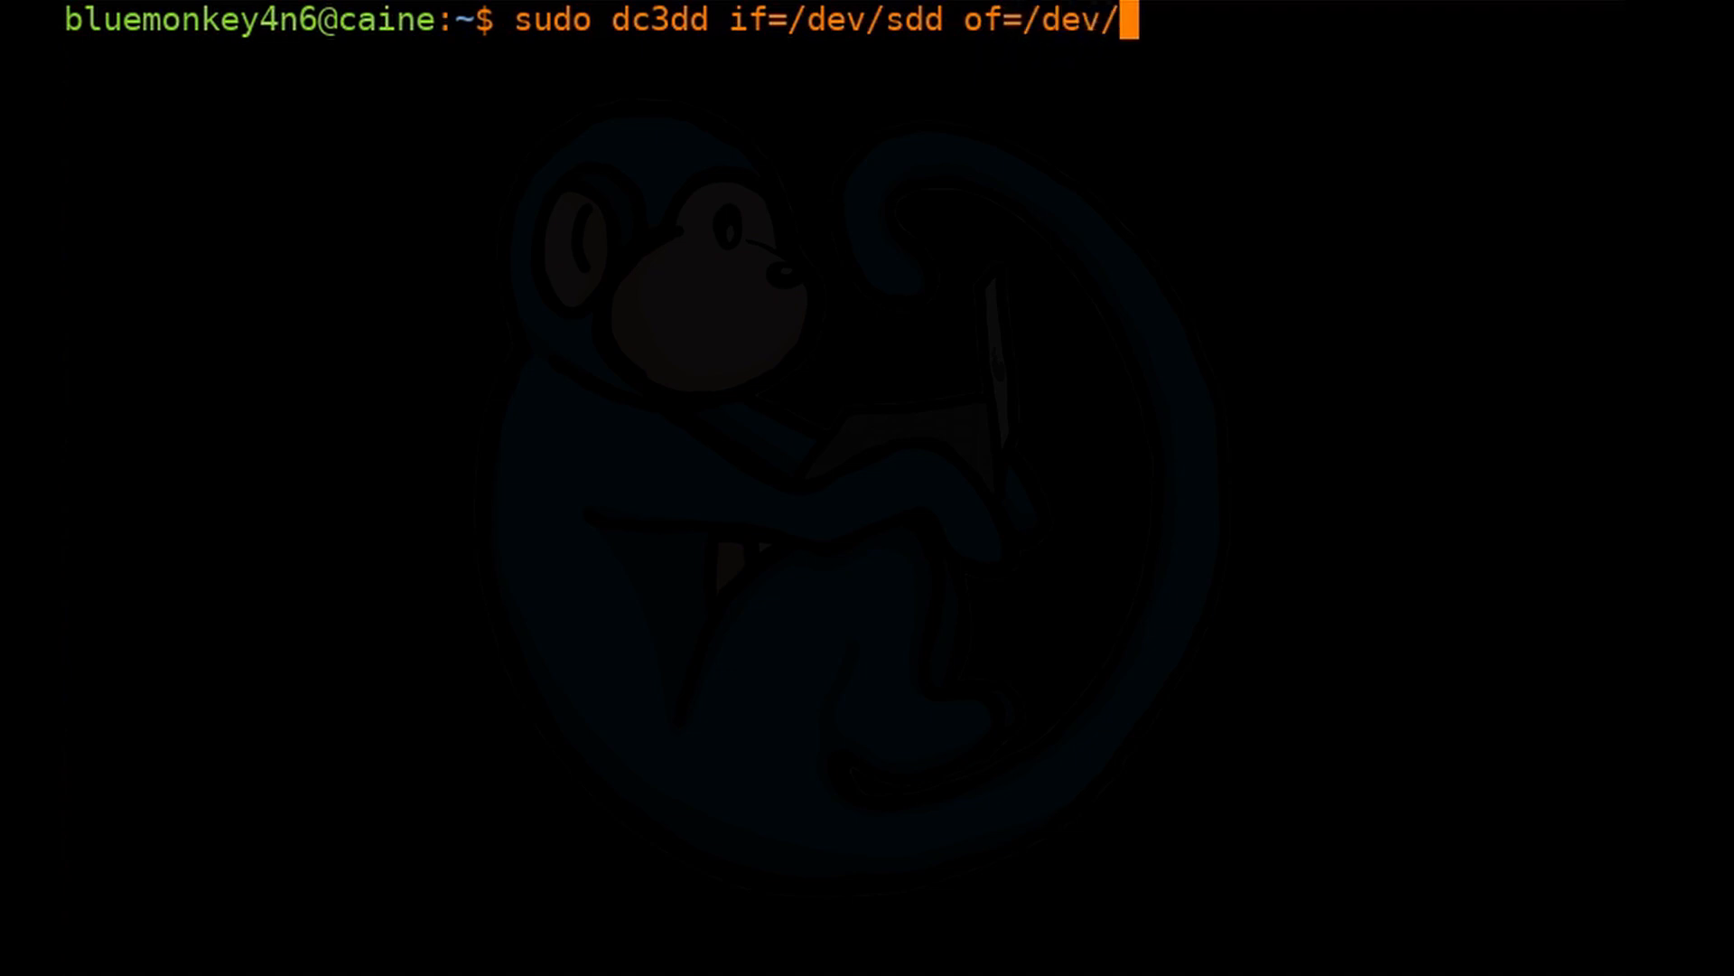
type("sde")
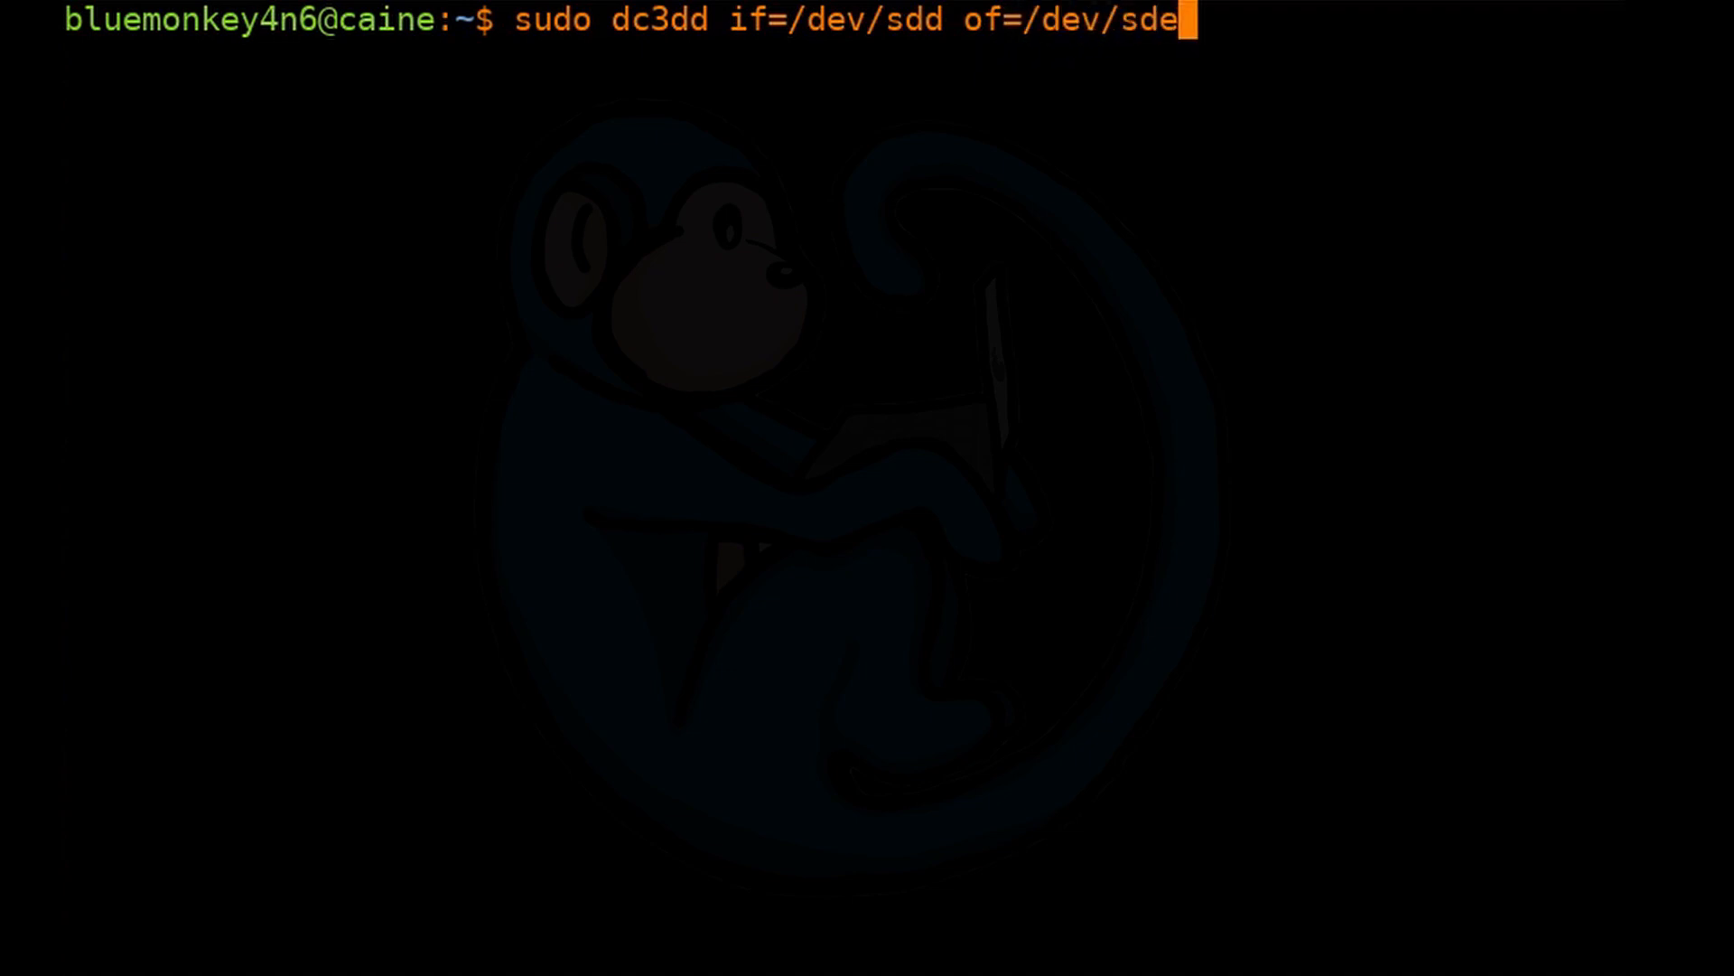
Add md5 hashing and logging to /mnt/hd/clone_log.txt to the clone command.
type("m")
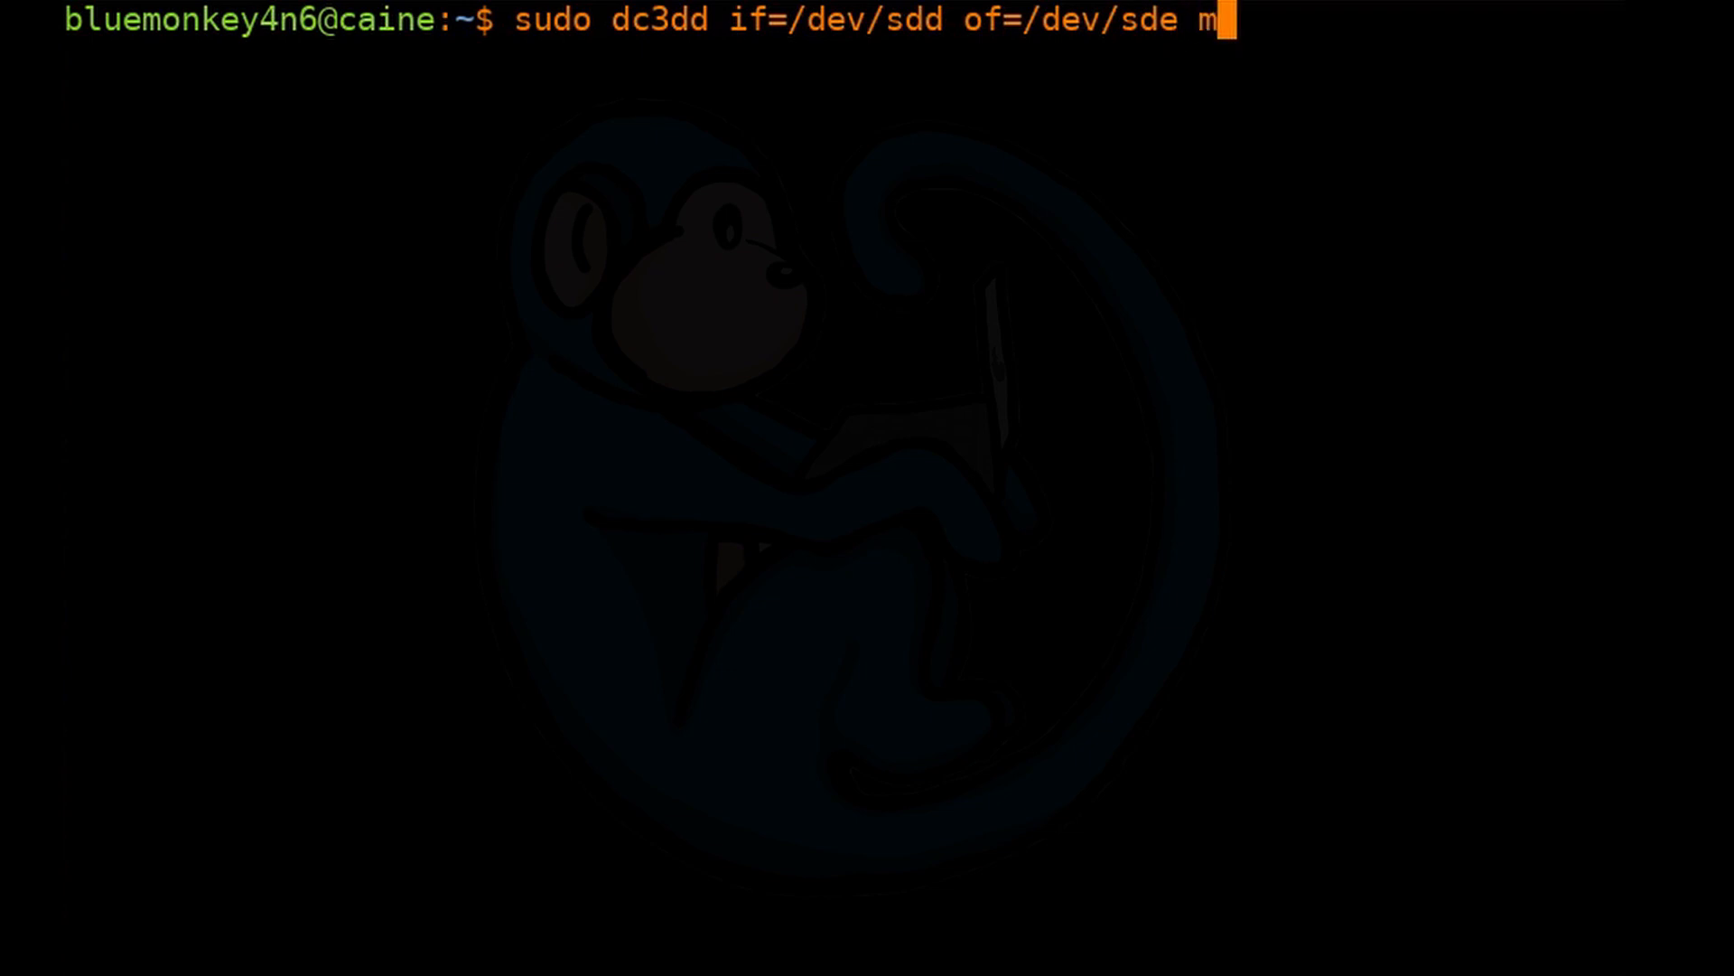
type("hash-")
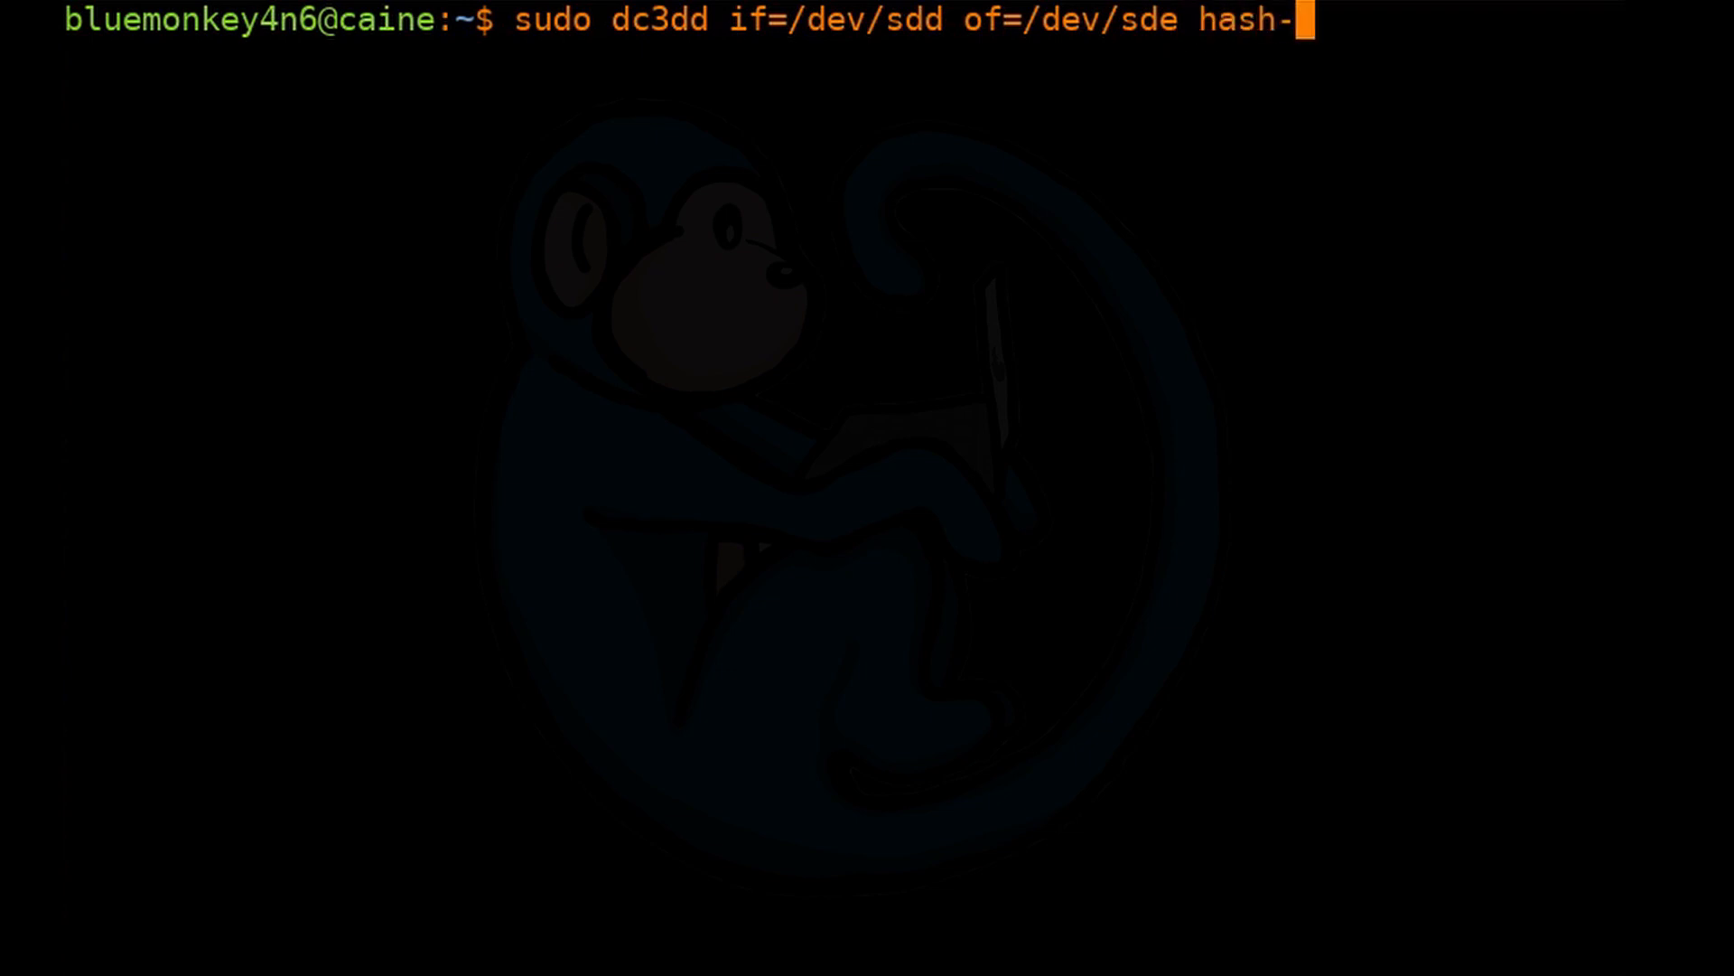
type("=md")
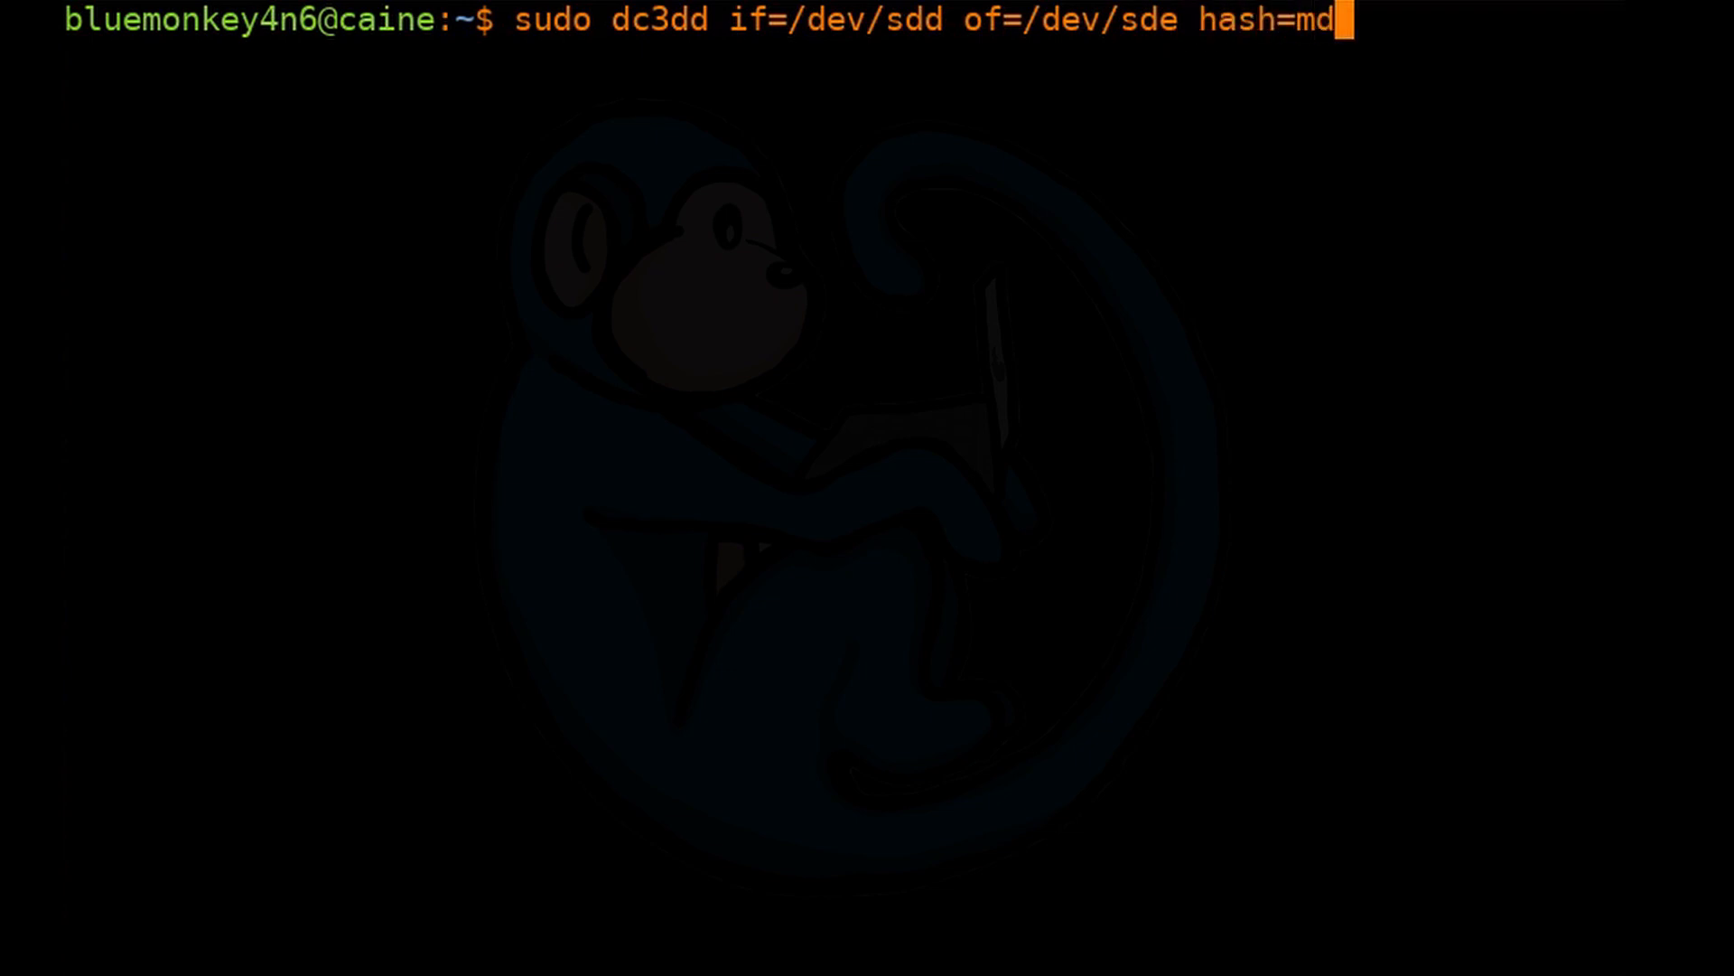
type("5")
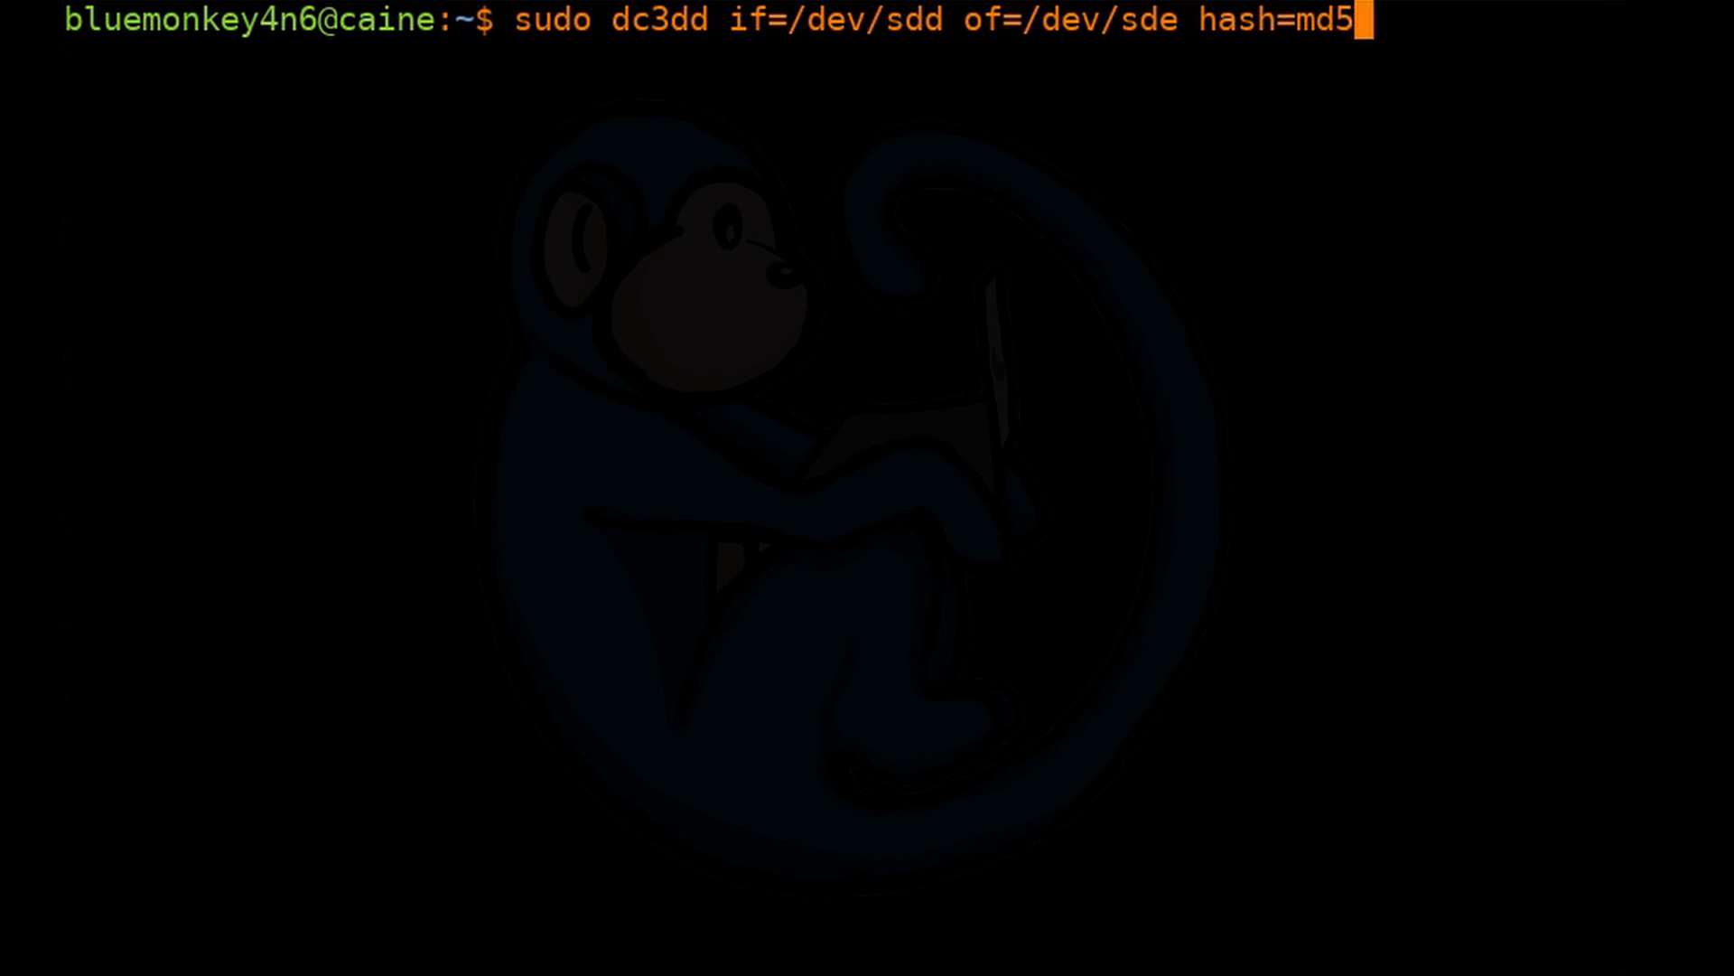
type("log")
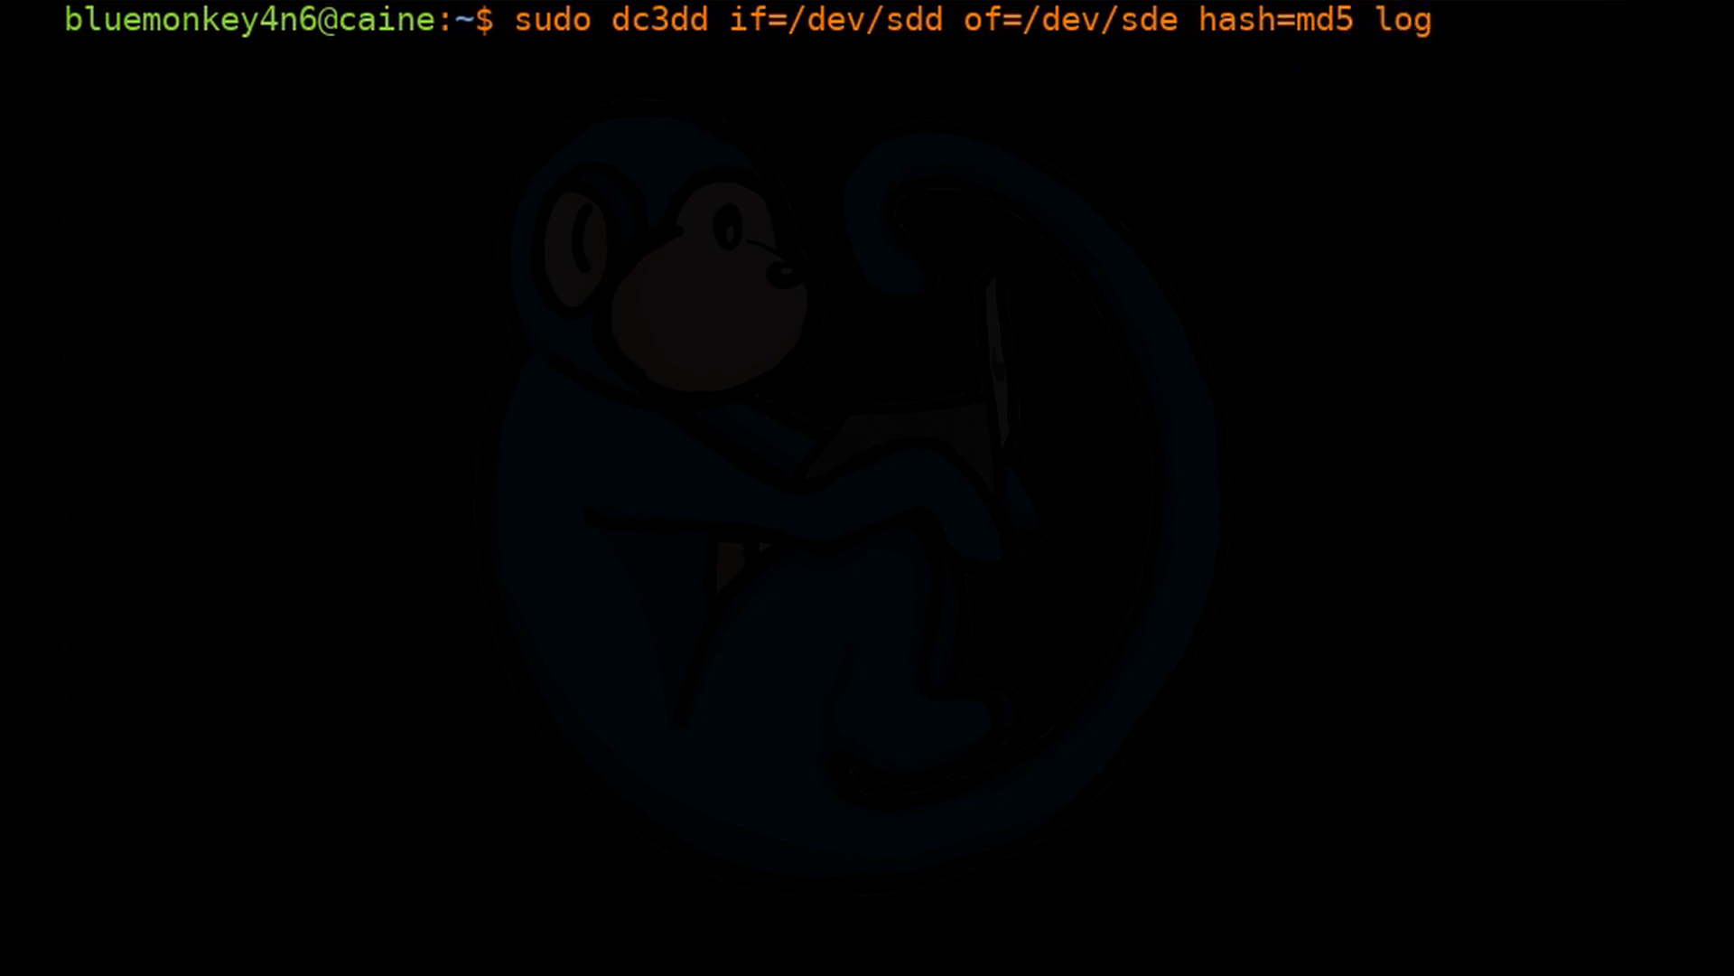
type("=/mnt/hd")
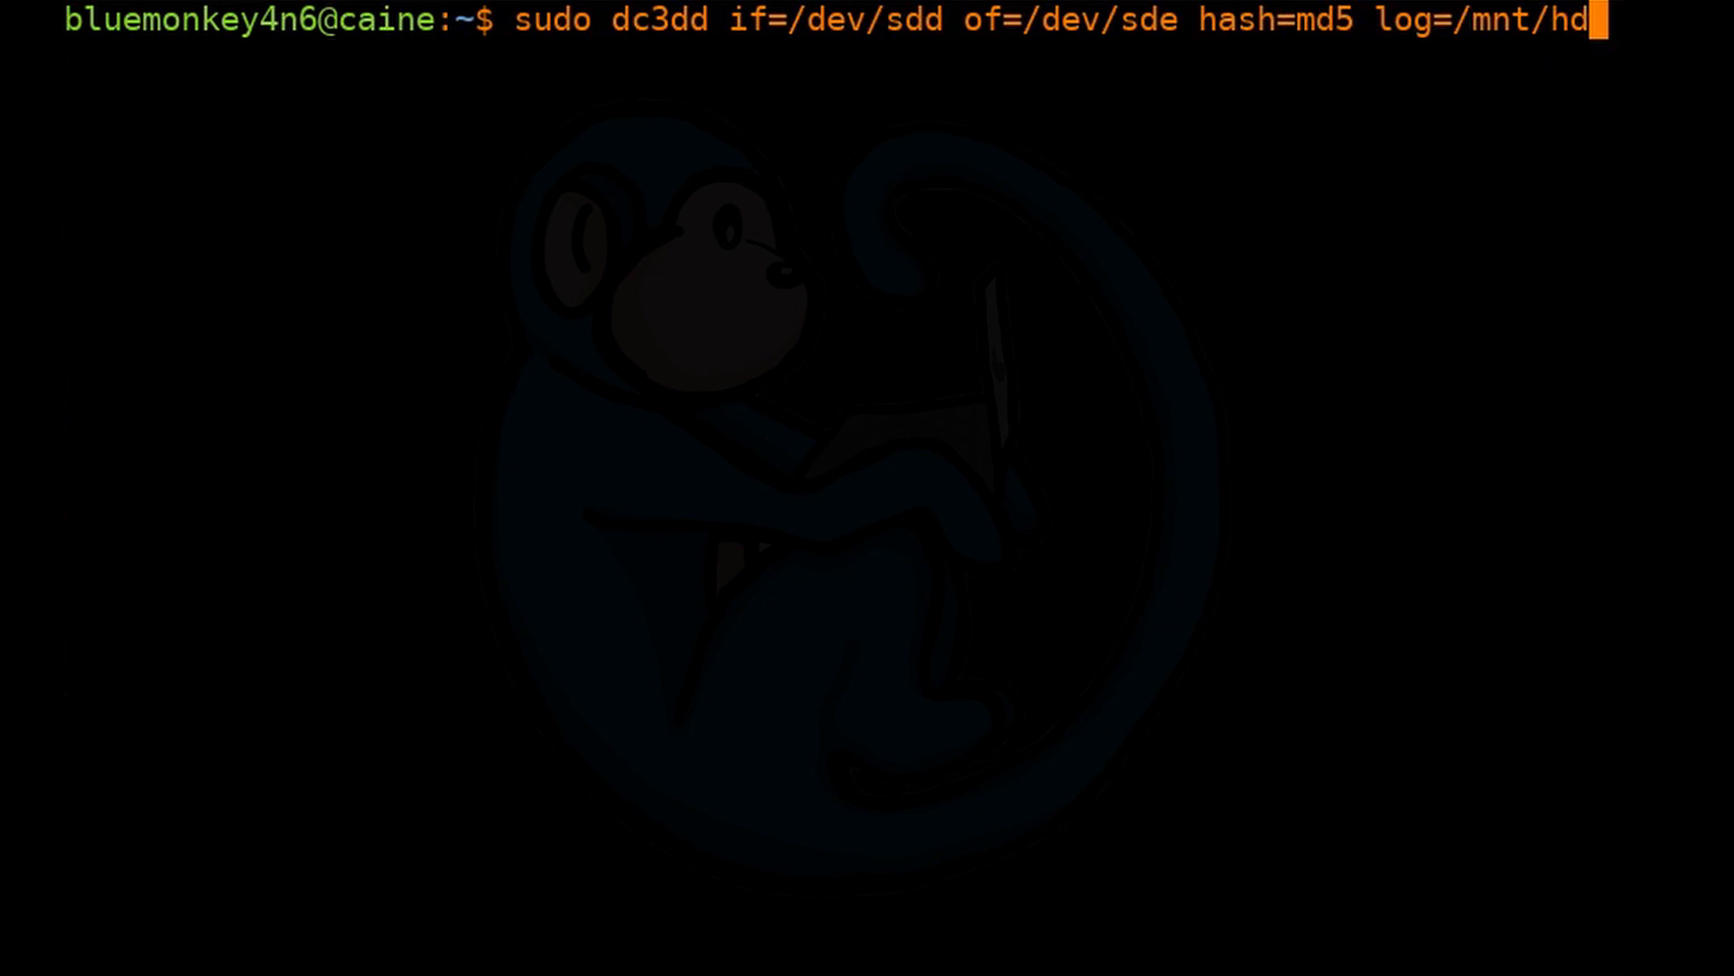
type("/")
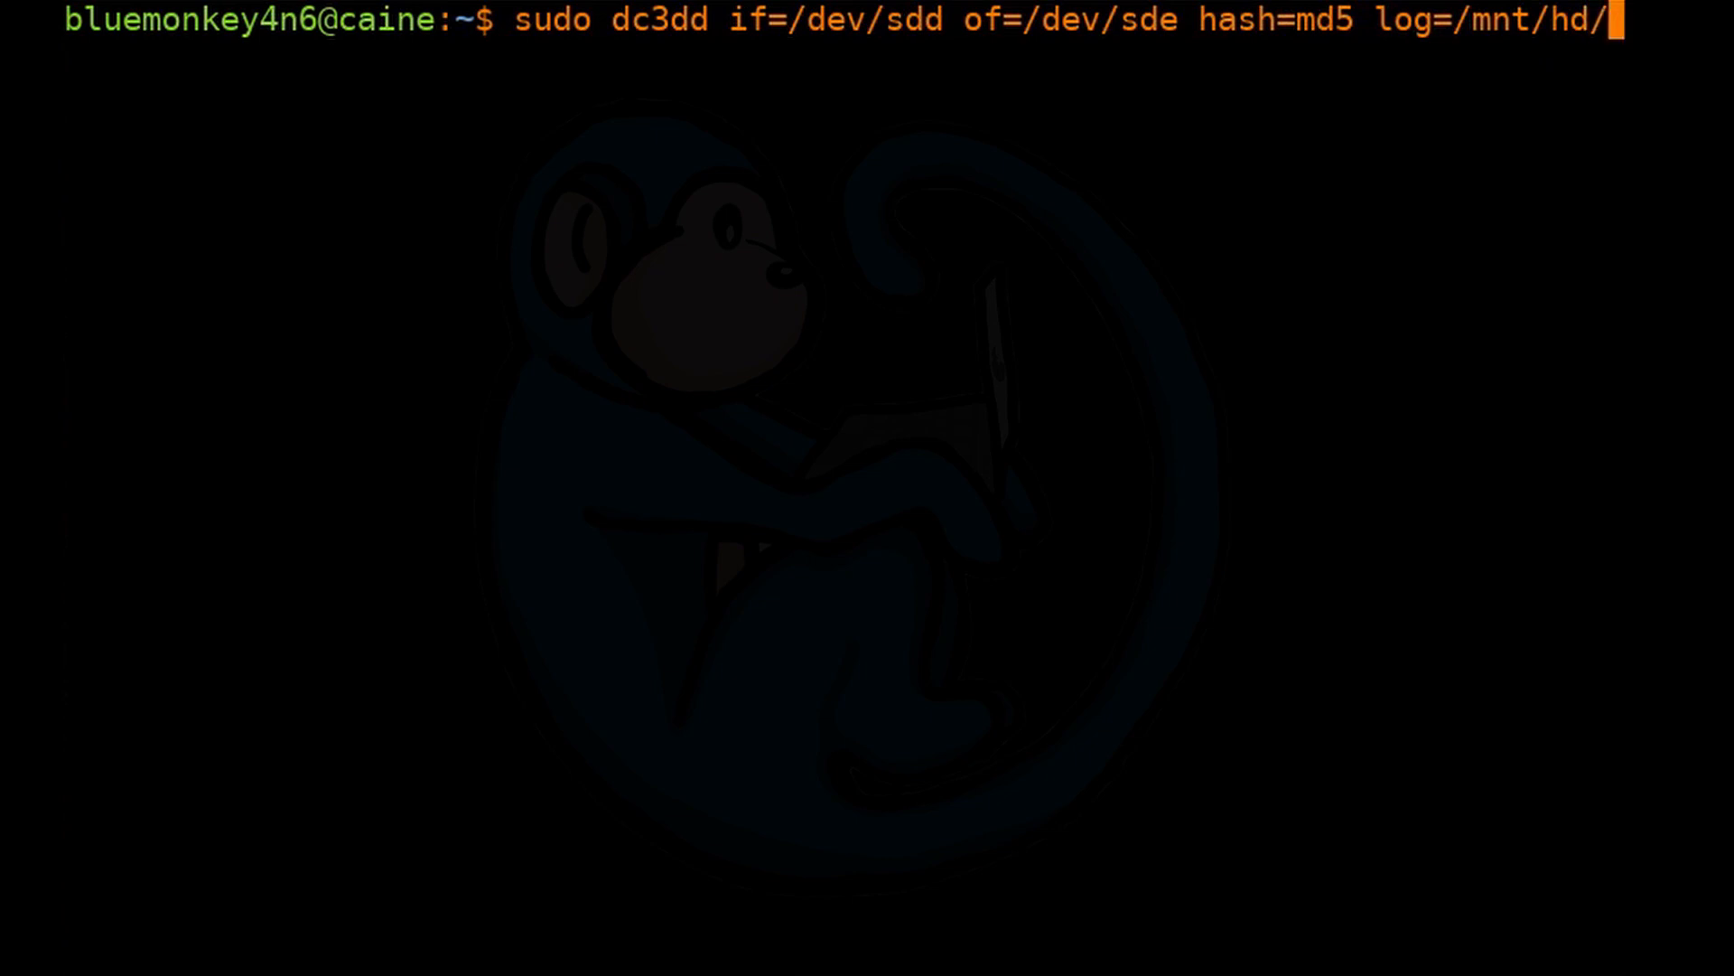
type("clone_l")
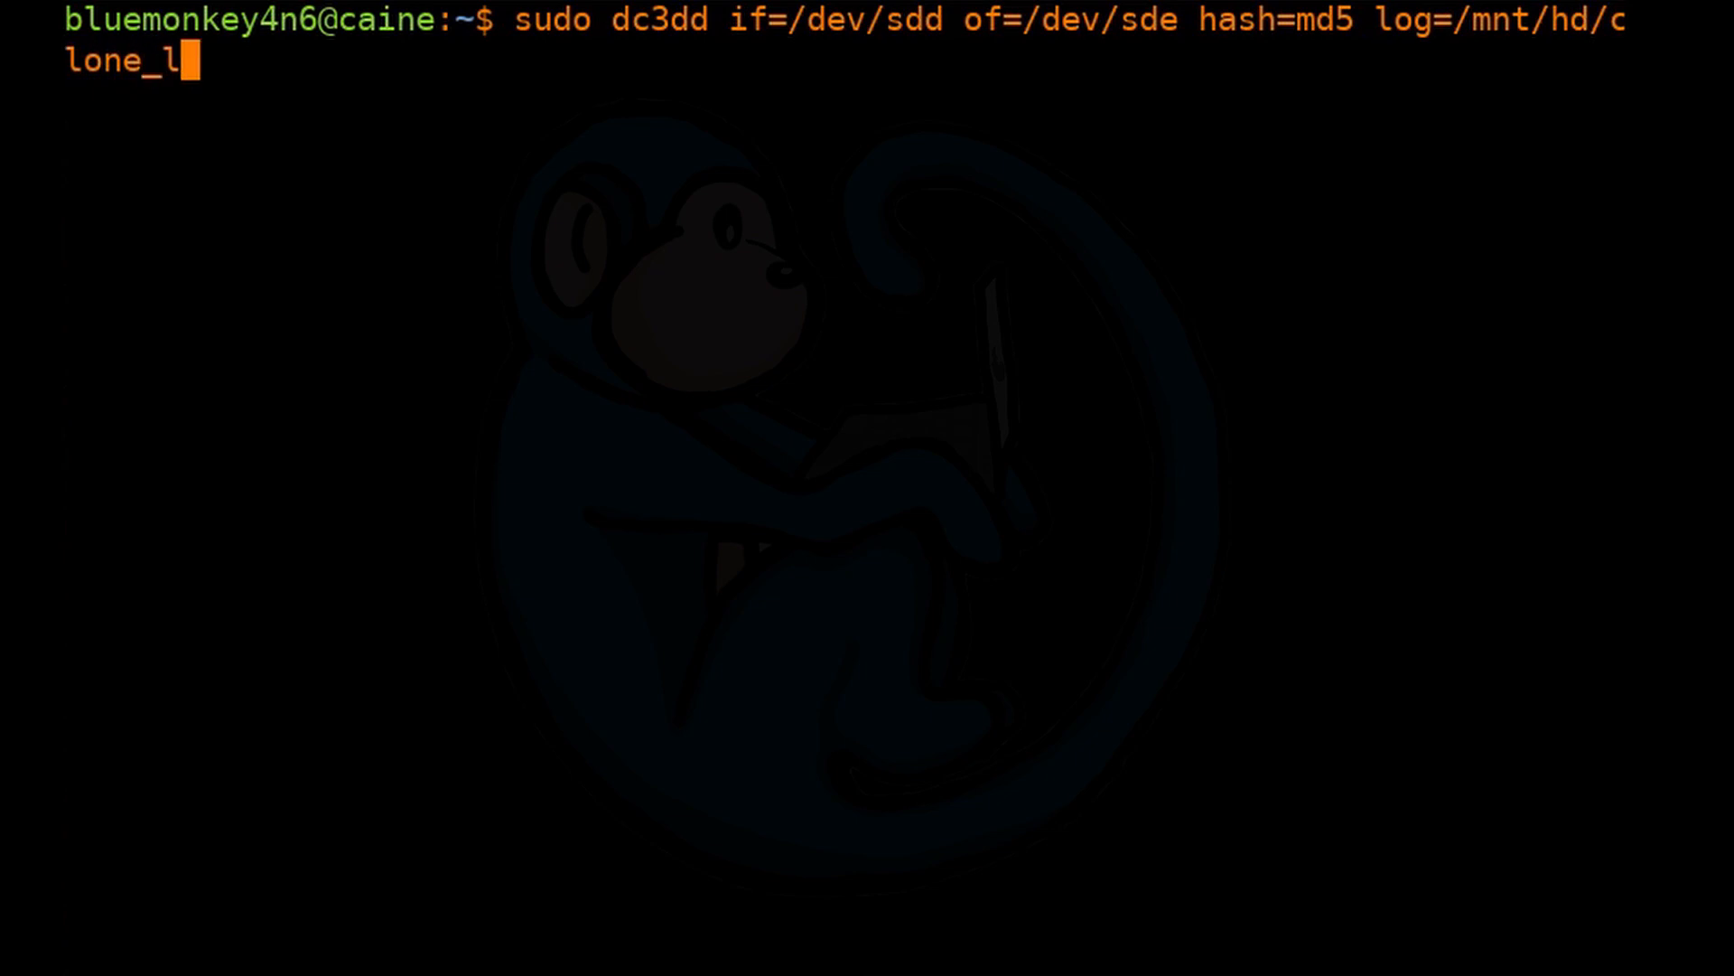
type("og.txt")
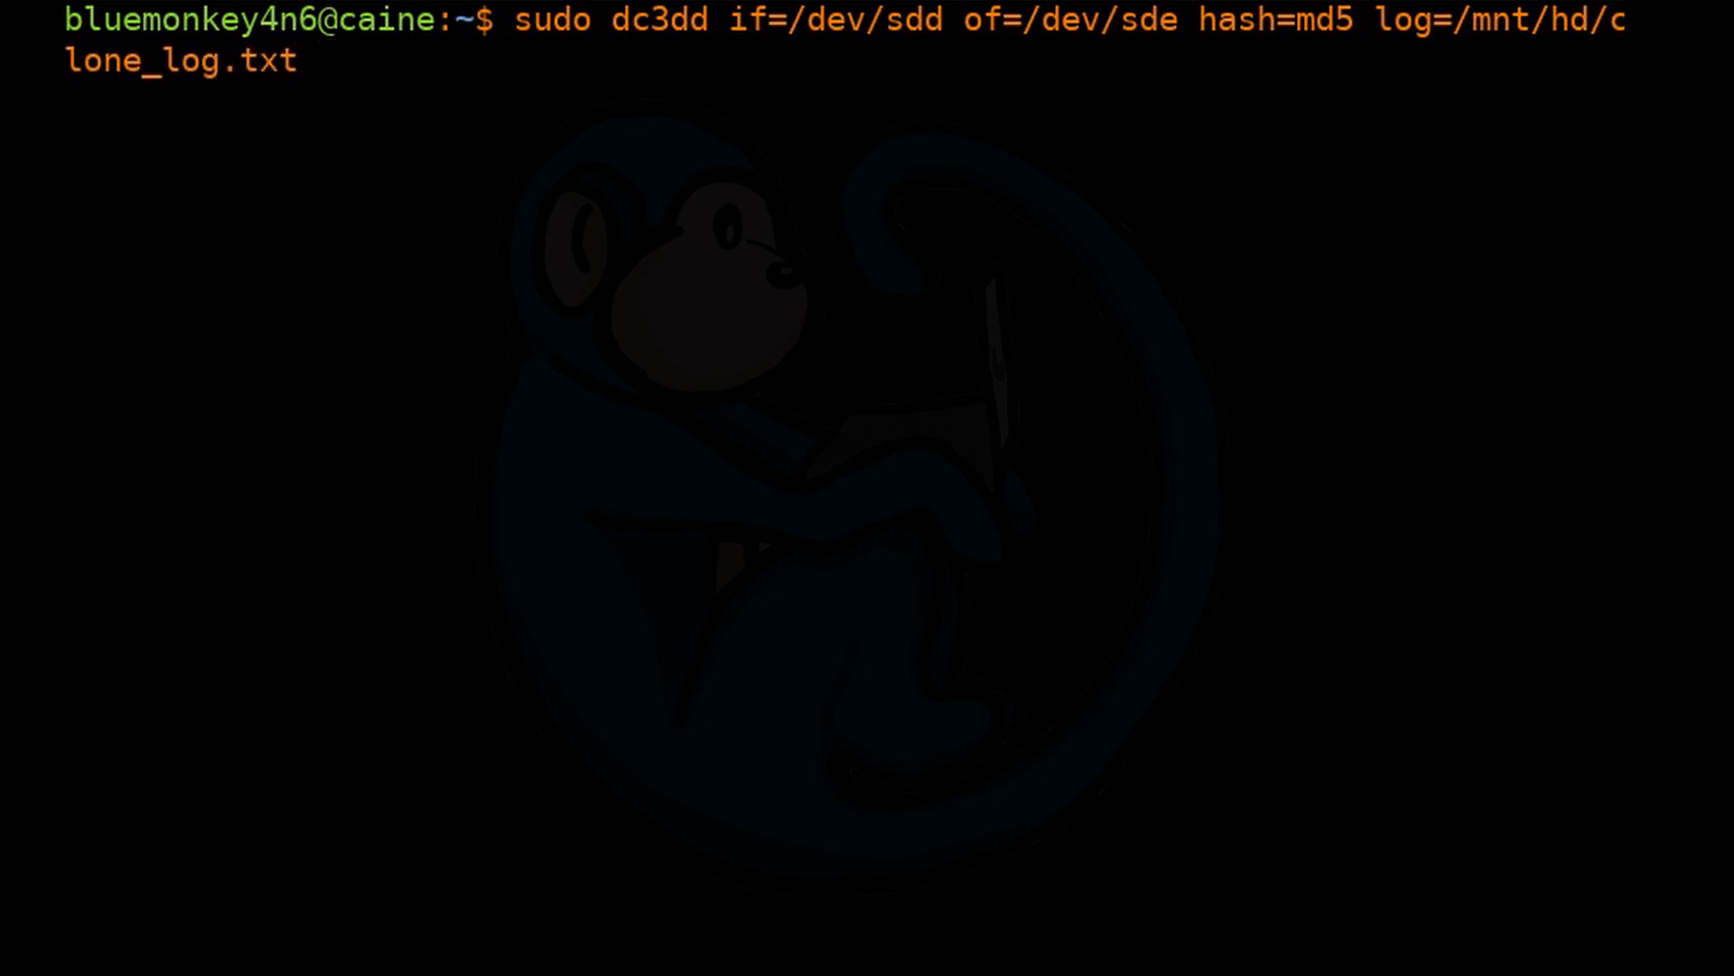
mouse_move(1507, 771)
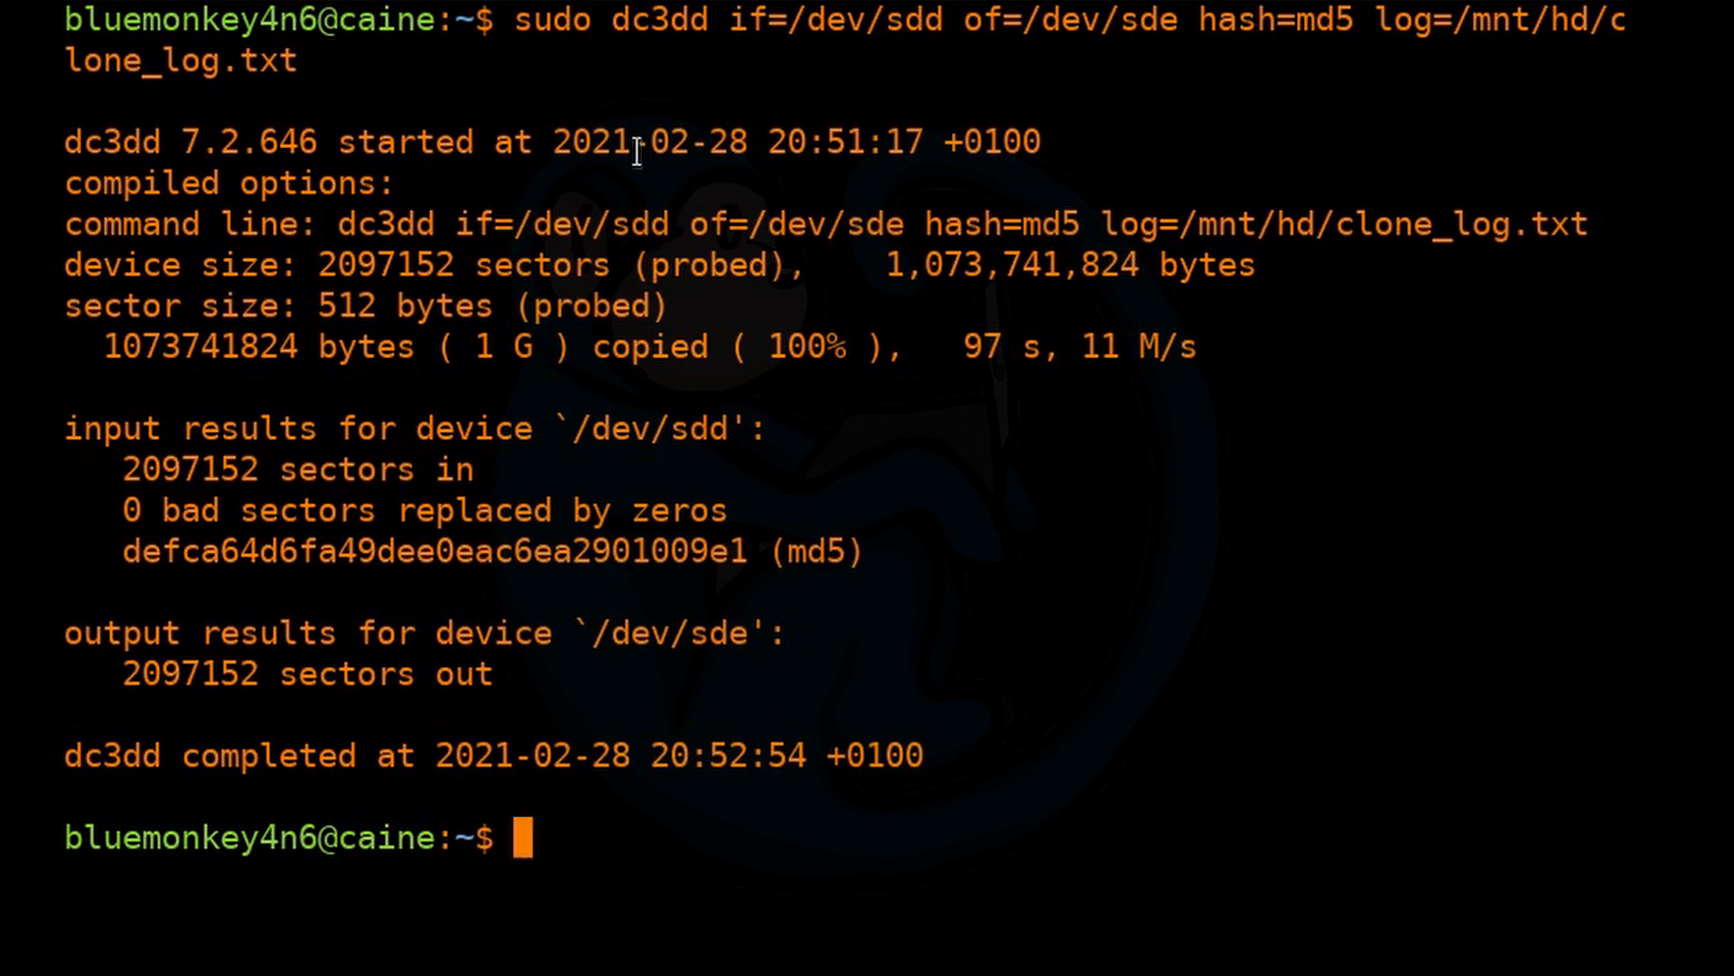
double_click(110, 141)
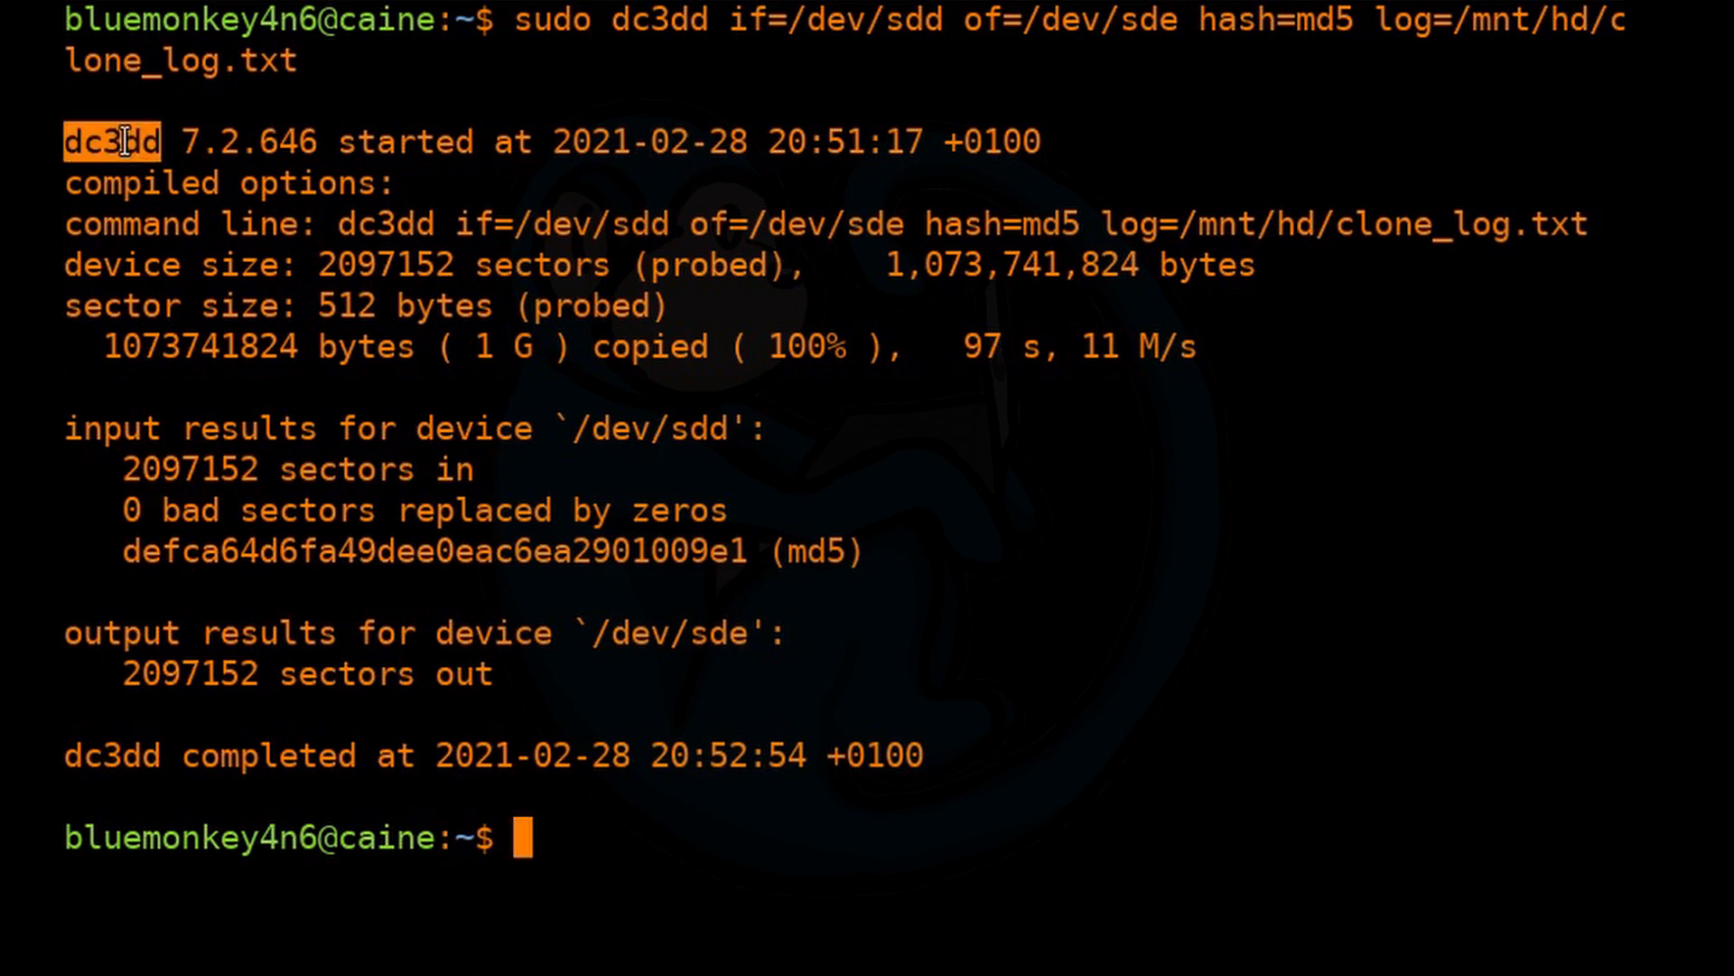
left_click_drag(121, 141, 504, 141)
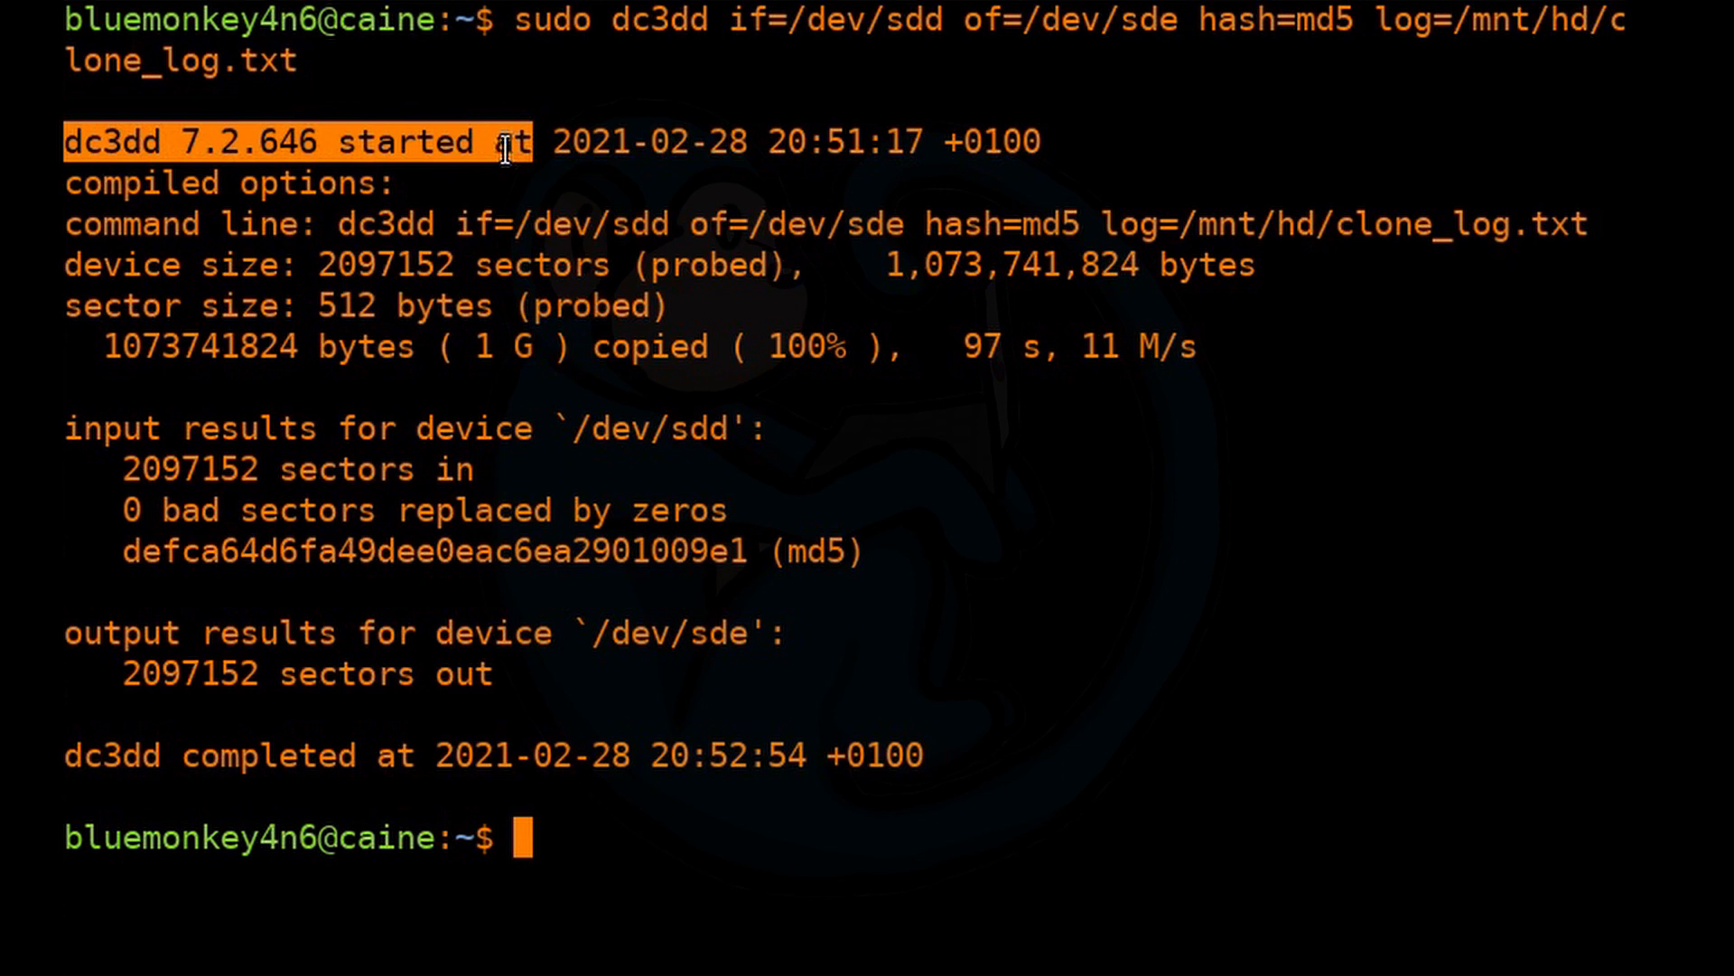
left_click_drag(504, 141, 969, 141)
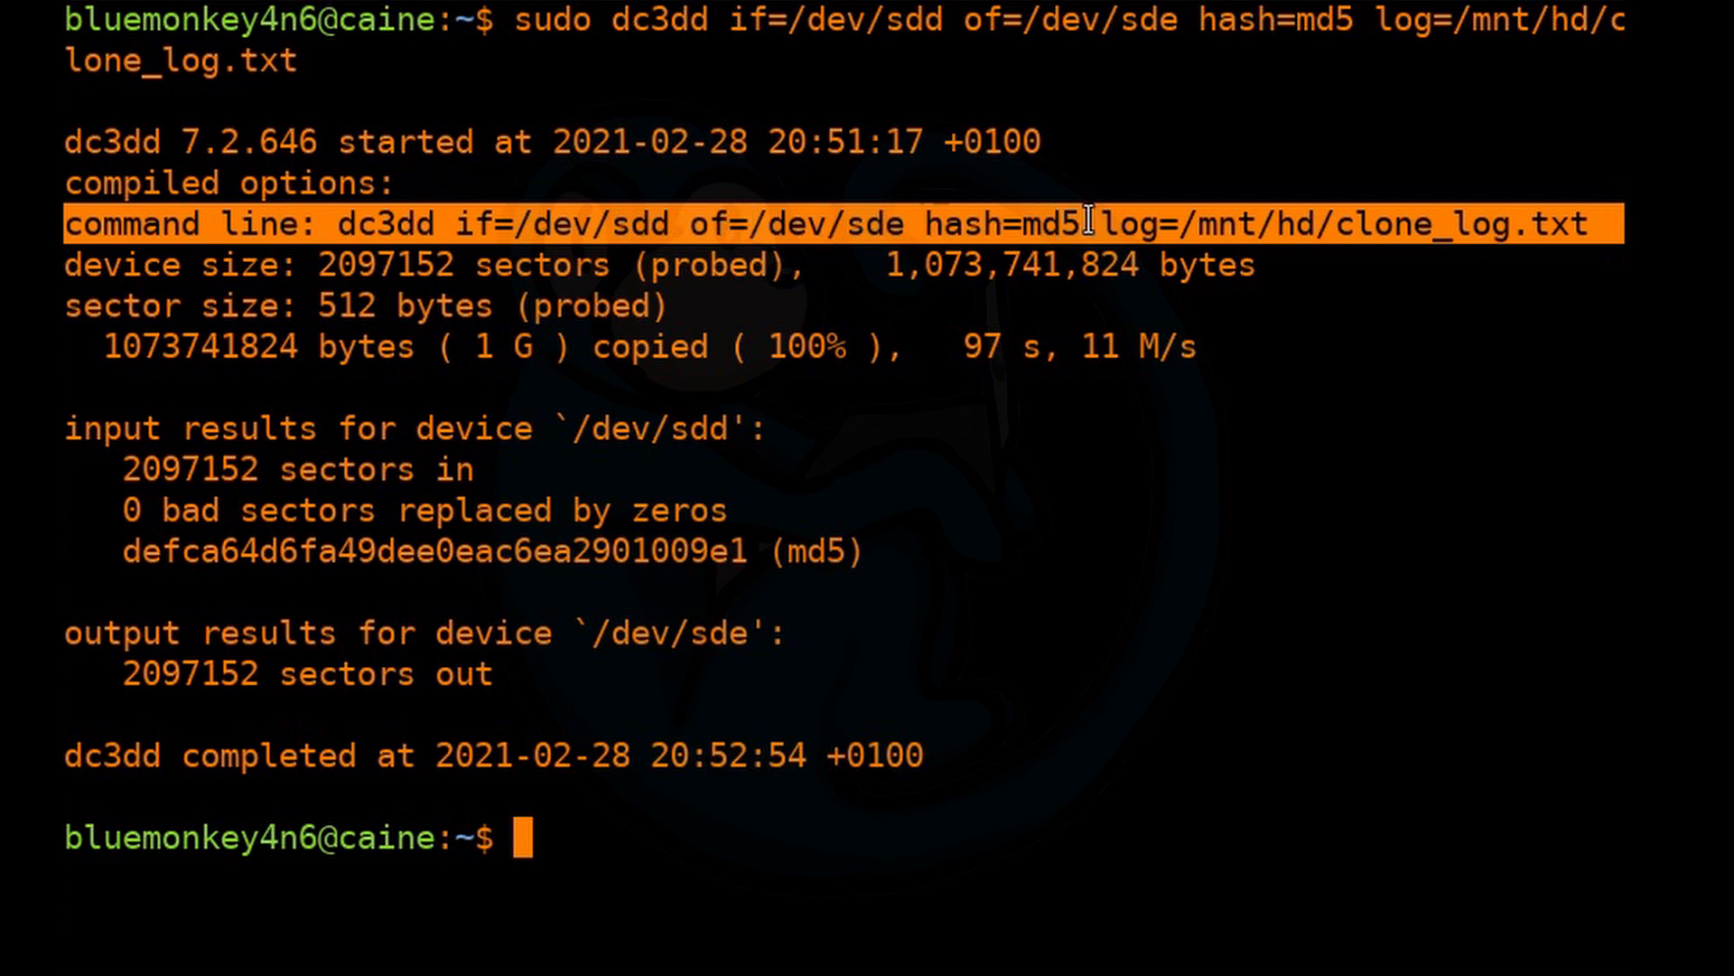
mouse_move(1111, 224)
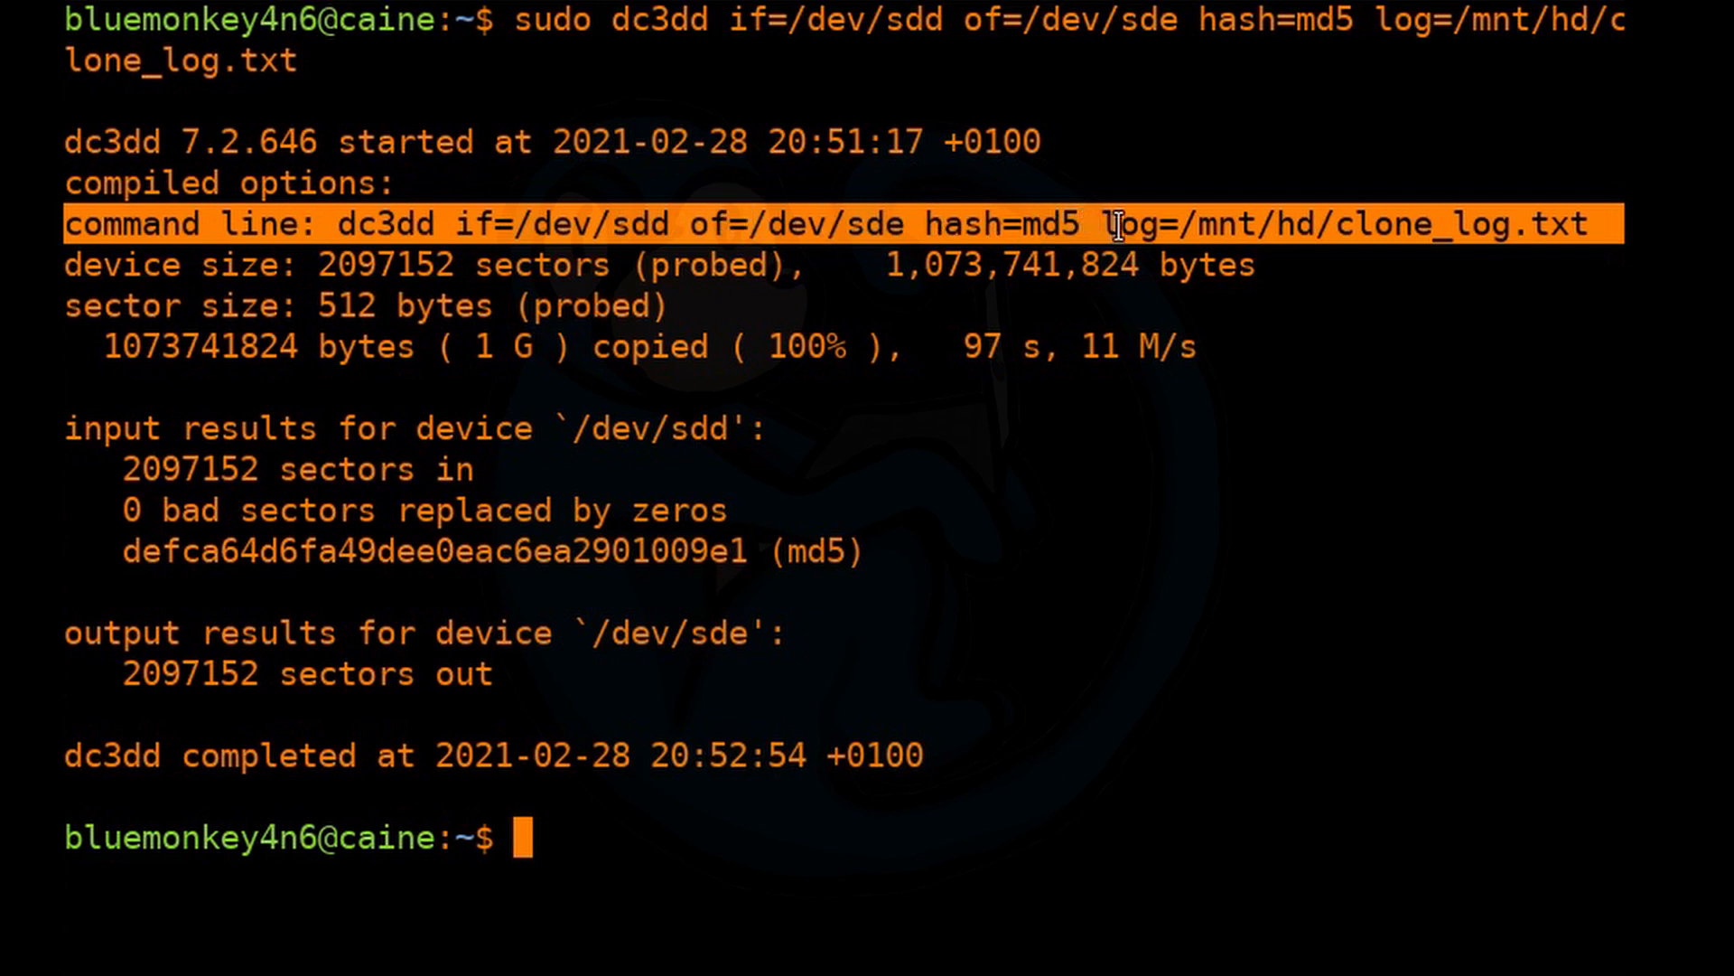
mouse_move(1527, 224)
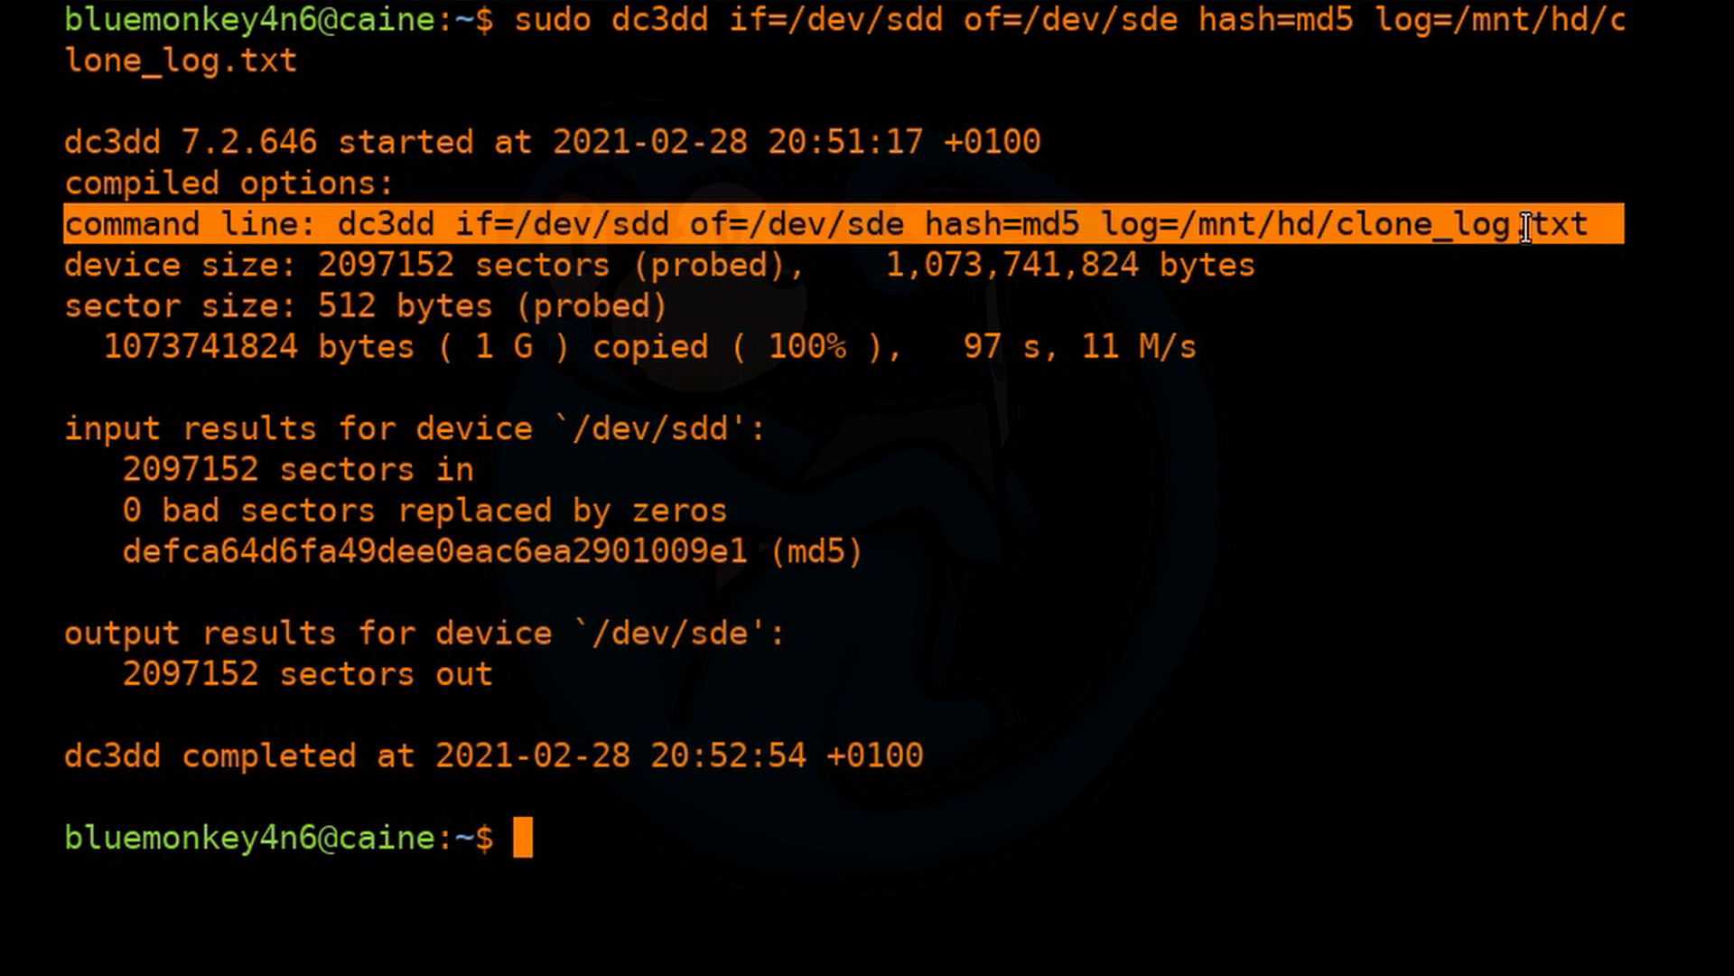
mouse_move(437, 281)
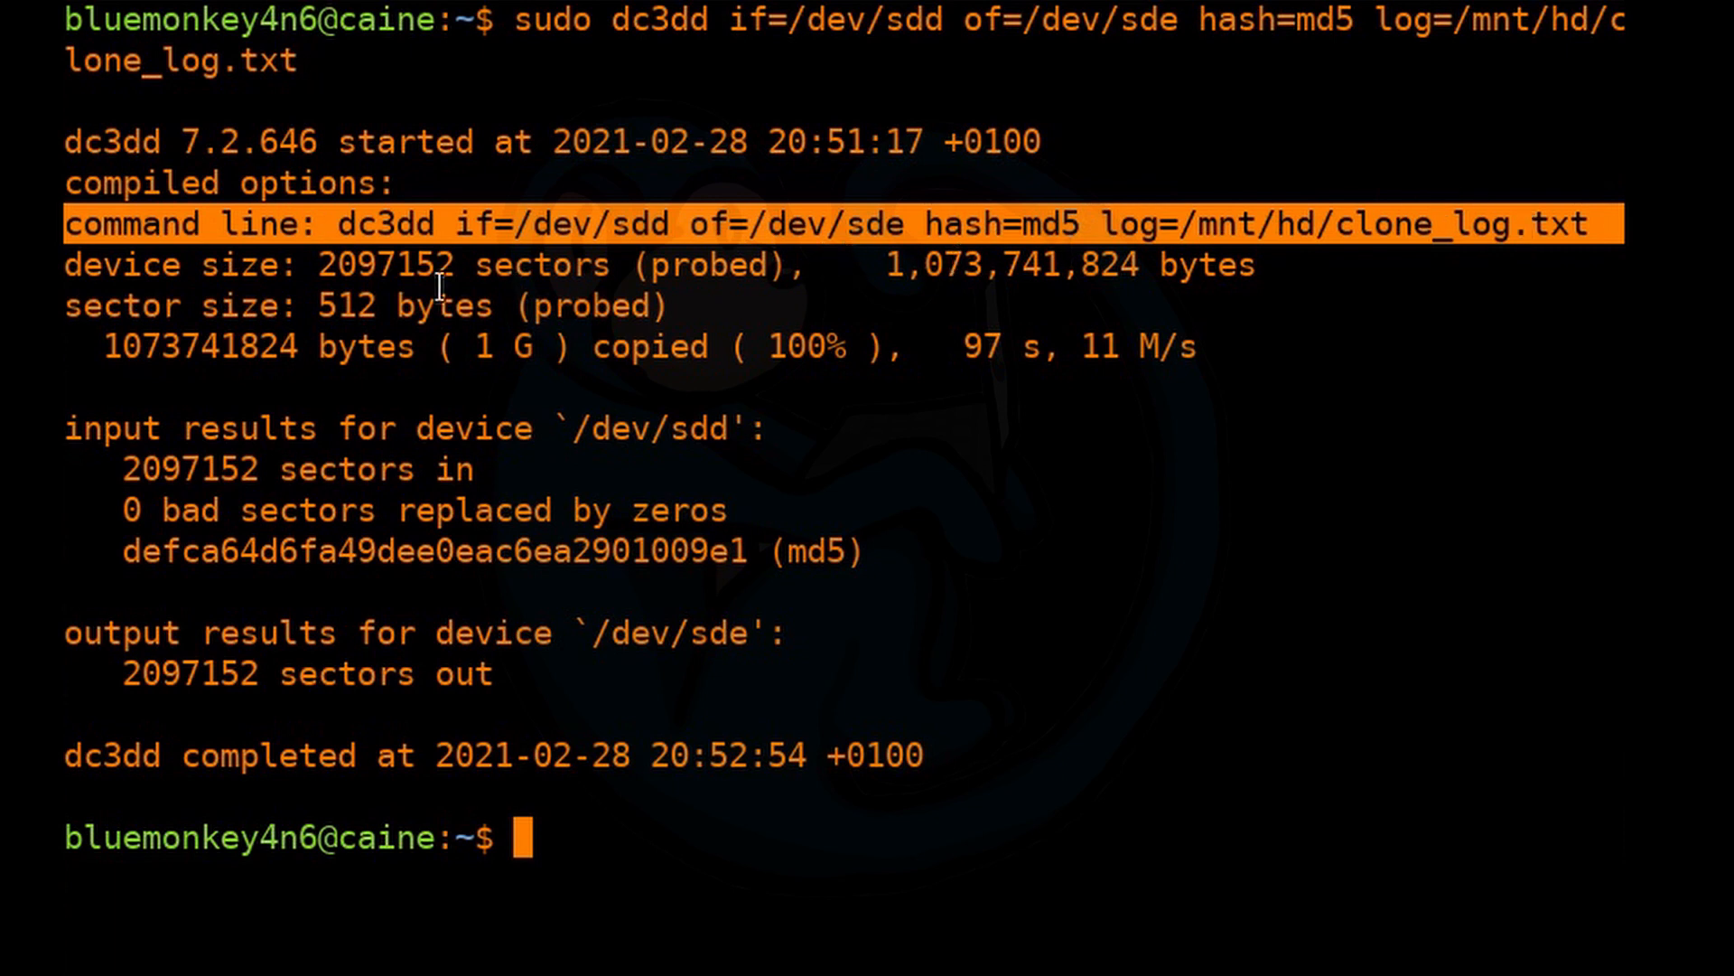
double_click(385, 265)
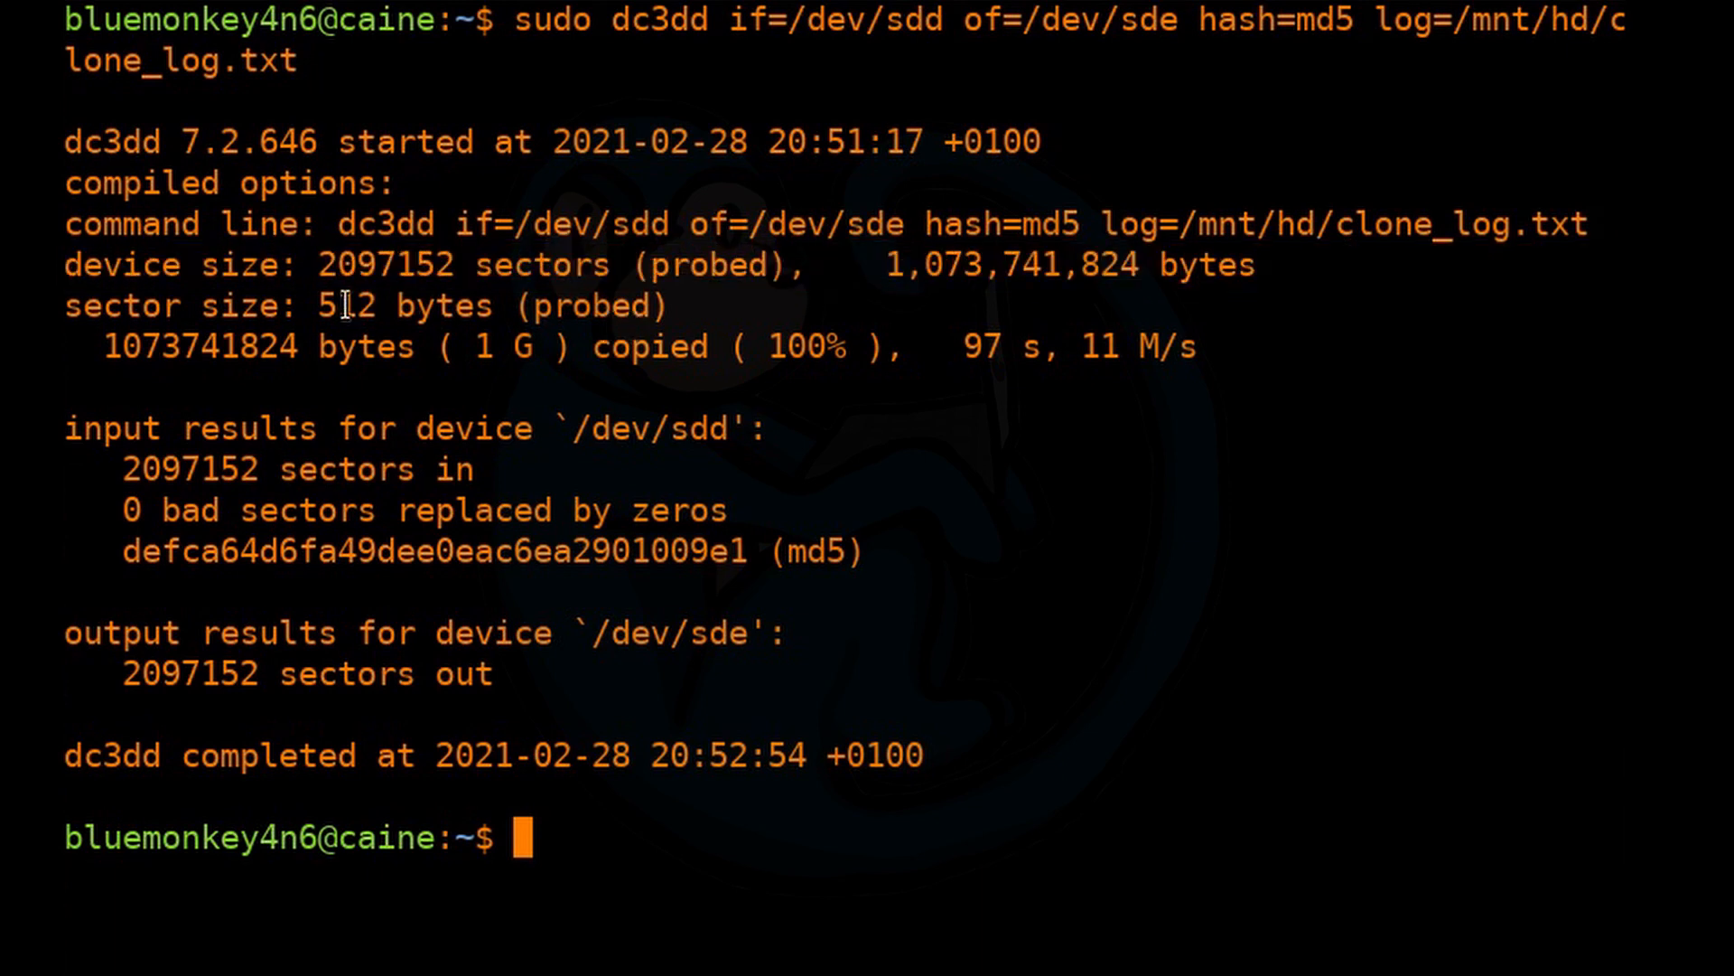
double_click(346, 307)
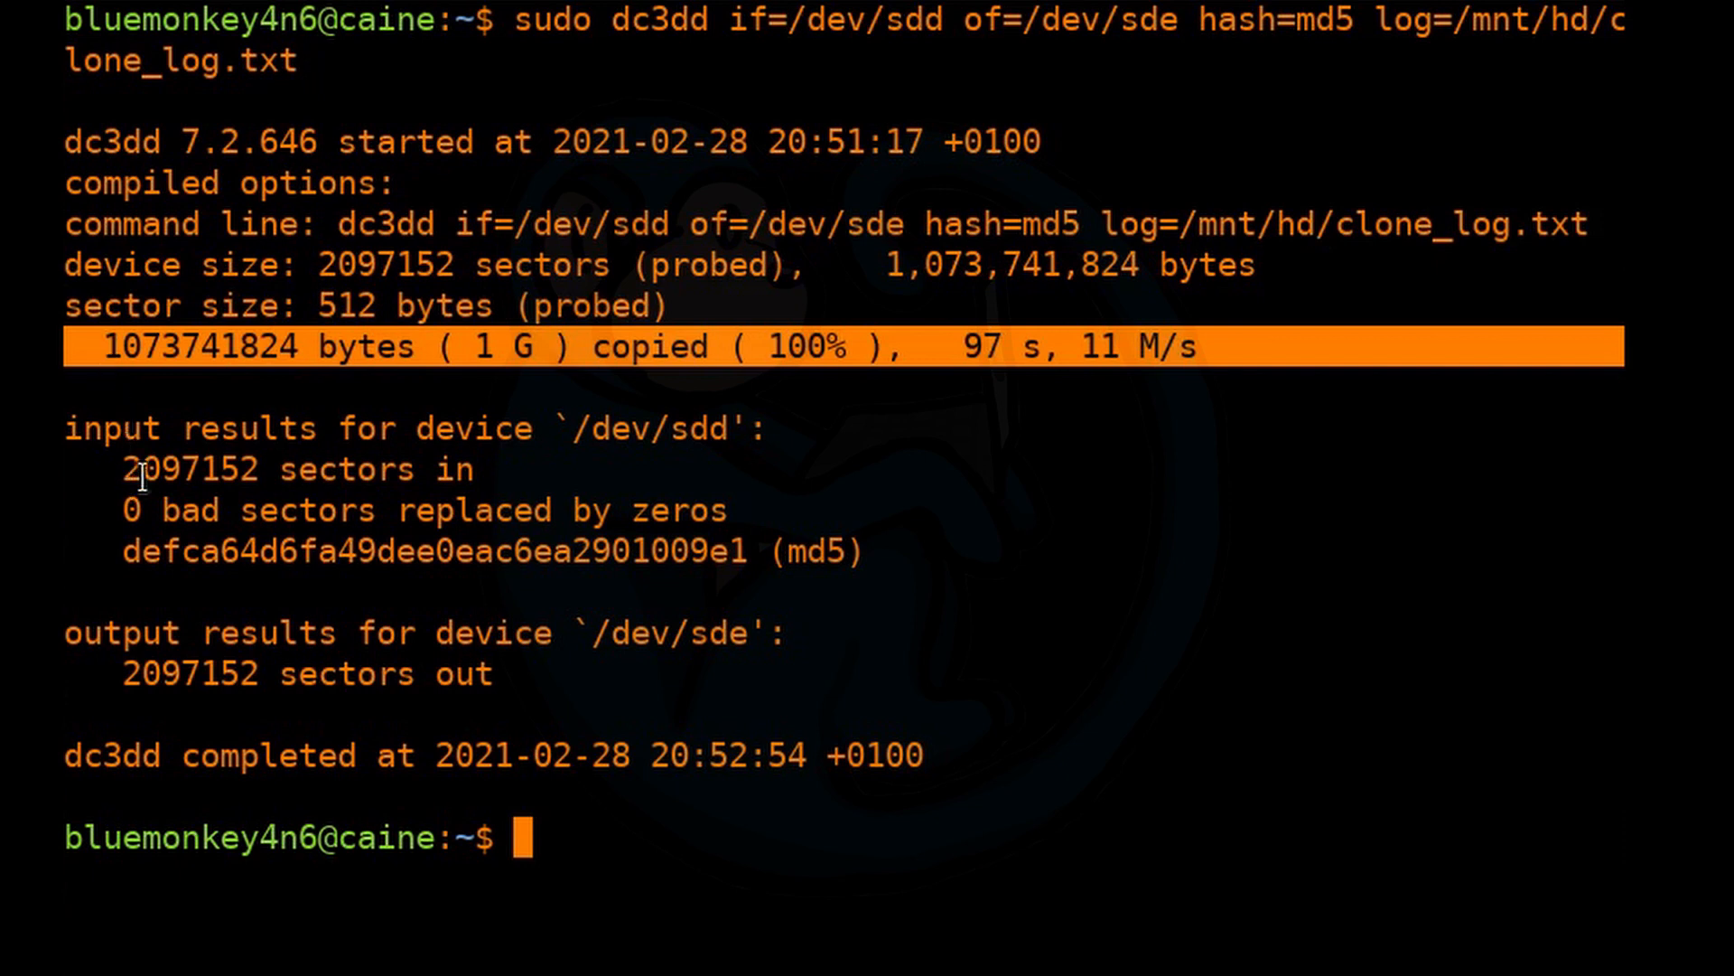
double_click(186, 470)
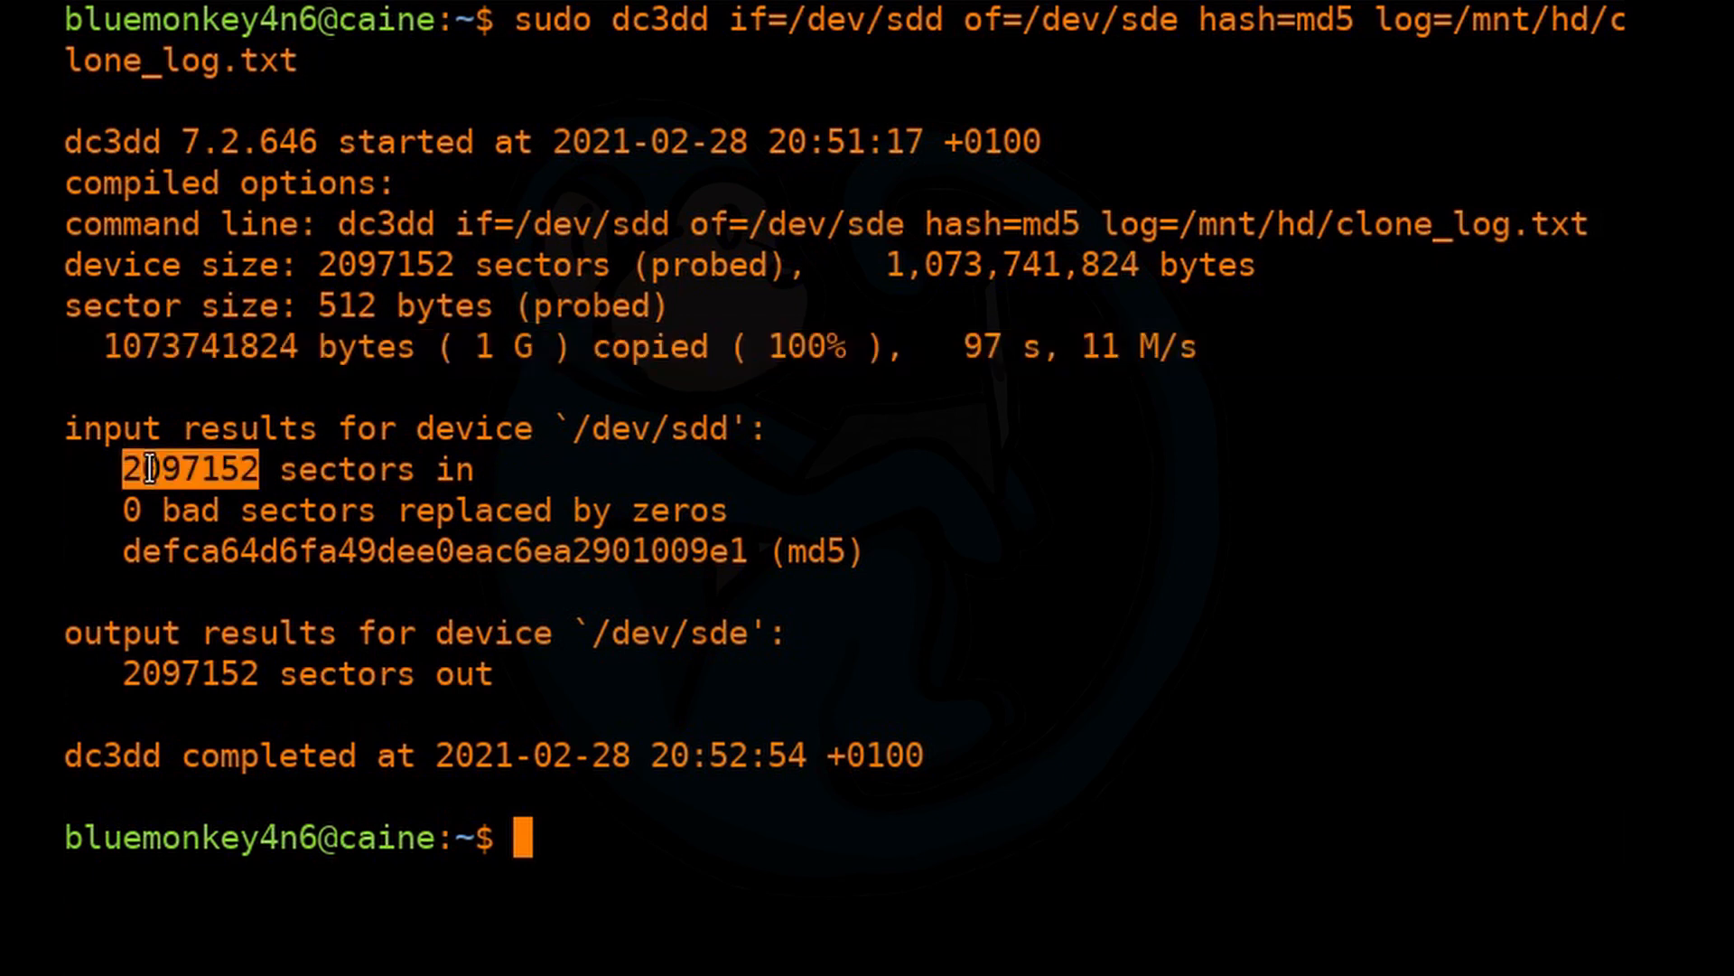
left_click_drag(127, 470, 864, 551)
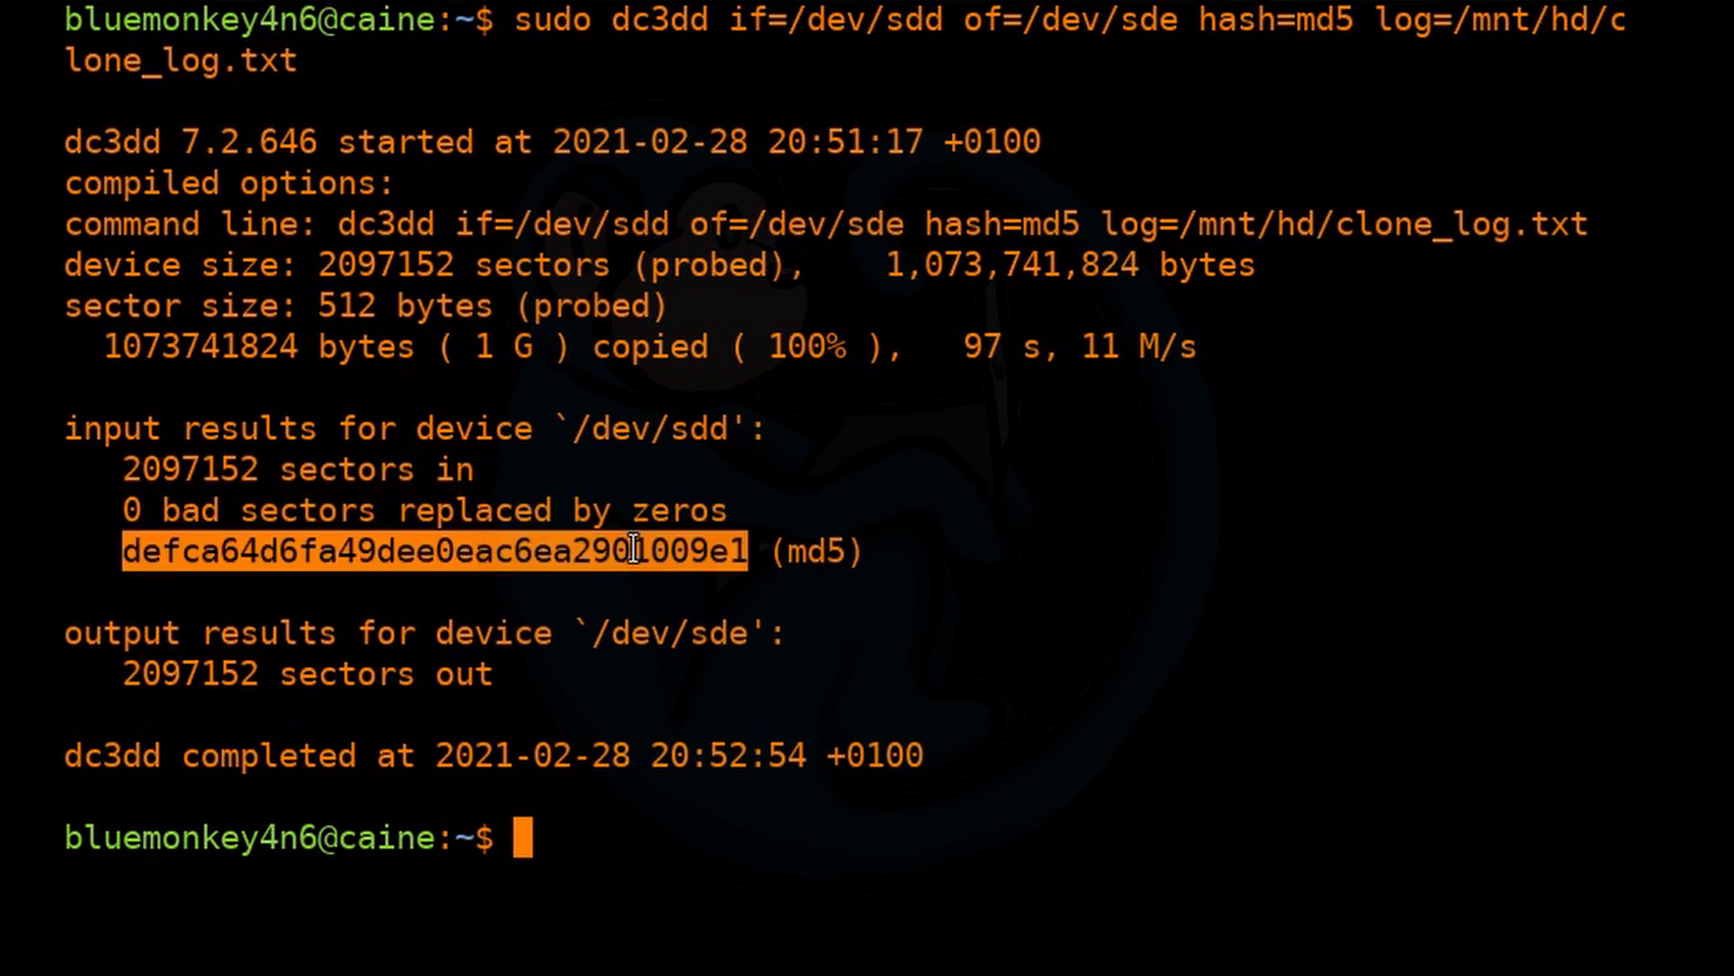
mouse_move(945, 687)
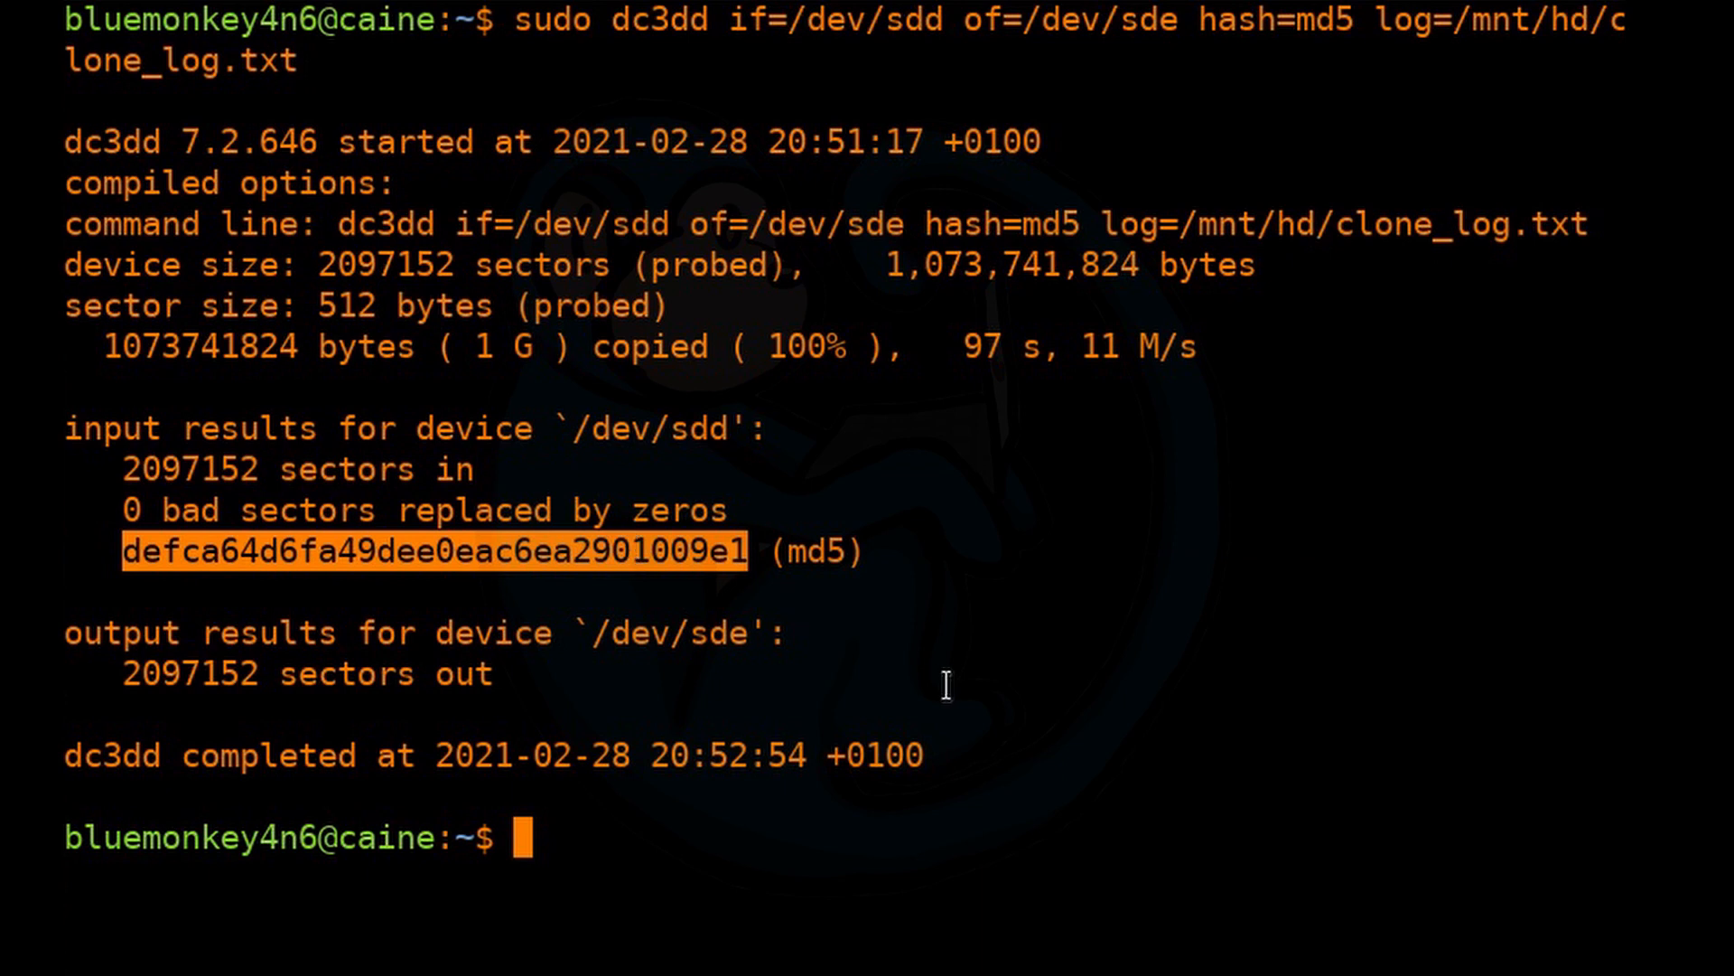
mouse_move(708, 807)
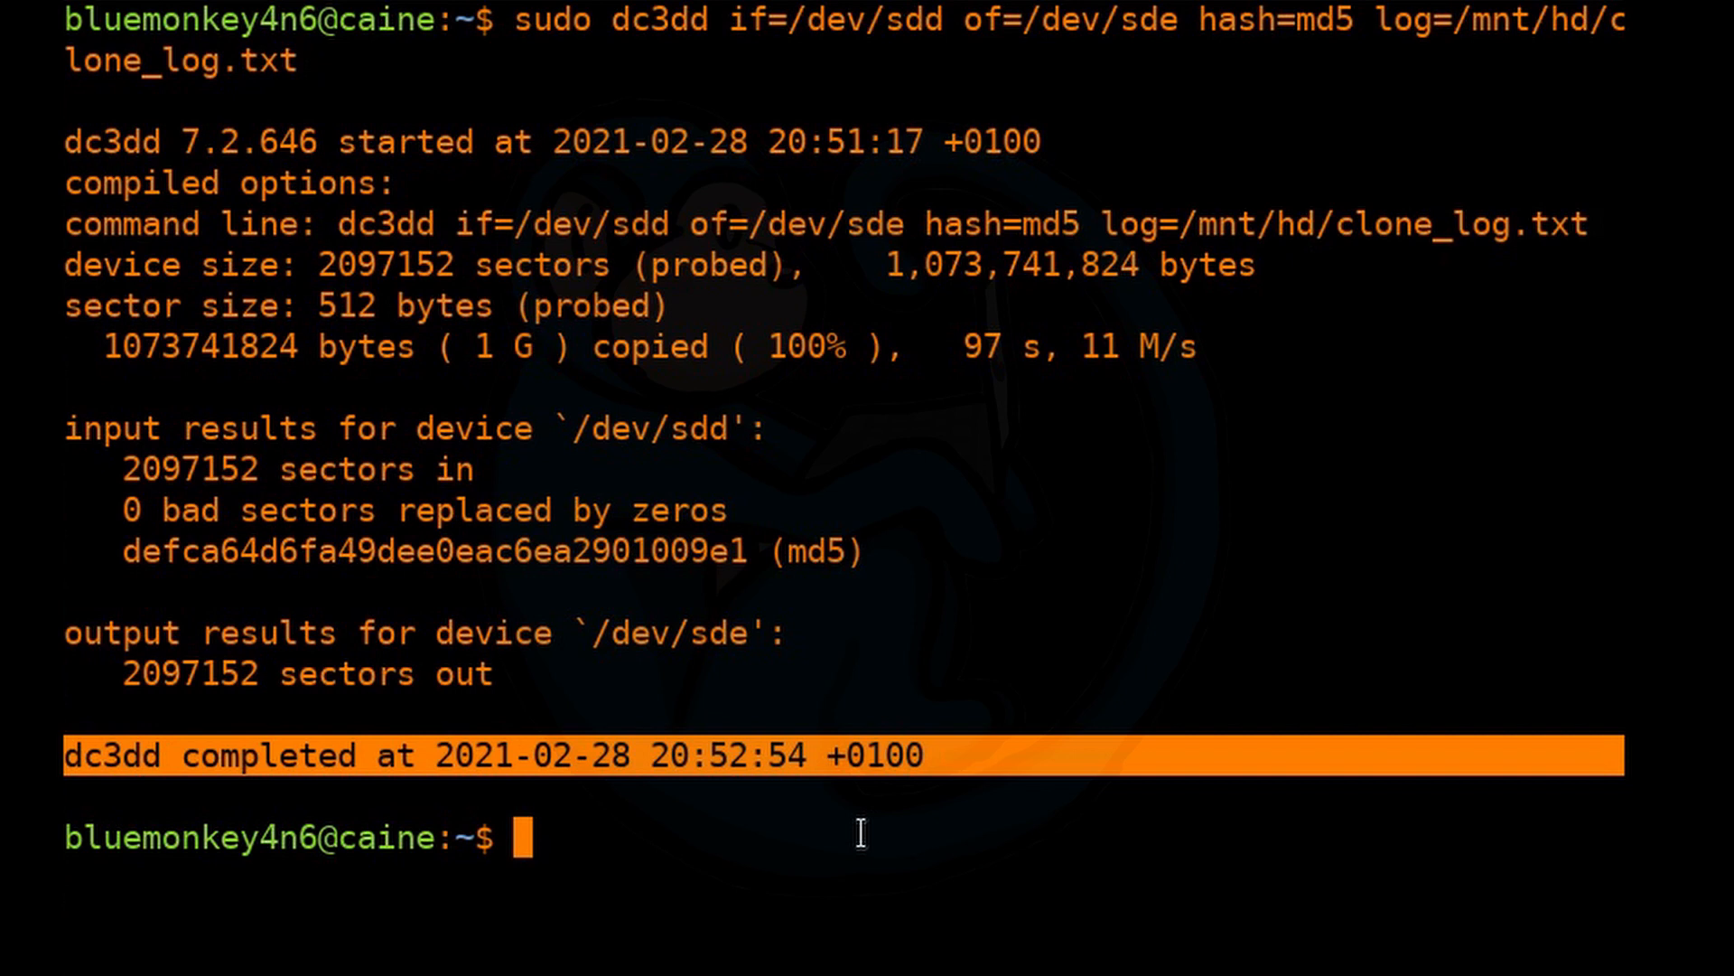
Review /mnt/hd/clone_log.txt with less, then quit back to the shell.
type("less /m")
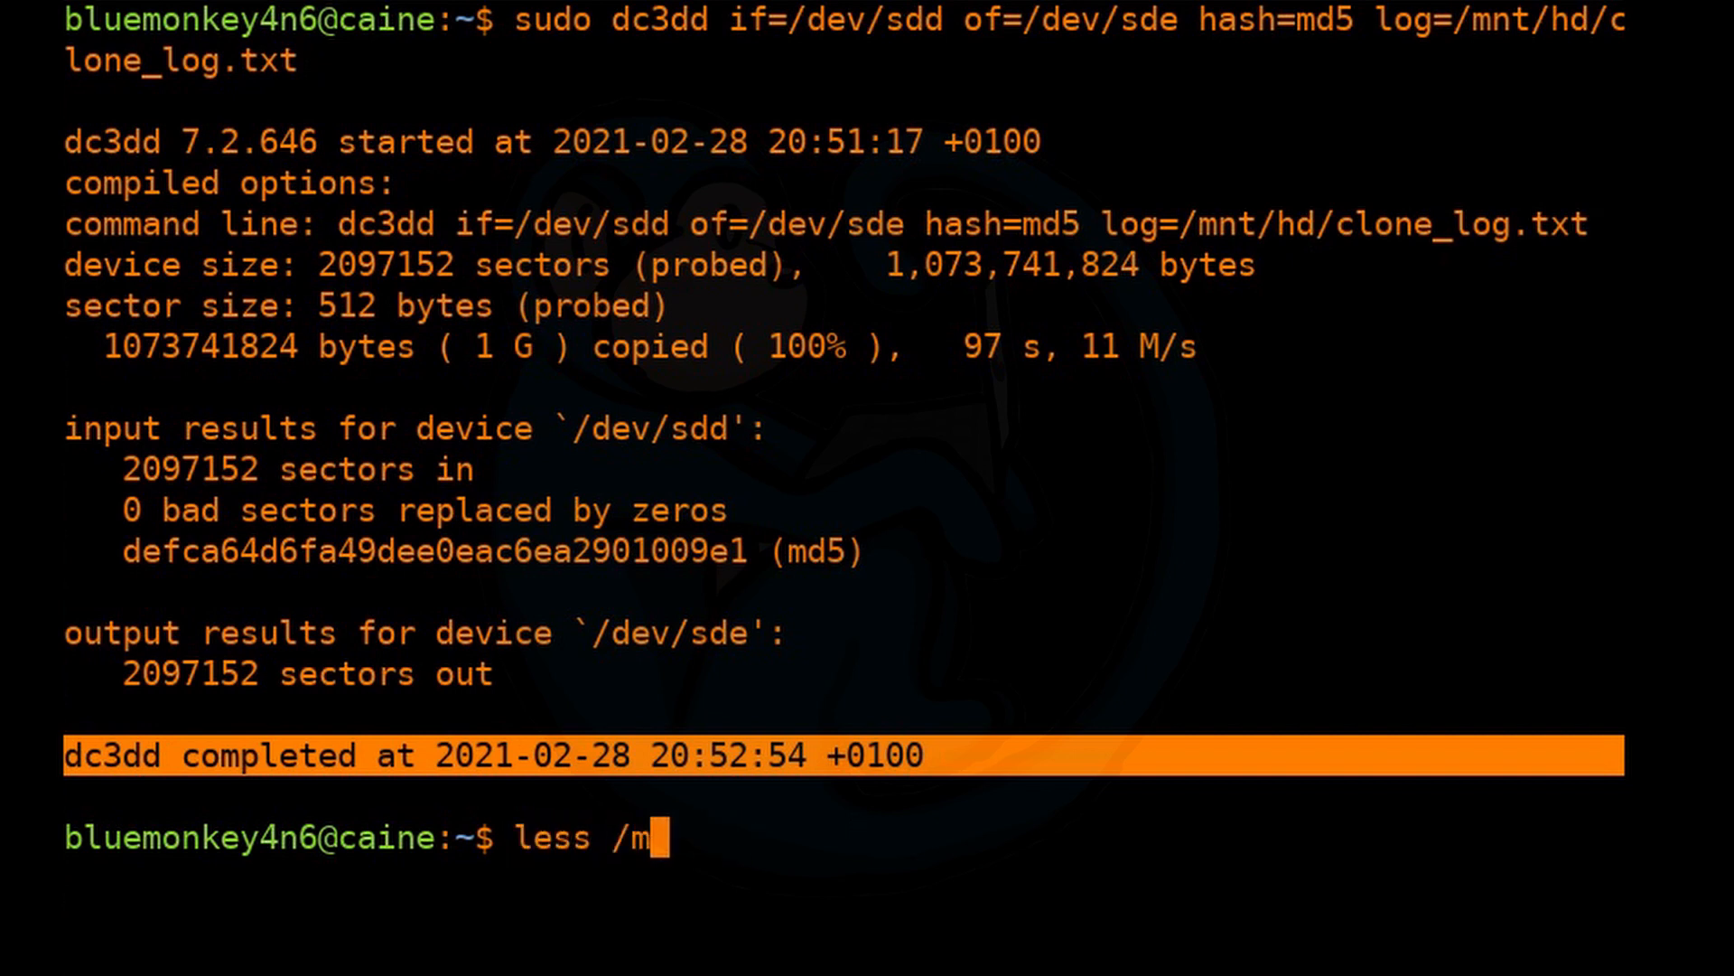
type("nt/h")
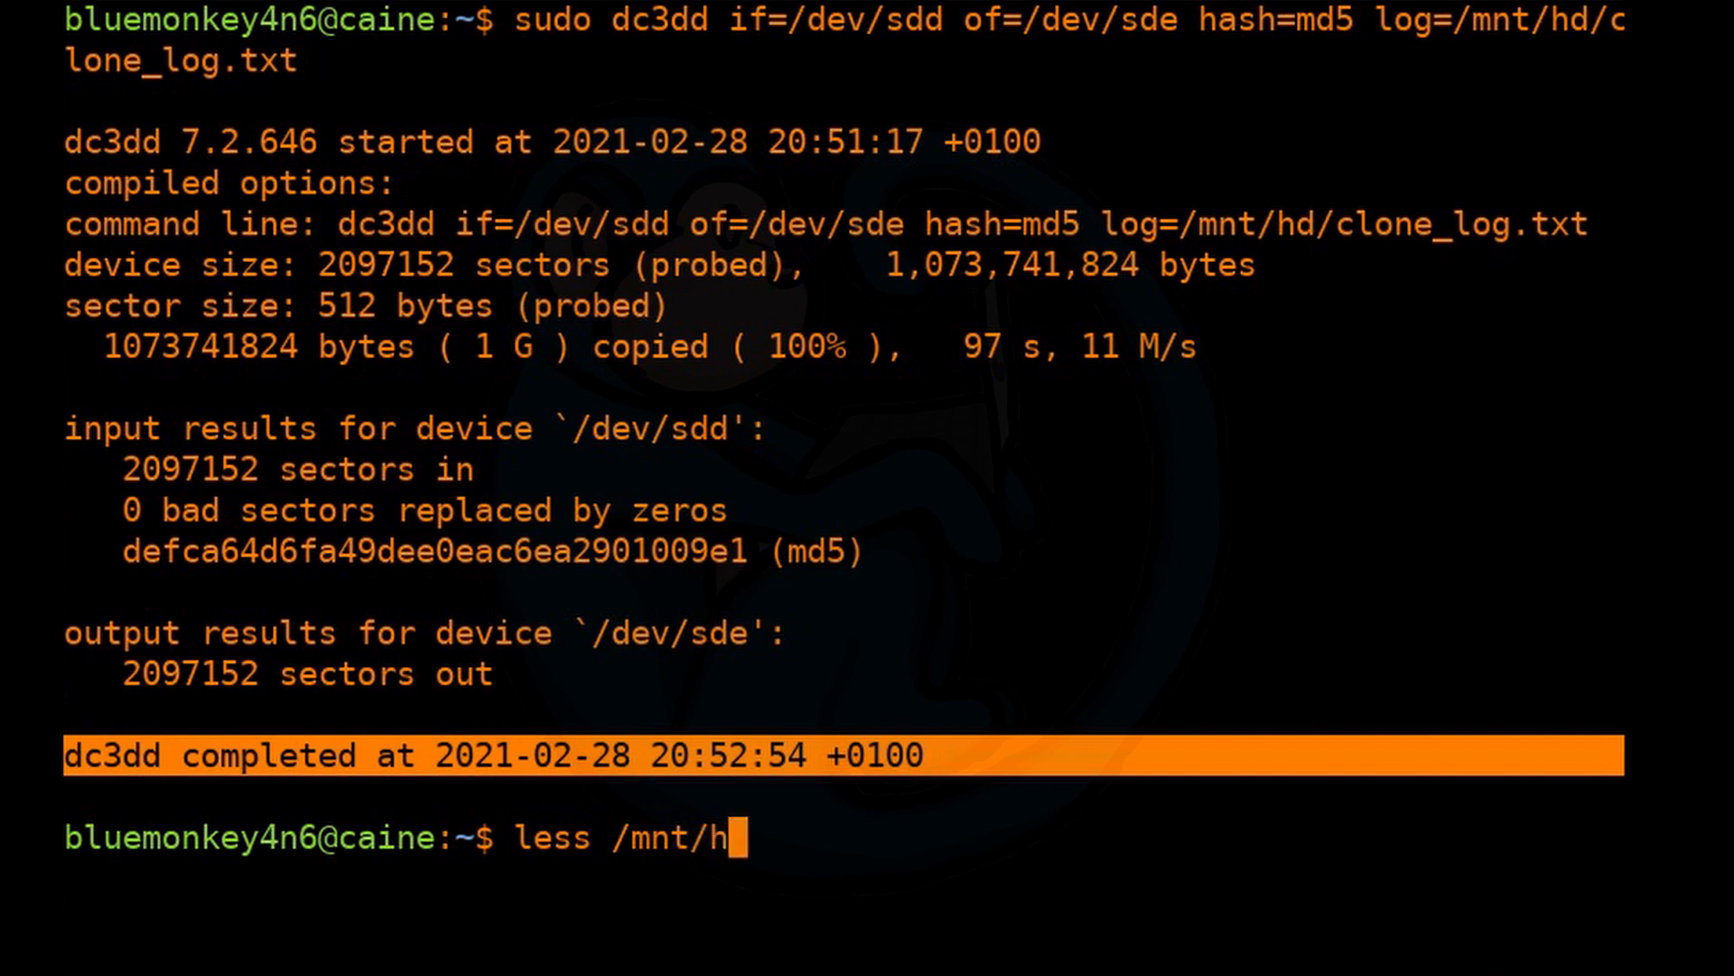
type("d/clono")
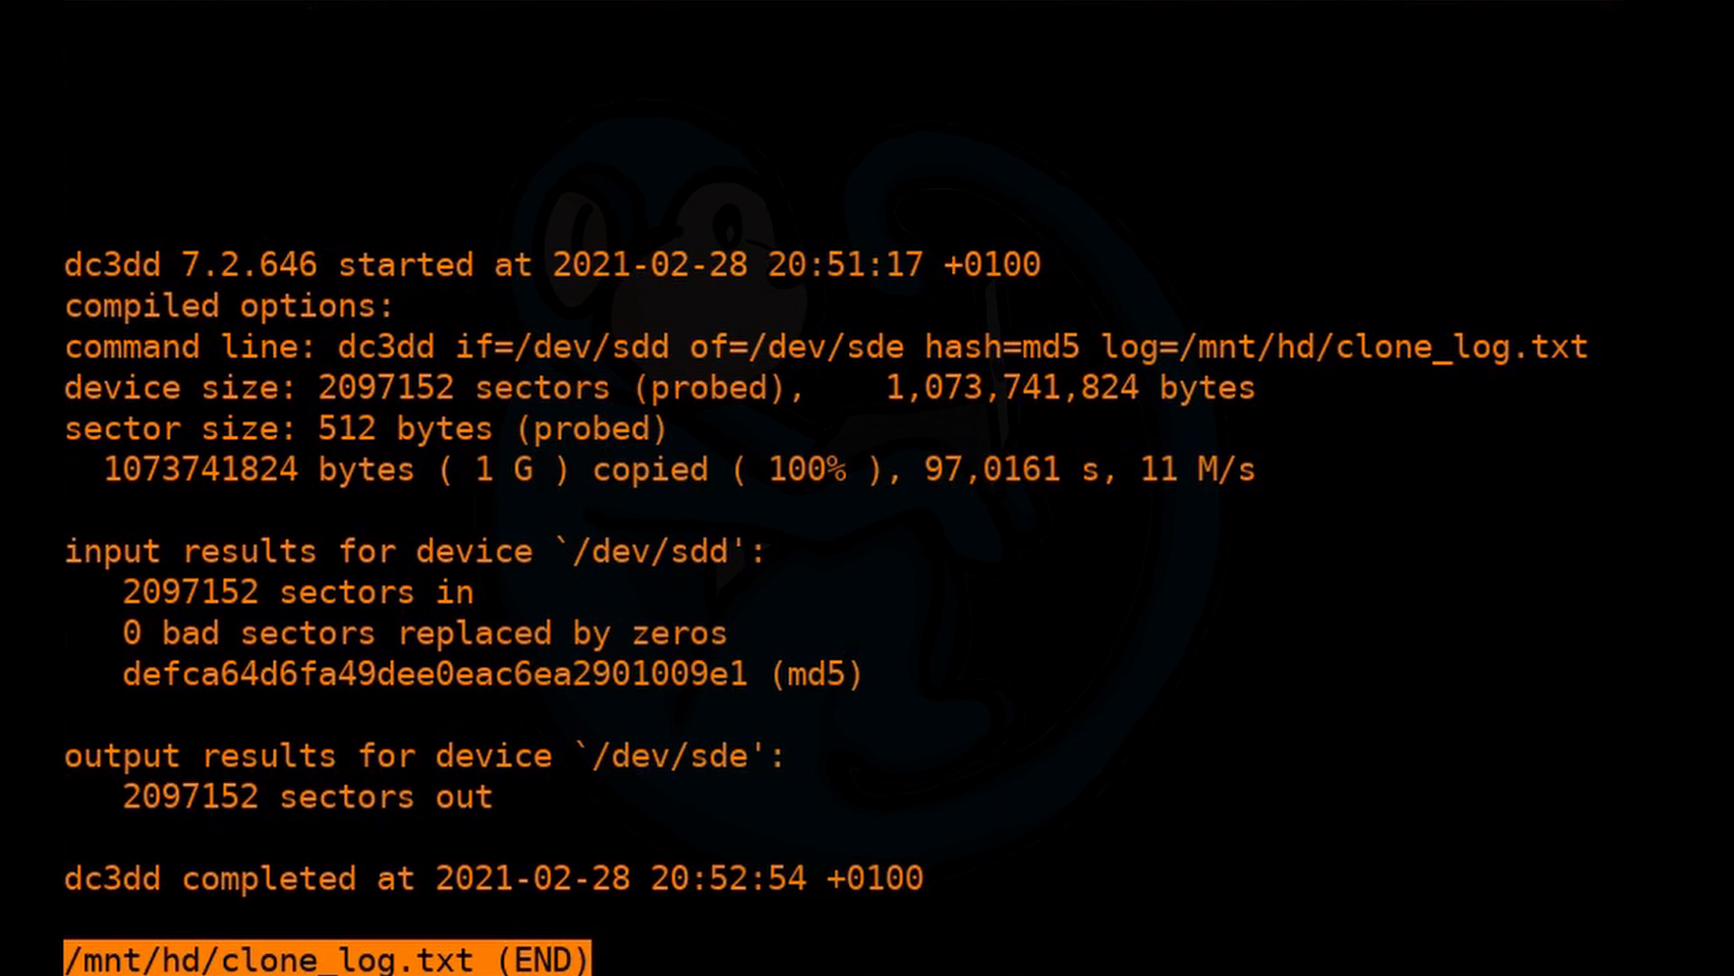
key("q")
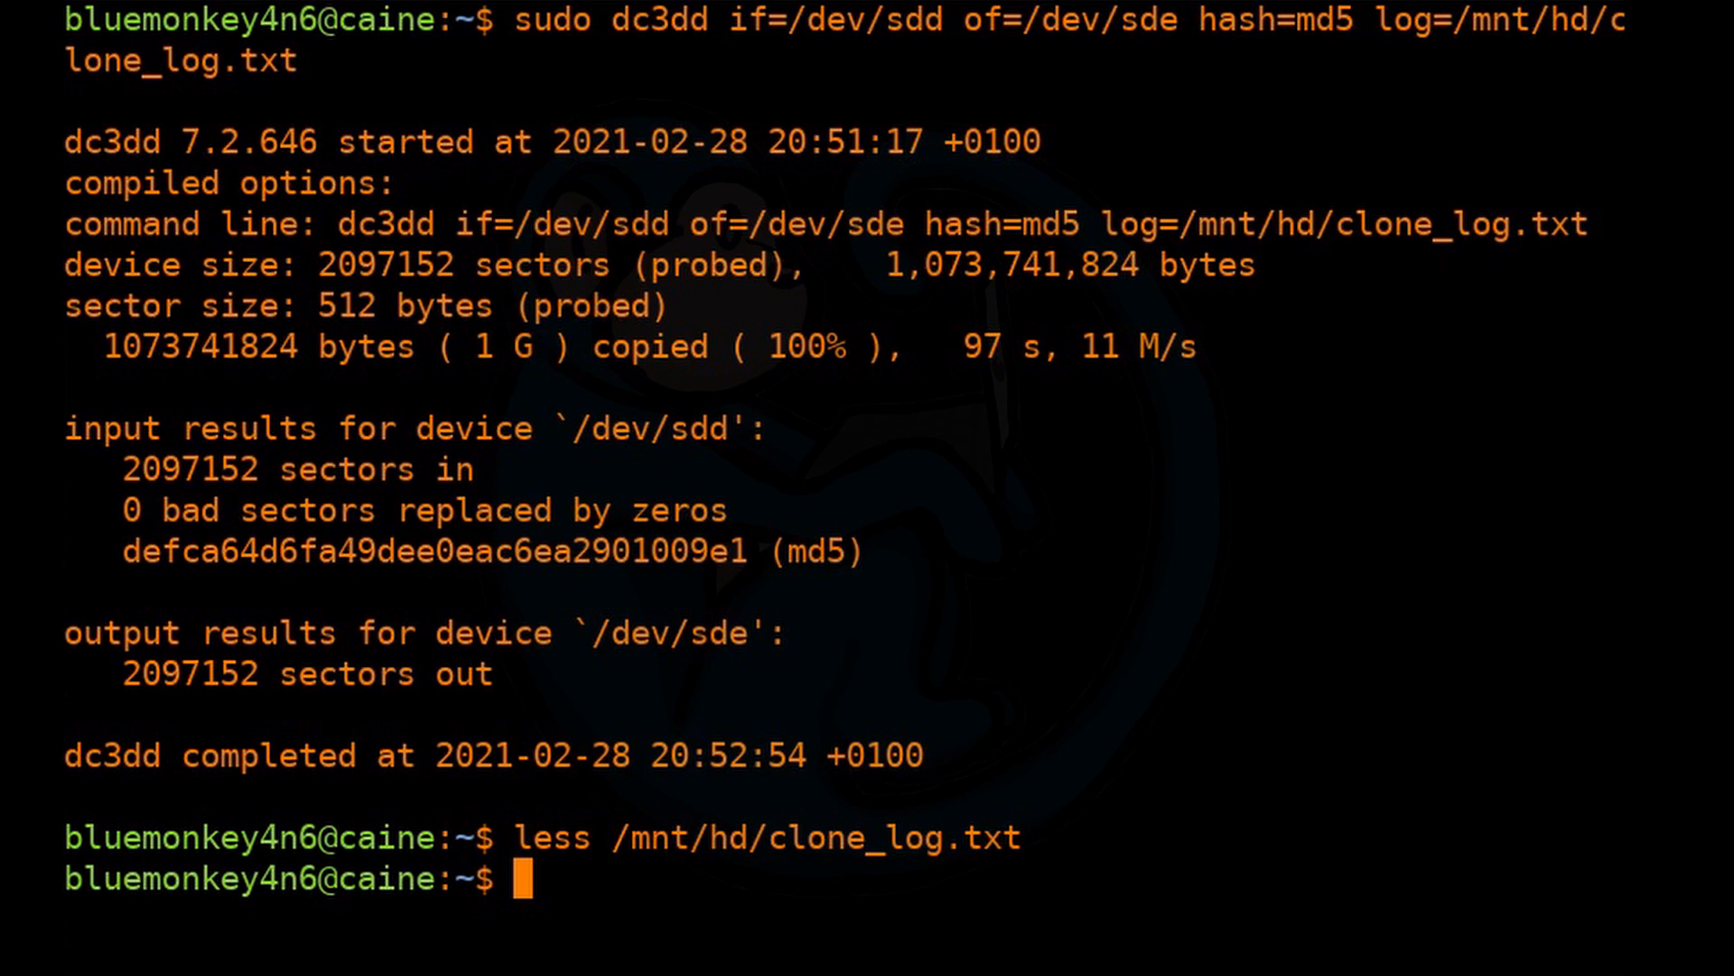
Enter a dc3dd verification read of /dev/sde output to /dev/null.
type("sudo dc3dd if")
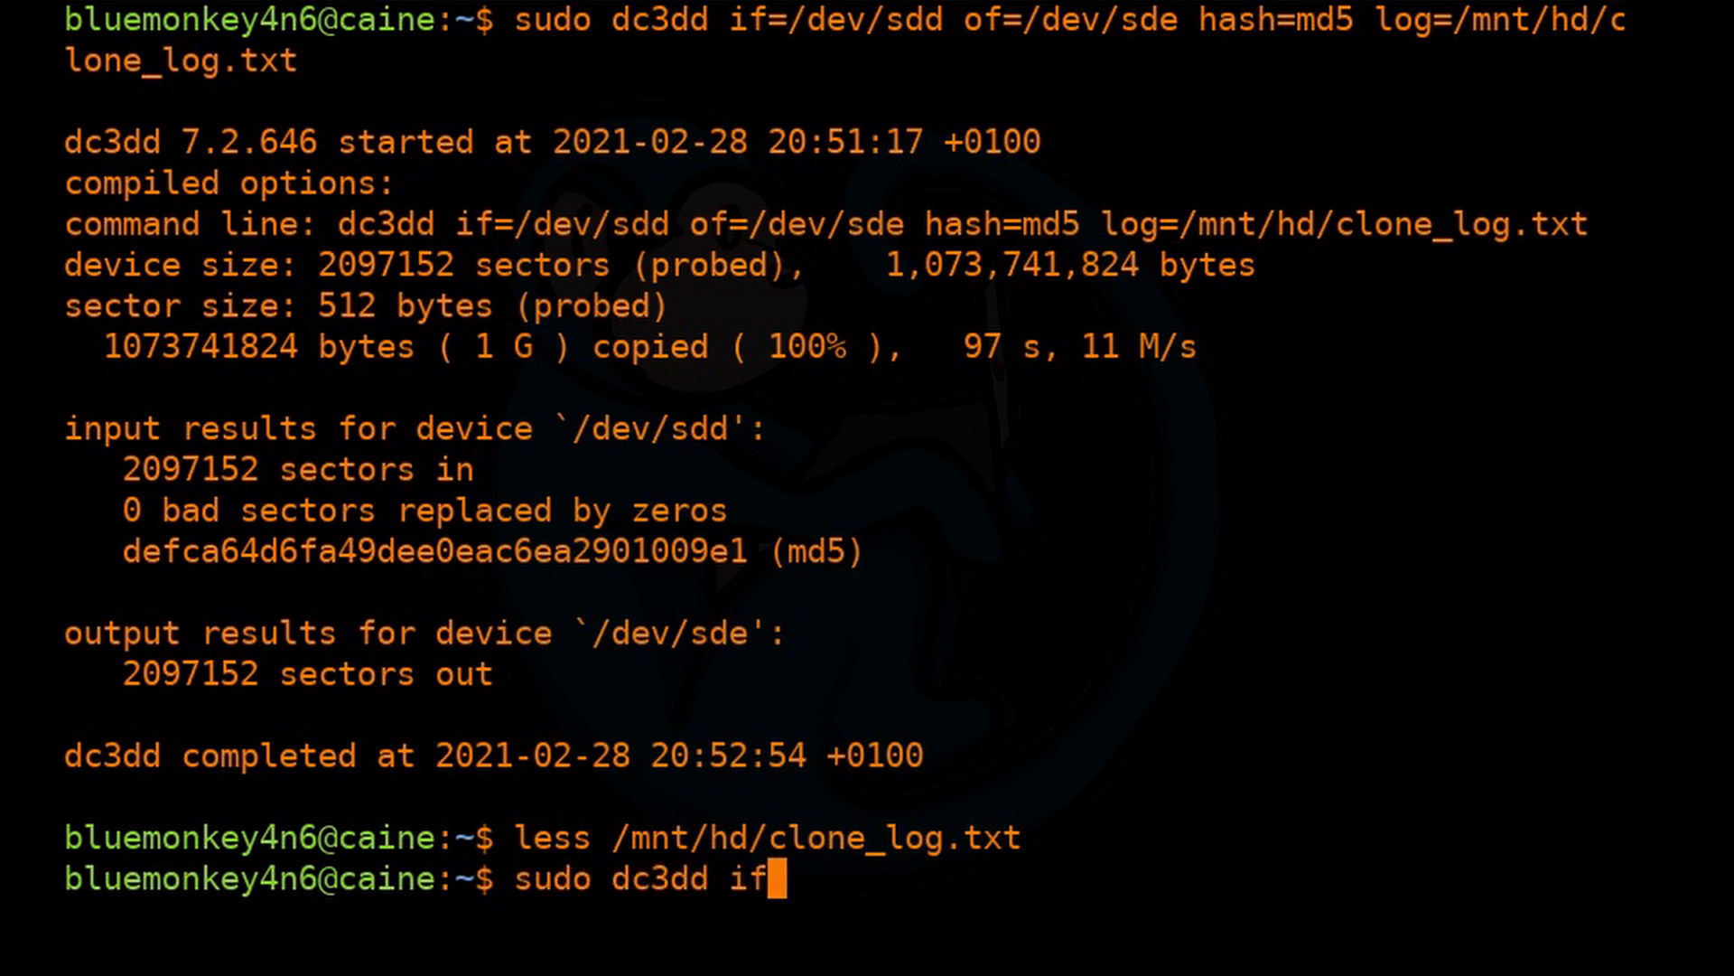
type("=/dev")
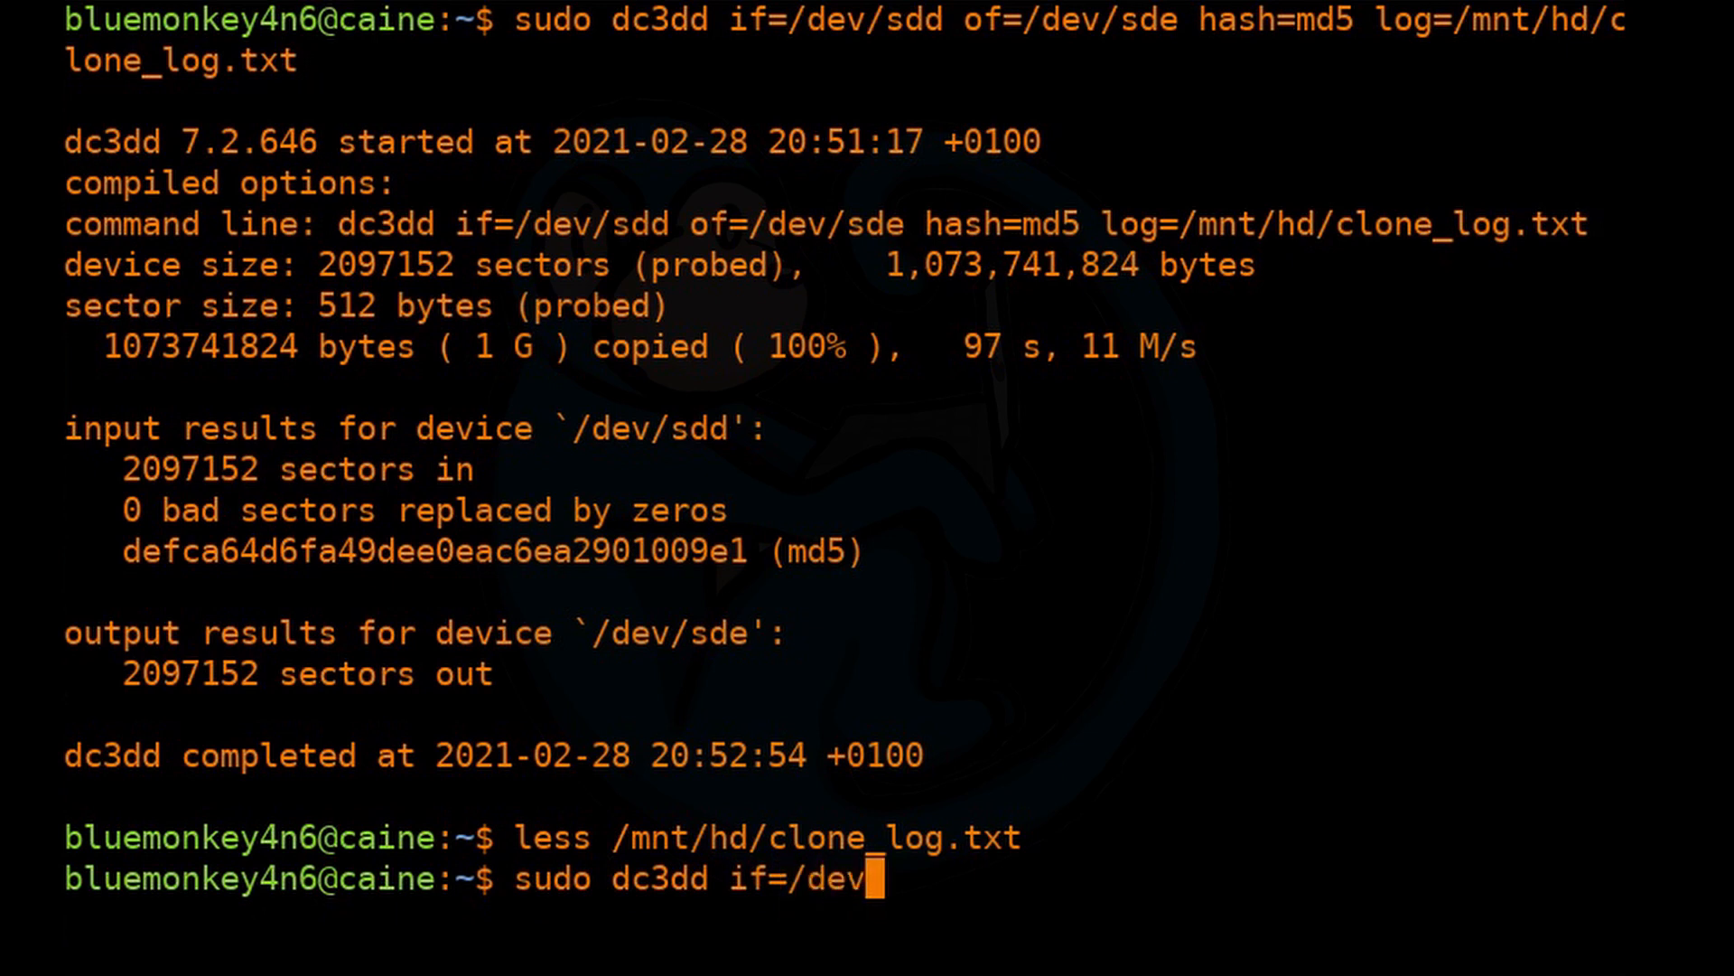
type("sde of=/")
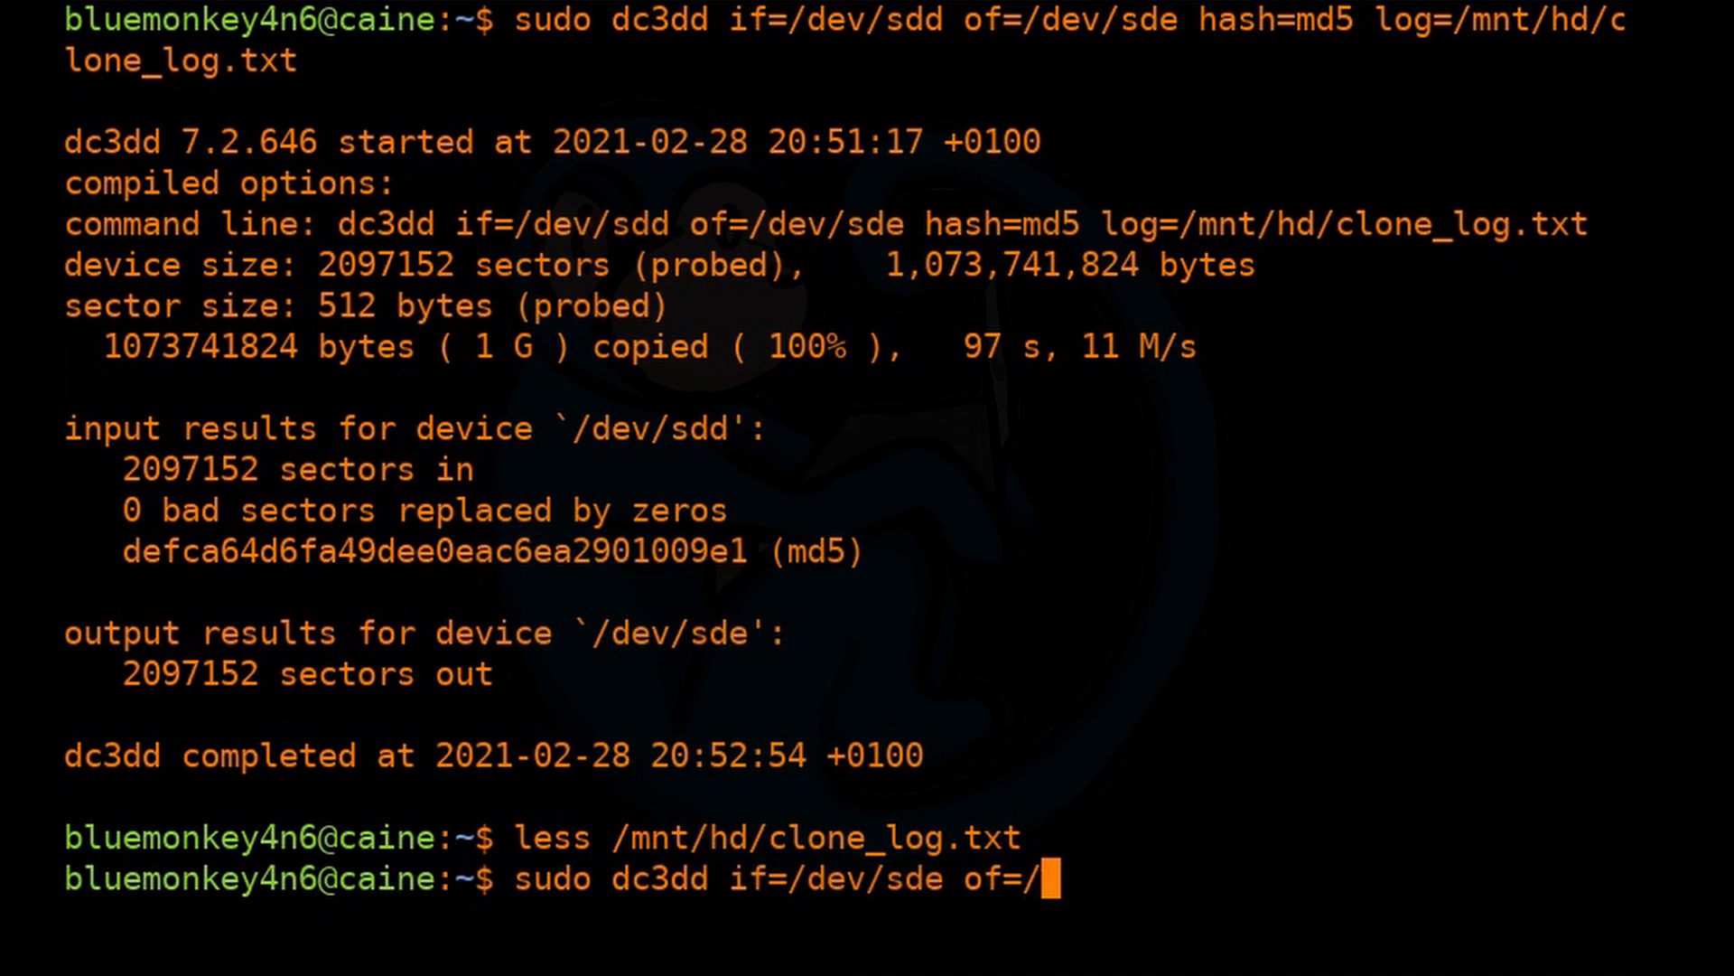
type("dev/null")
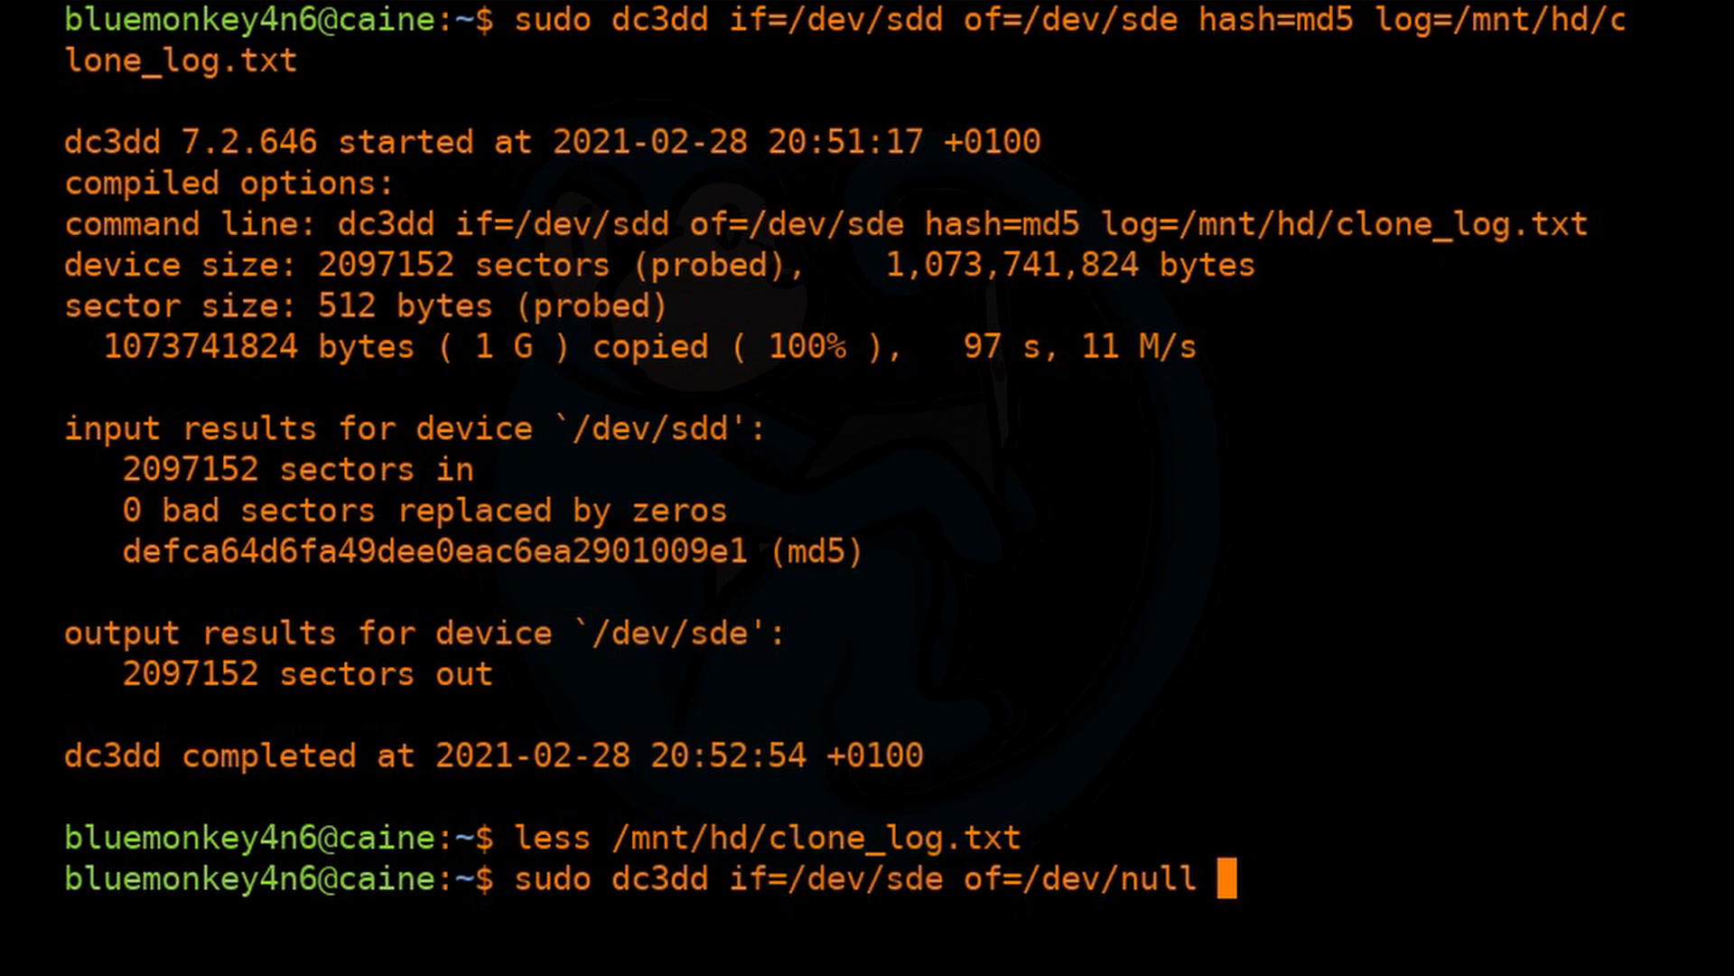
Add cnt=2097152, md5 hashing and log /mnt/hd/cloneVerify_log.txt, then run the verification.
type("cnt")
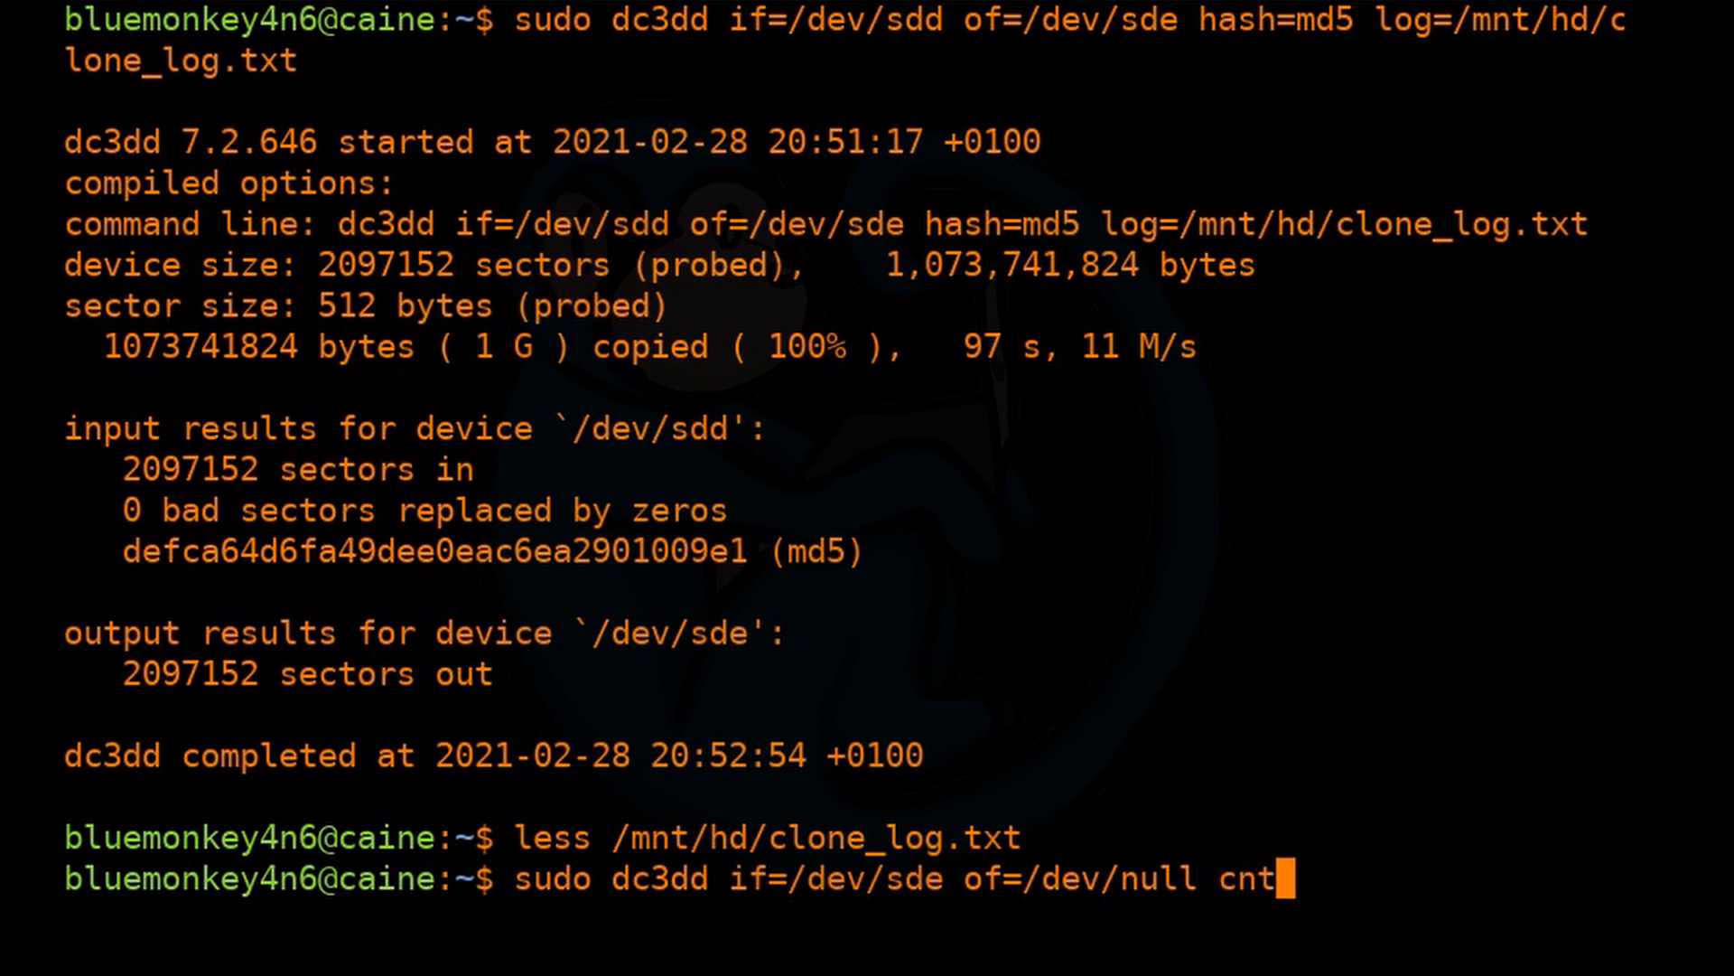
type("=")
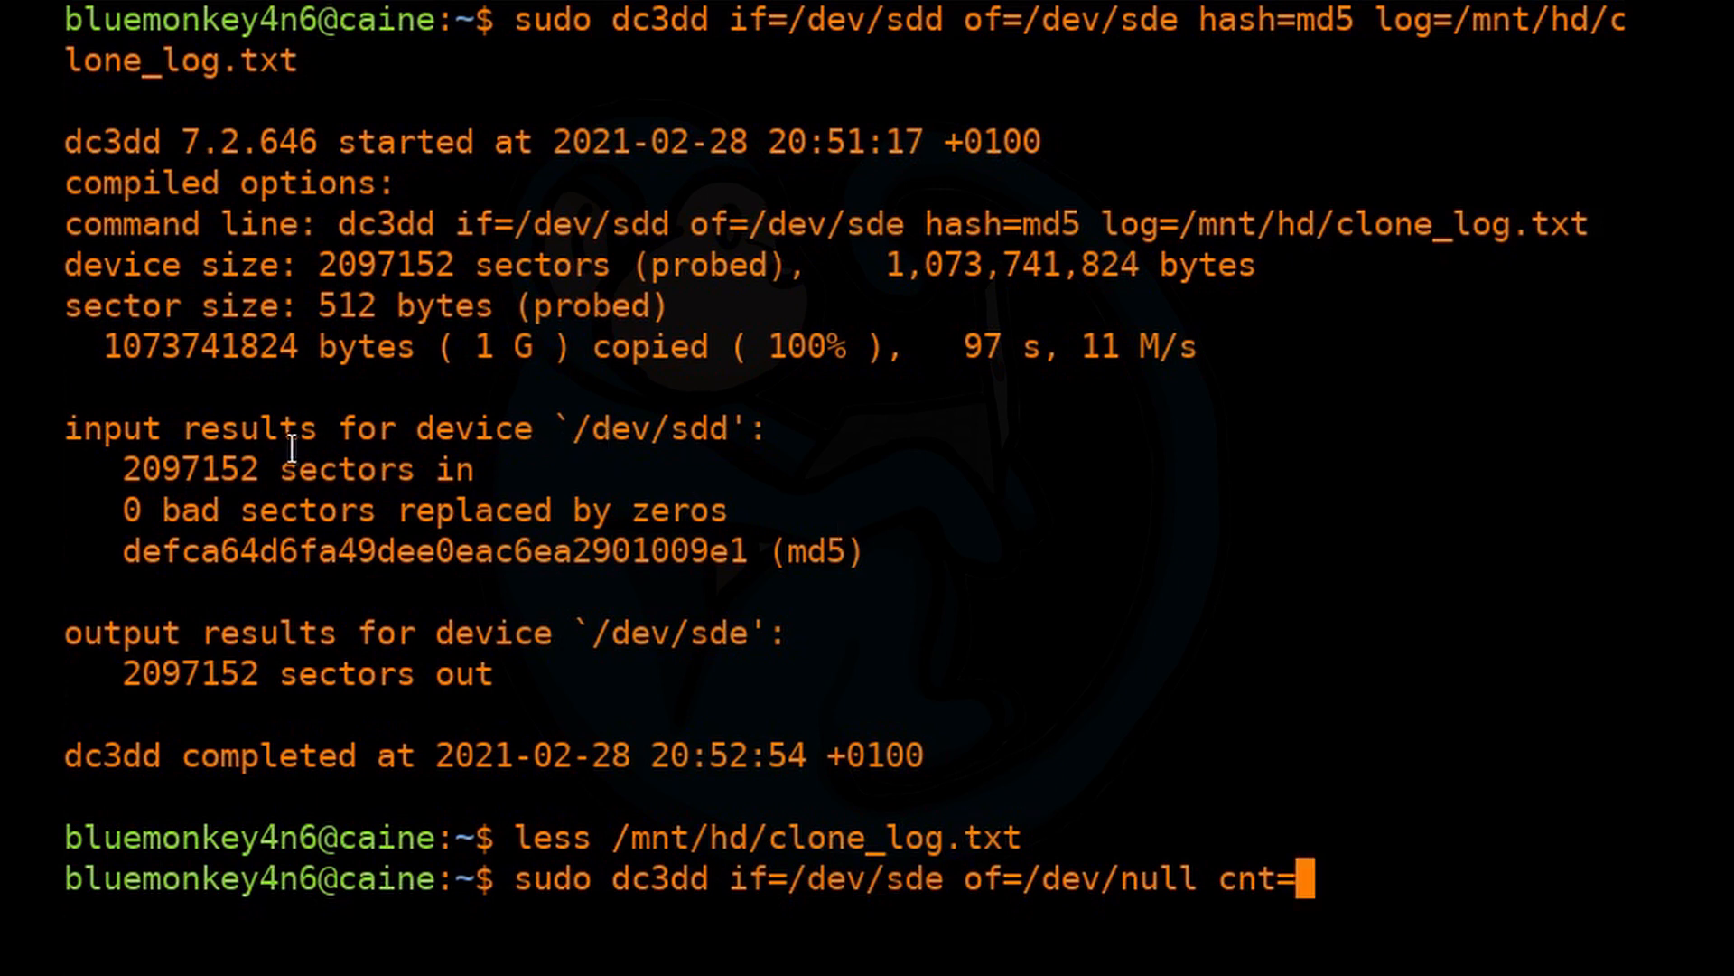
double_click(188, 470)
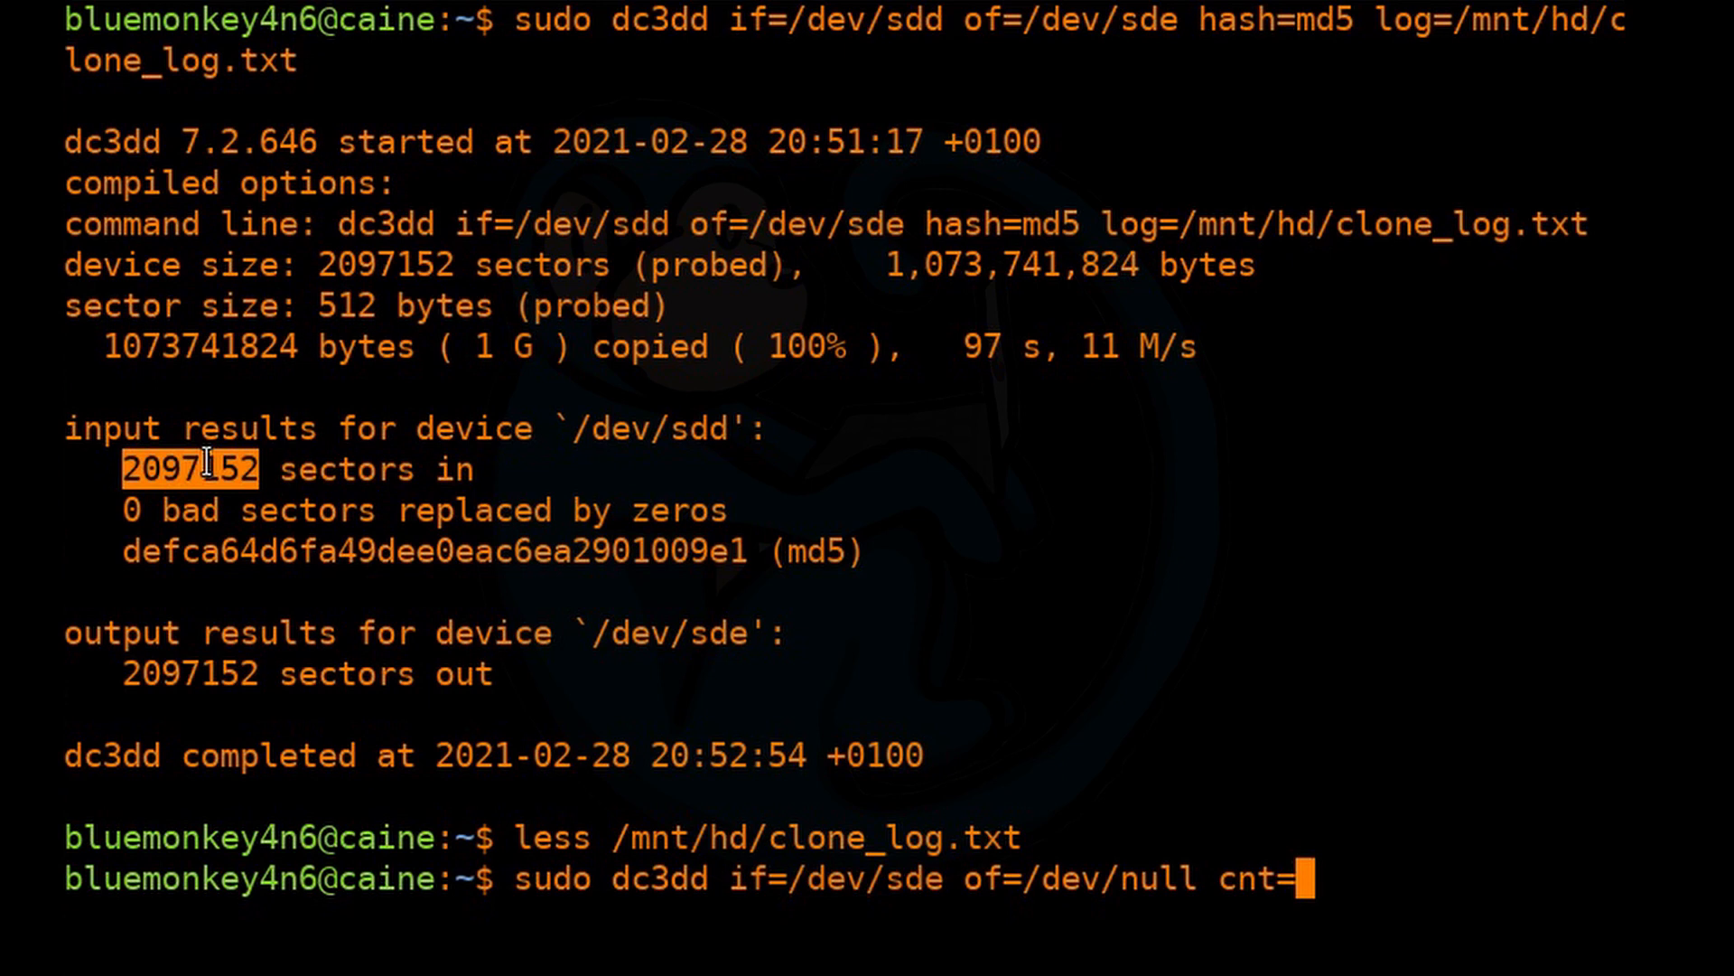
type("2097152")
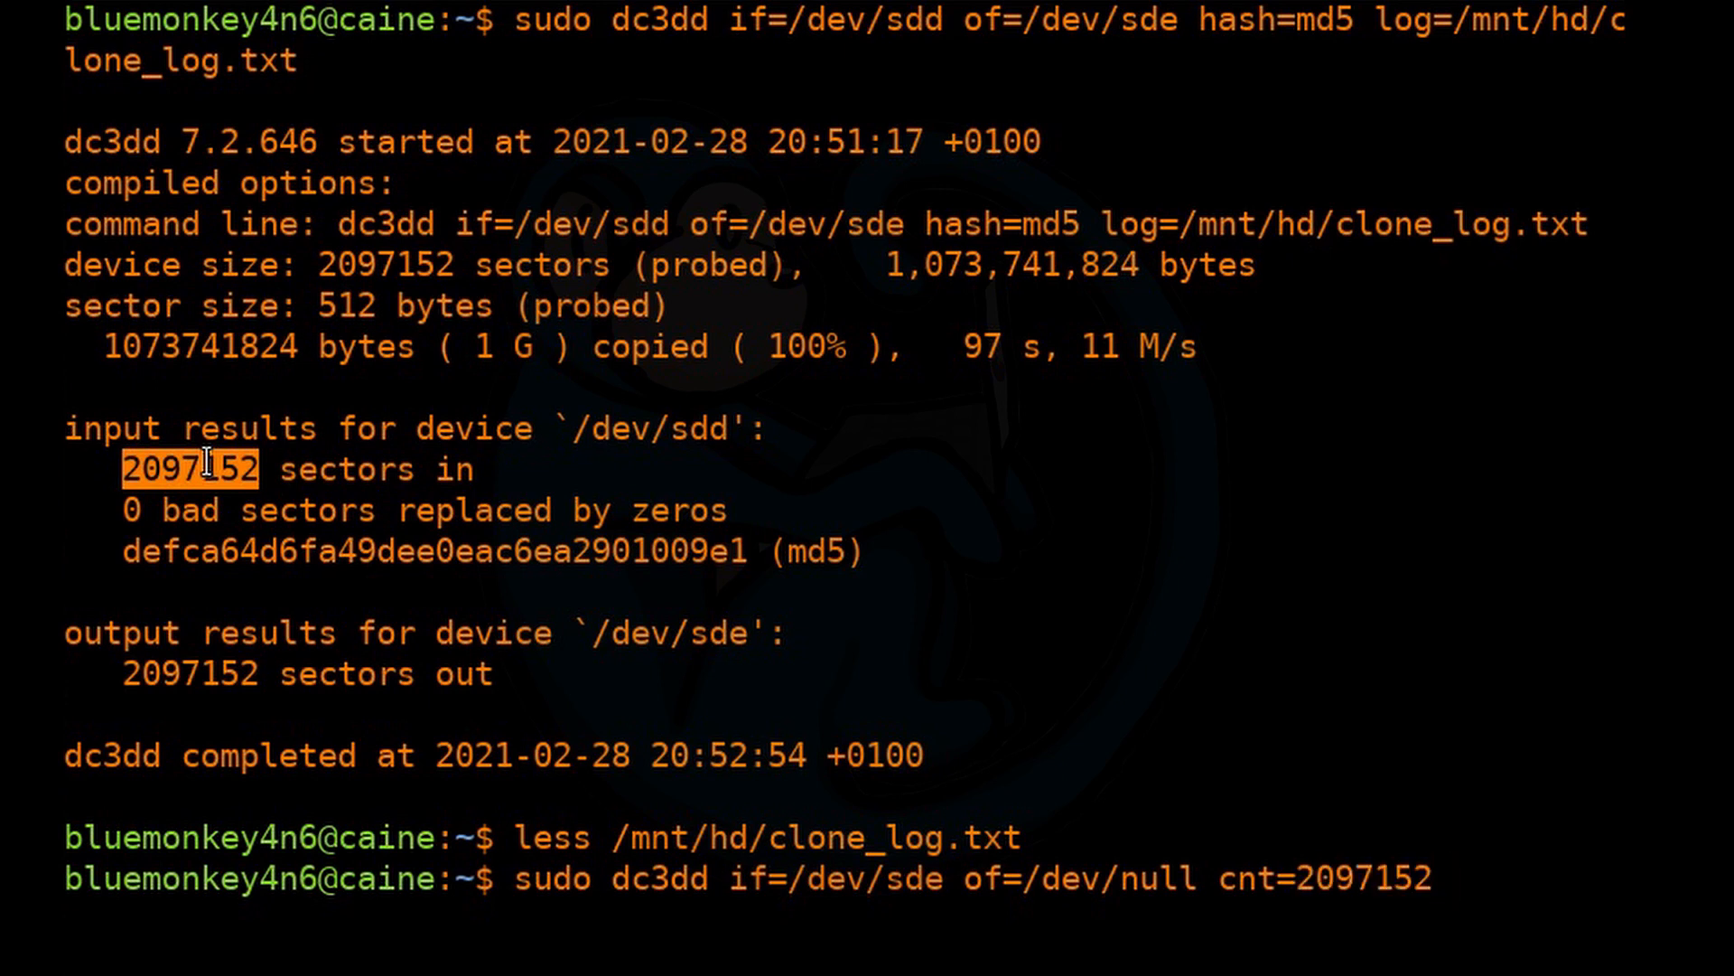
type("hash")
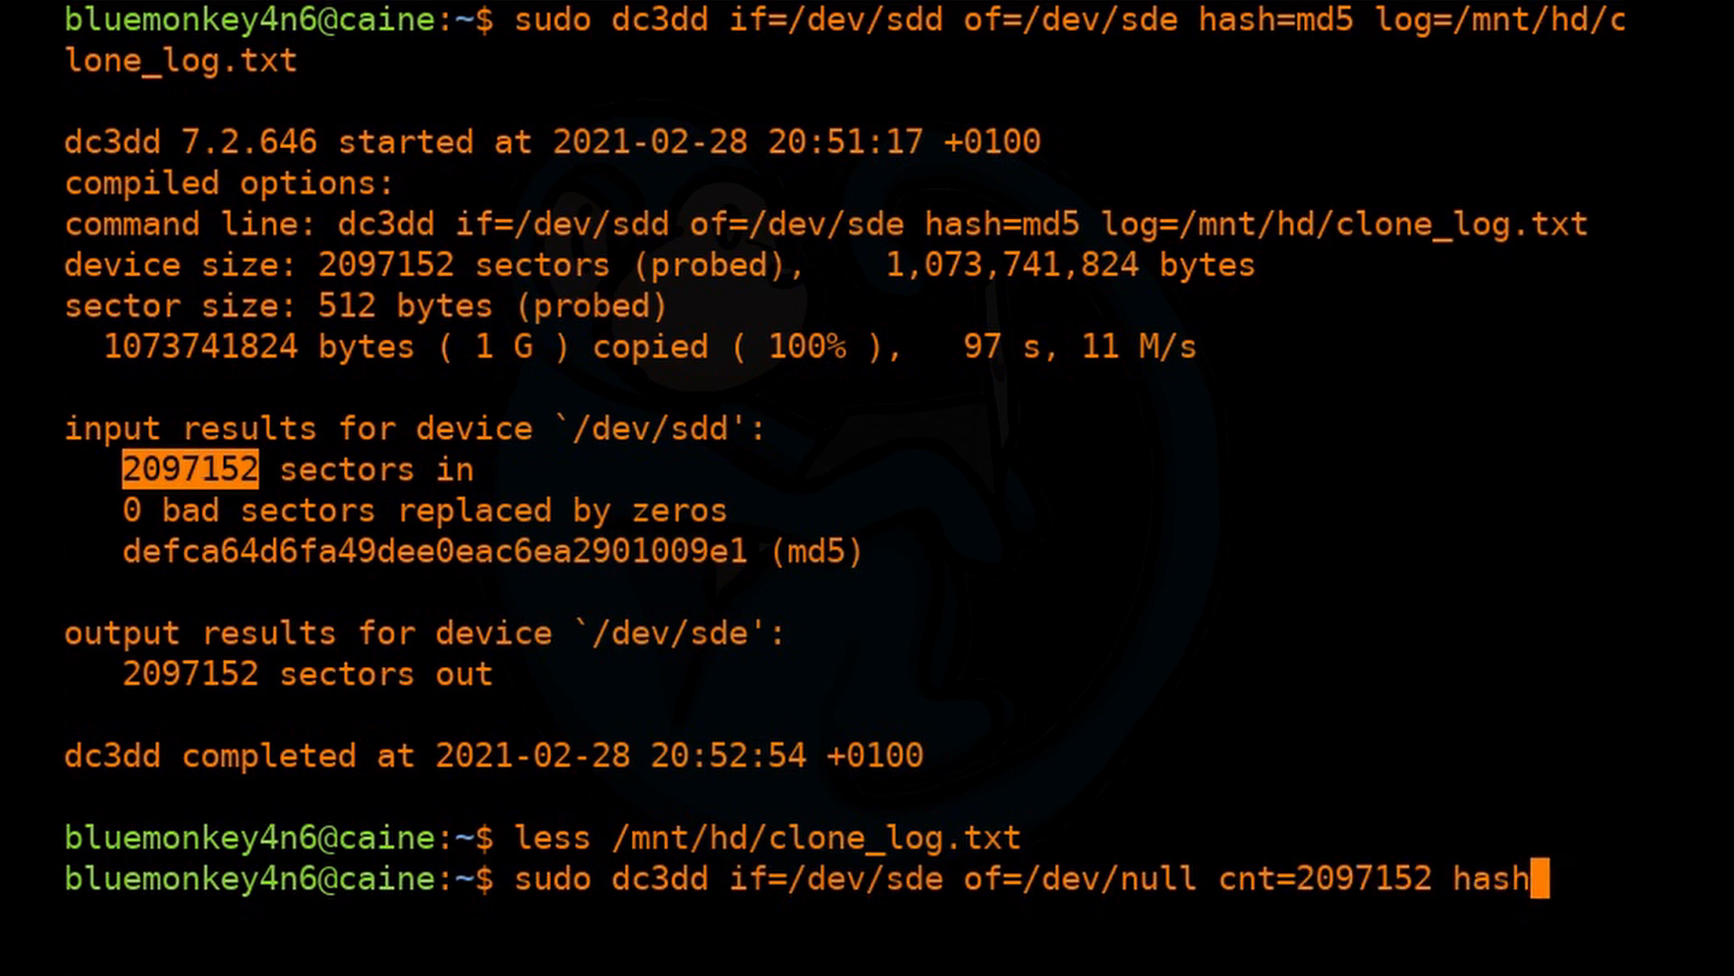
type("=md5 lo")
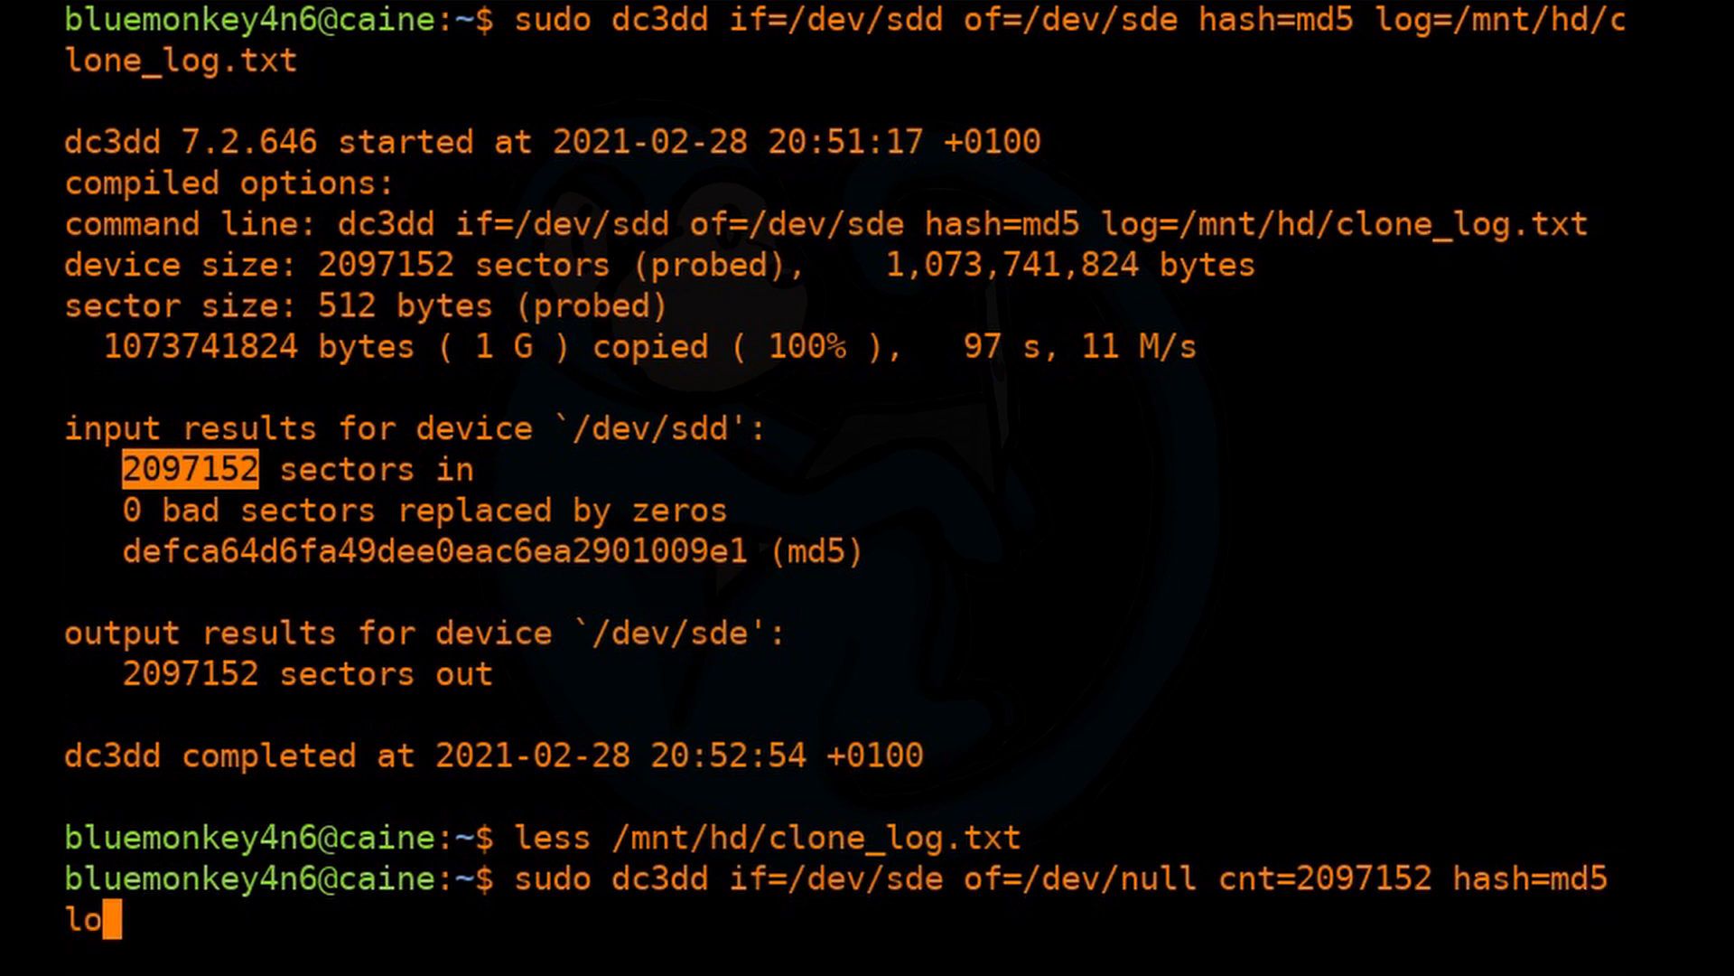
type("g=/mn")
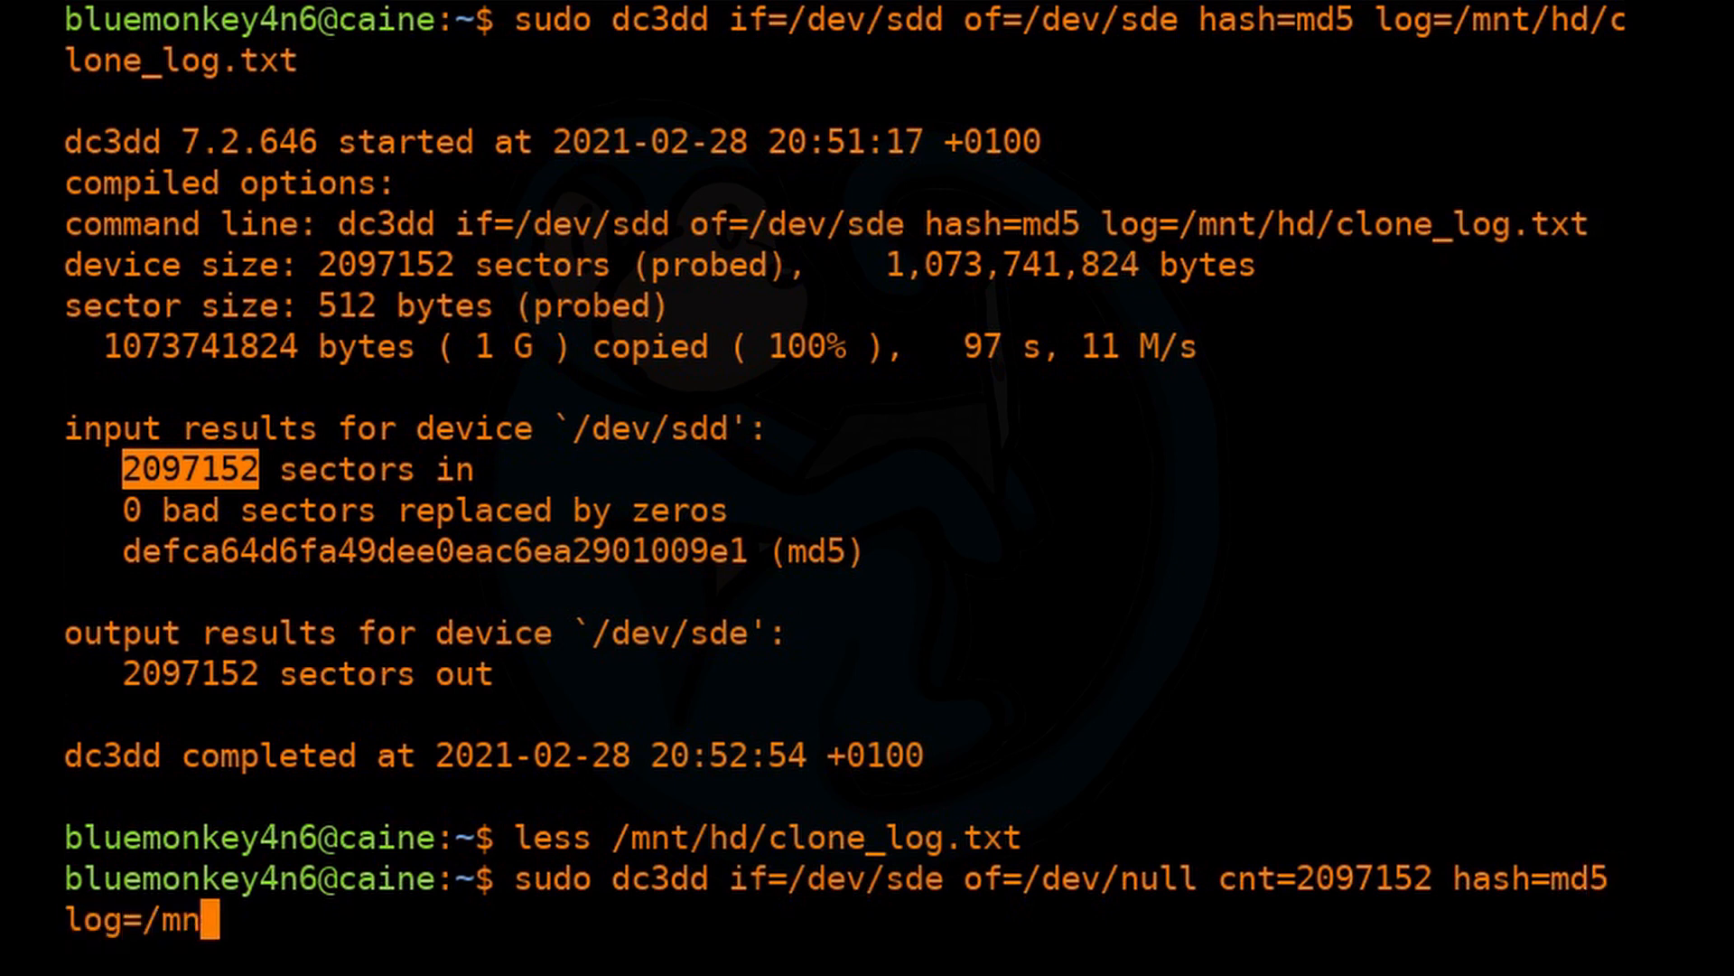
type("t/hd/cloneVie")
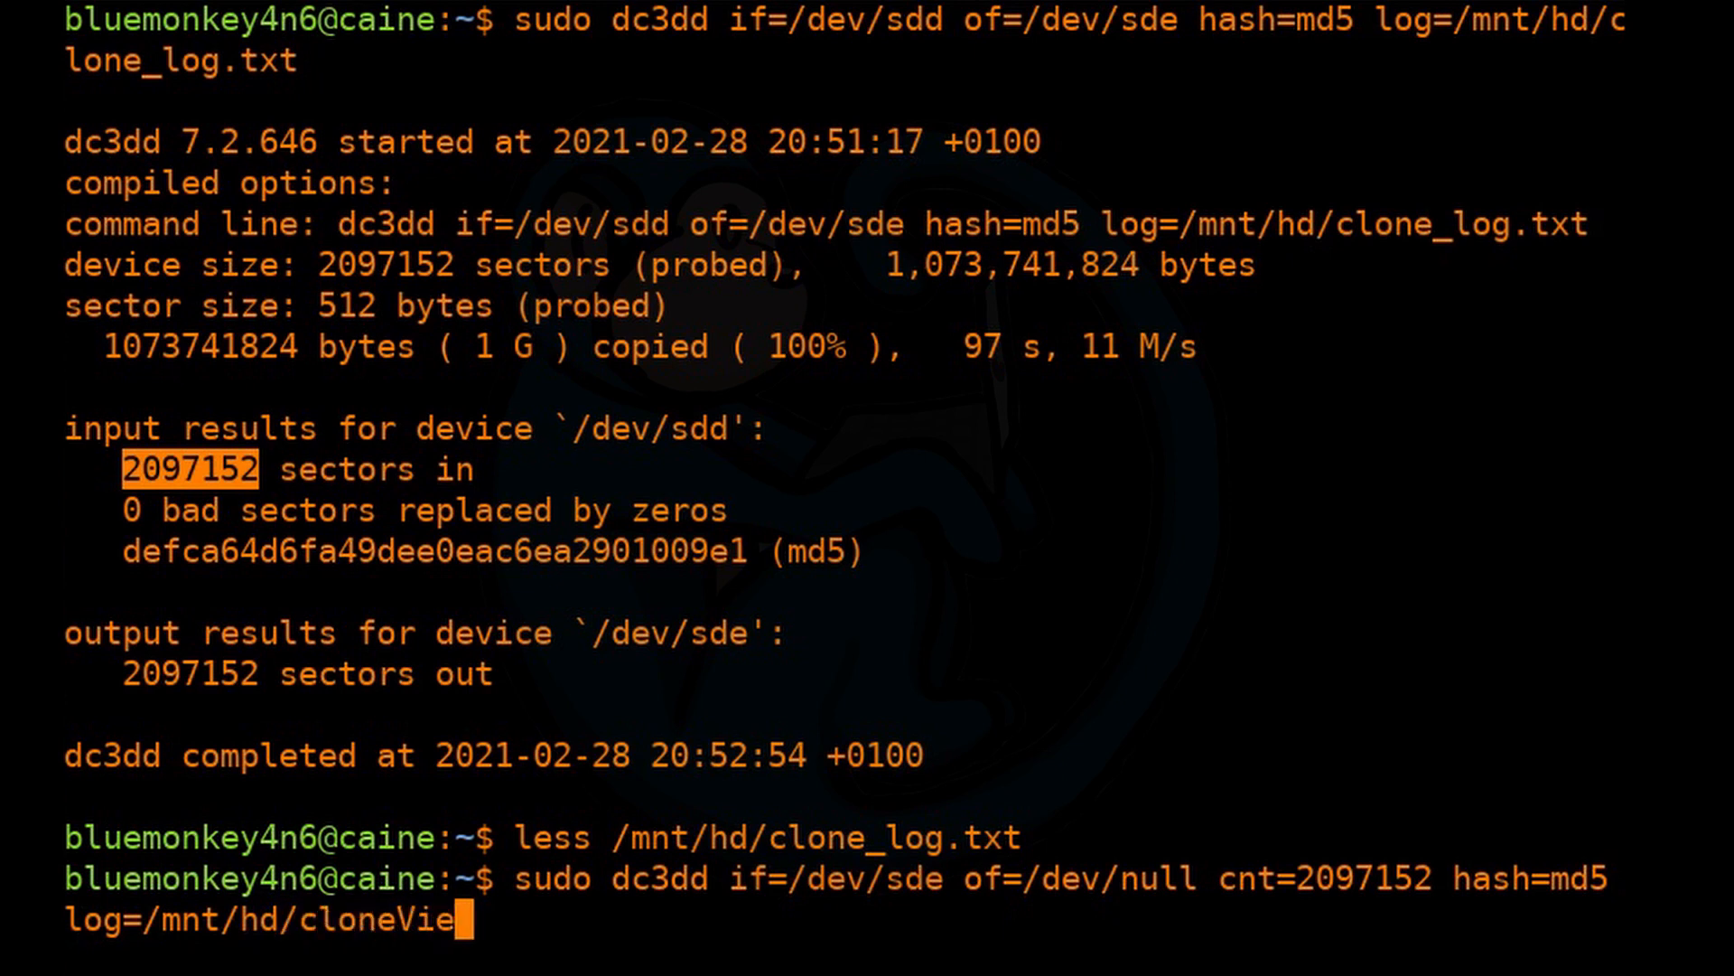
type("rify")
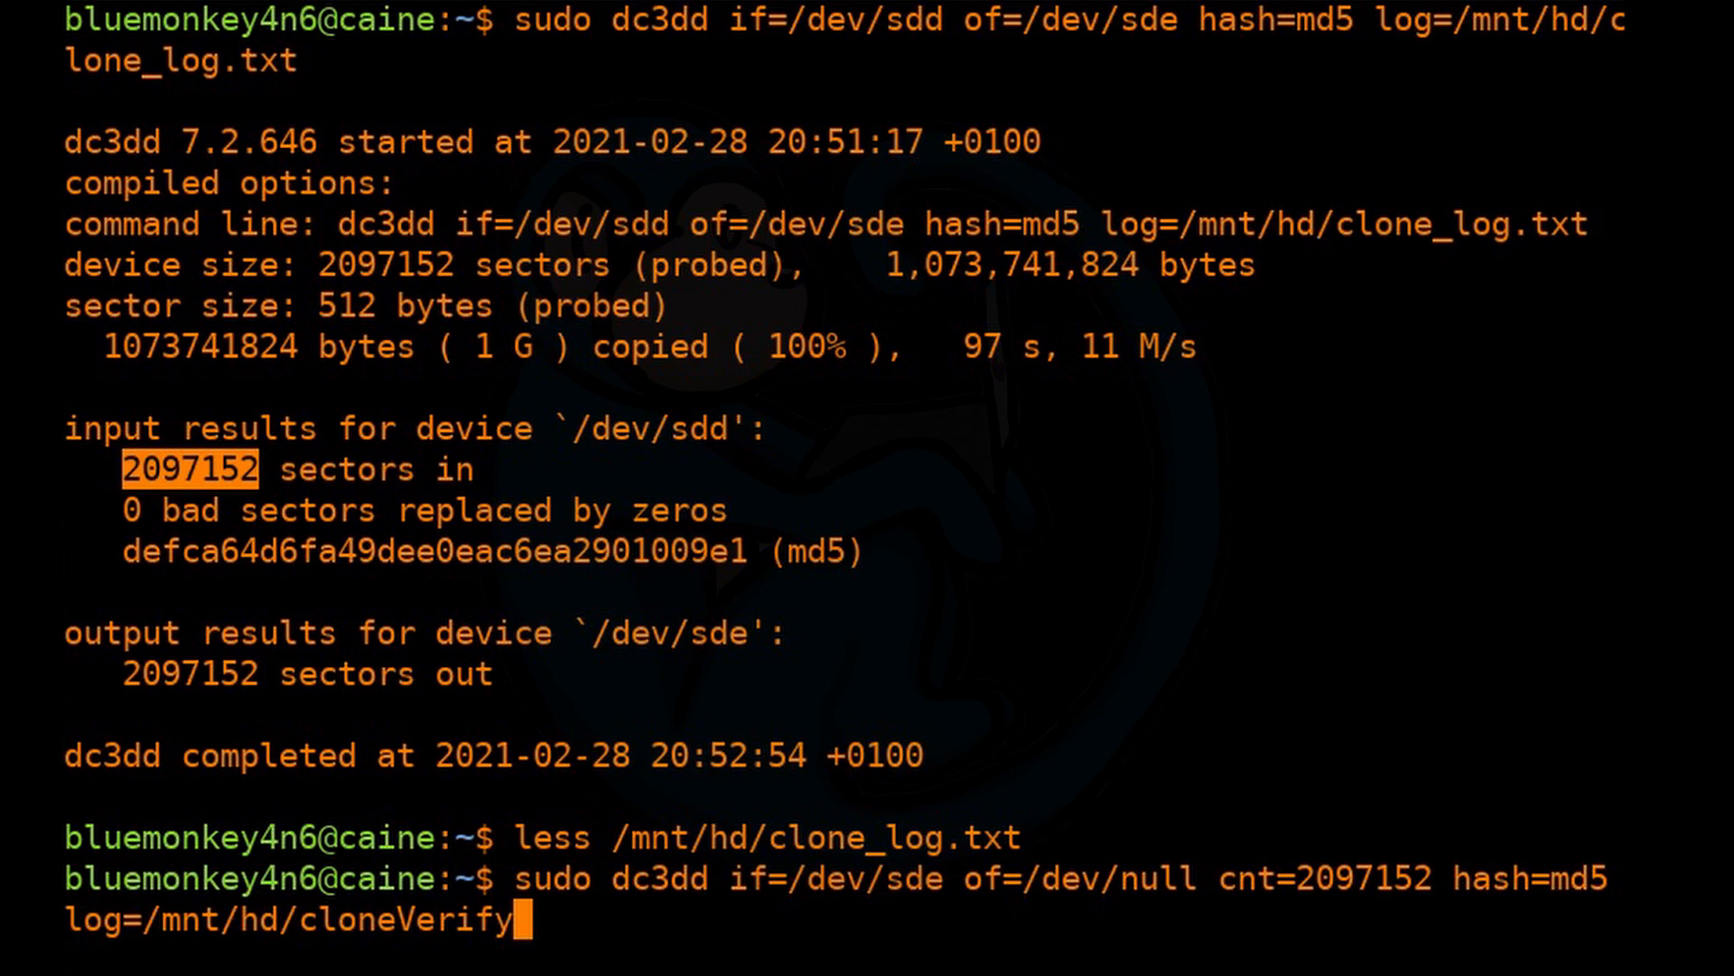
type("_log.txt")
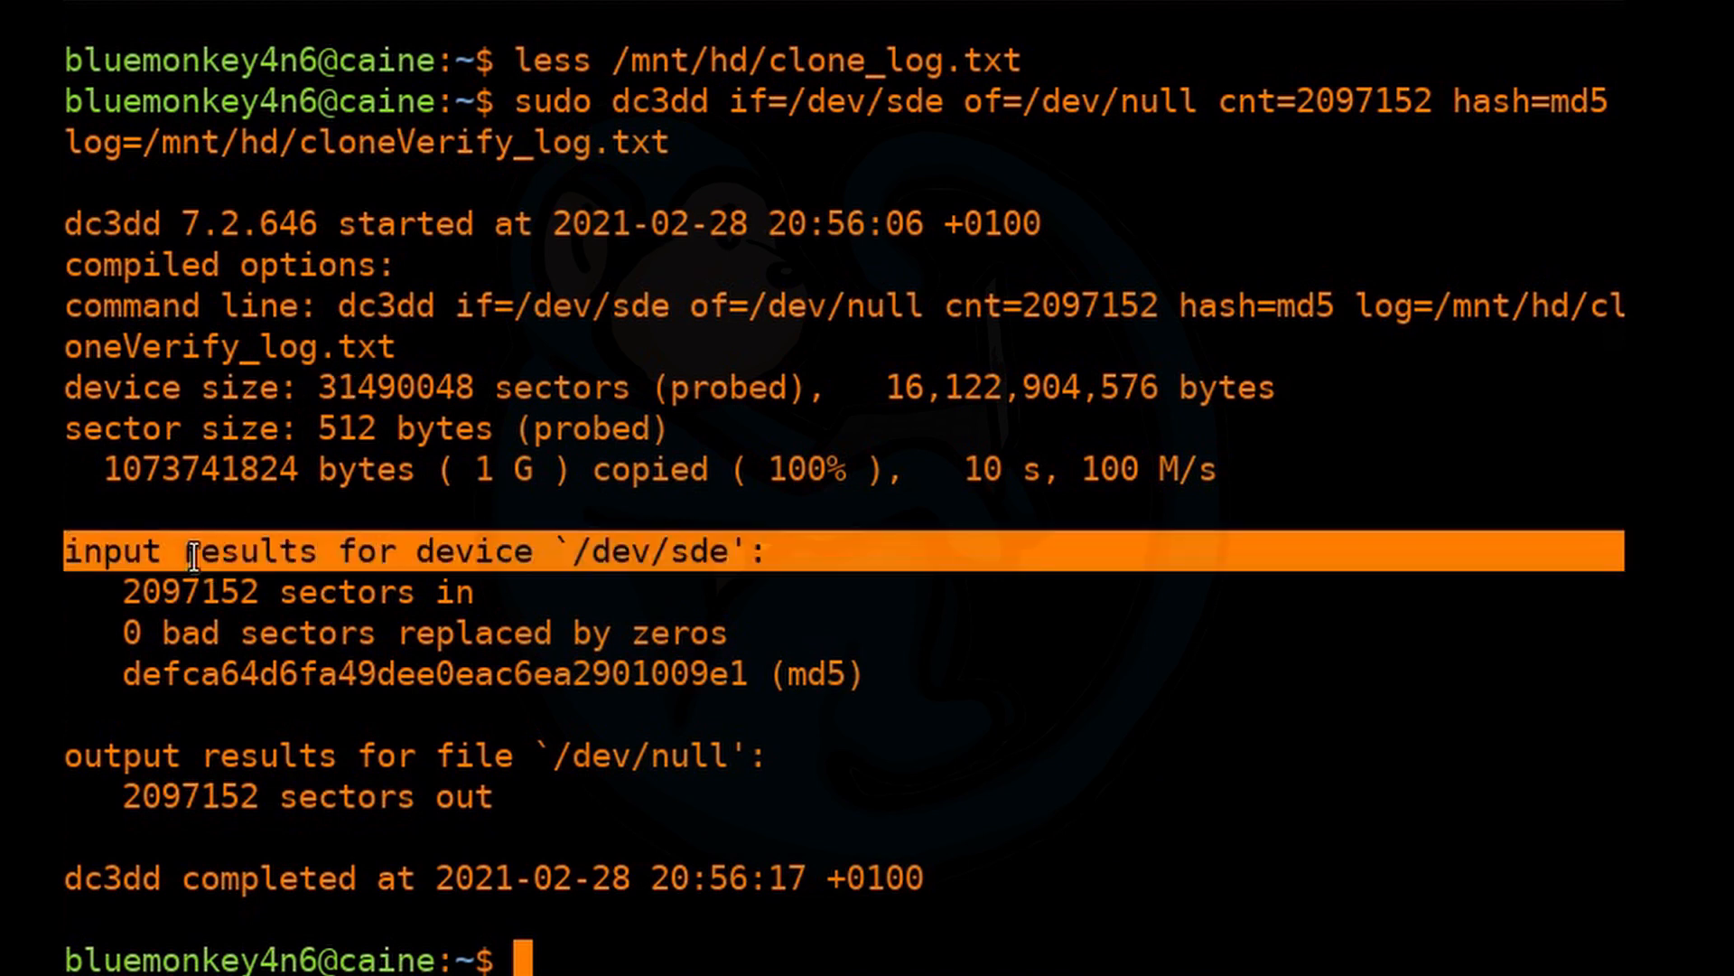
Highlight the clone's input results and md5 hash defca64d…009e1 matching the source drive.
left_click_drag(188, 551, 233, 797)
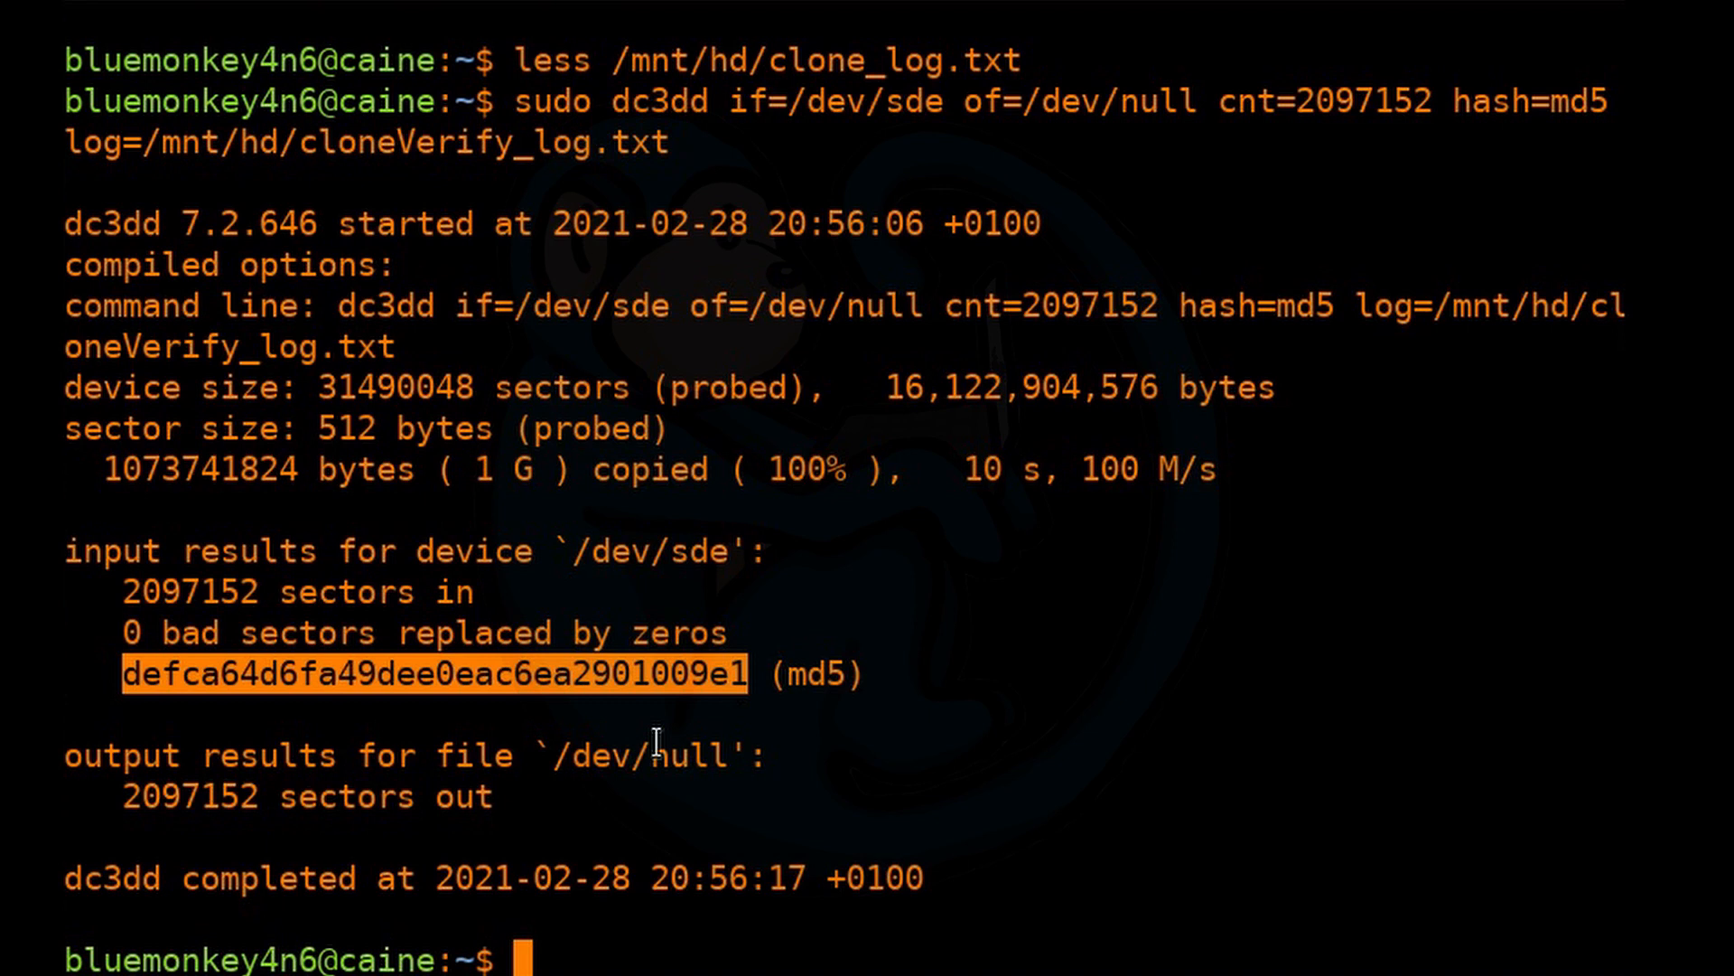
mouse_move(1239, 771)
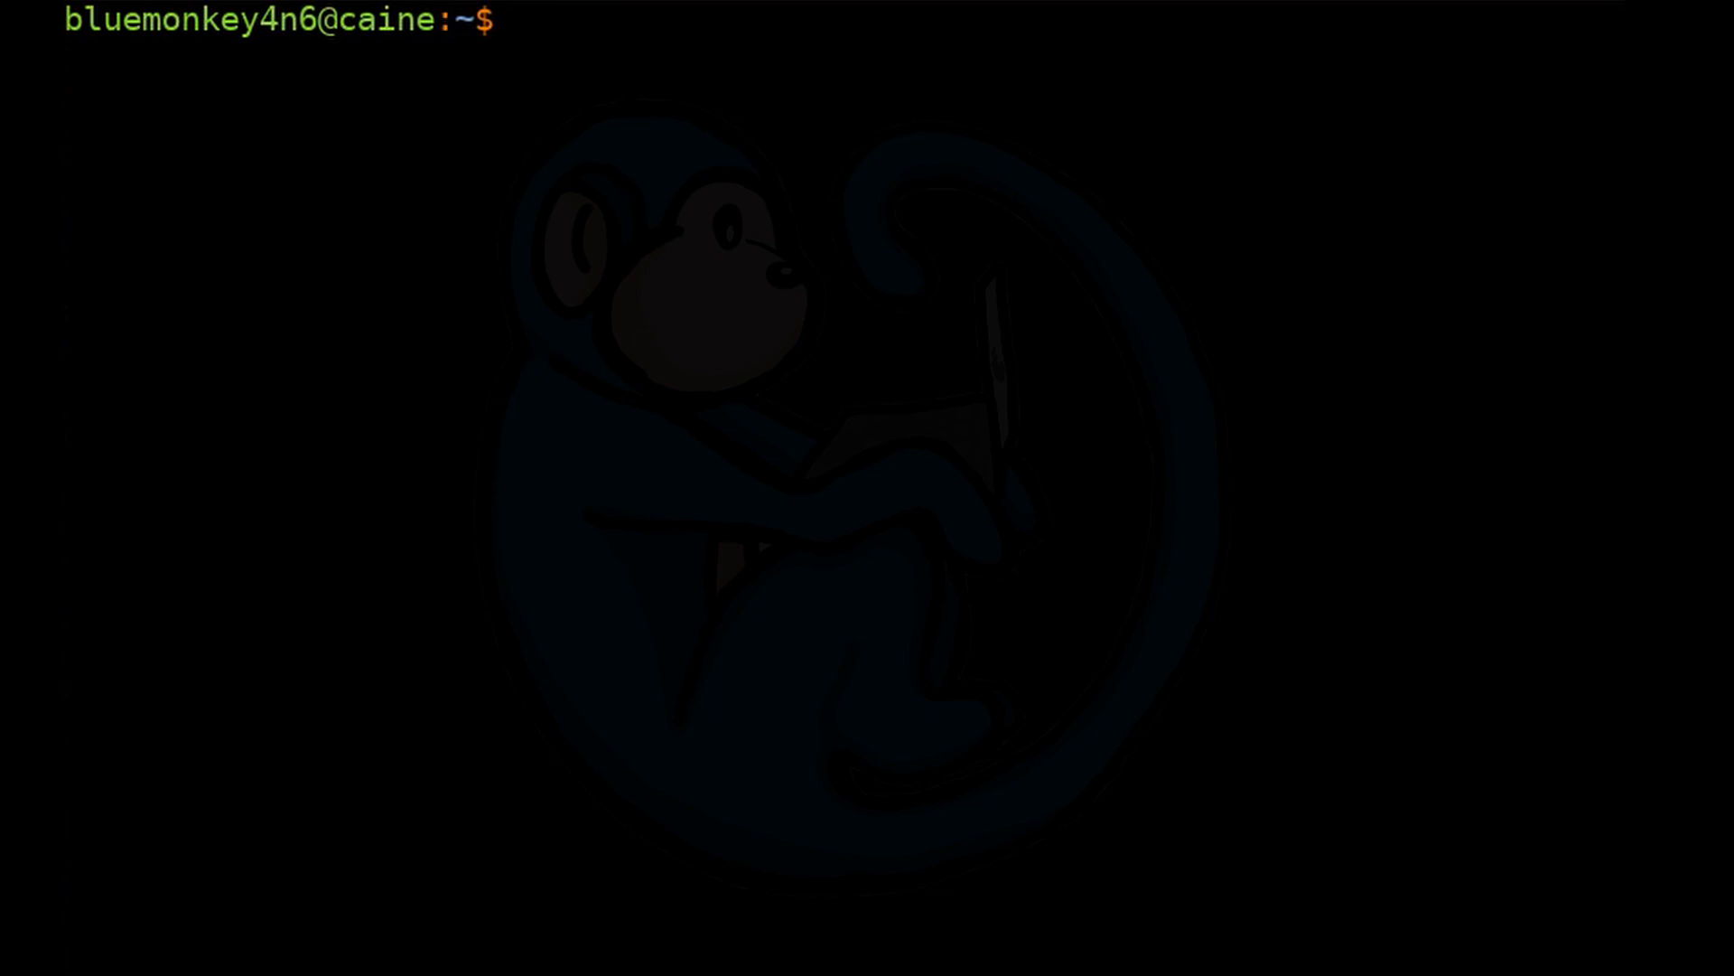
Enter a dc3dd command imaging /dev/sdd into /mnt/hd/BM75309.dd.
type("sudo")
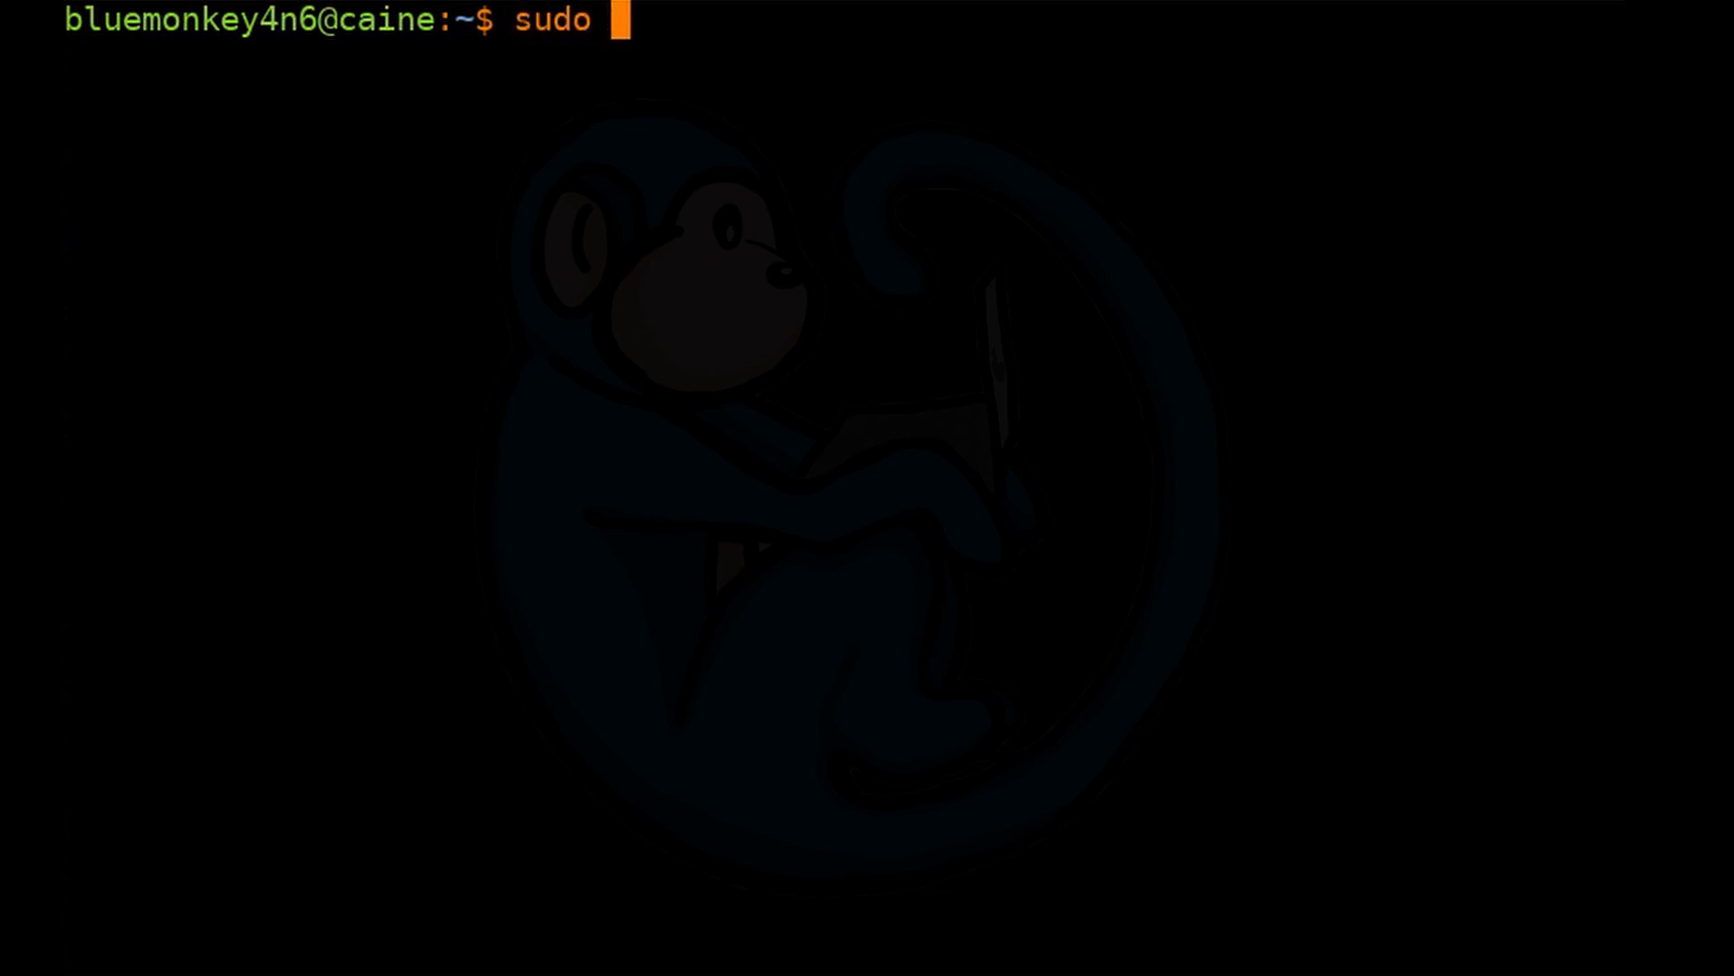
type("dc3")
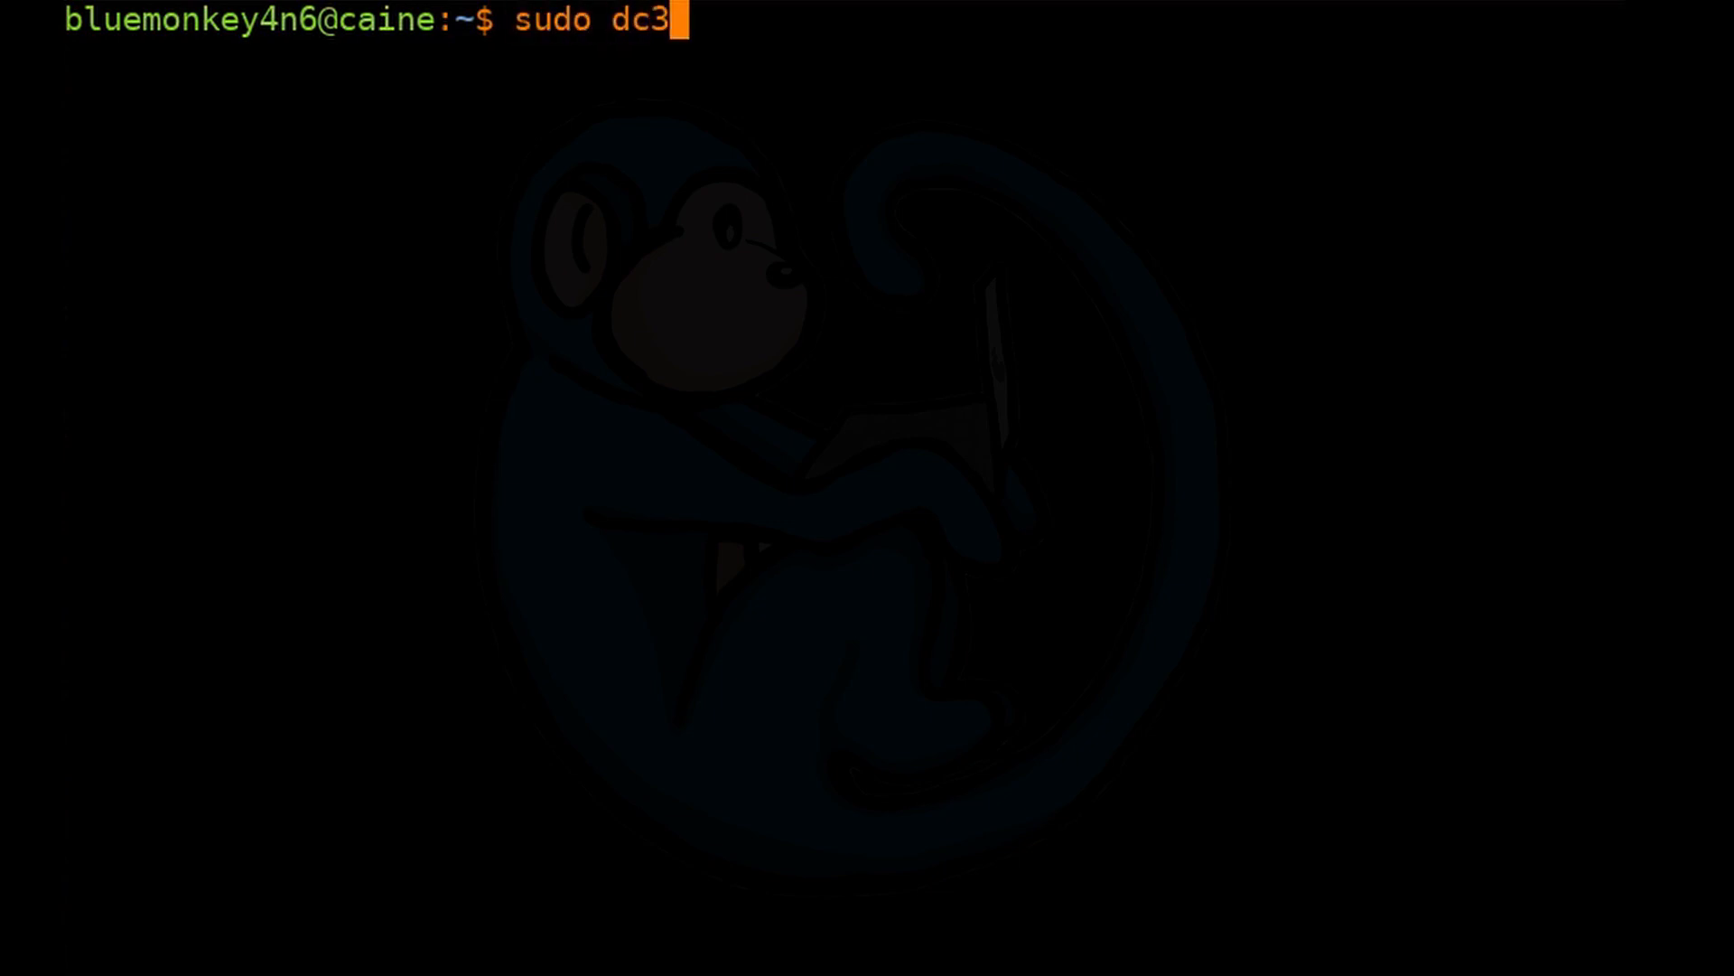
type("dd")
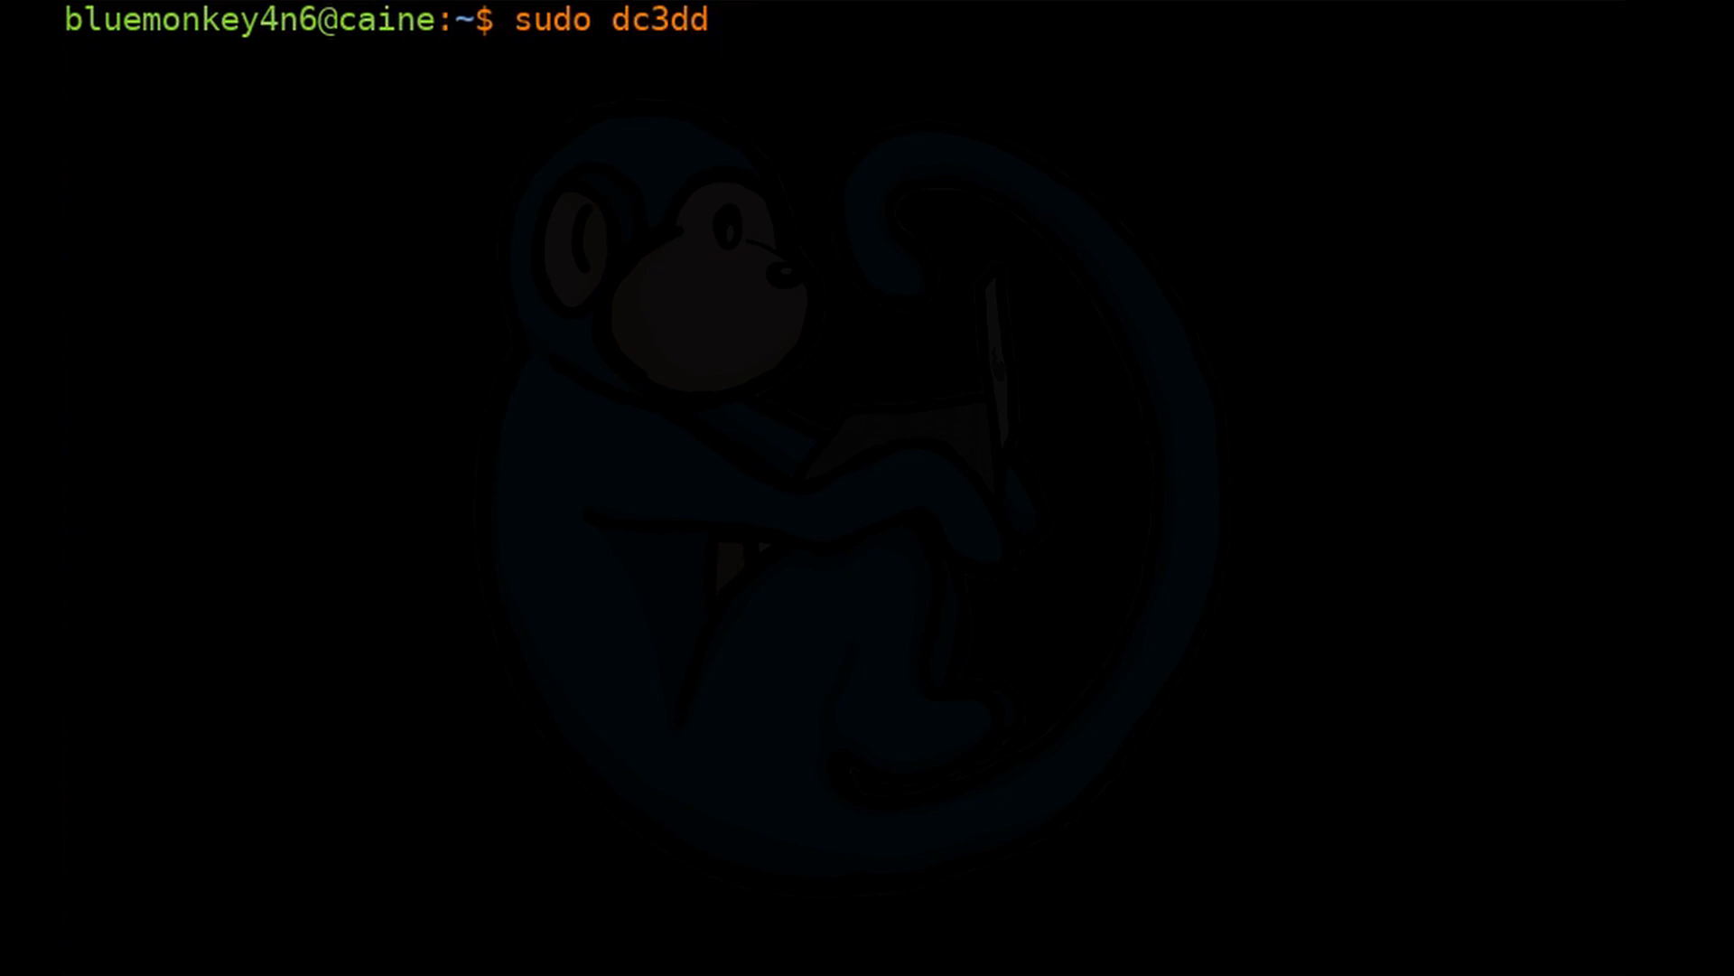
type("if=/")
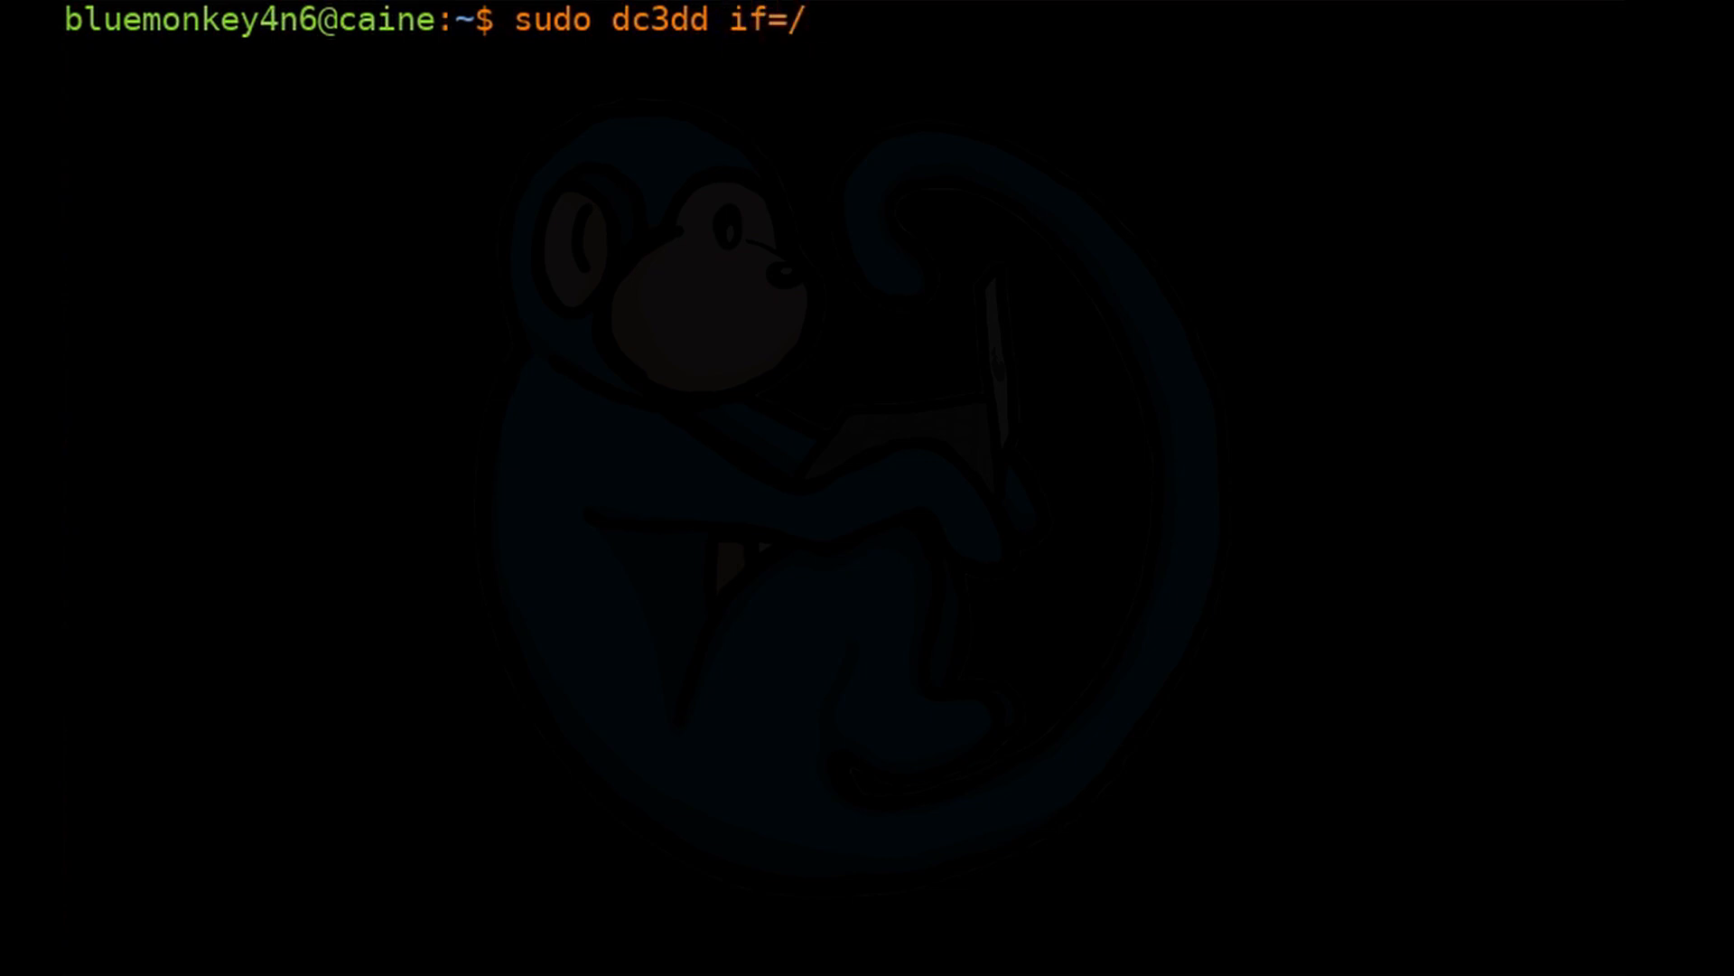
type("dev/sd")
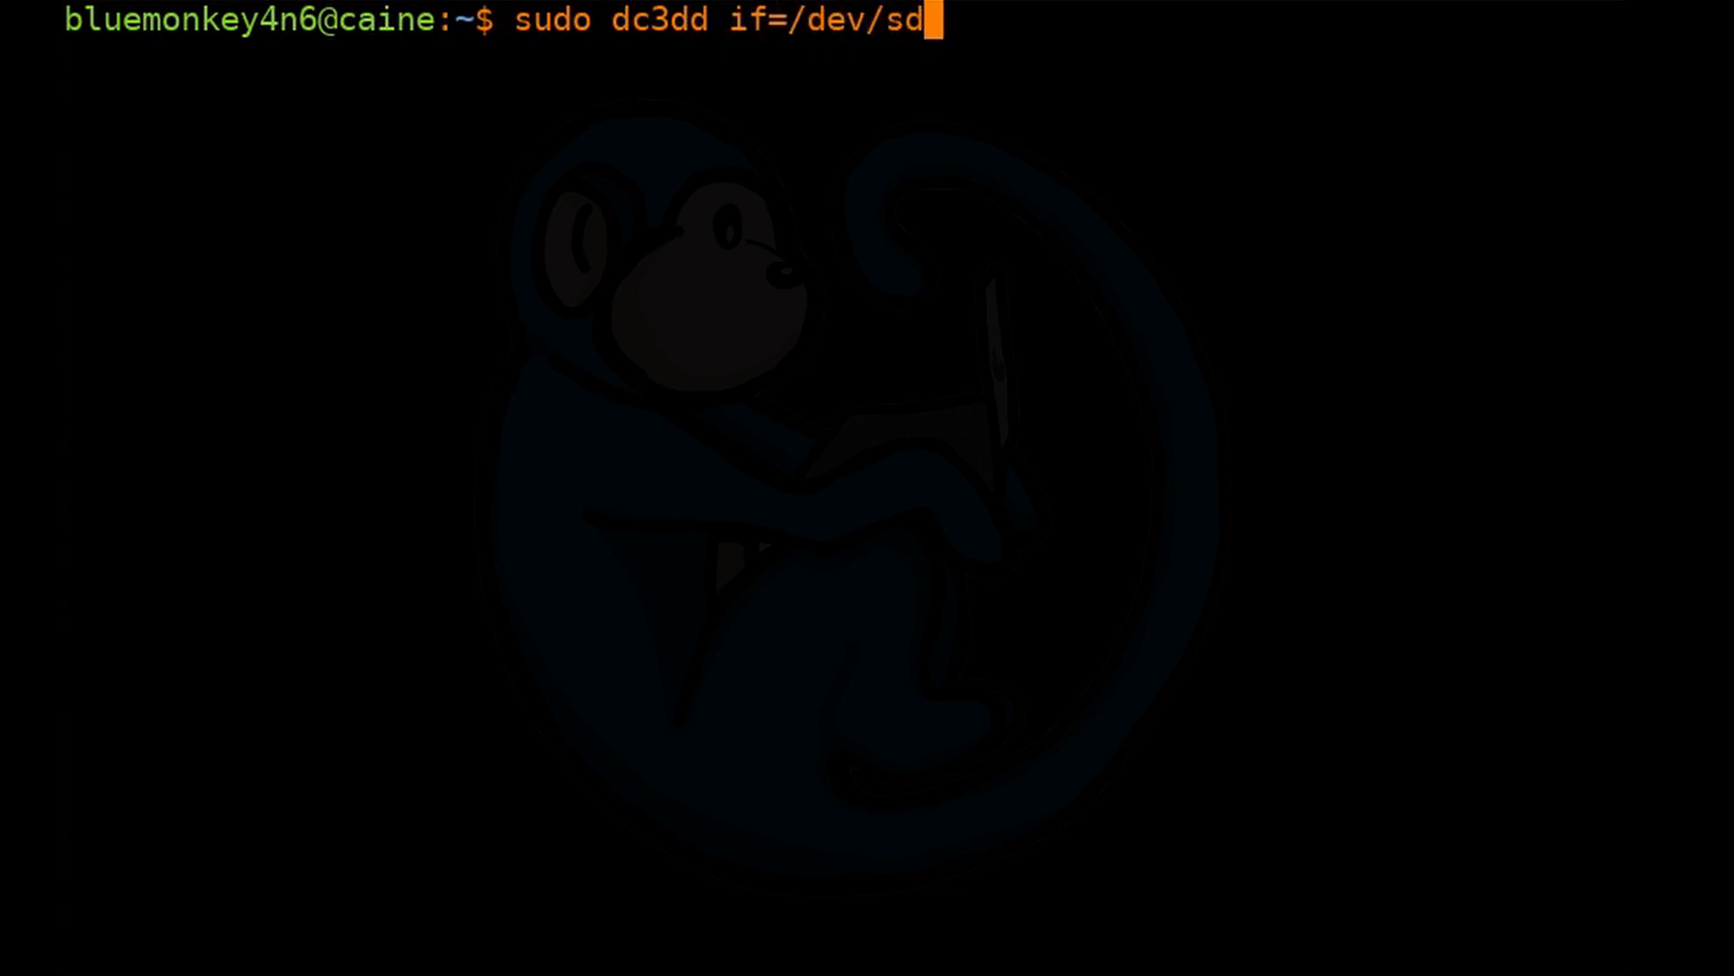
type("d of")
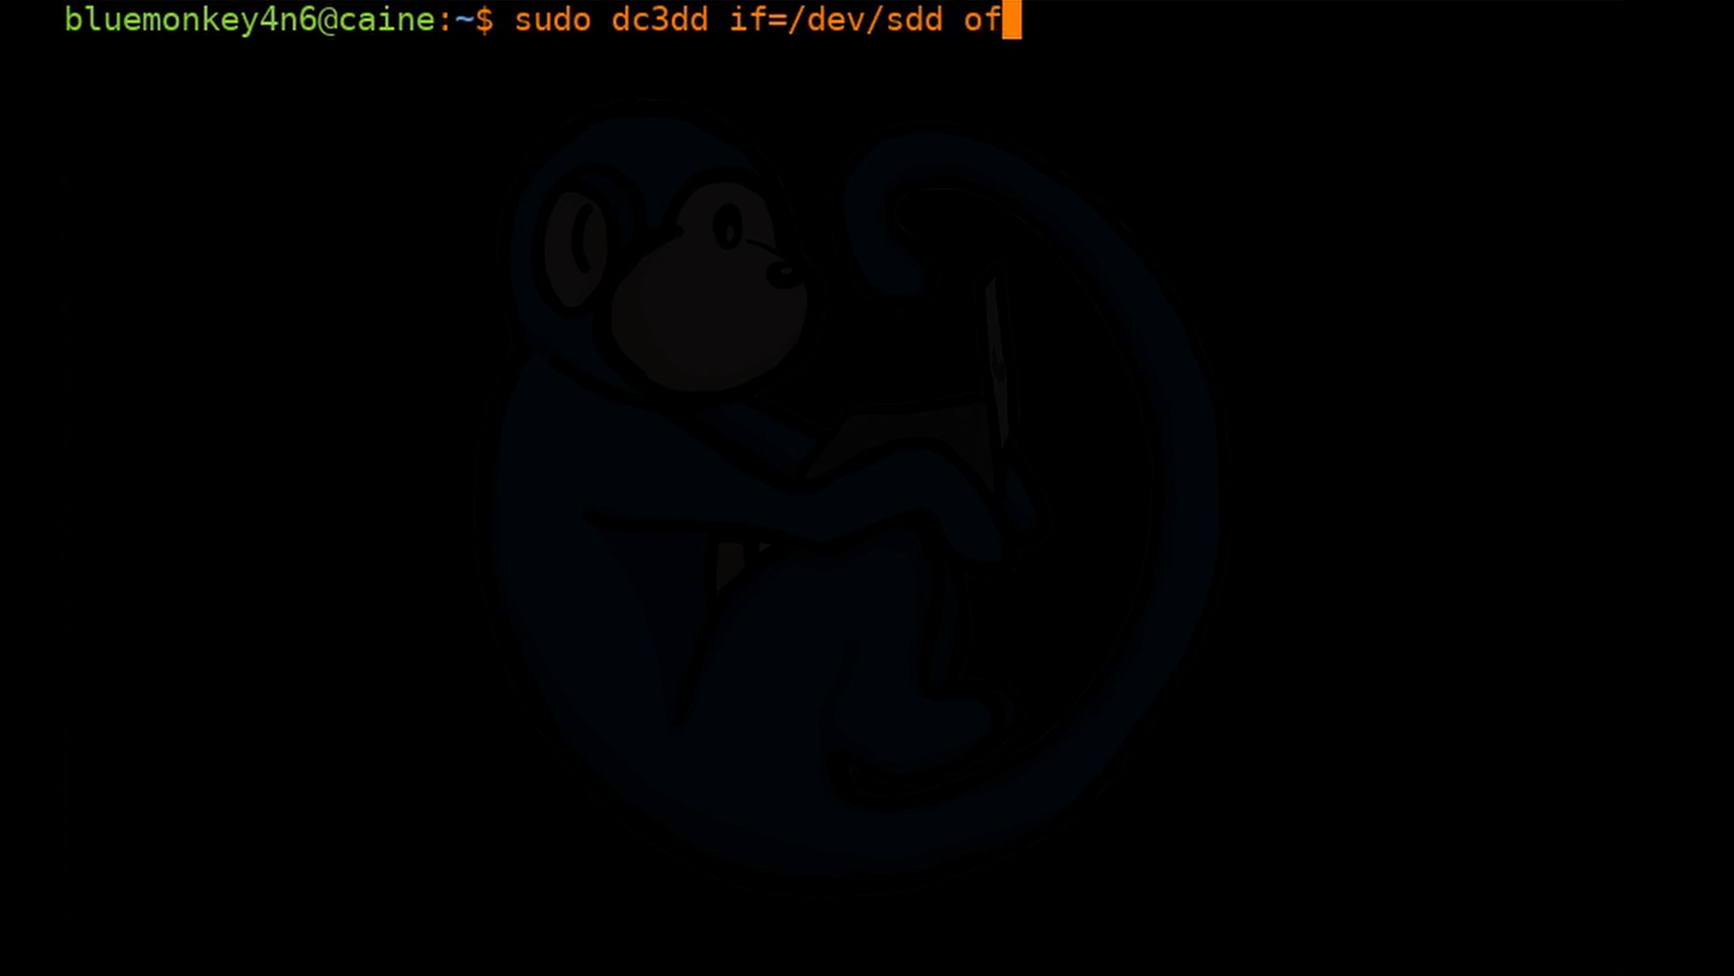
type("=/")
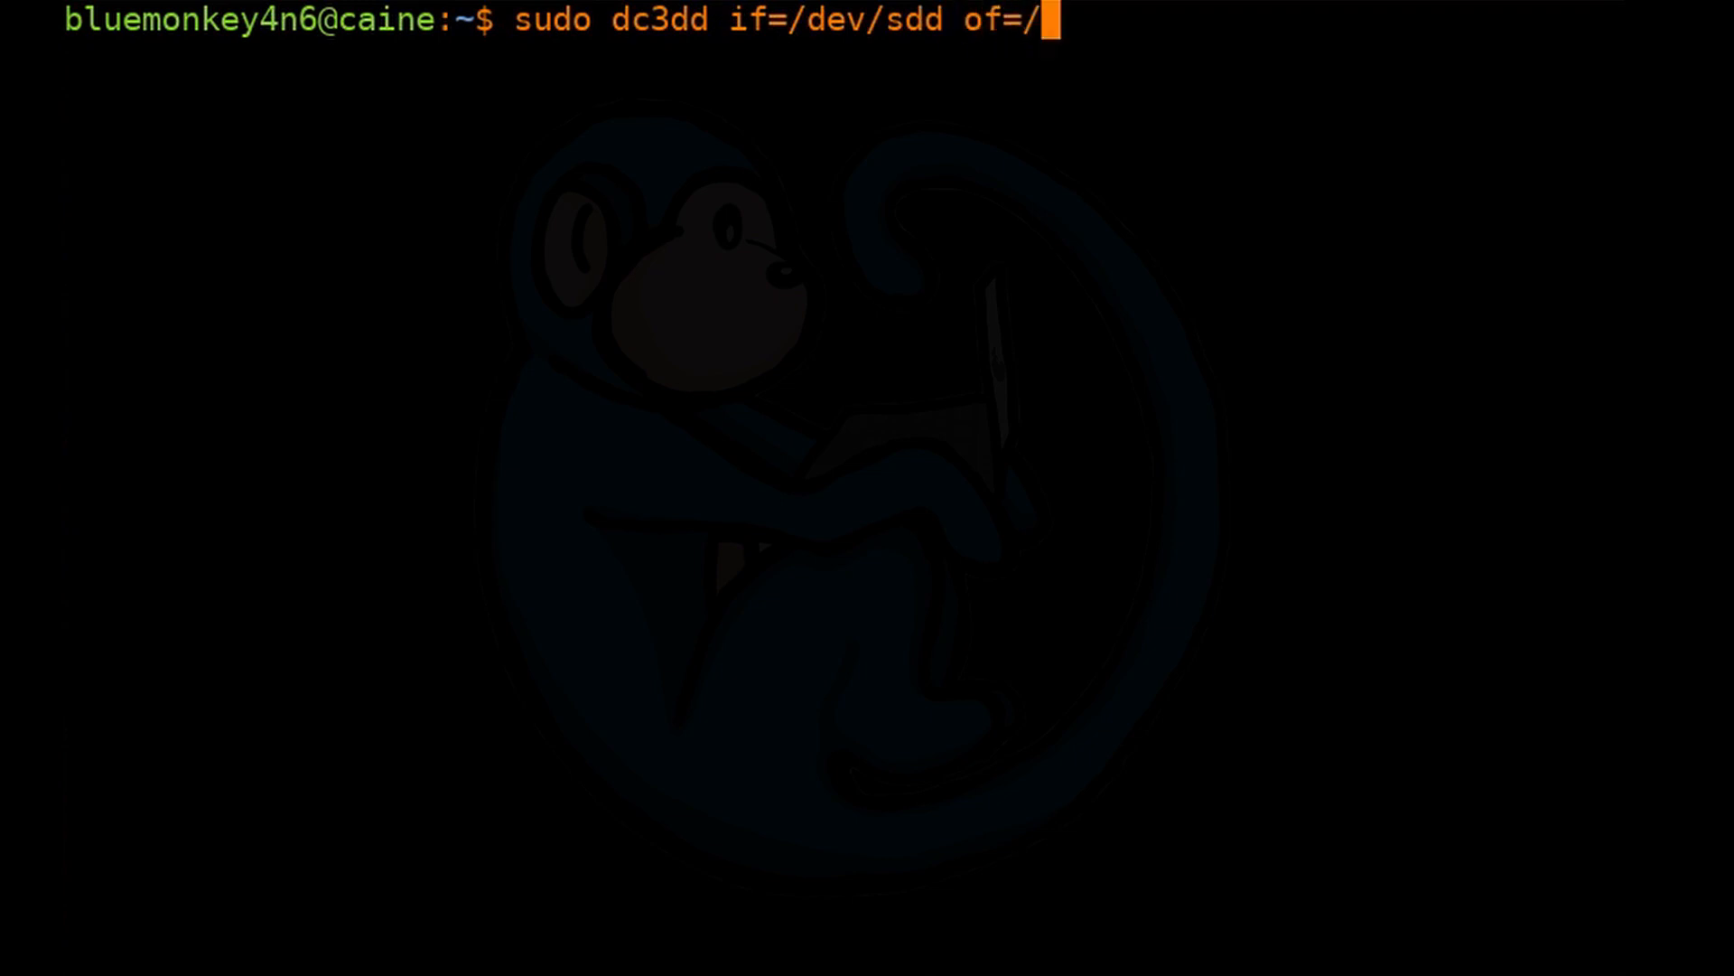
type("mnt")
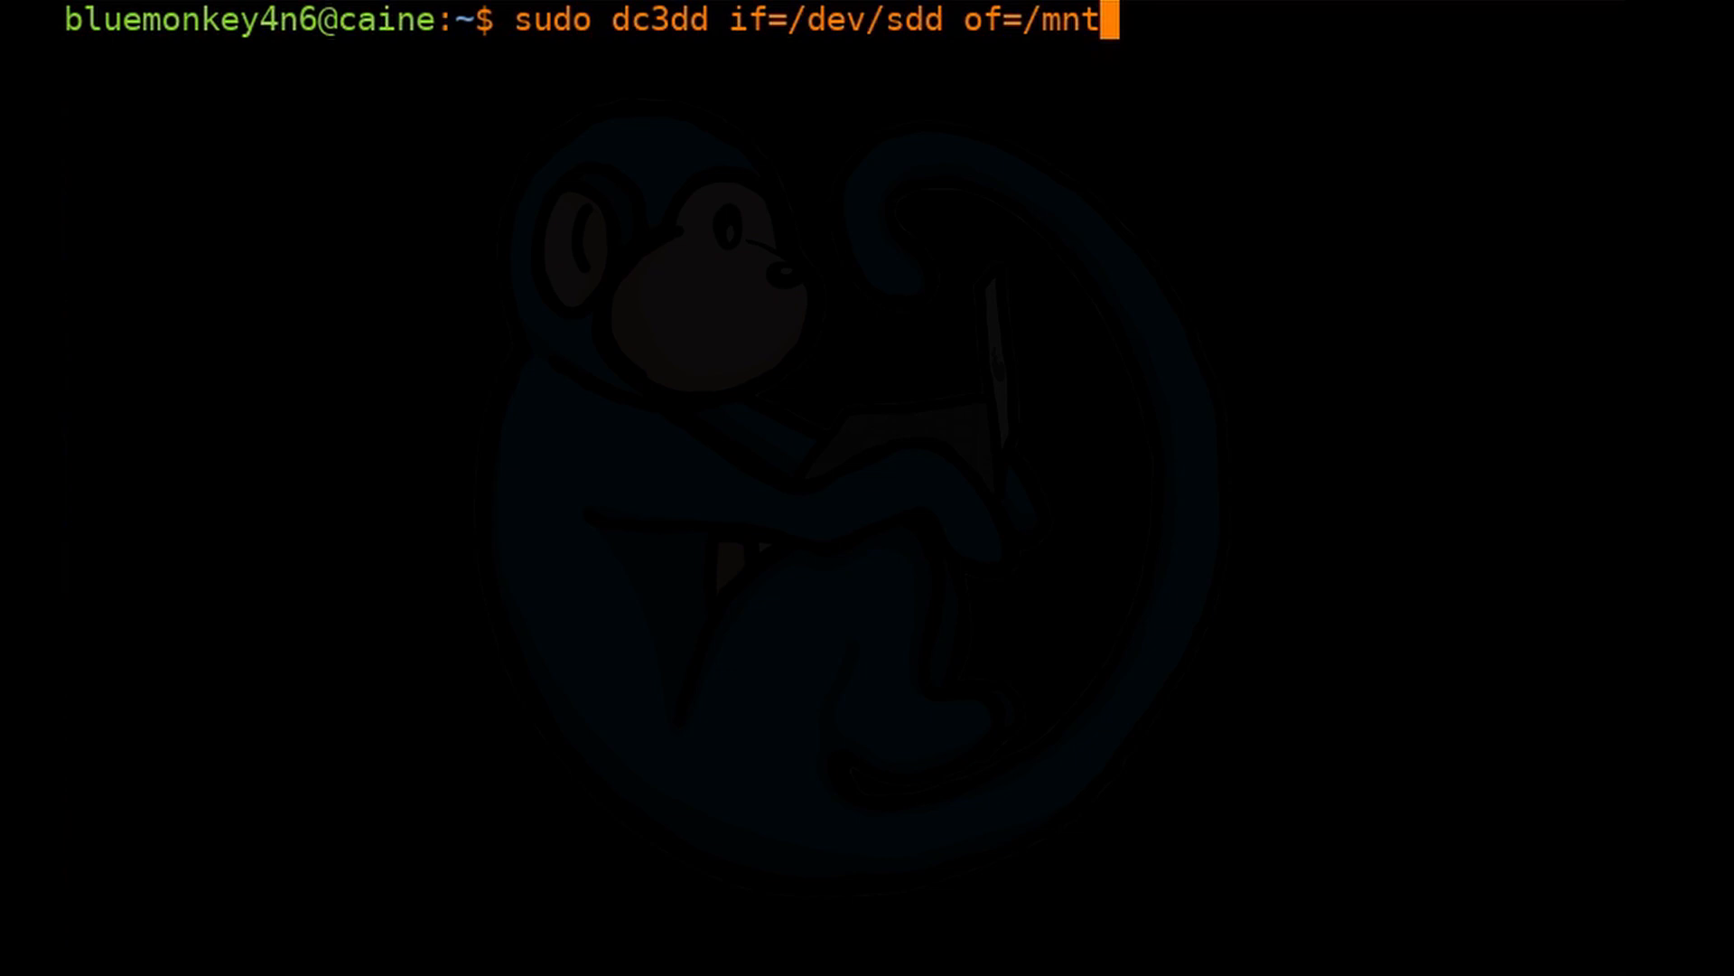
type("/hd")
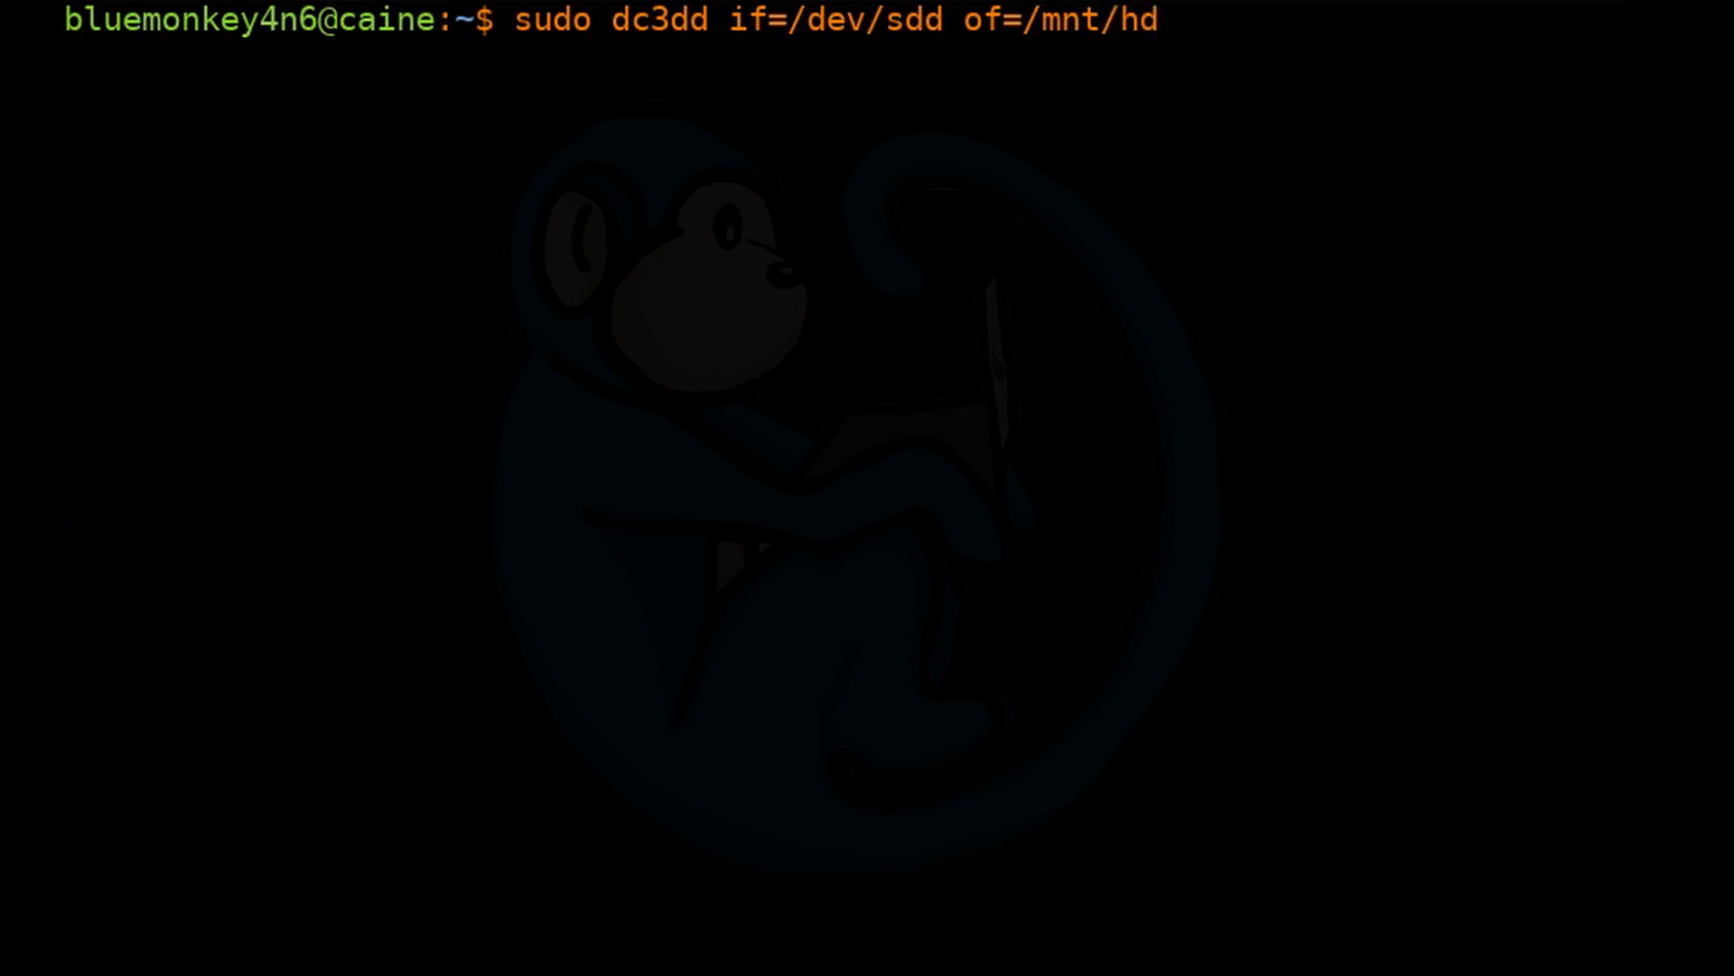
type("BM")
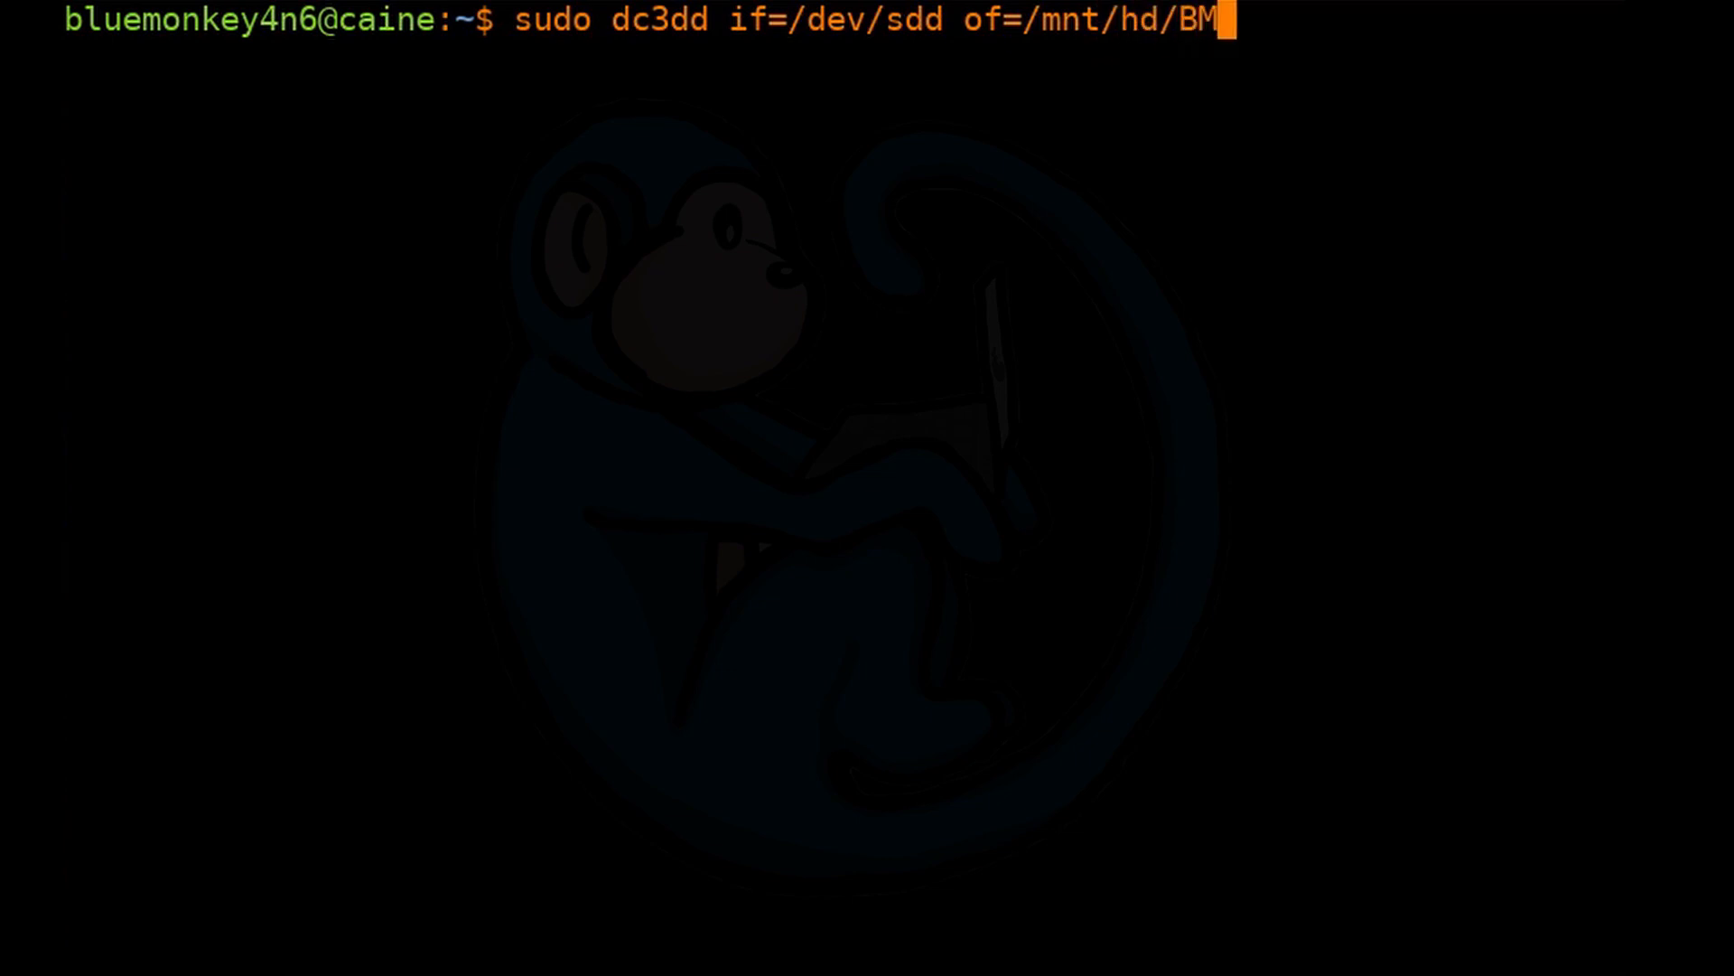
type("75309")
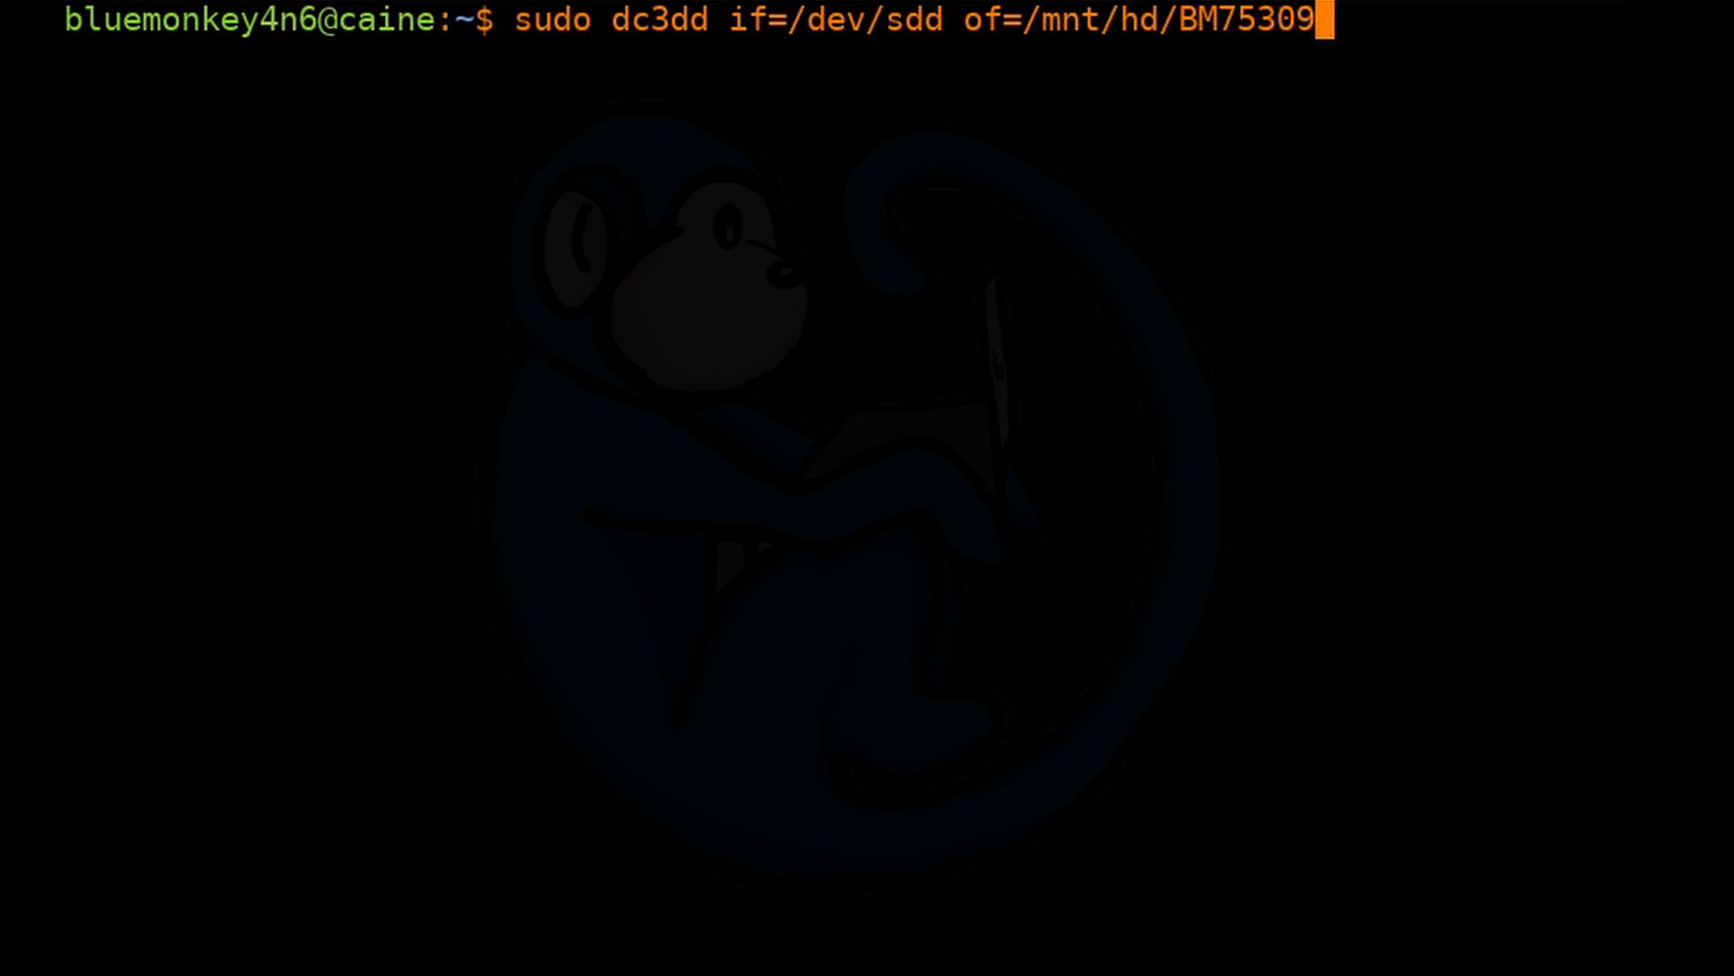
type(".dd")
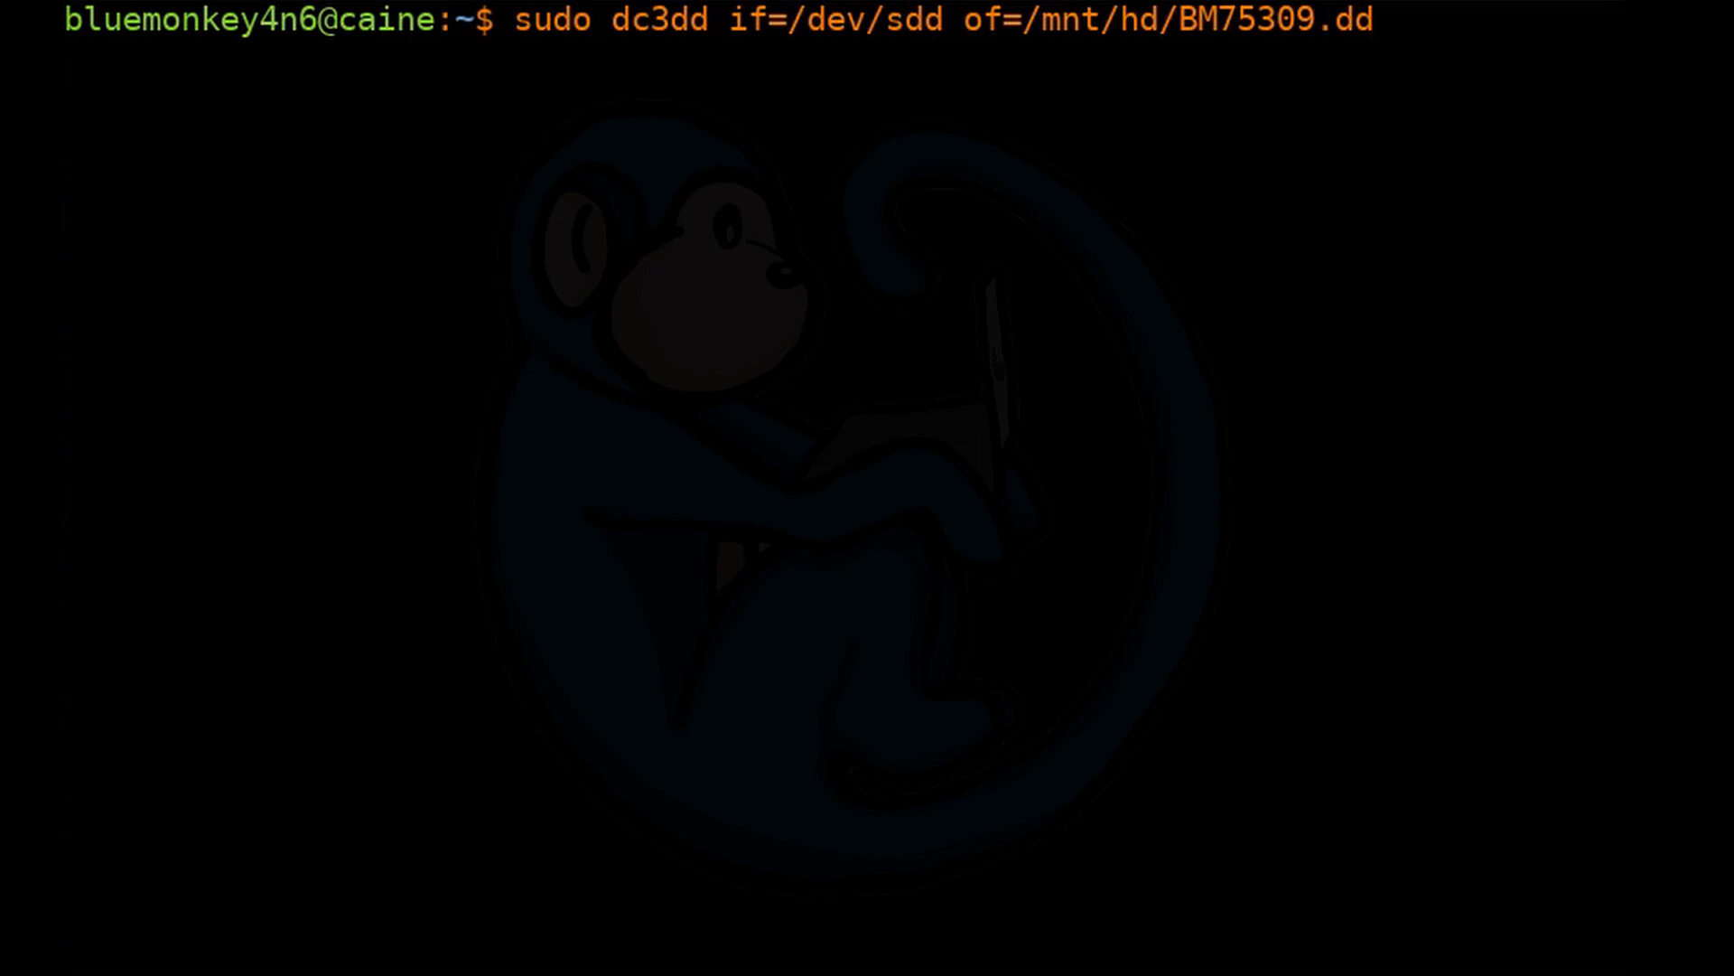
Add md5 hashing and logging to /mnt/hd/imaging_log.txt, then run the imaging.
type("hash")
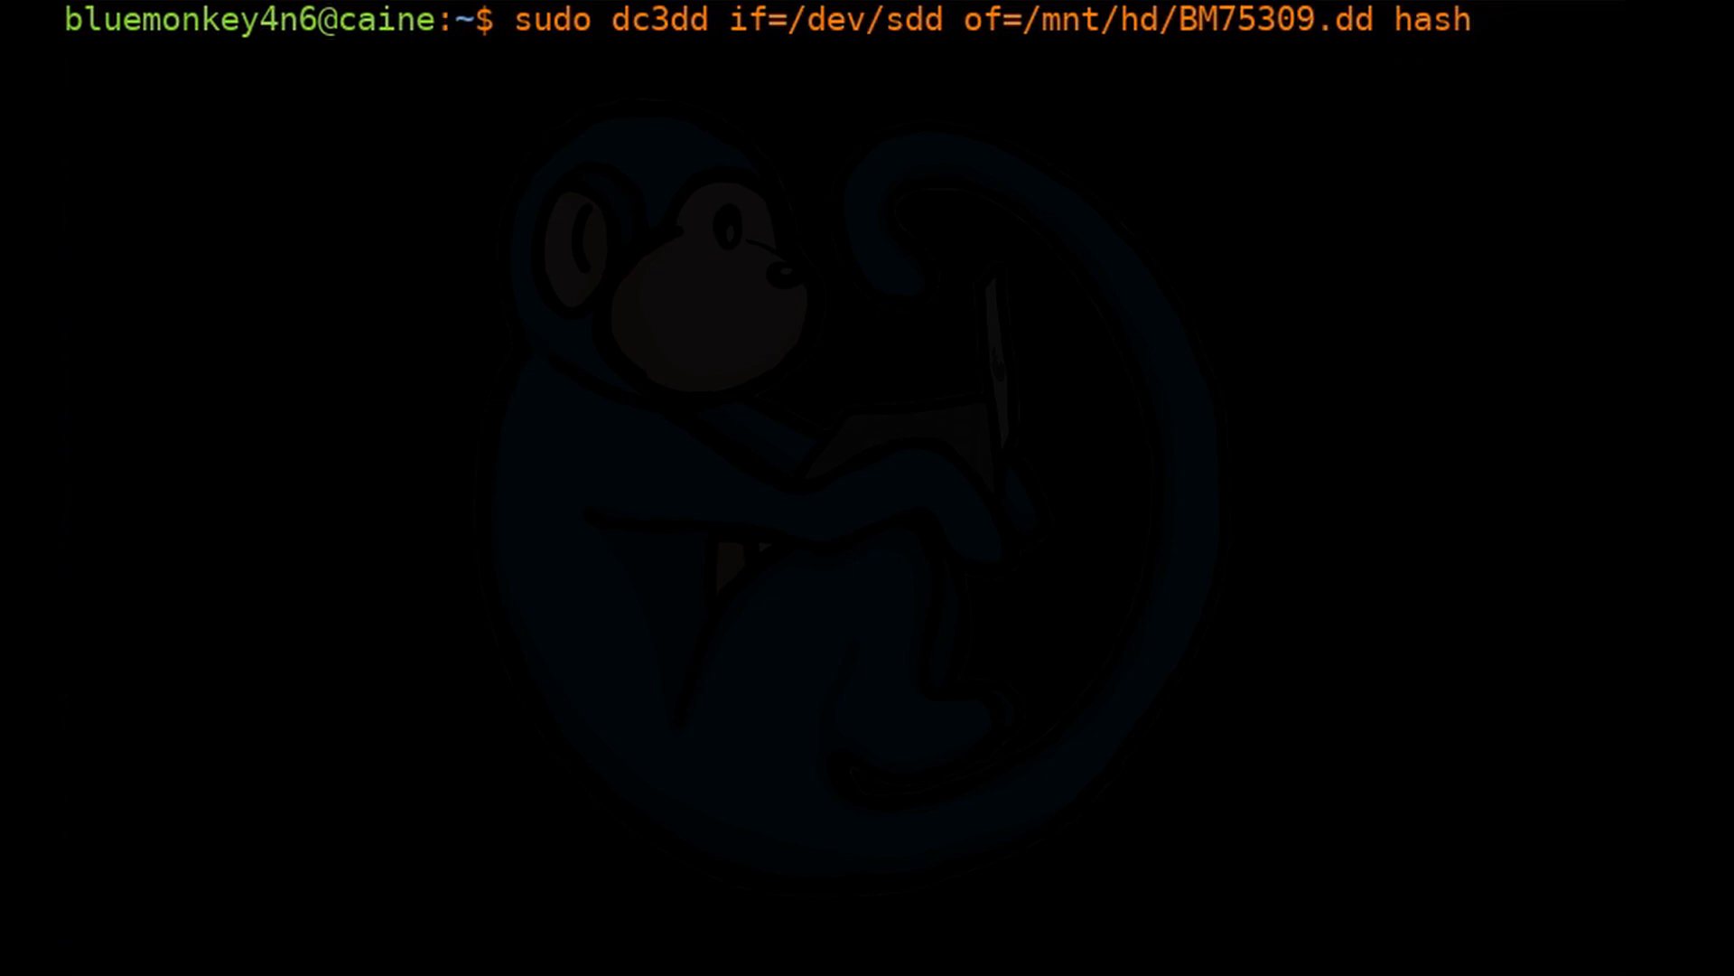
type("=md5")
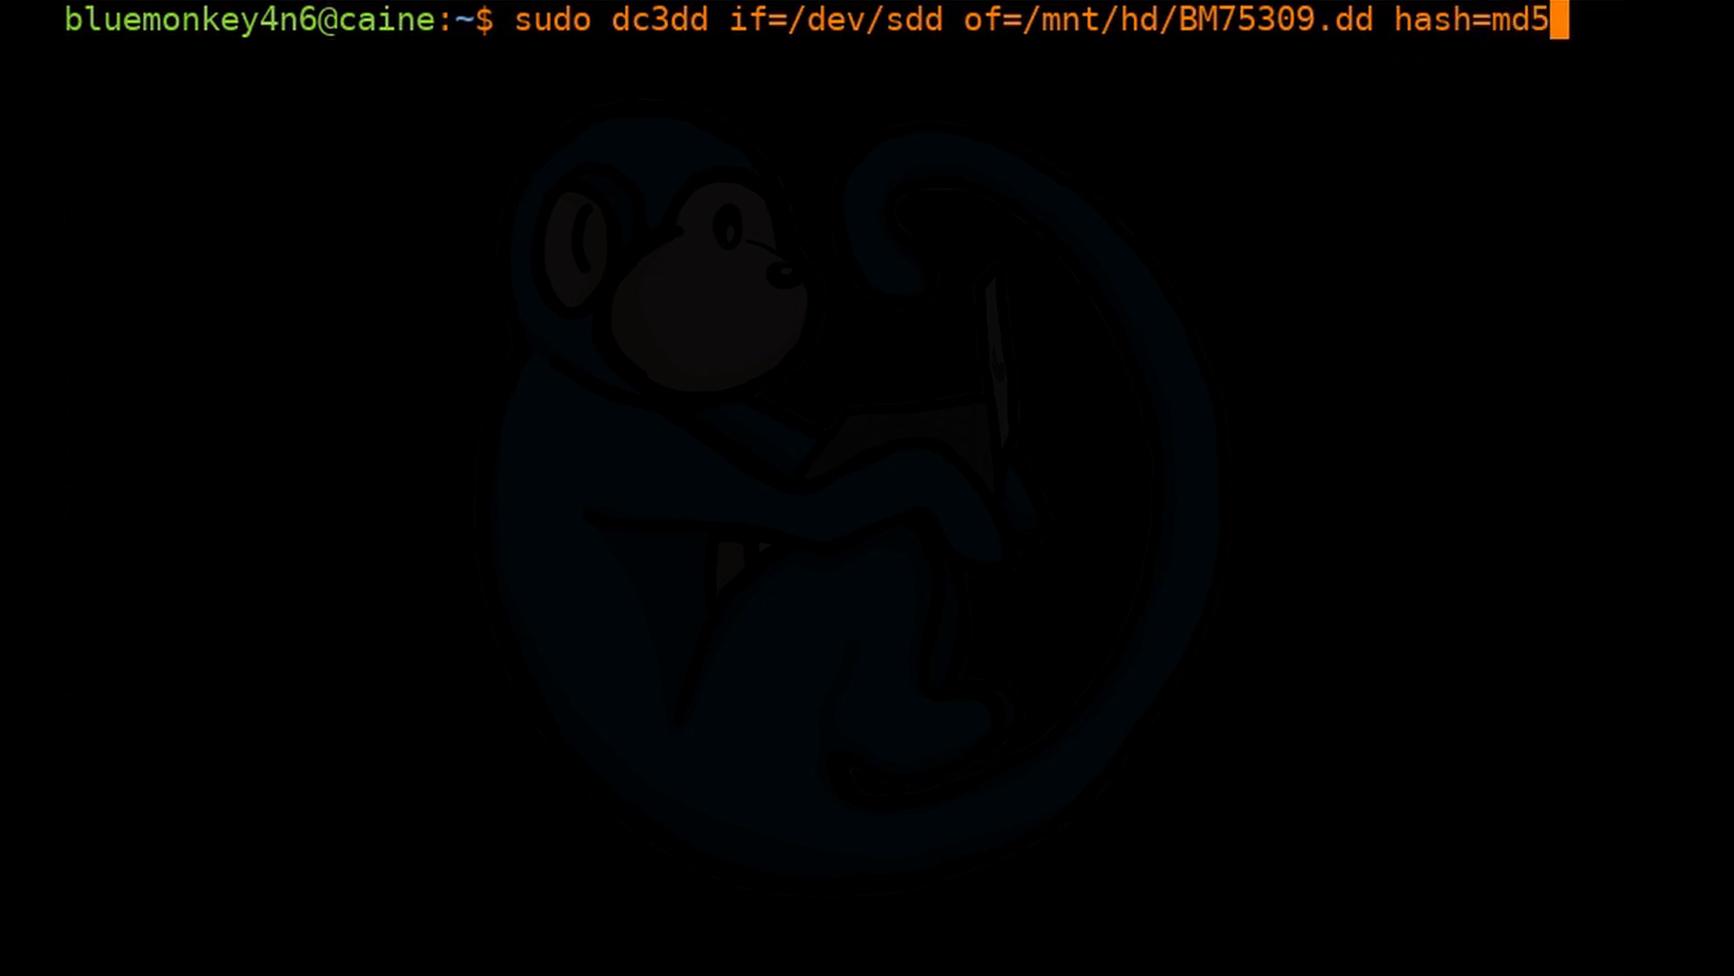
type("l")
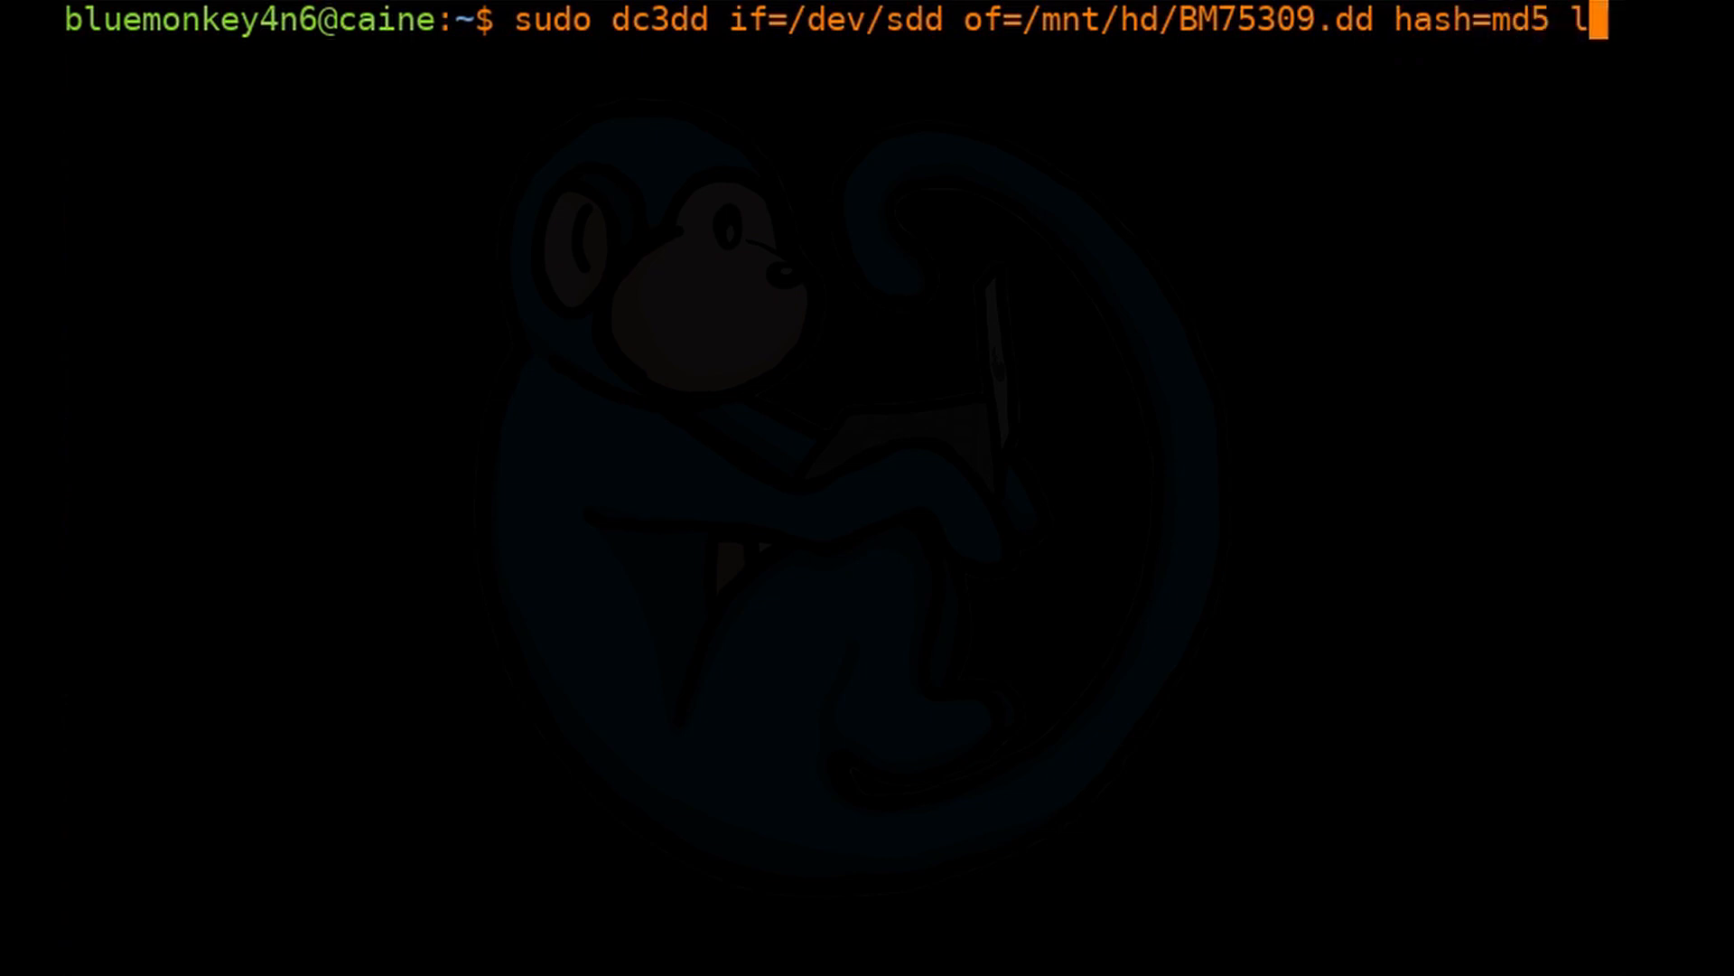
type("og=/mn")
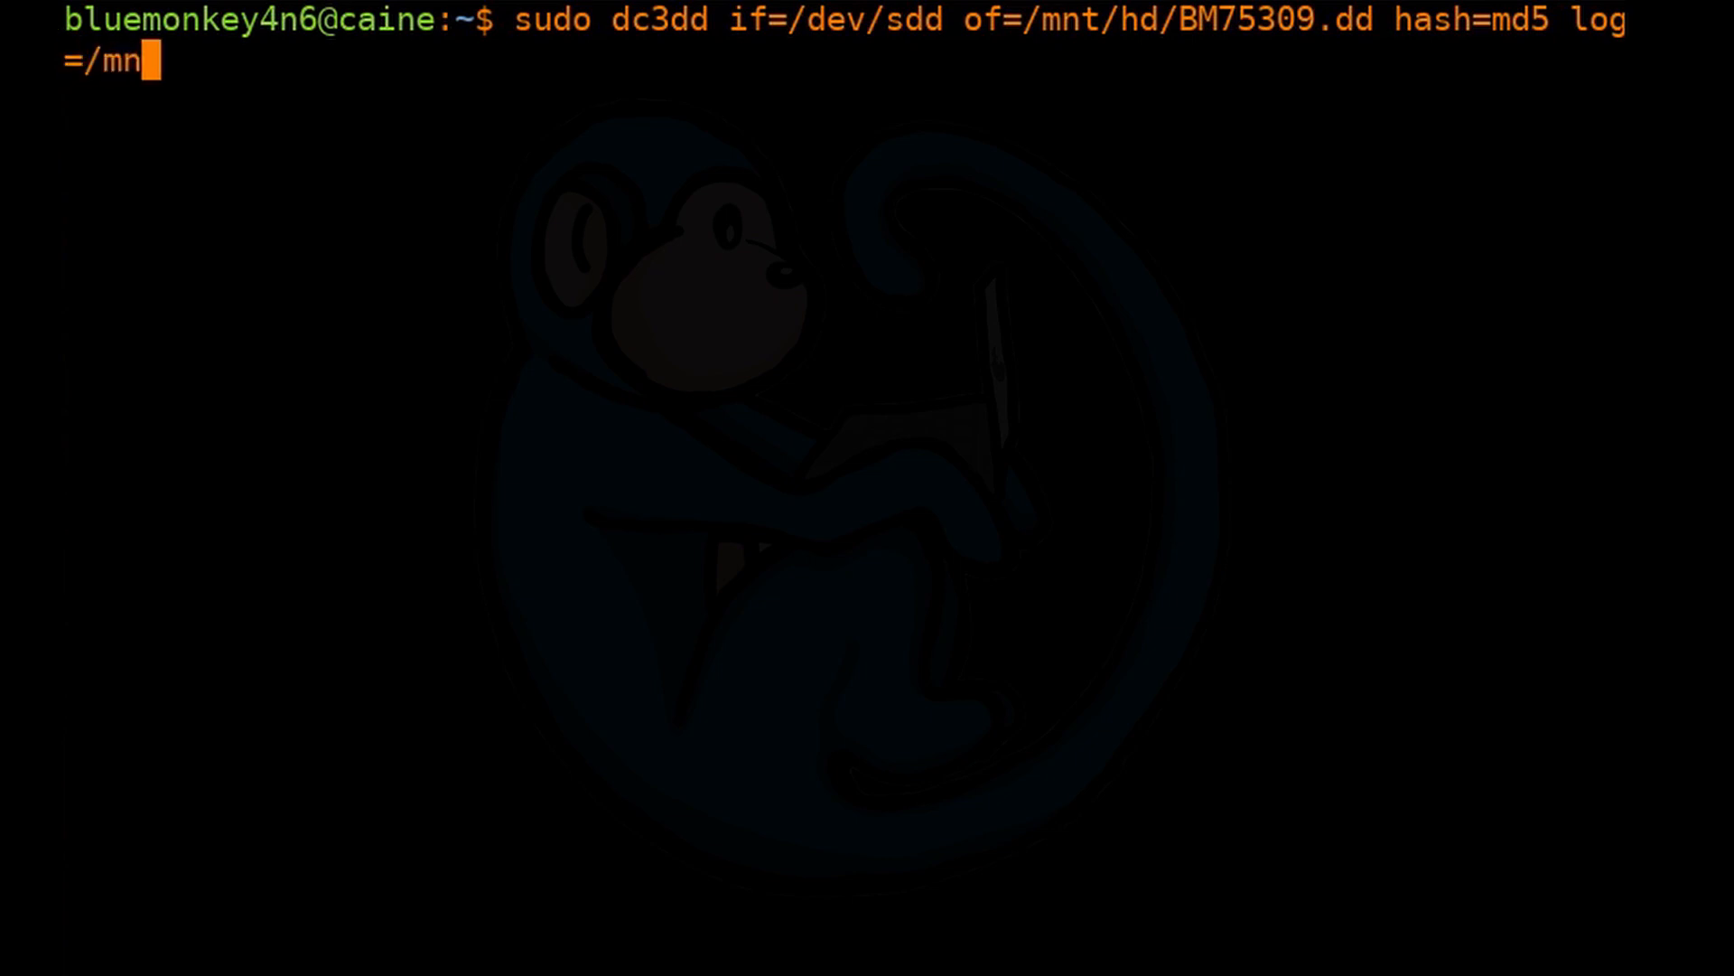
type("t/hd")
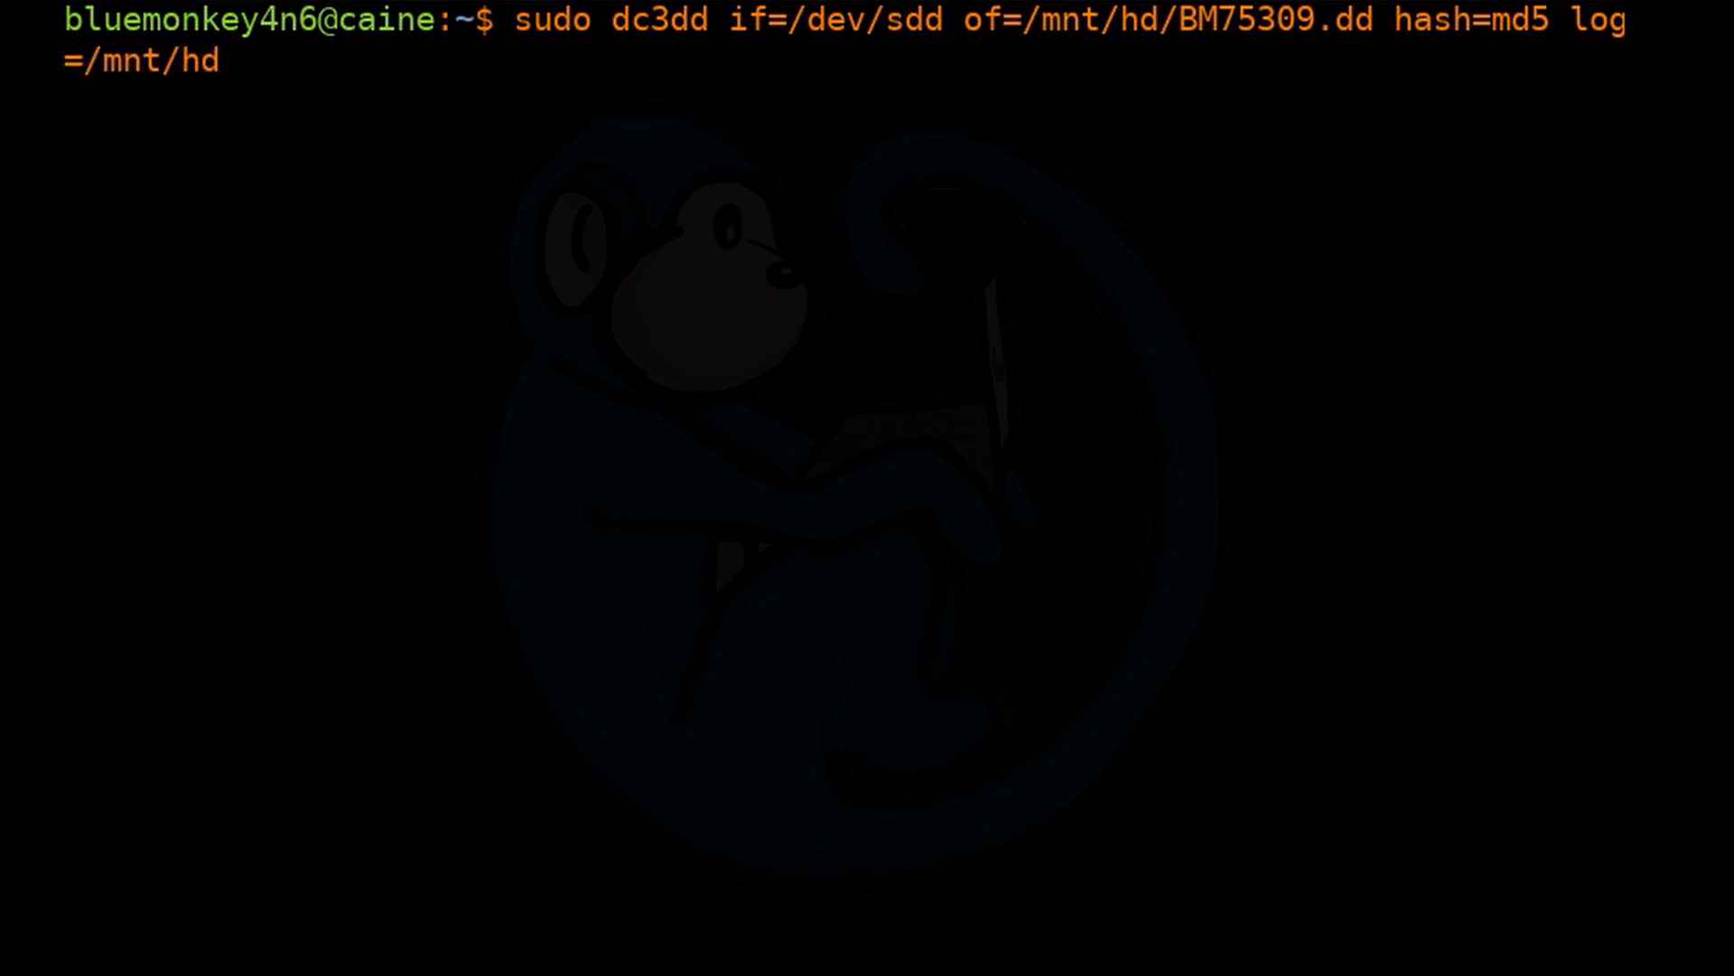
type("/")
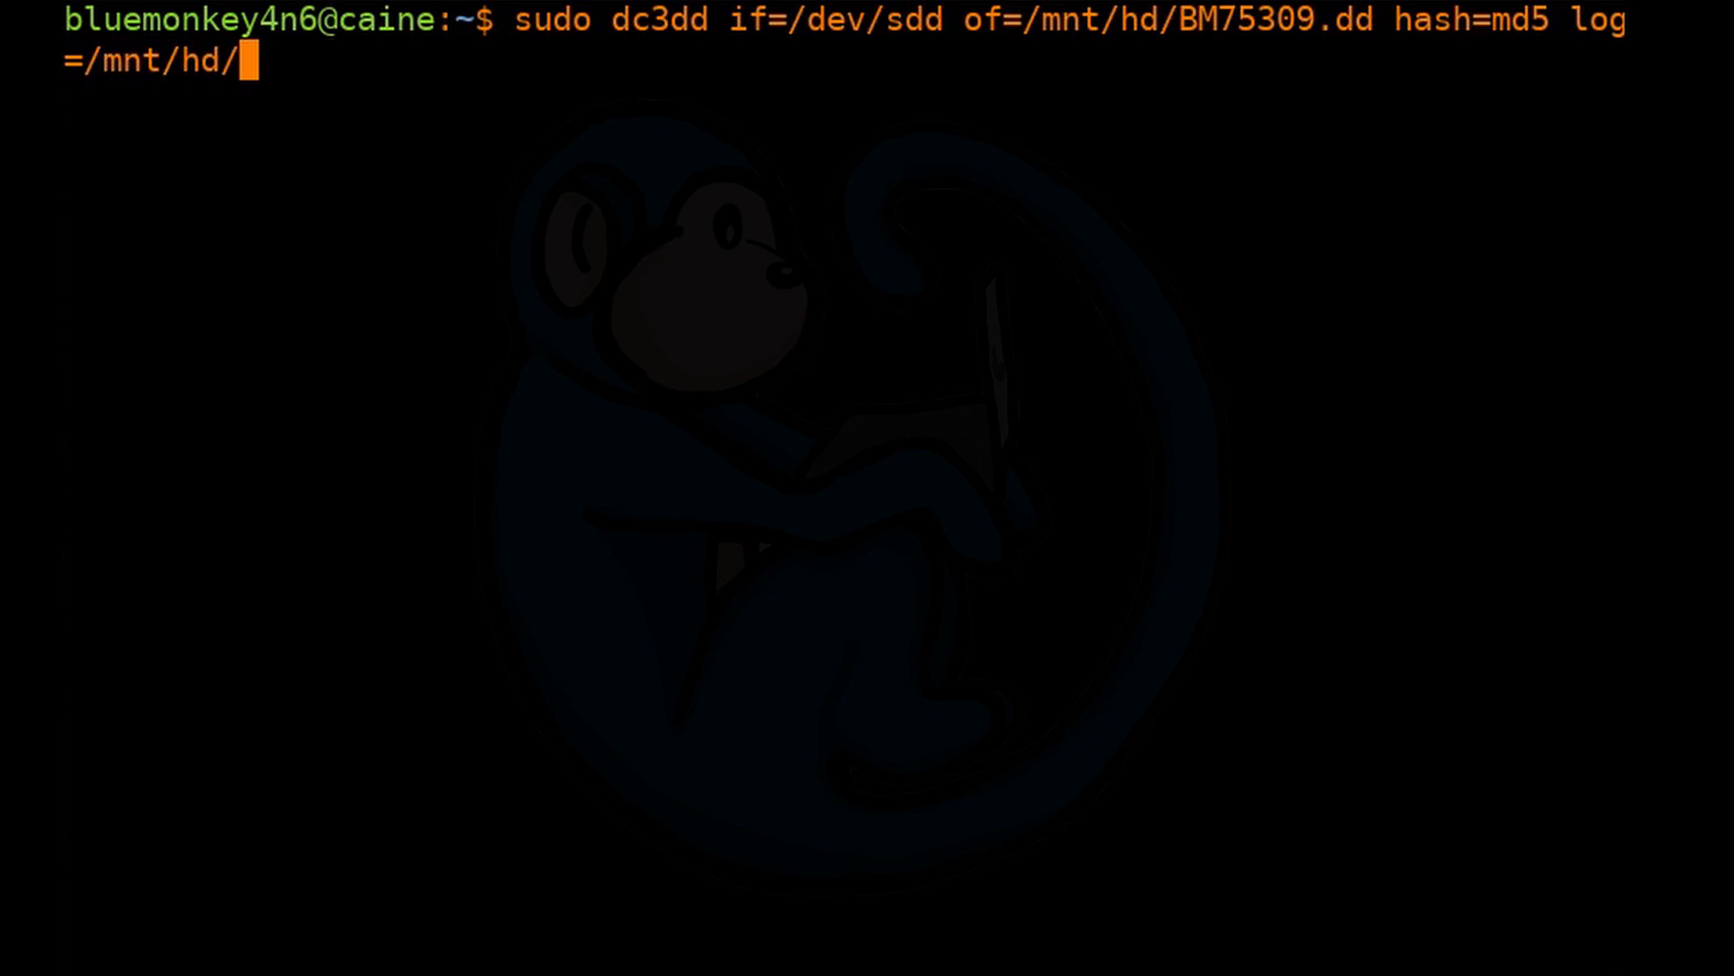
type("imaging")
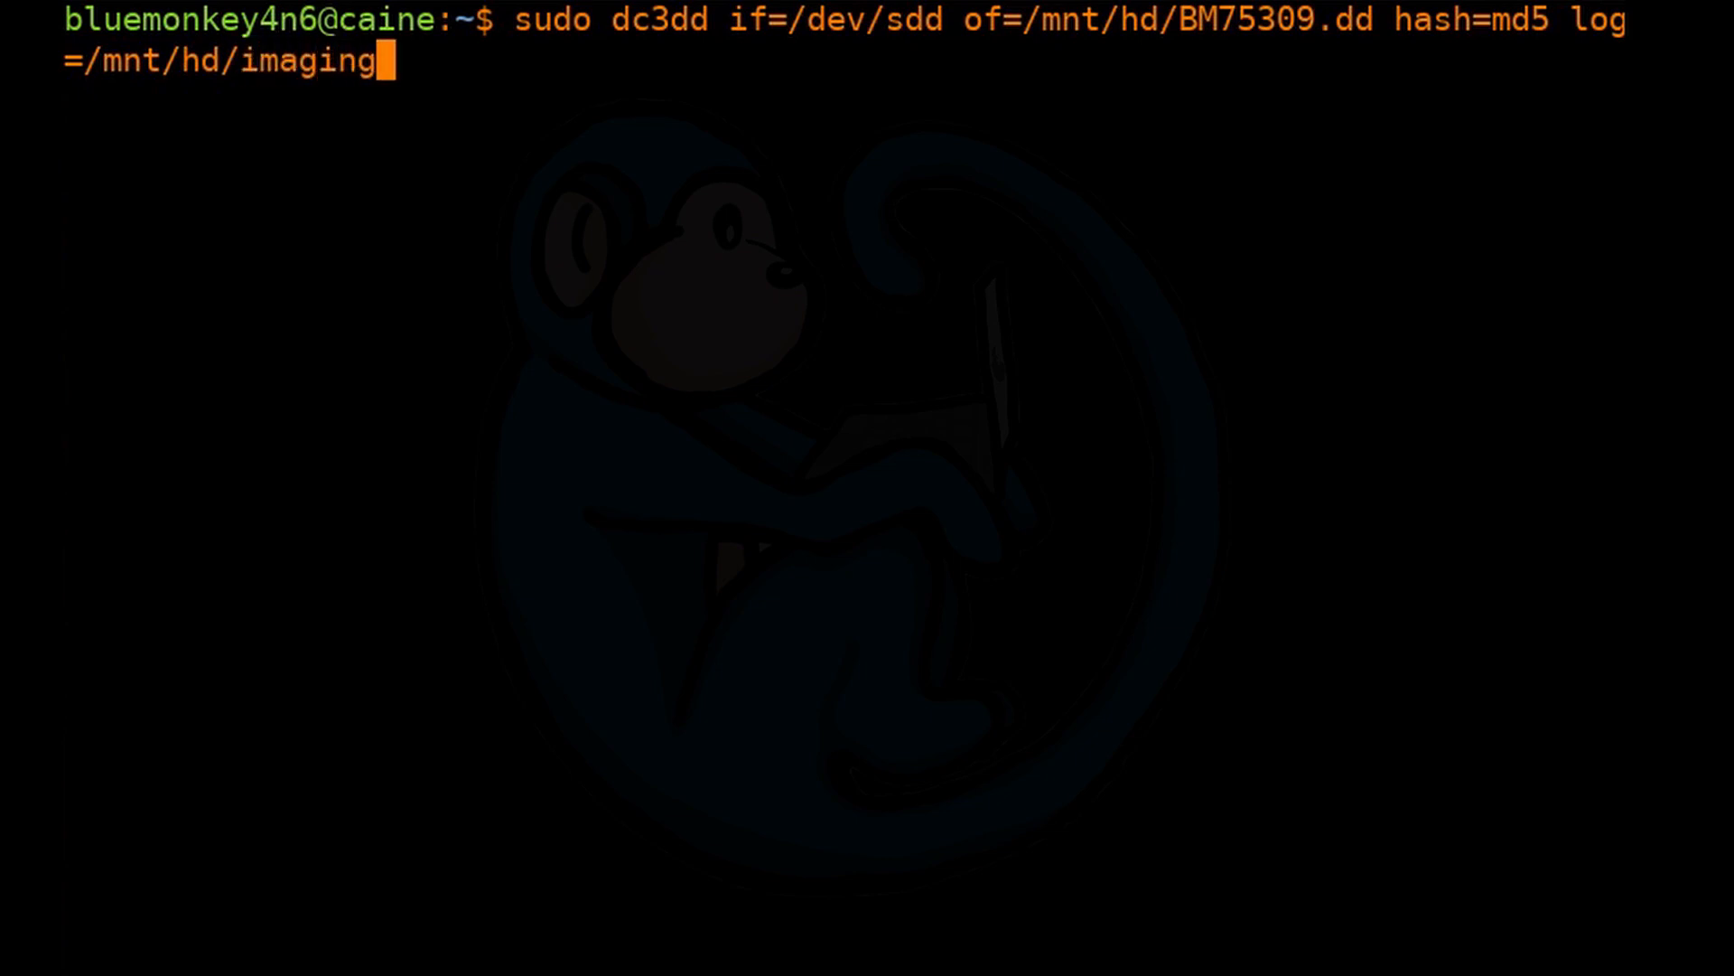
type("_log.txt")
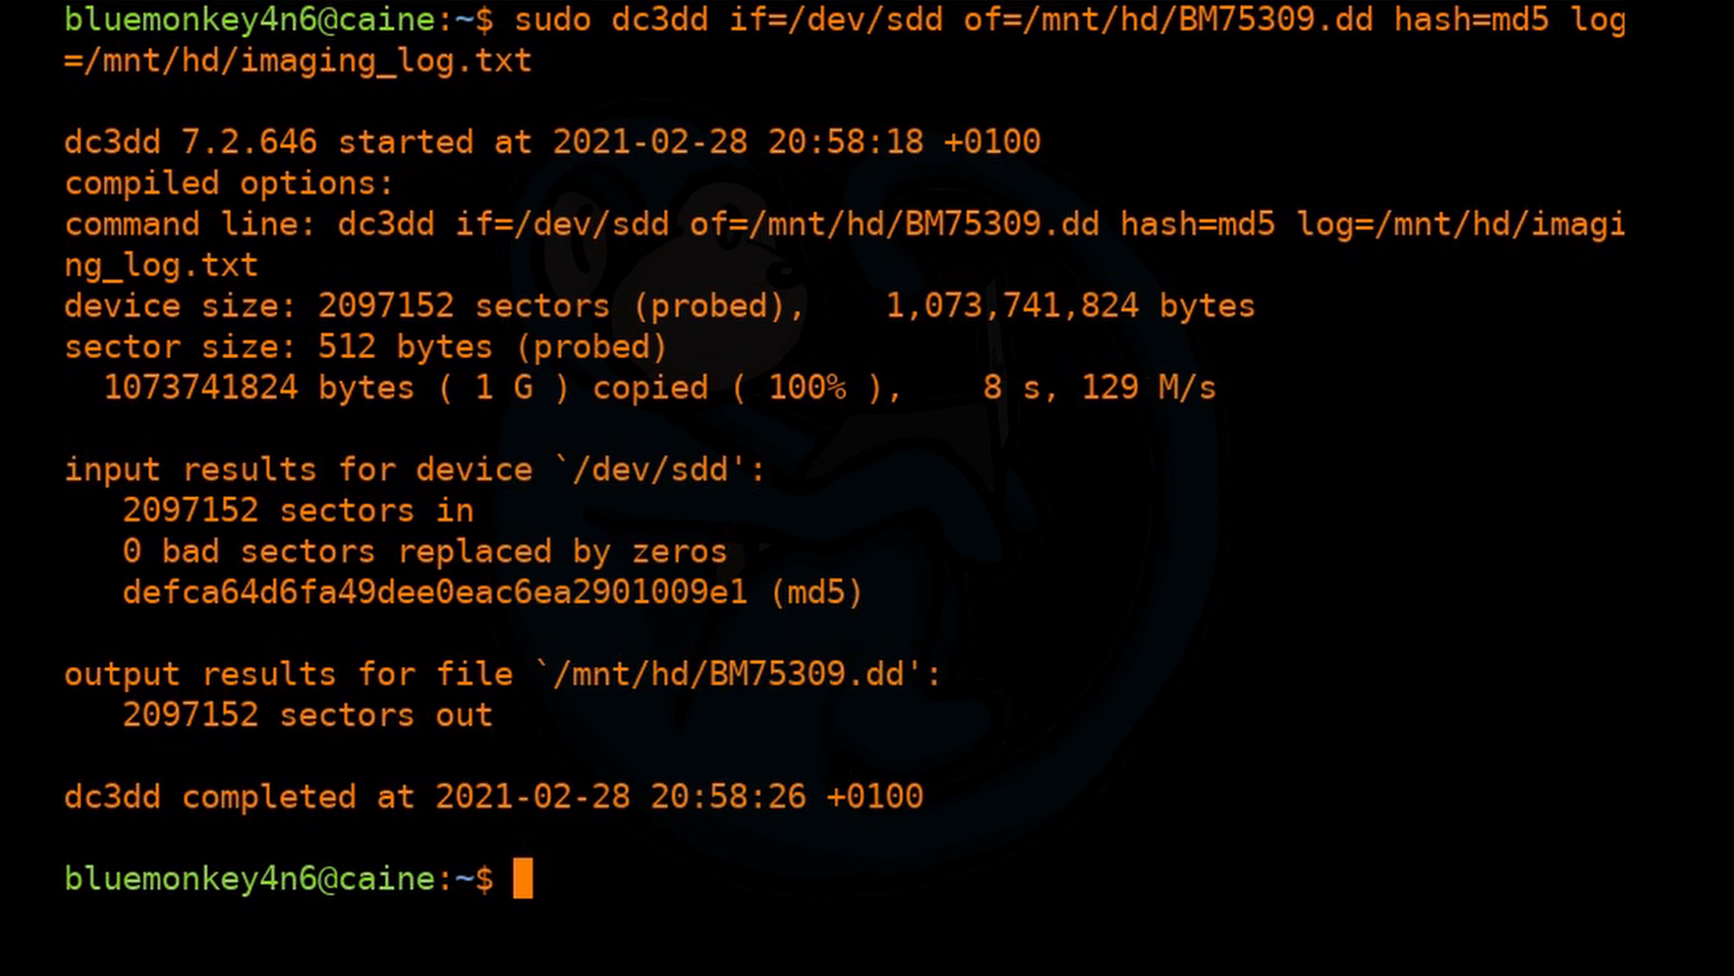
mouse_move(1256, 22)
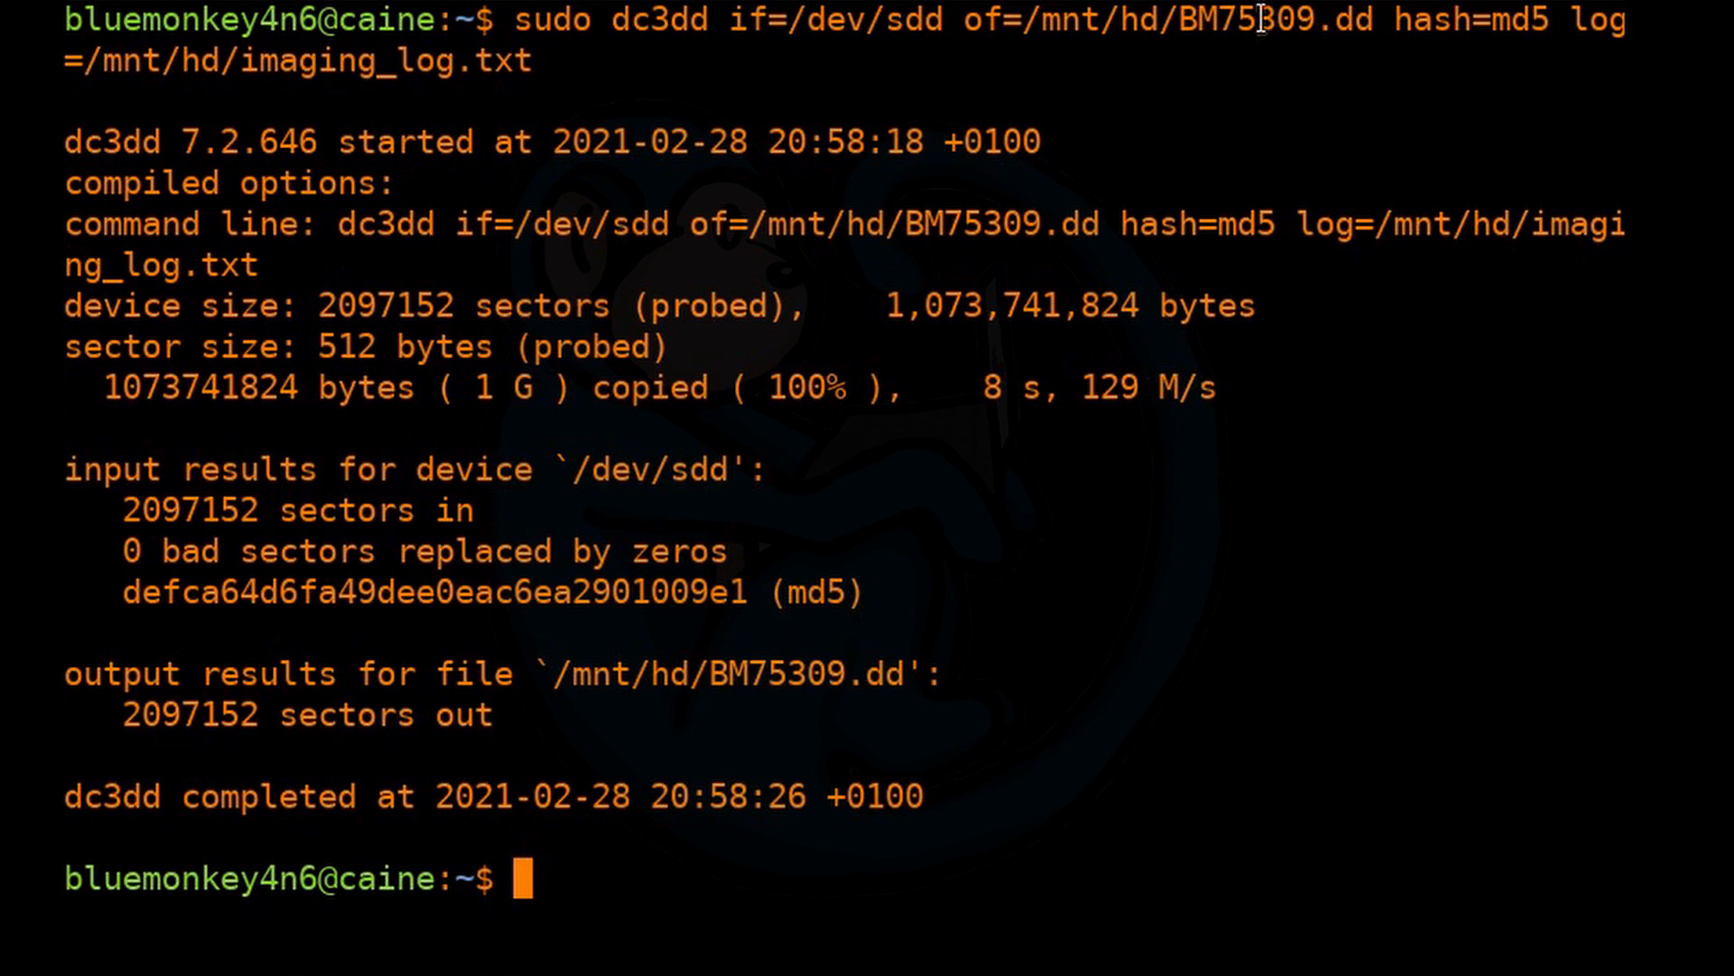
Highlight the completed image's md5 hash defca64d6fa49dee0eac6ea2901009e1 in the report.
double_click(1167, 20)
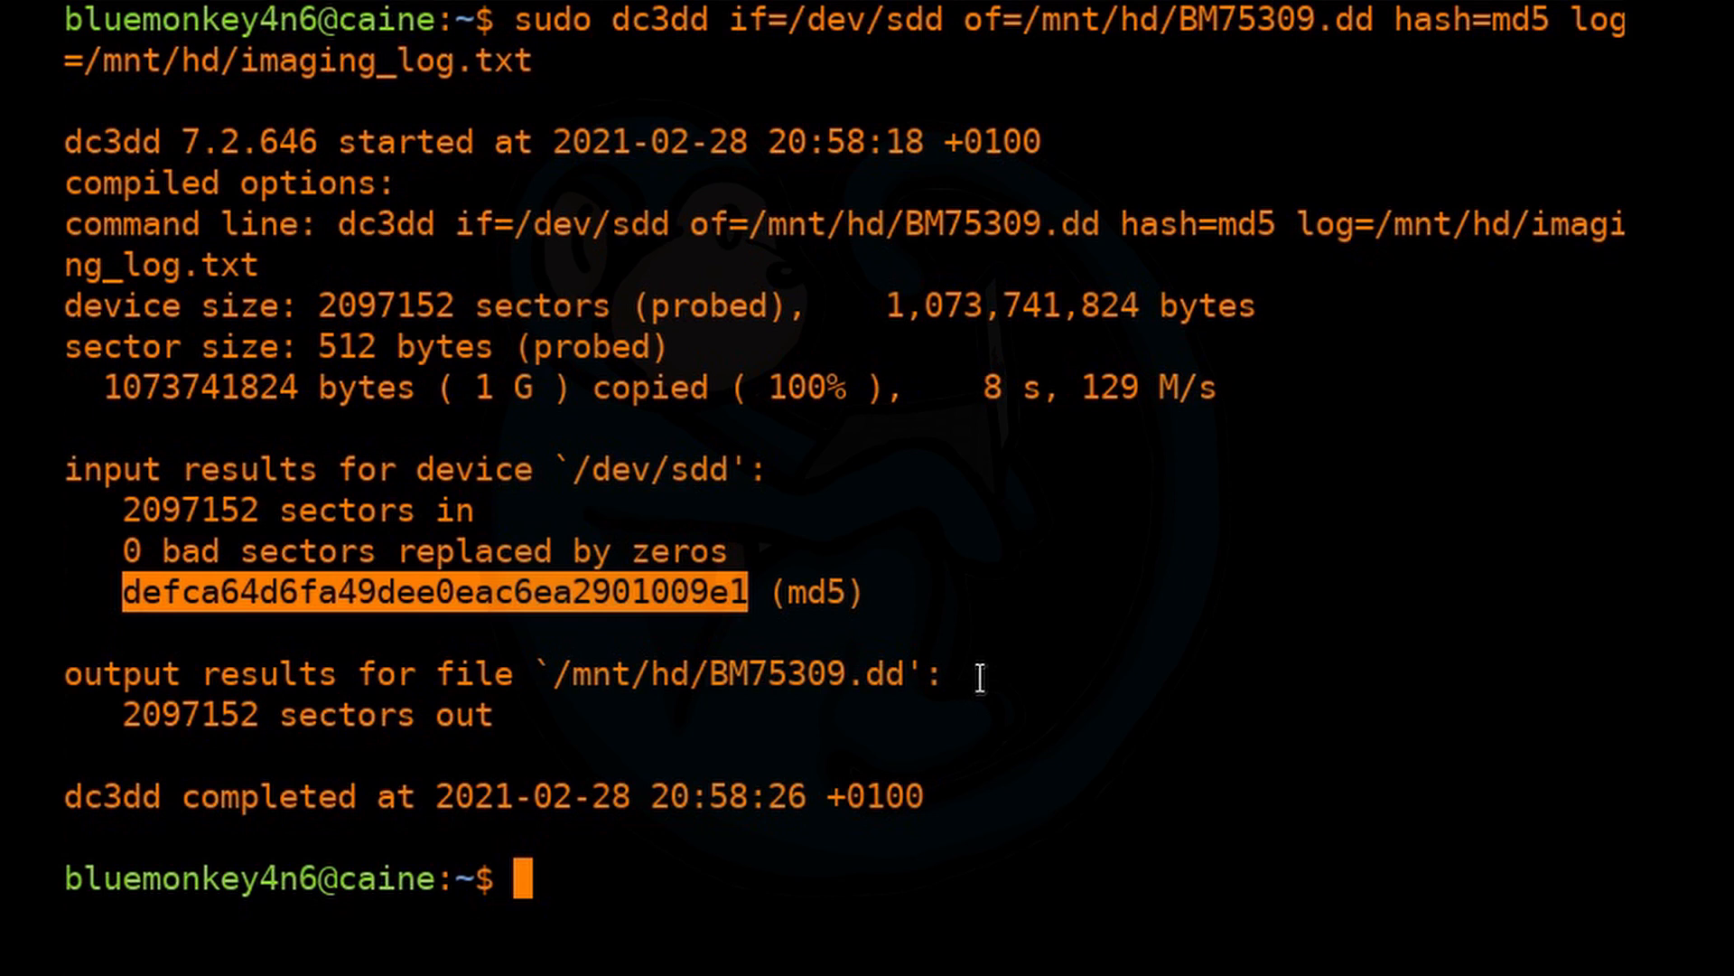
Display /mnt/hd/imaging_log.txt with more, showing BM75309.dd and MD5 defca64d6fa49dee0eac6ea2901009e1.
type("more")
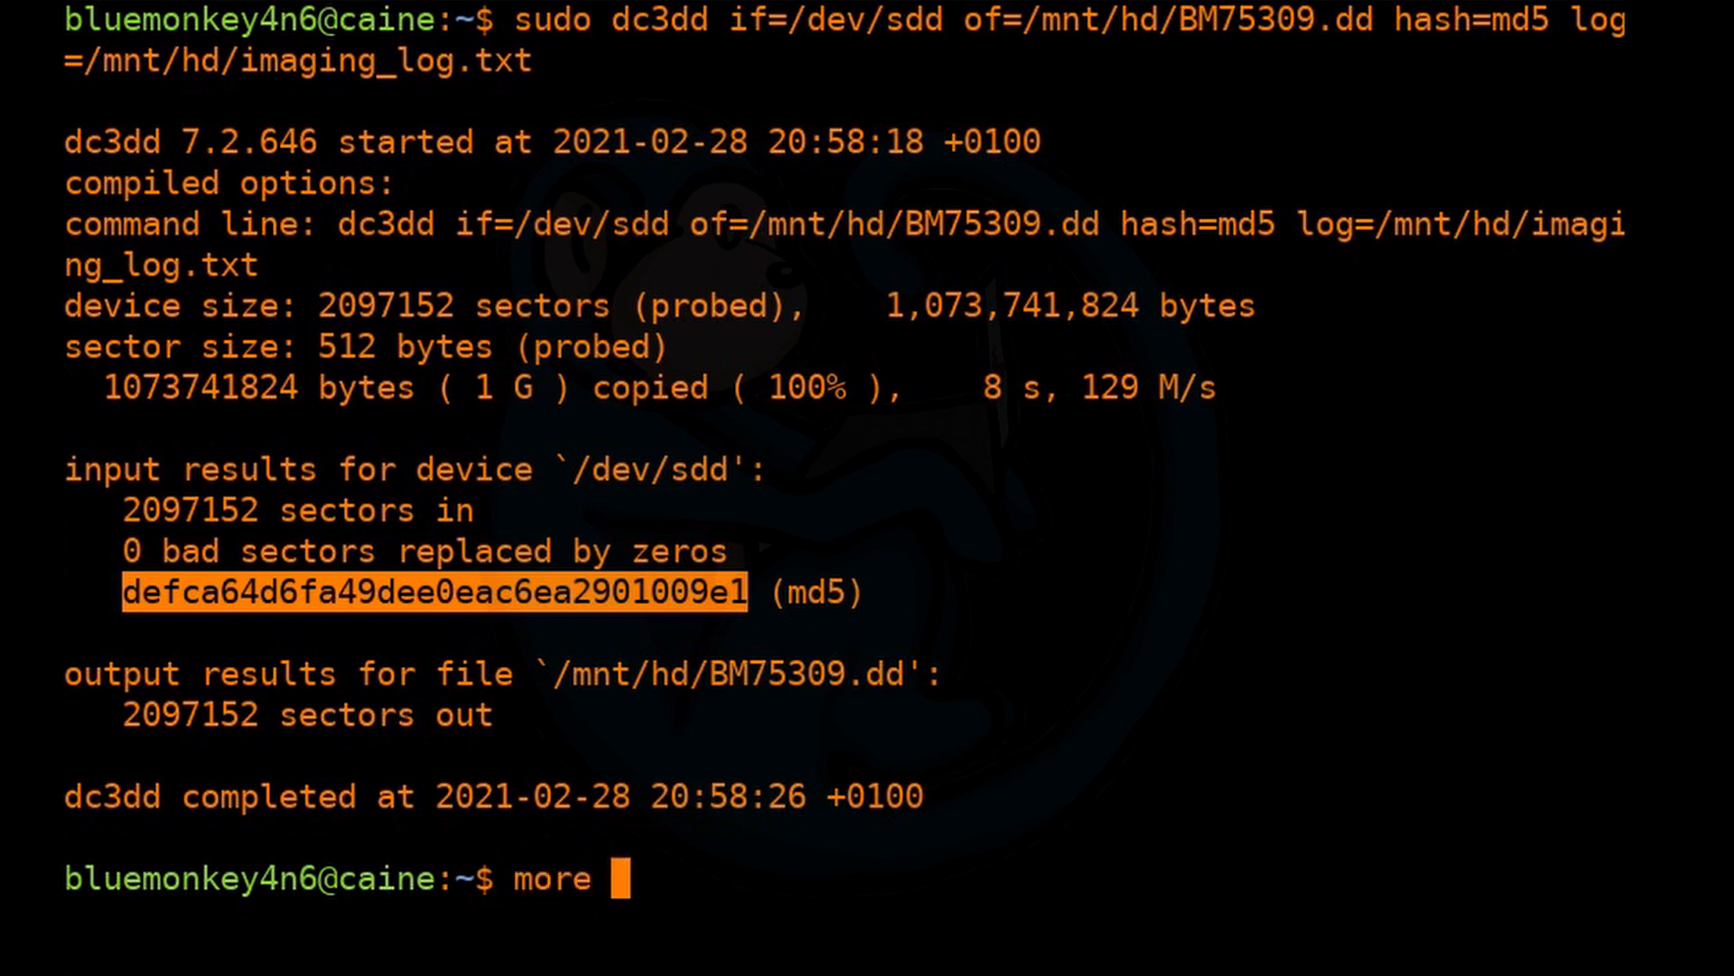
type("/mnt/hd/")
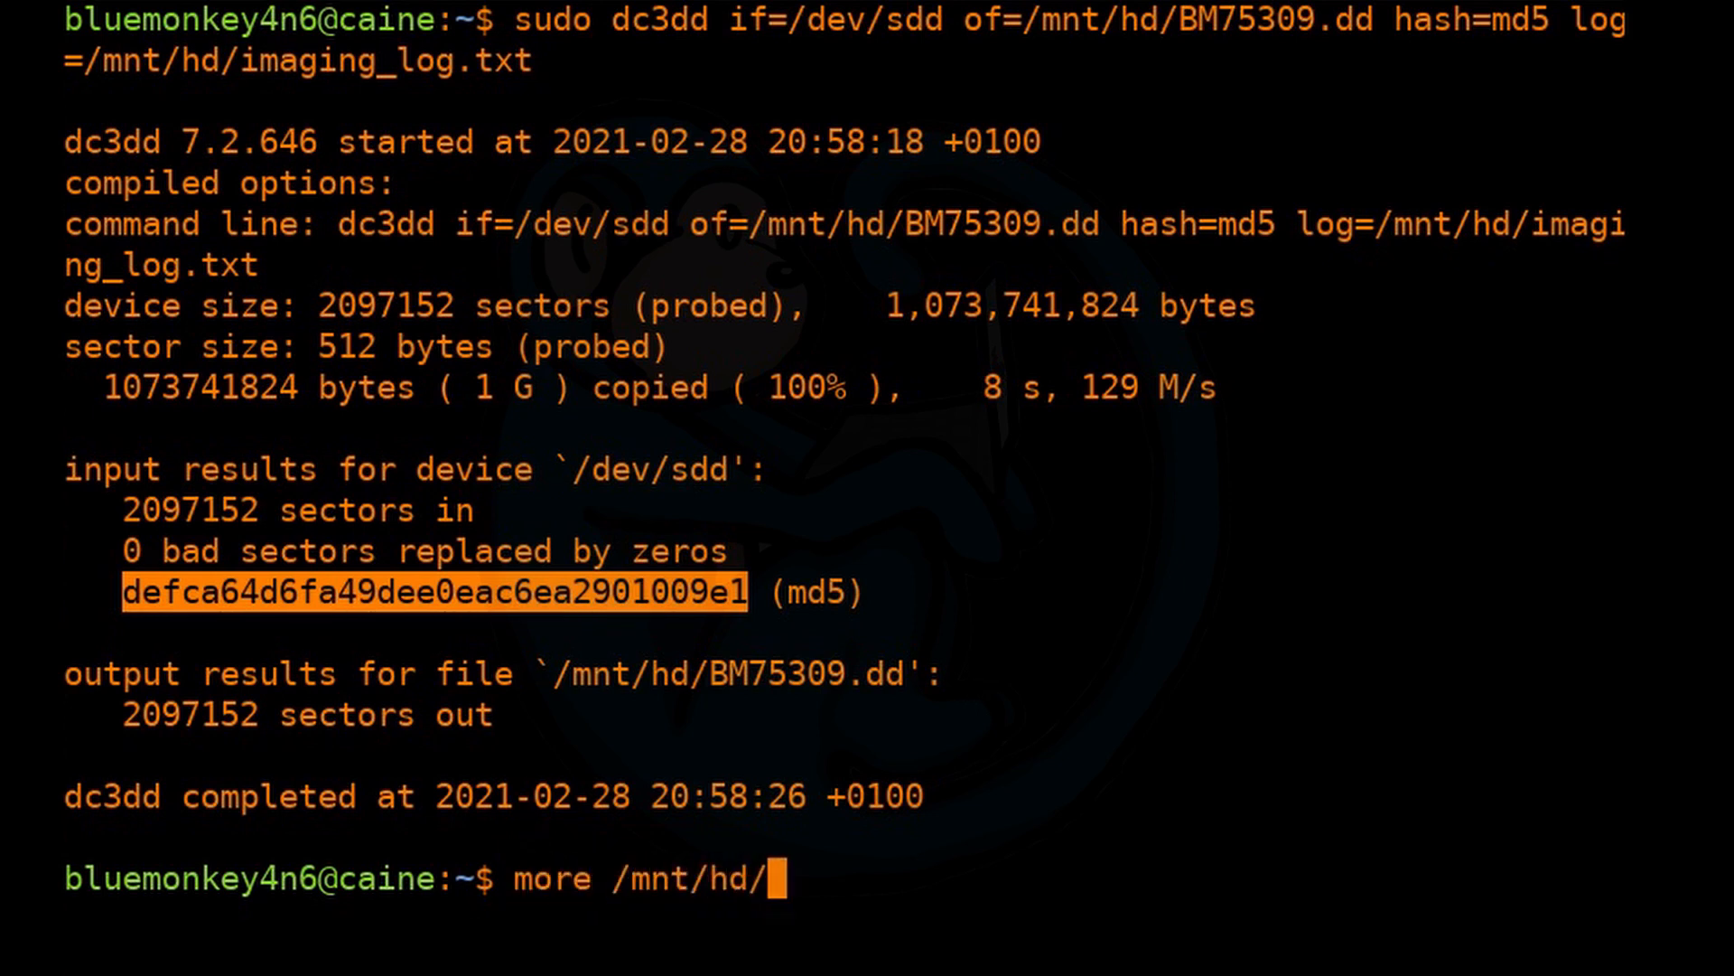
type("imaging_log.txt")
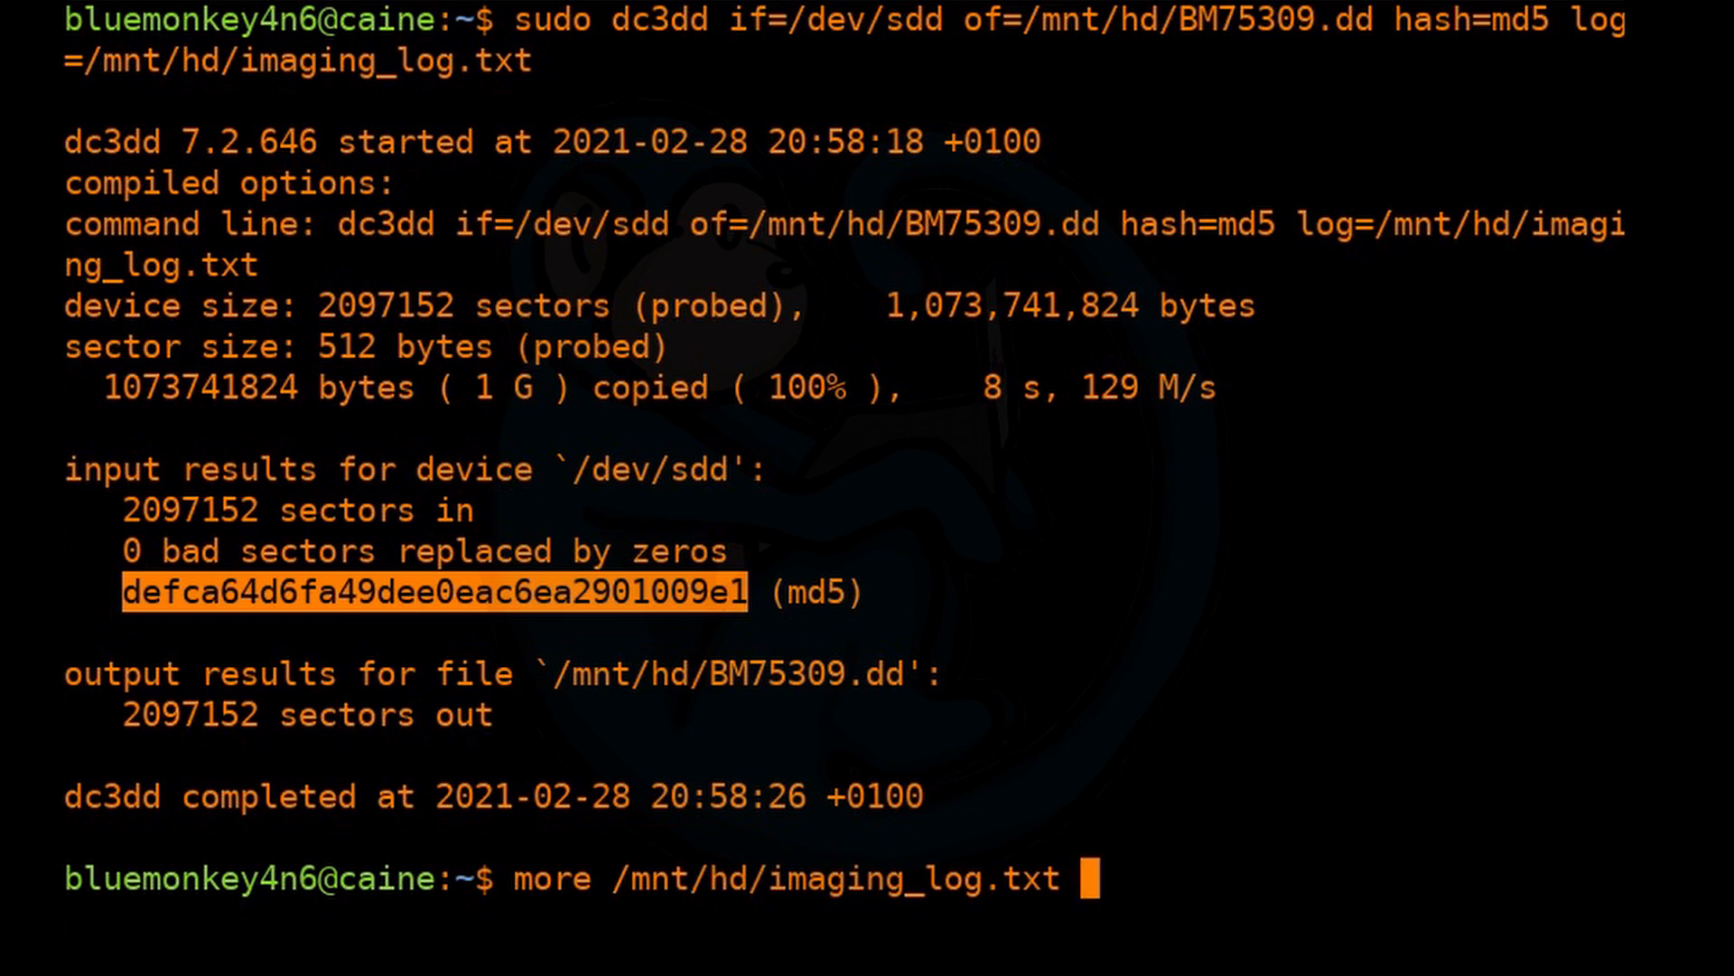
key("Return")
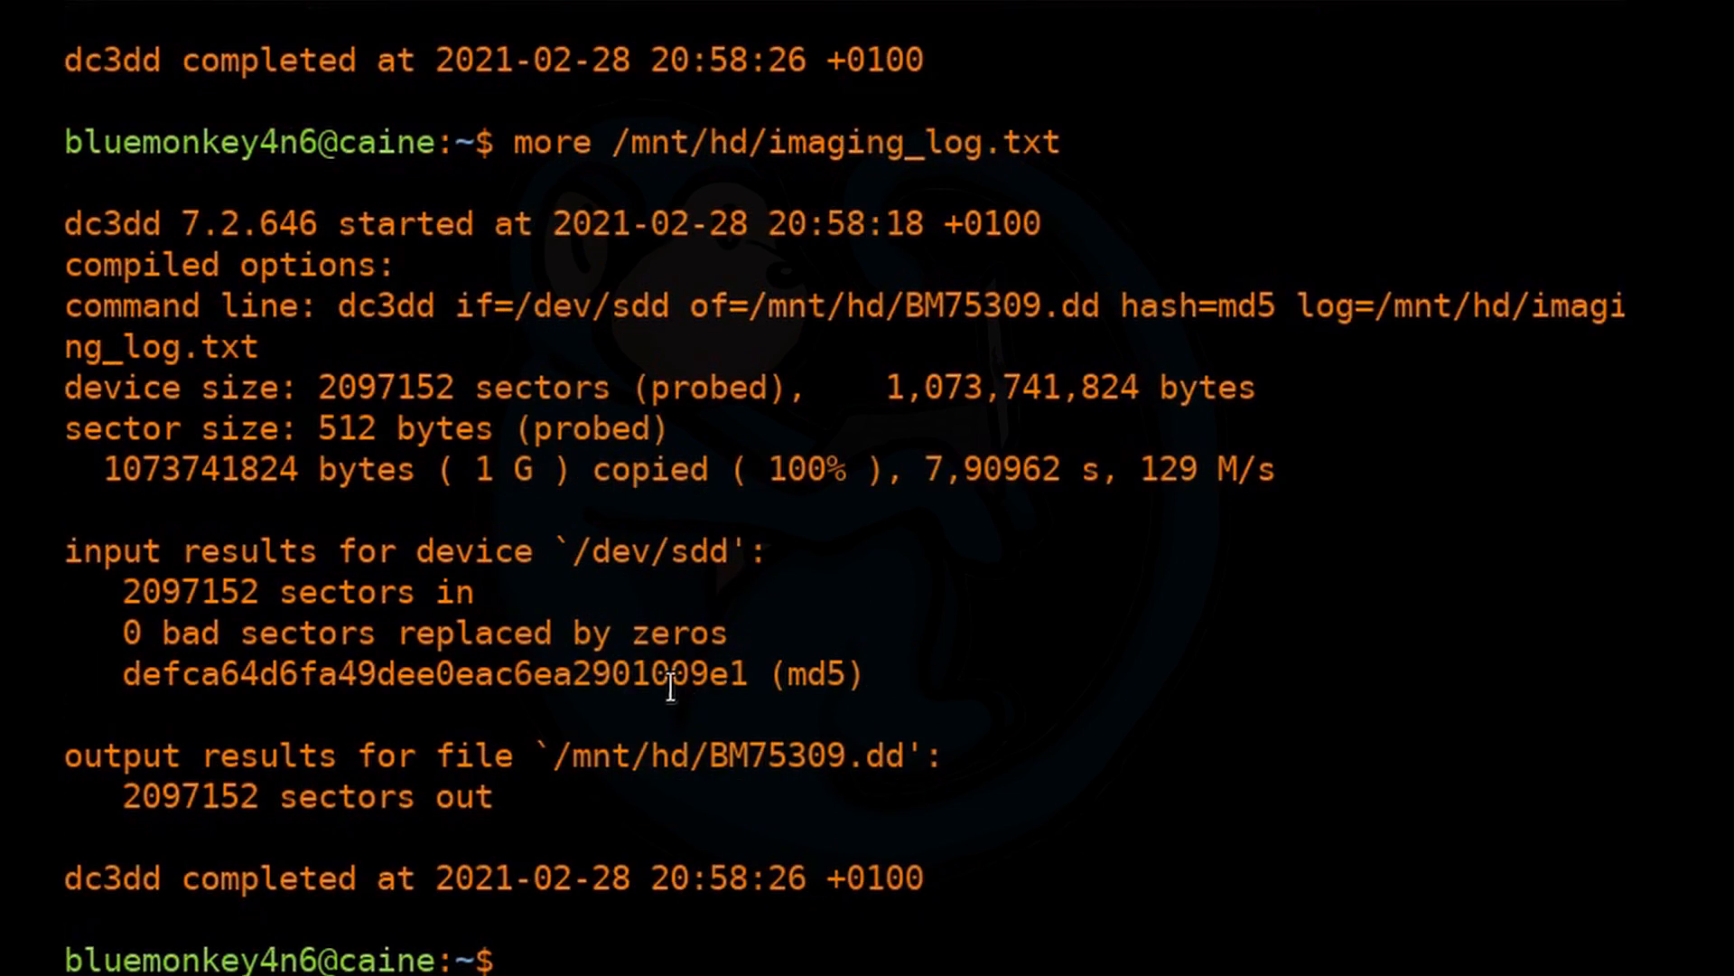
mouse_move(549, 603)
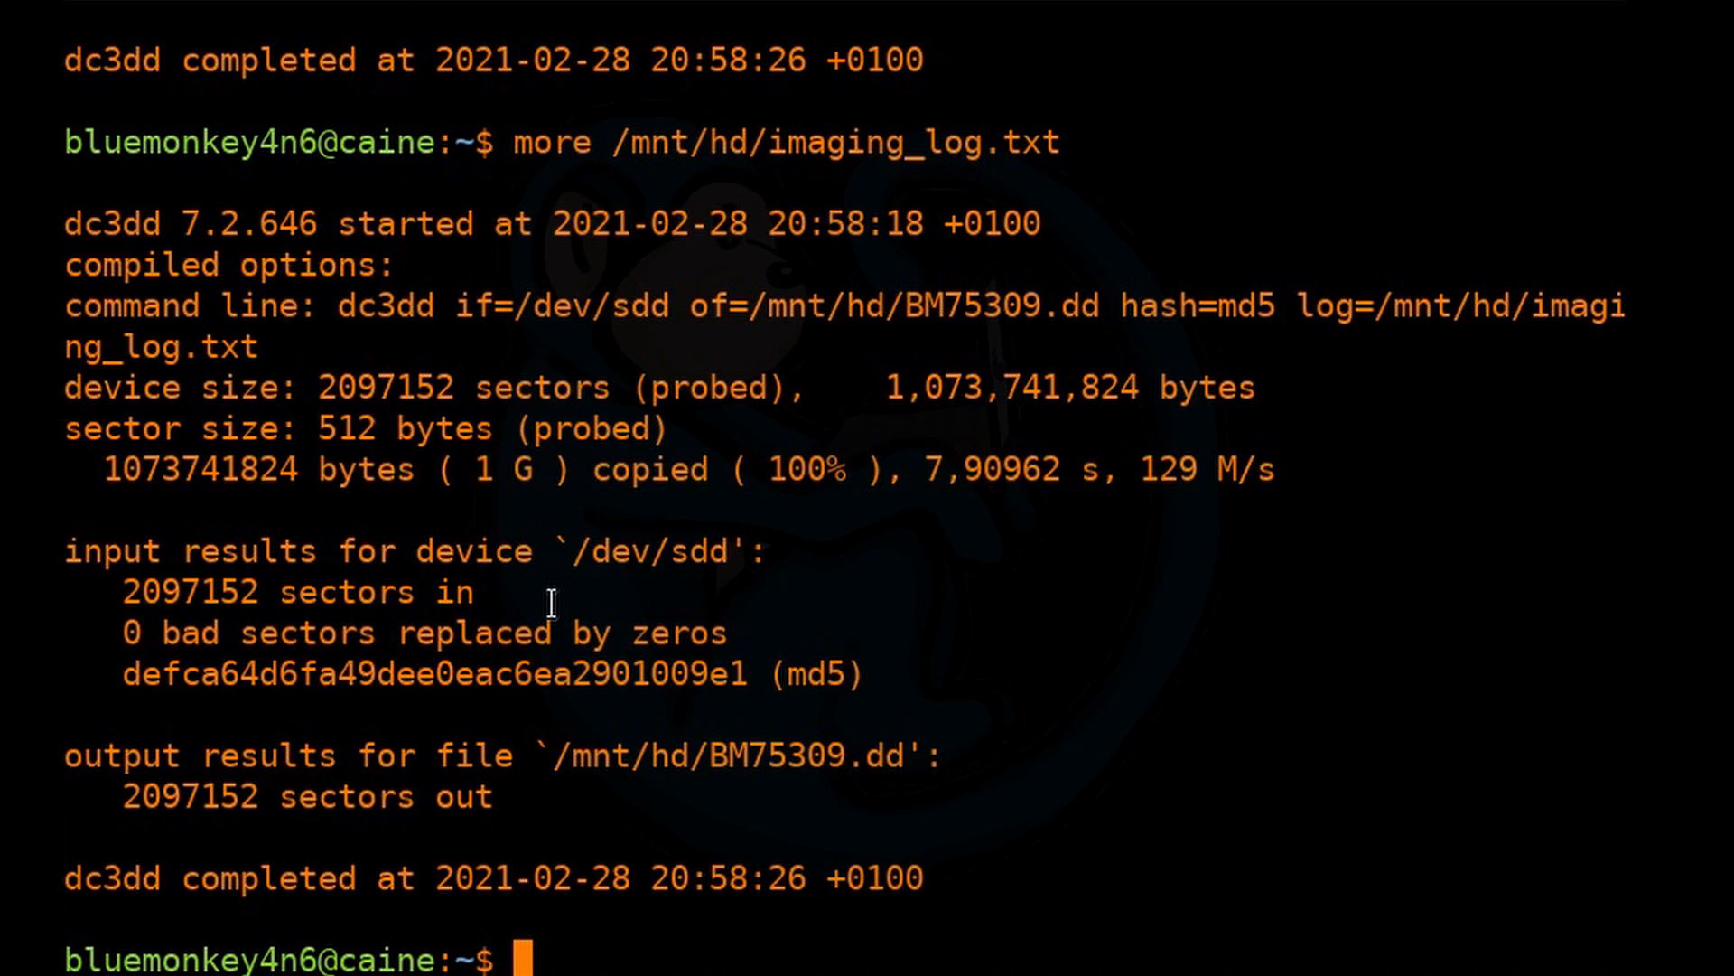
List /mnt/hd with ls -lh and highlight the 1.0G BM75309.dd image entry.
type("ls -l")
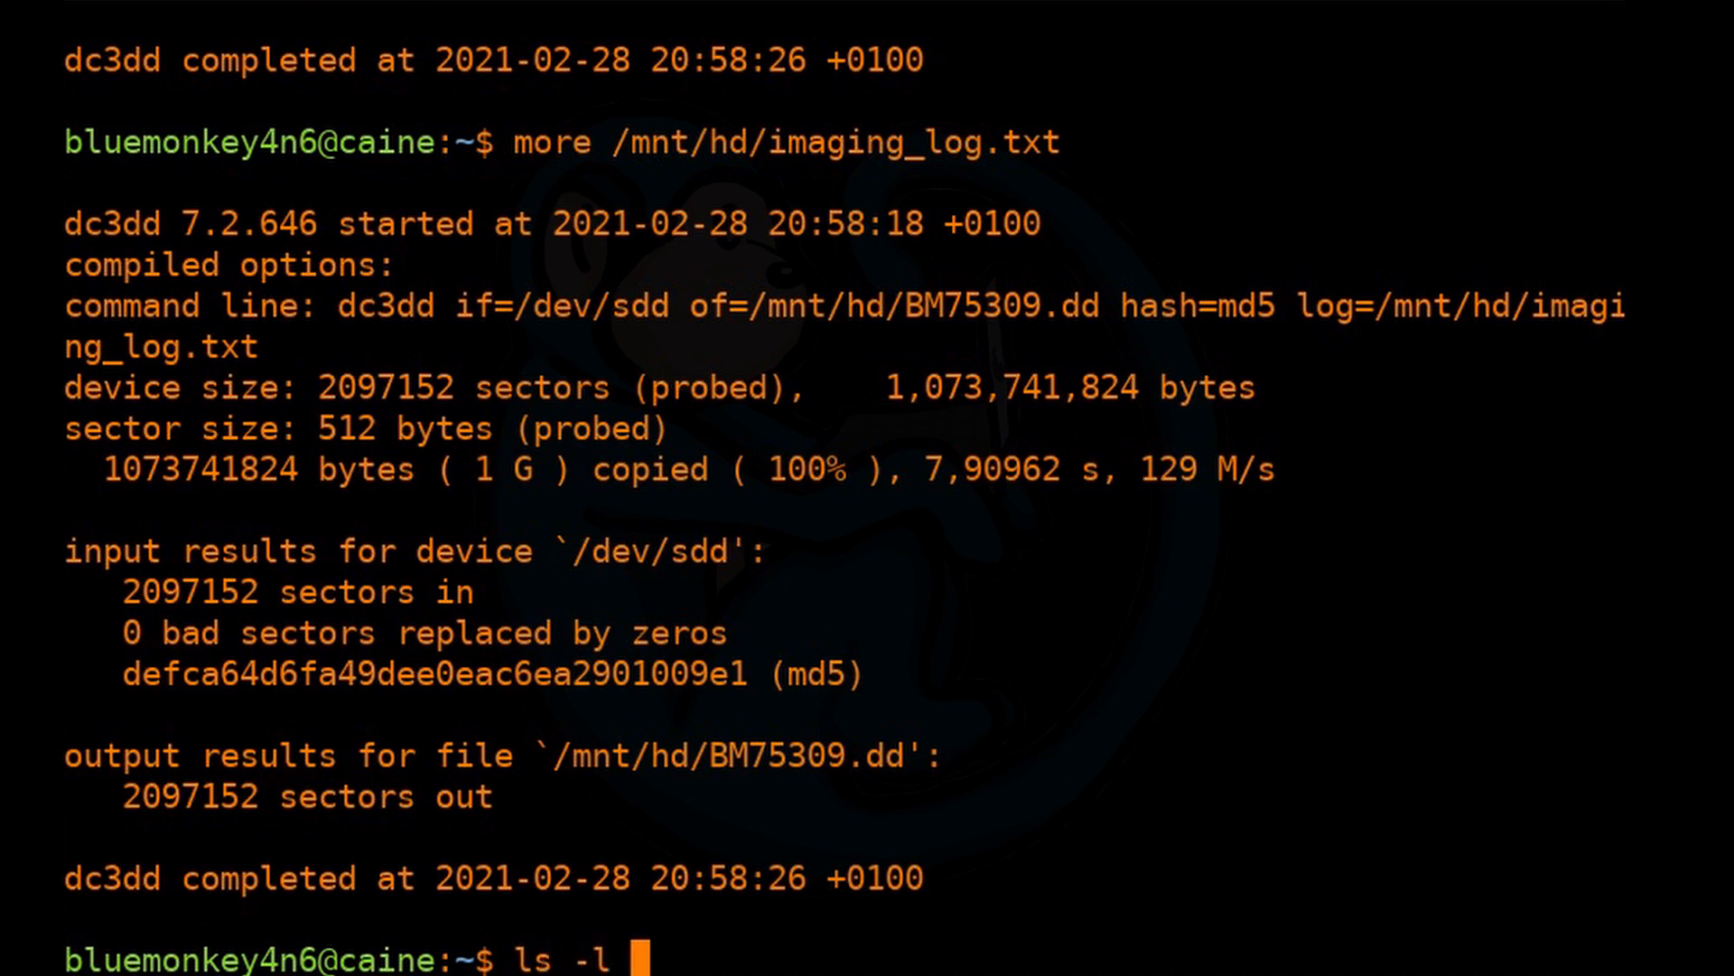
type("/mnt/hd")
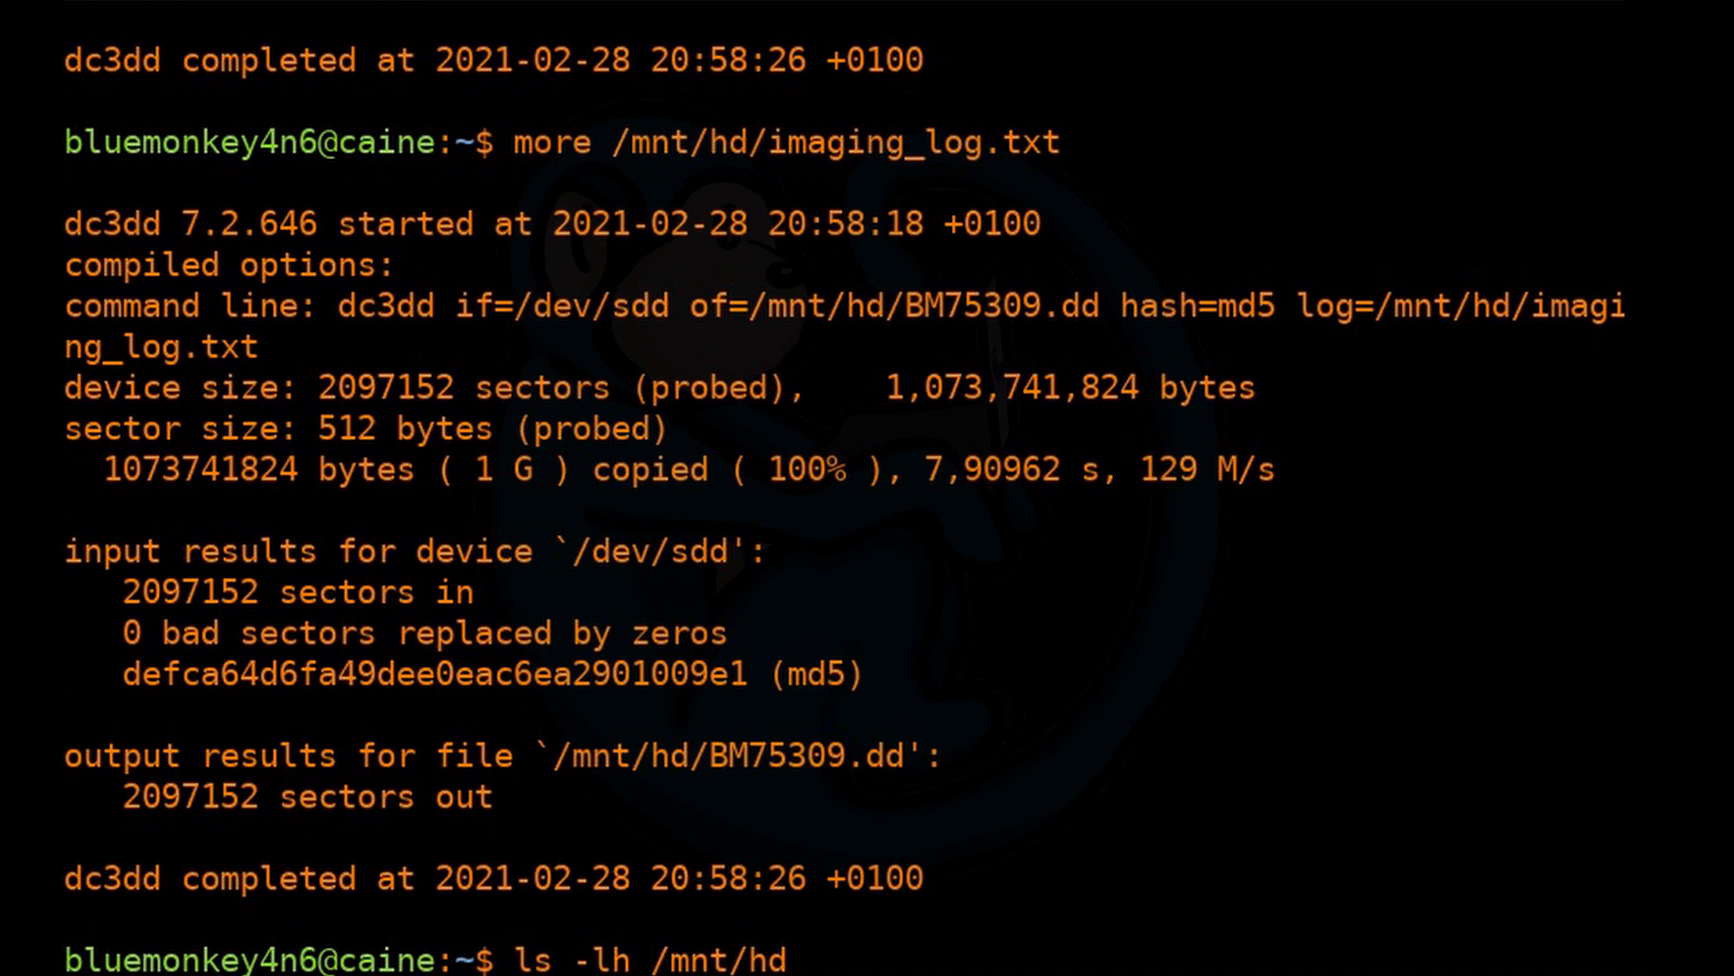
scroll("down", 3)
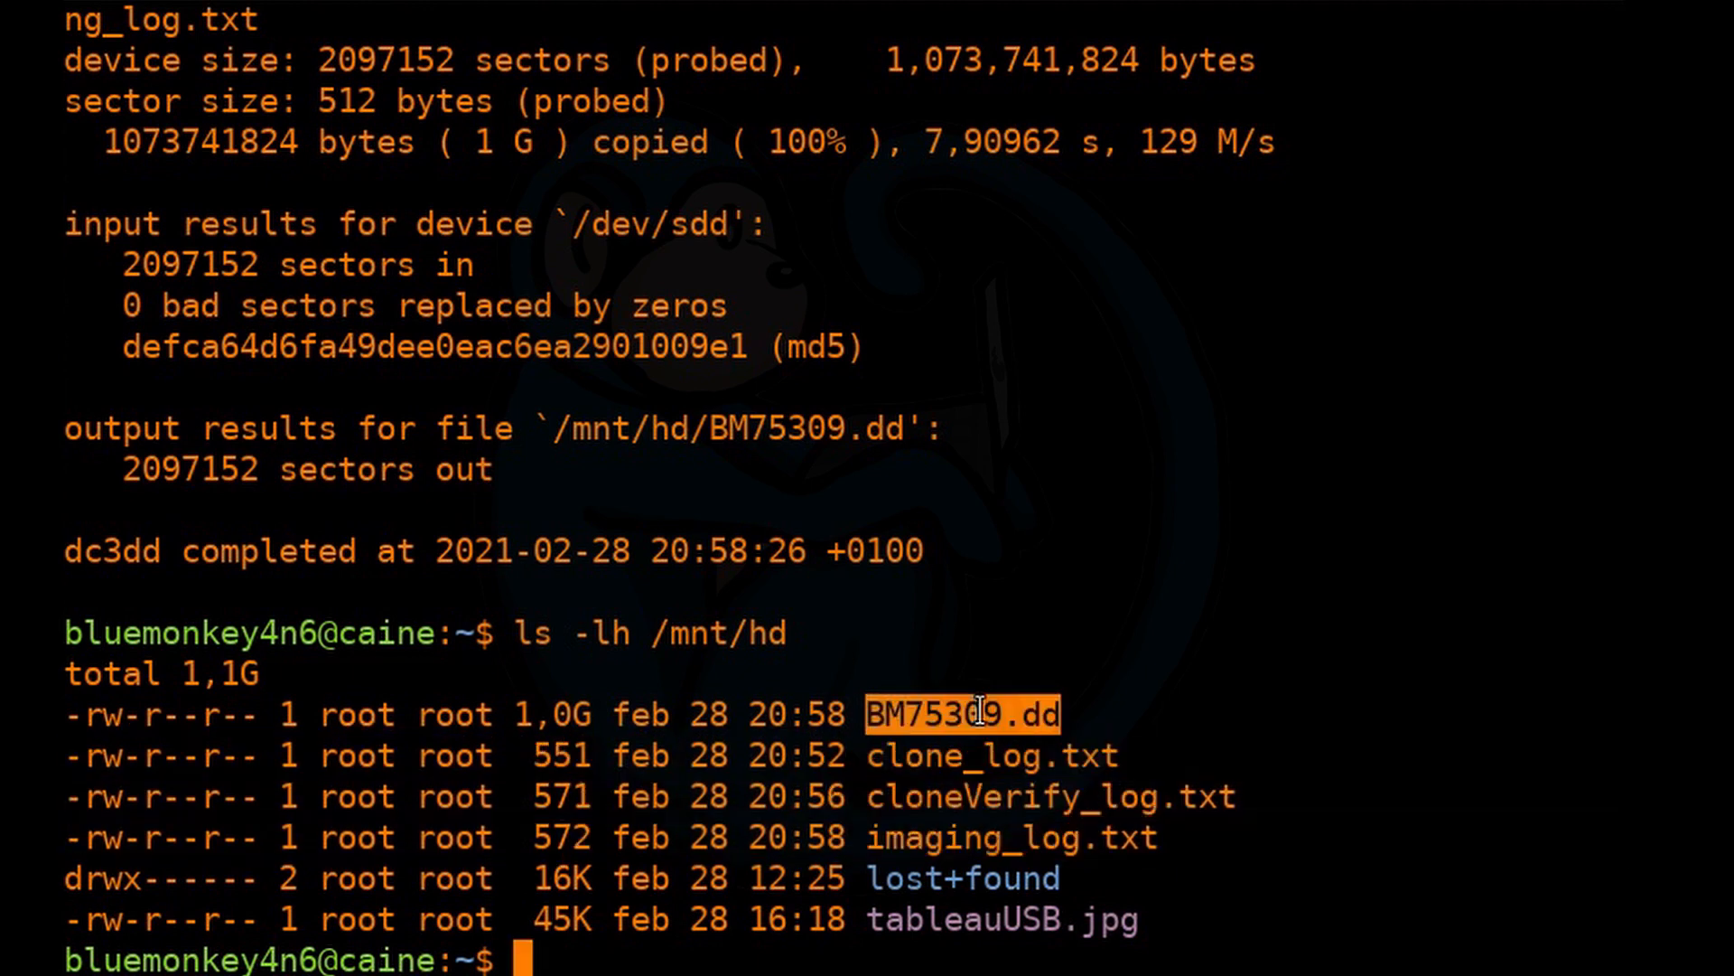
triple_click(958, 714)
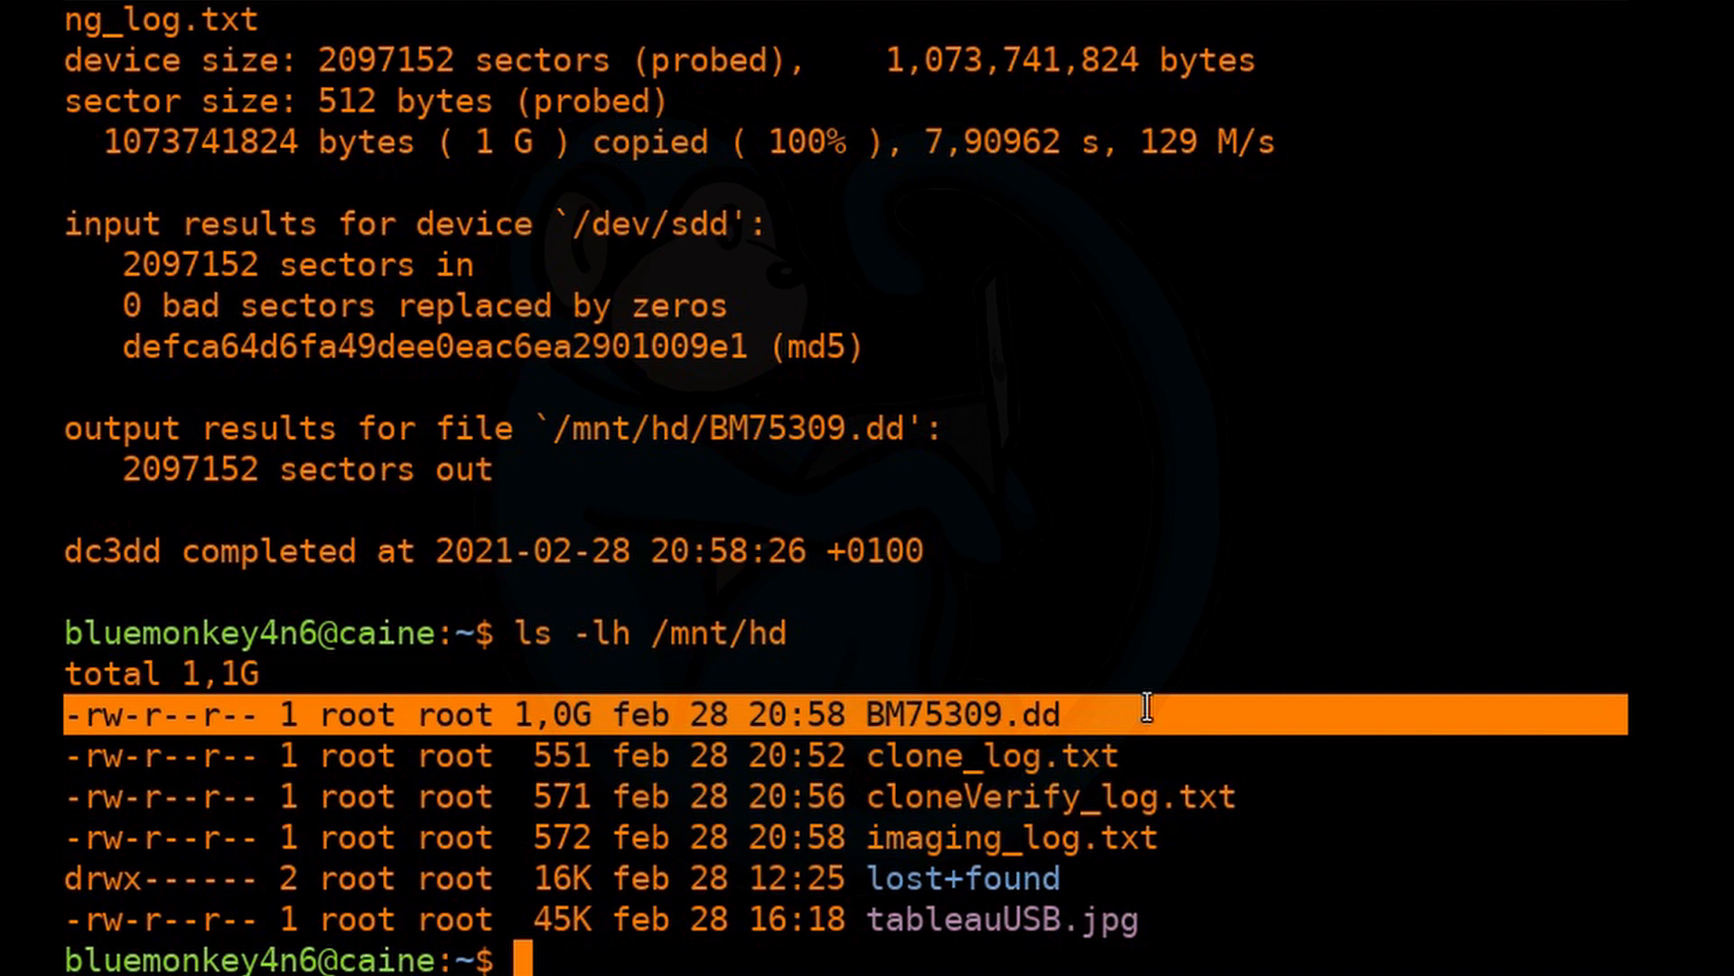
Run sudo dc3dd if=/mnt/hd/BM75309.dd of=/dev/null hash=md5 log=/mnt/hd/imageVerify_log.txt to re-hash the image.
type("sudo")
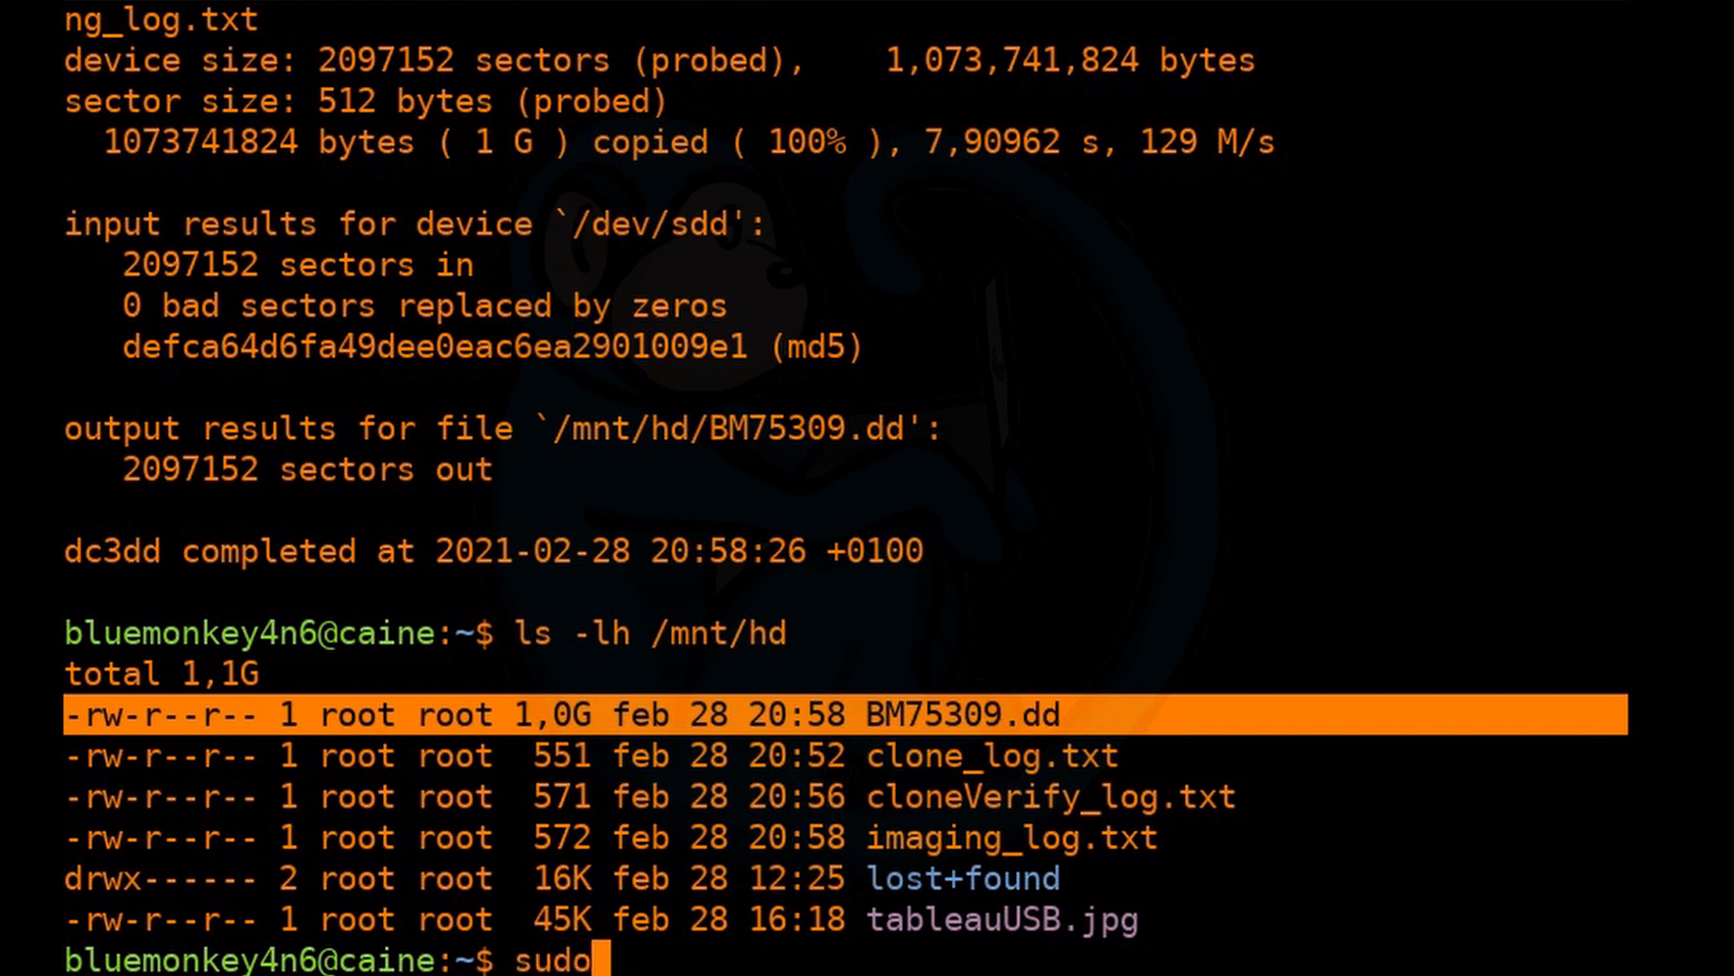
type("dc3dd")
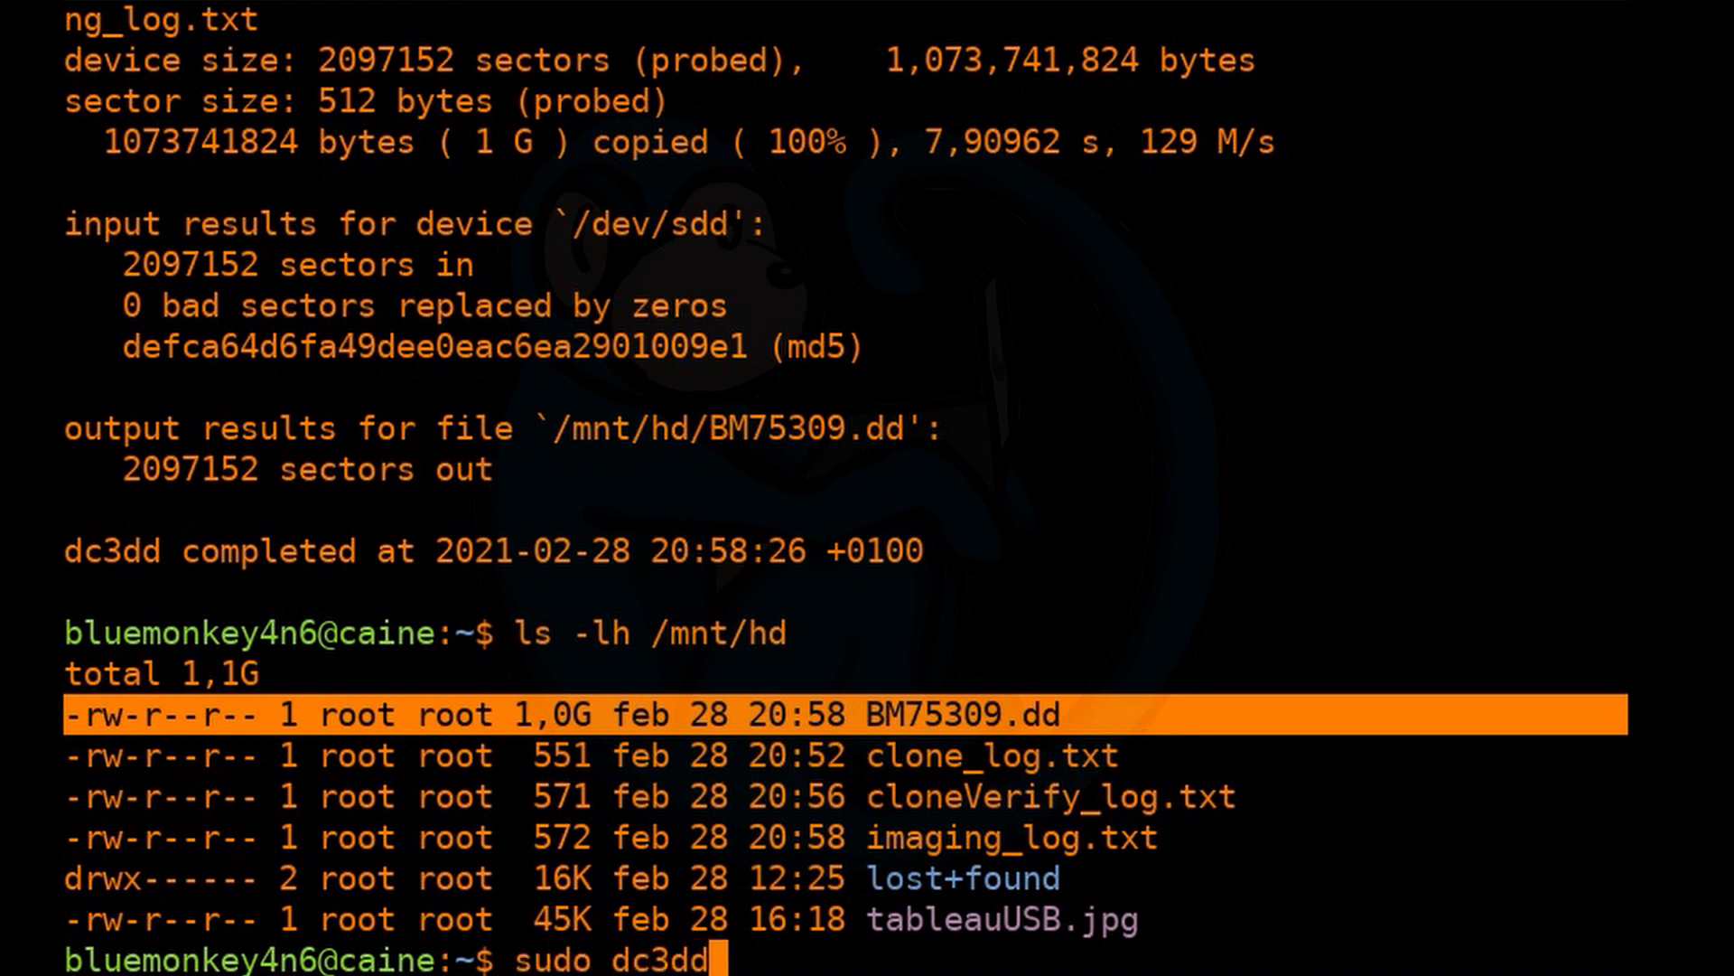
type("if=/mnt/hd/B")
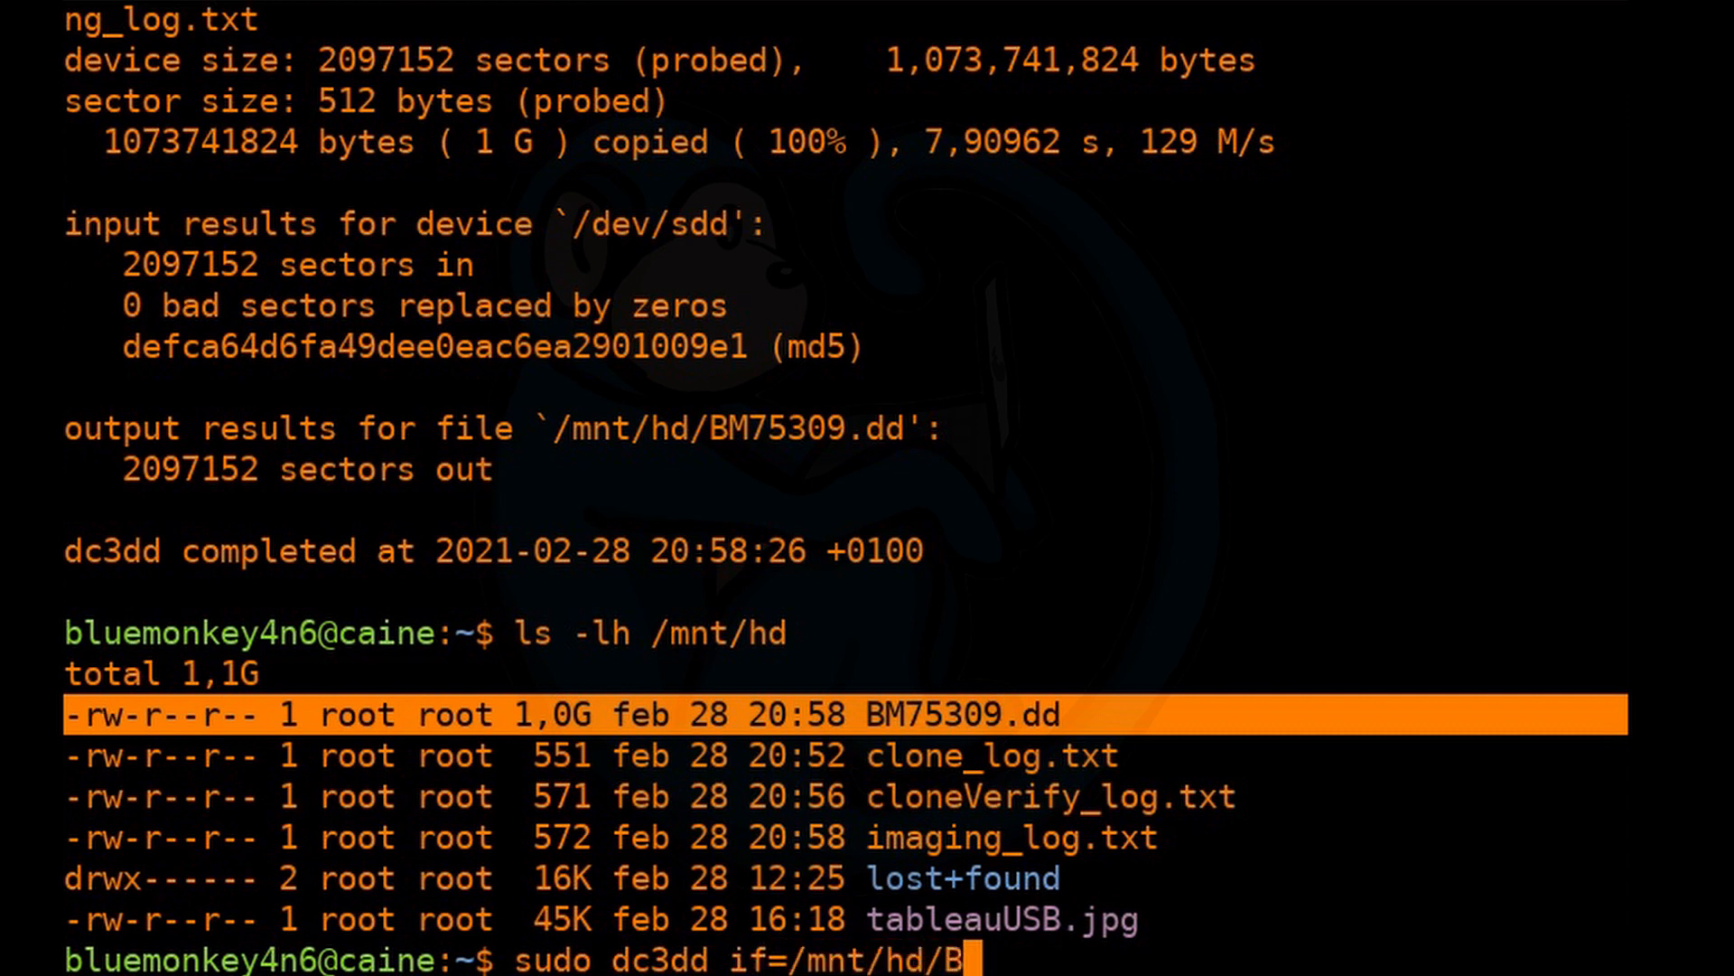
type("M")
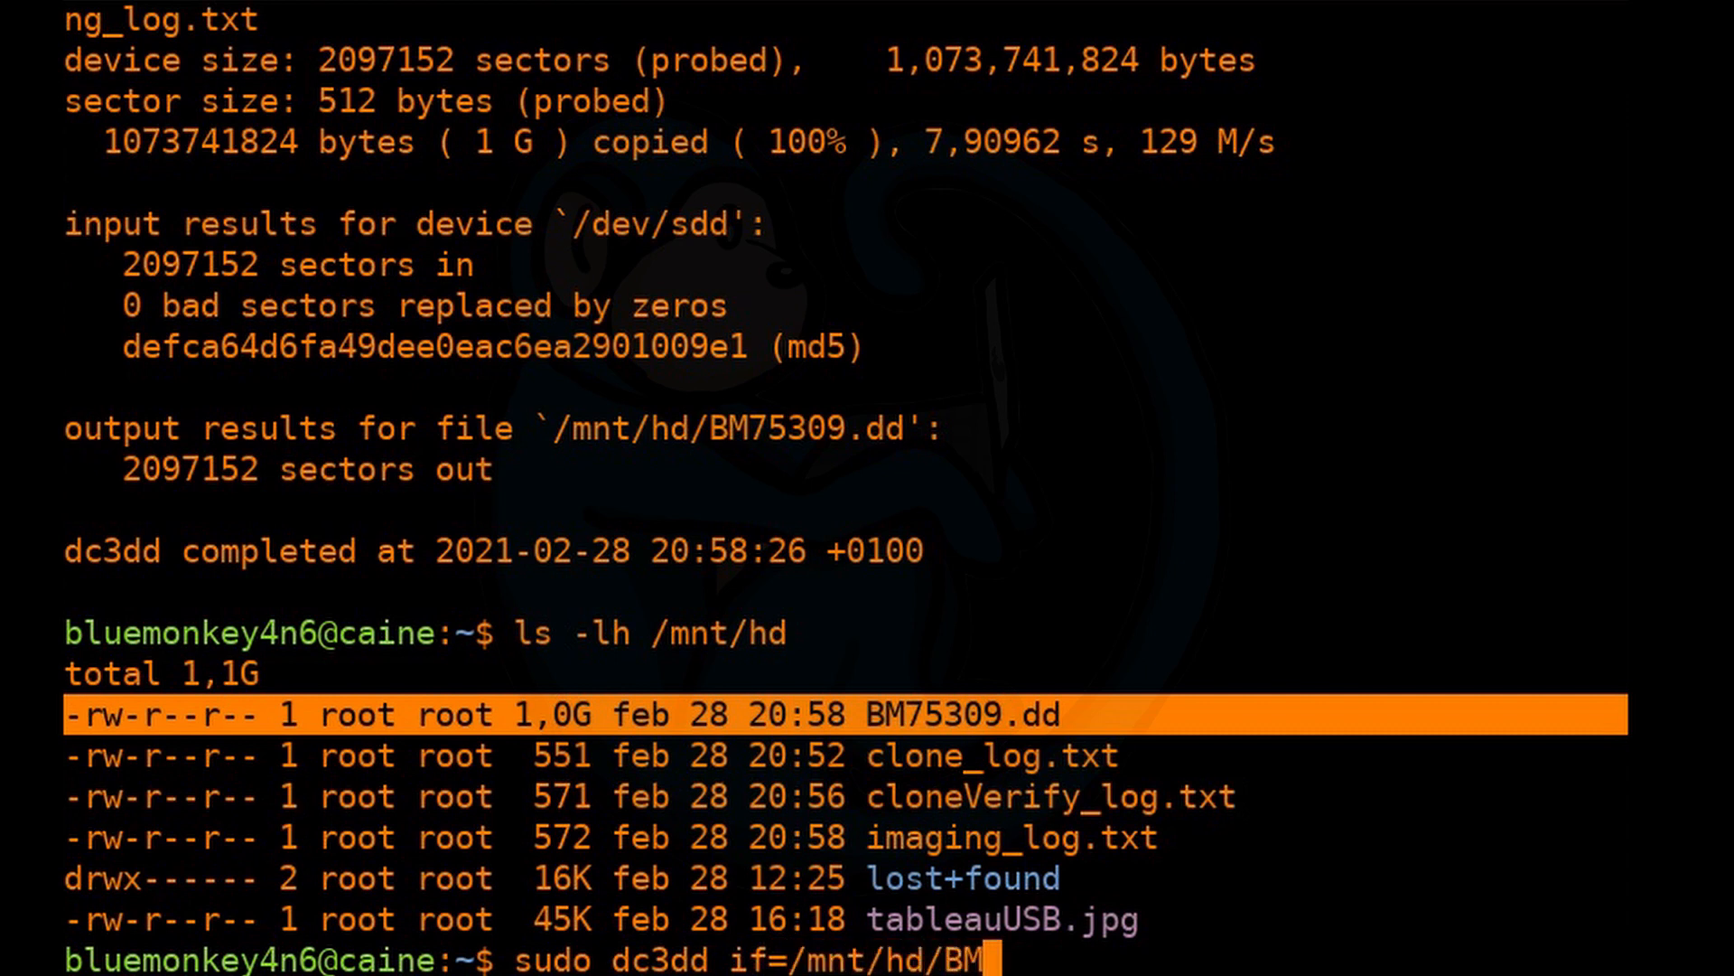
type("75309.dd")
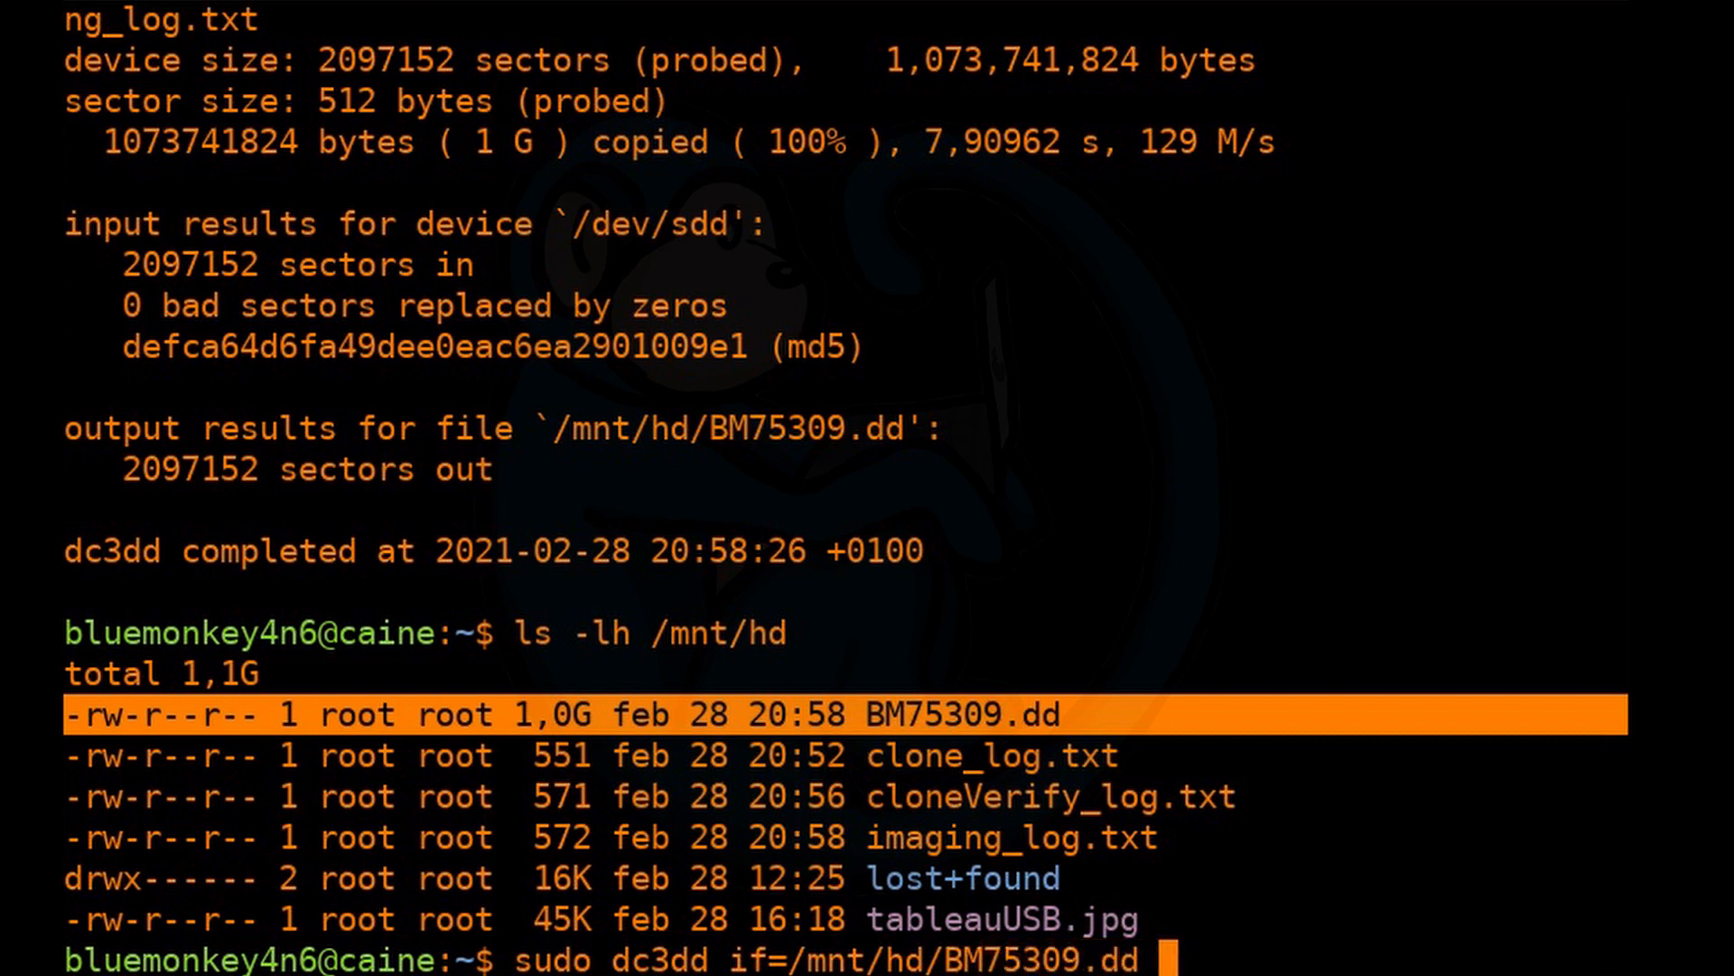
type("of=/dev/null")
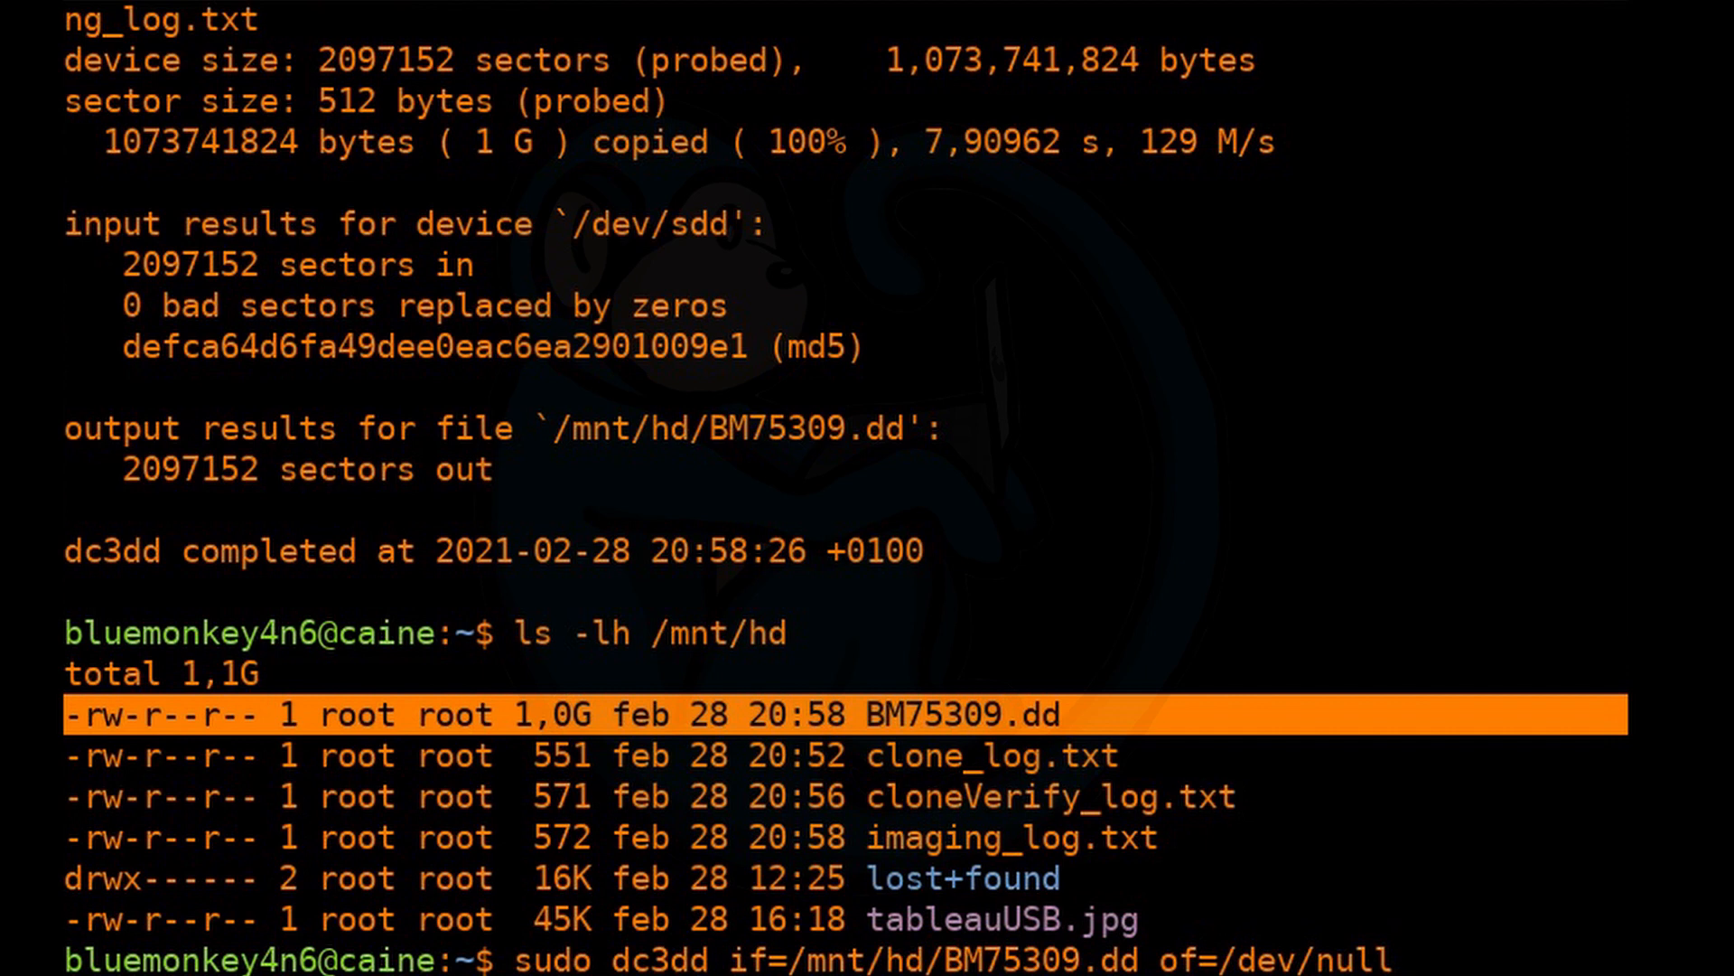
type("hash=md")
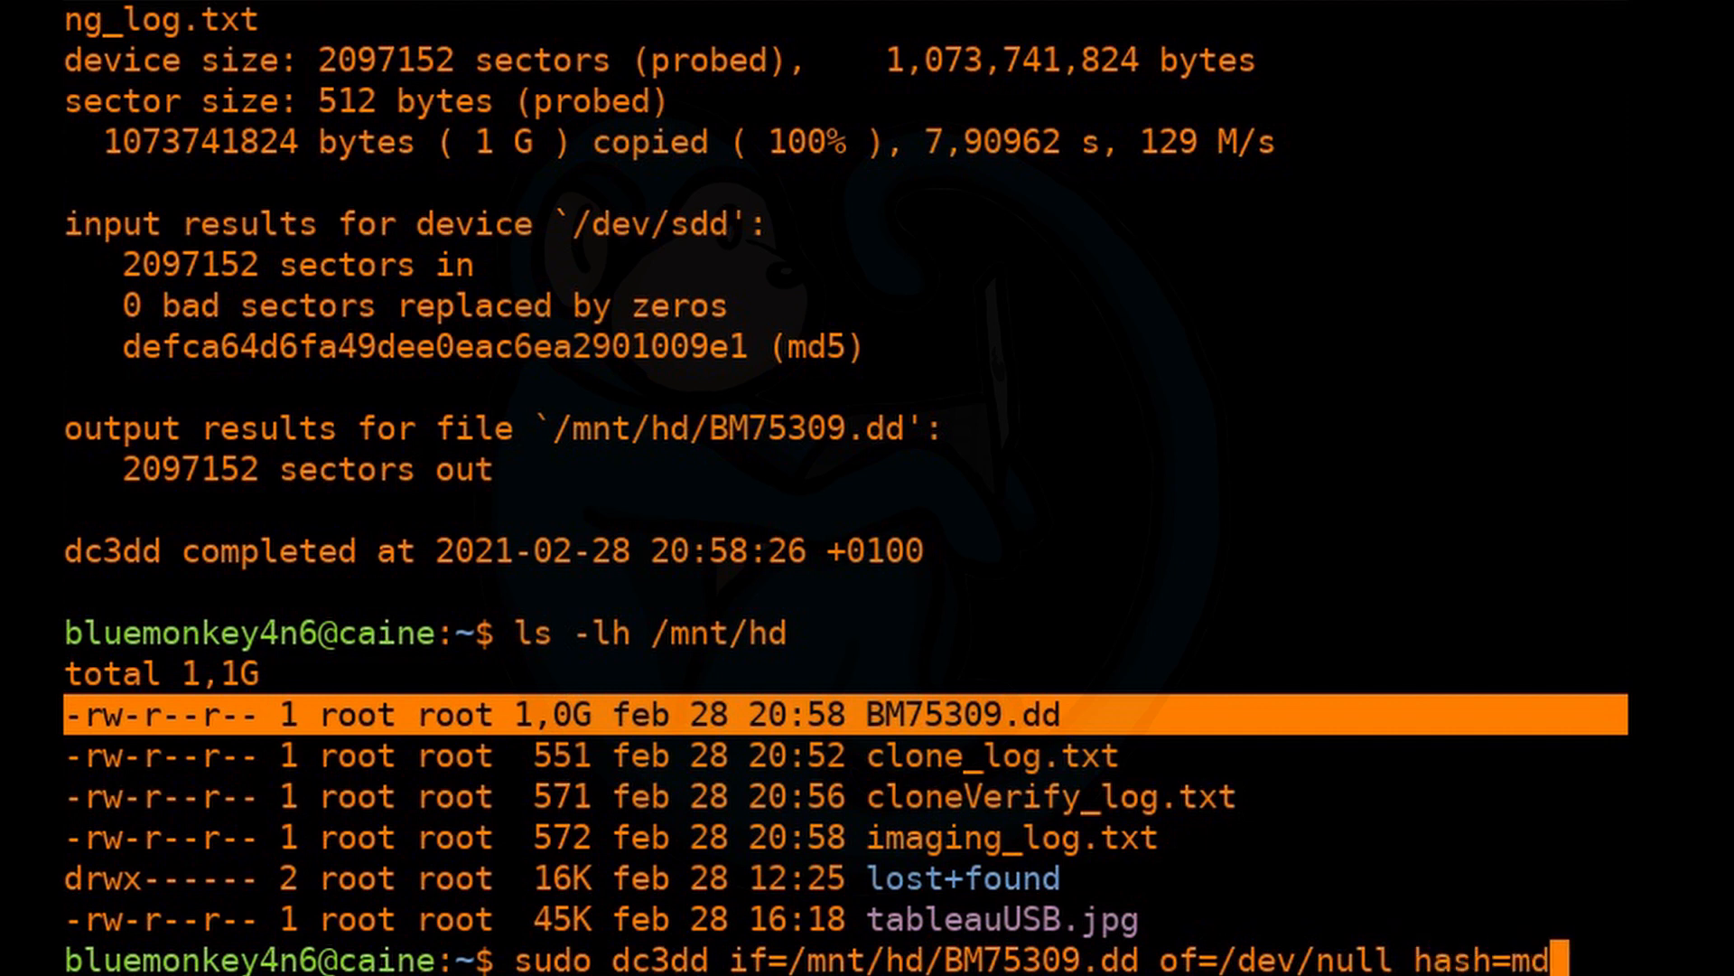
type("log=")
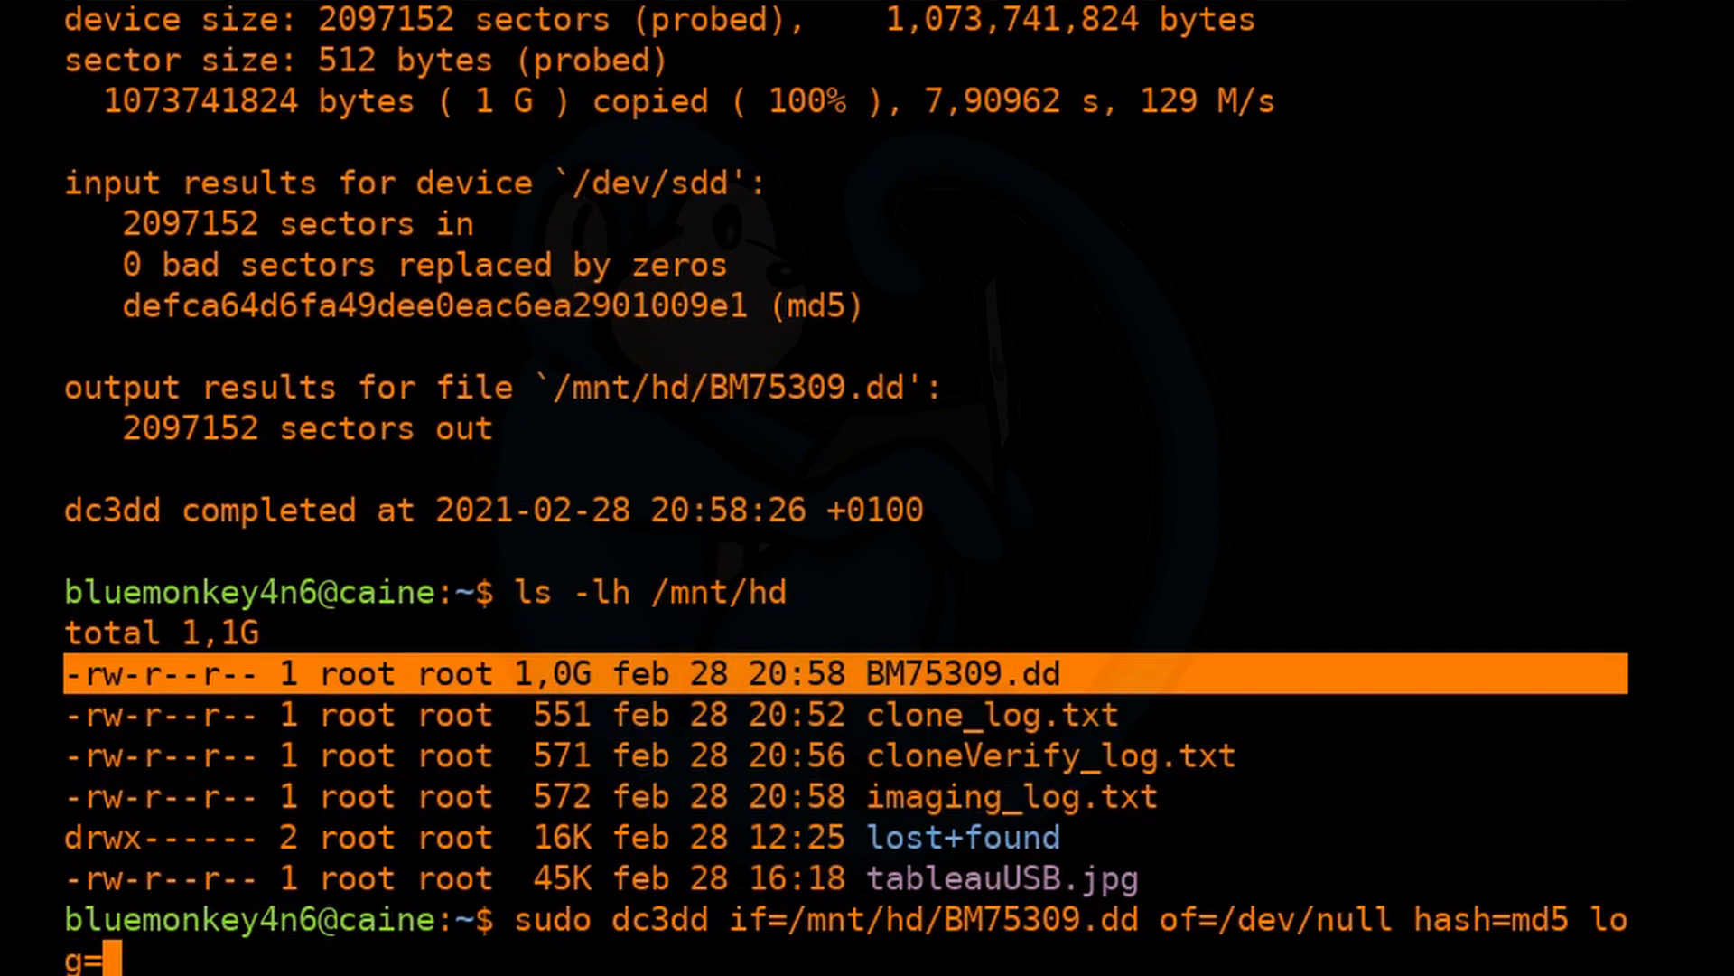
type("/mnt/hd/")
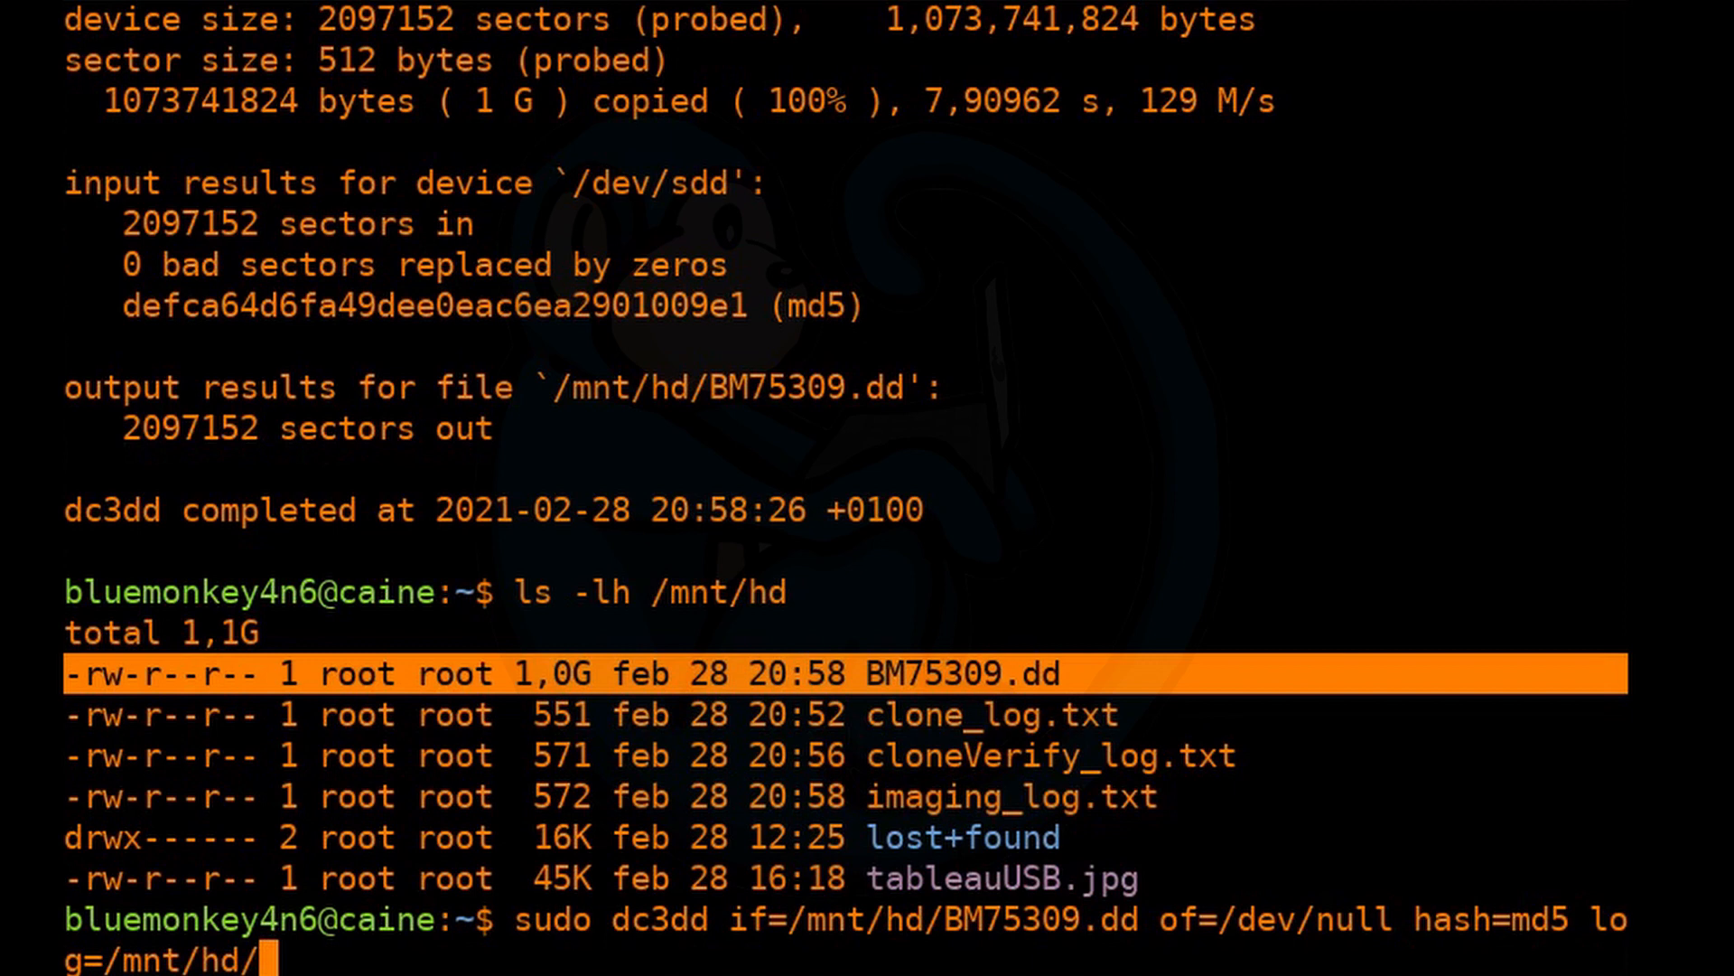
type("imageV")
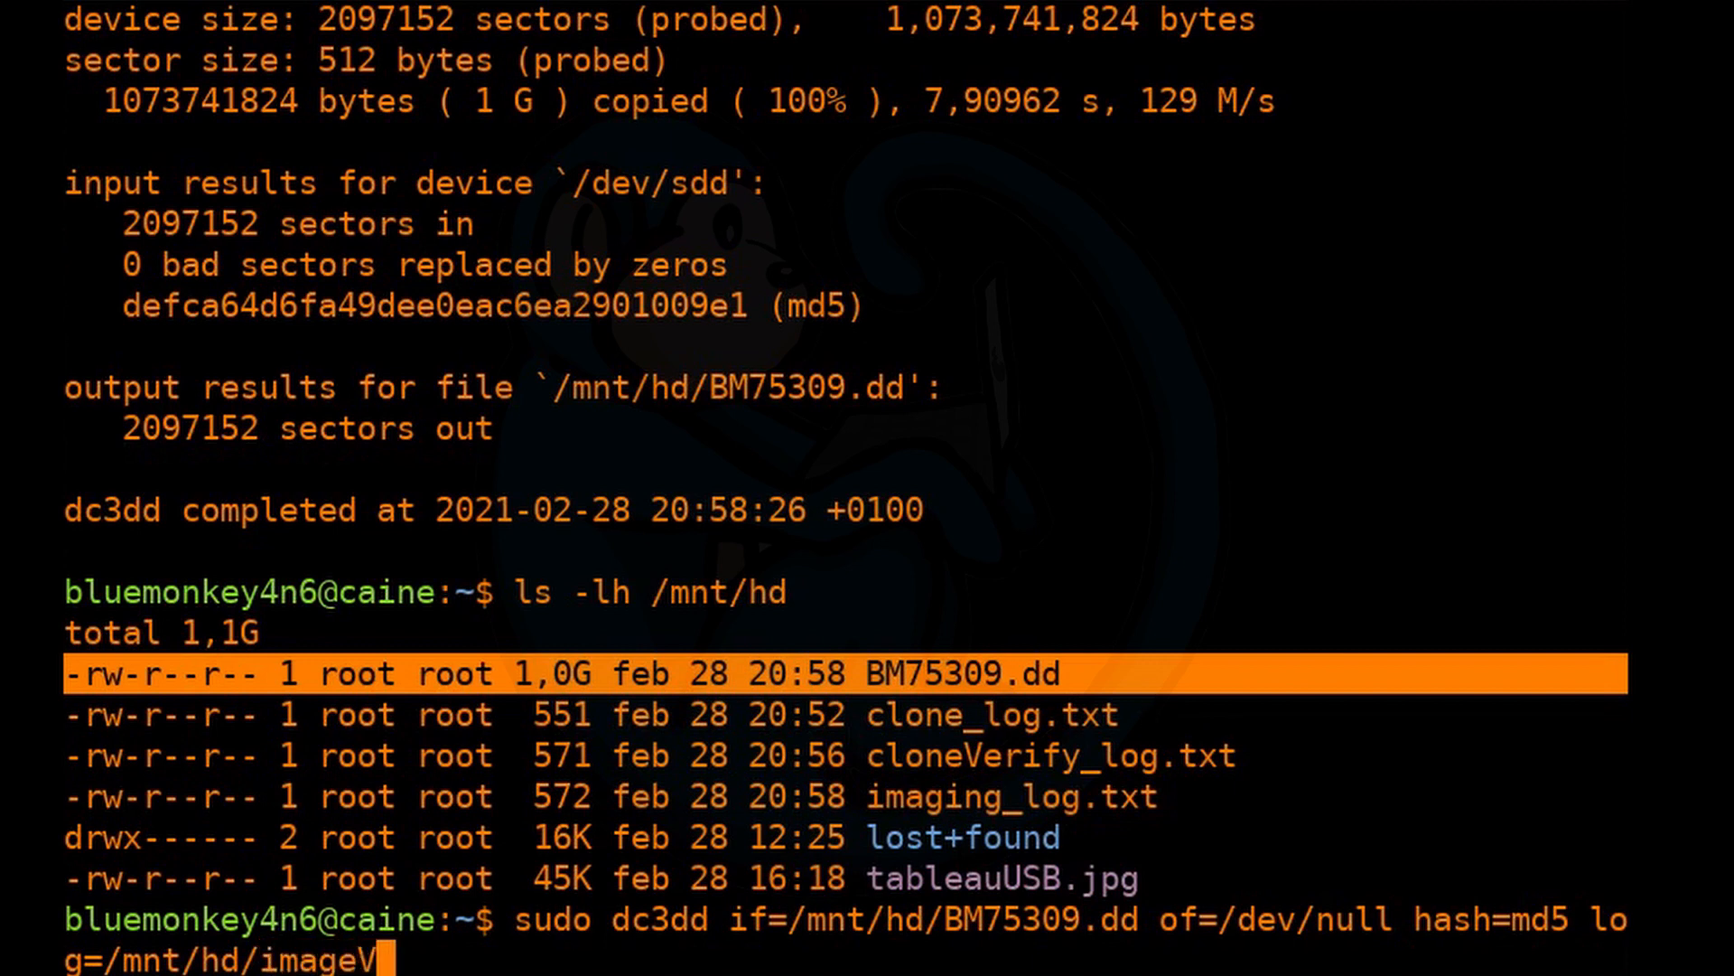
type("erf")
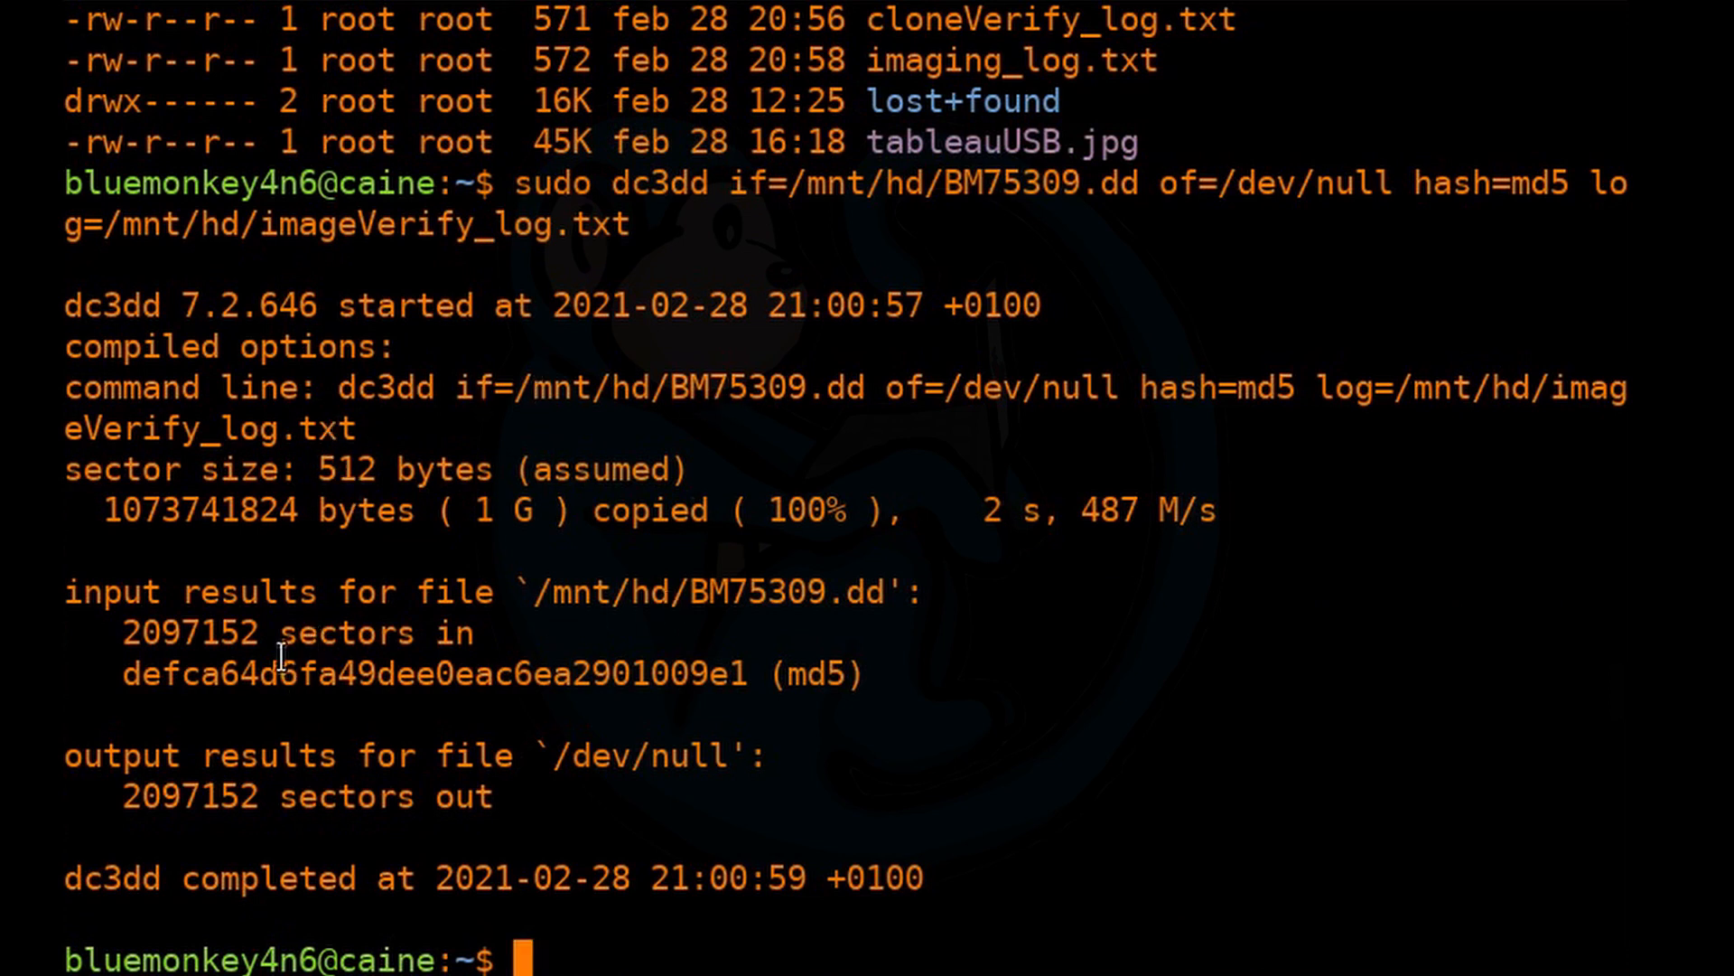
Select the reported MD5 defca64d6fa49dee0eac6ea2901009e1 to compare with the drive's hash.
left_click_drag(67, 592, 499, 796)
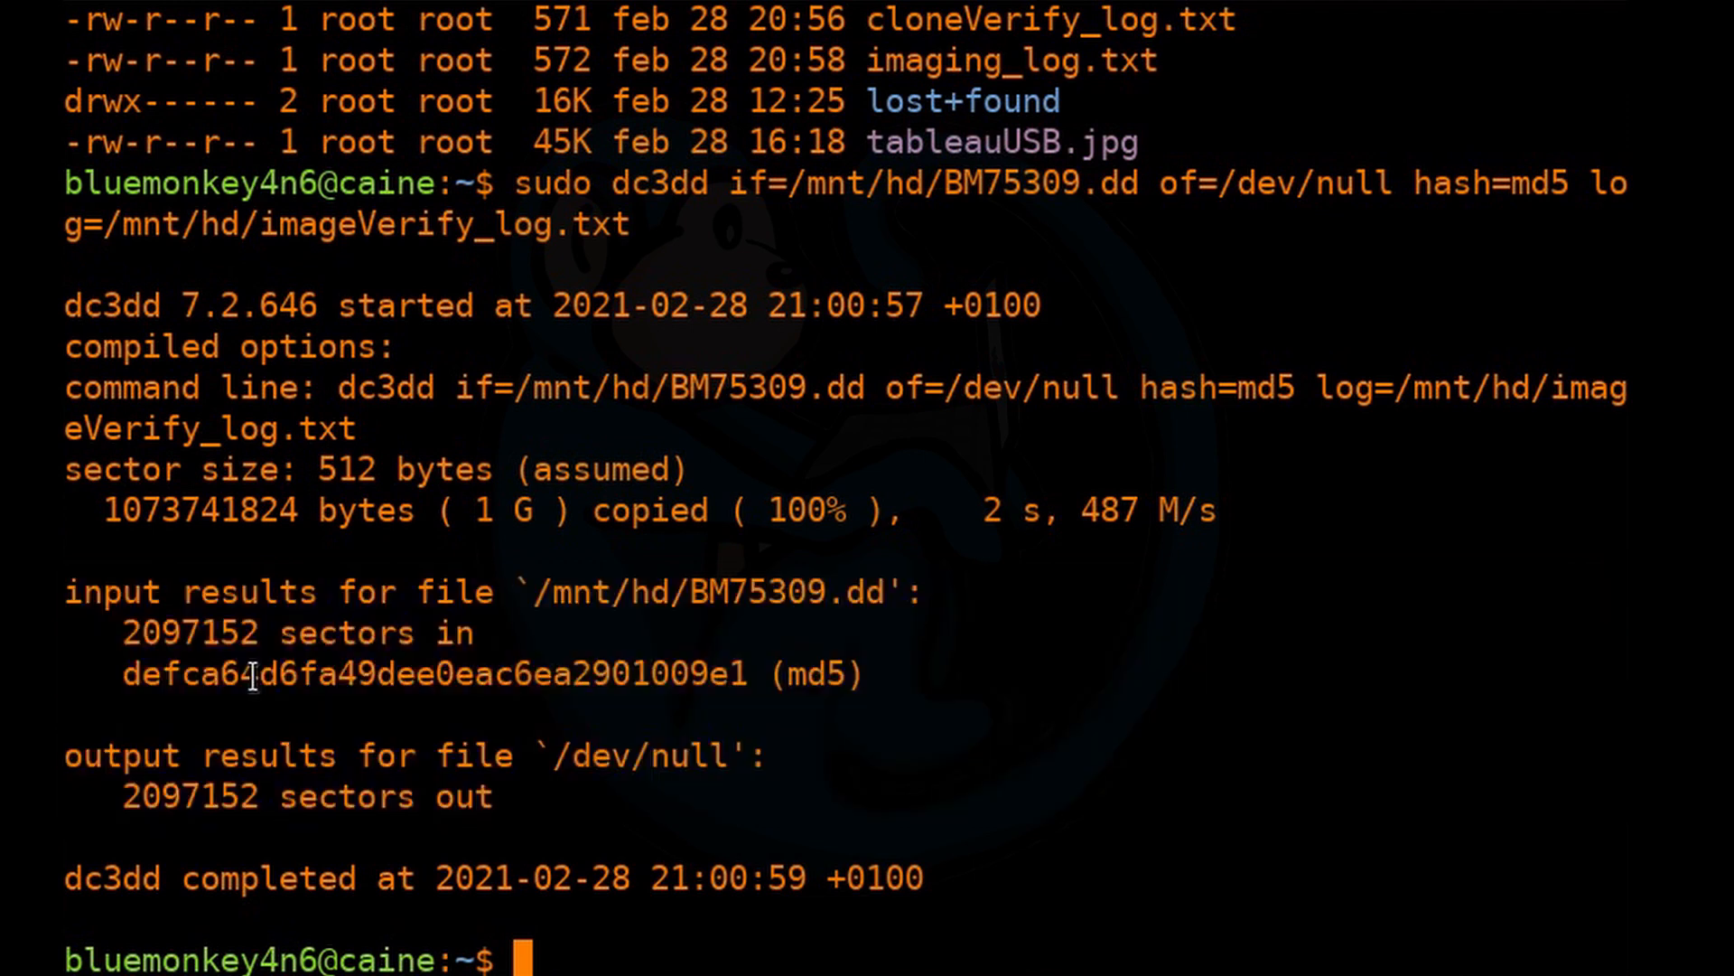
double_click(432, 673)
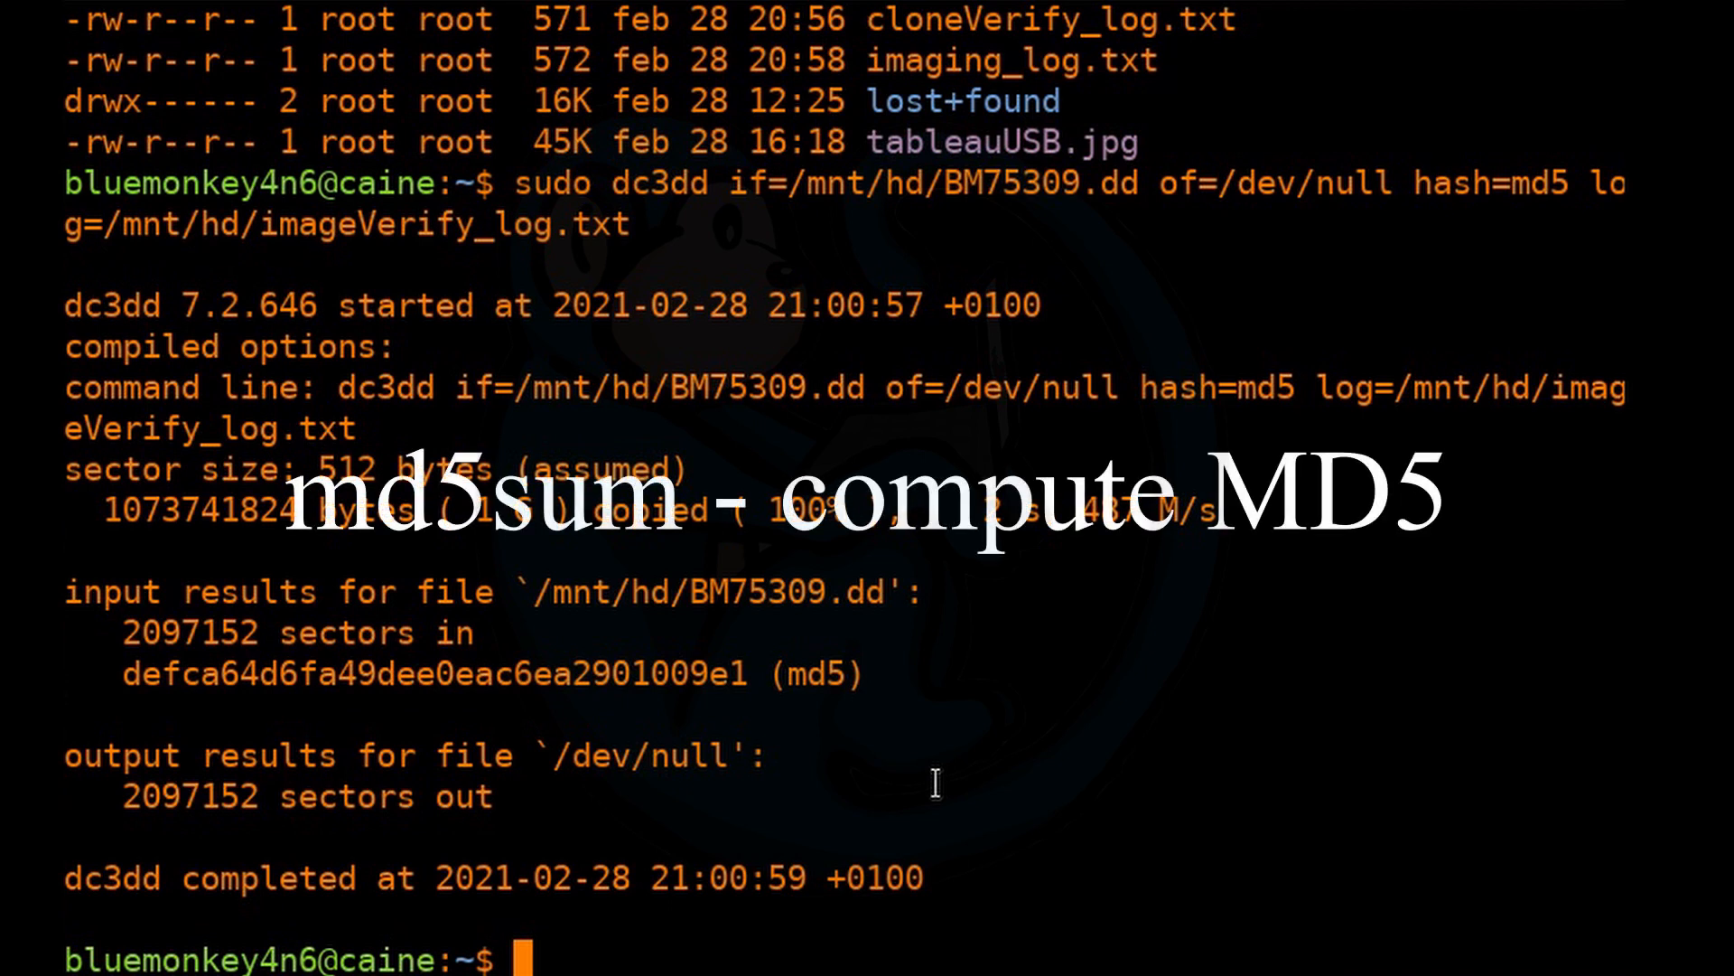
Run md5sum /mnt/hd/BM75309.dd, confirming defca64d6fa49dee0eac6ea2901009e1 matches the dc3dd hash.
type("md5sum")
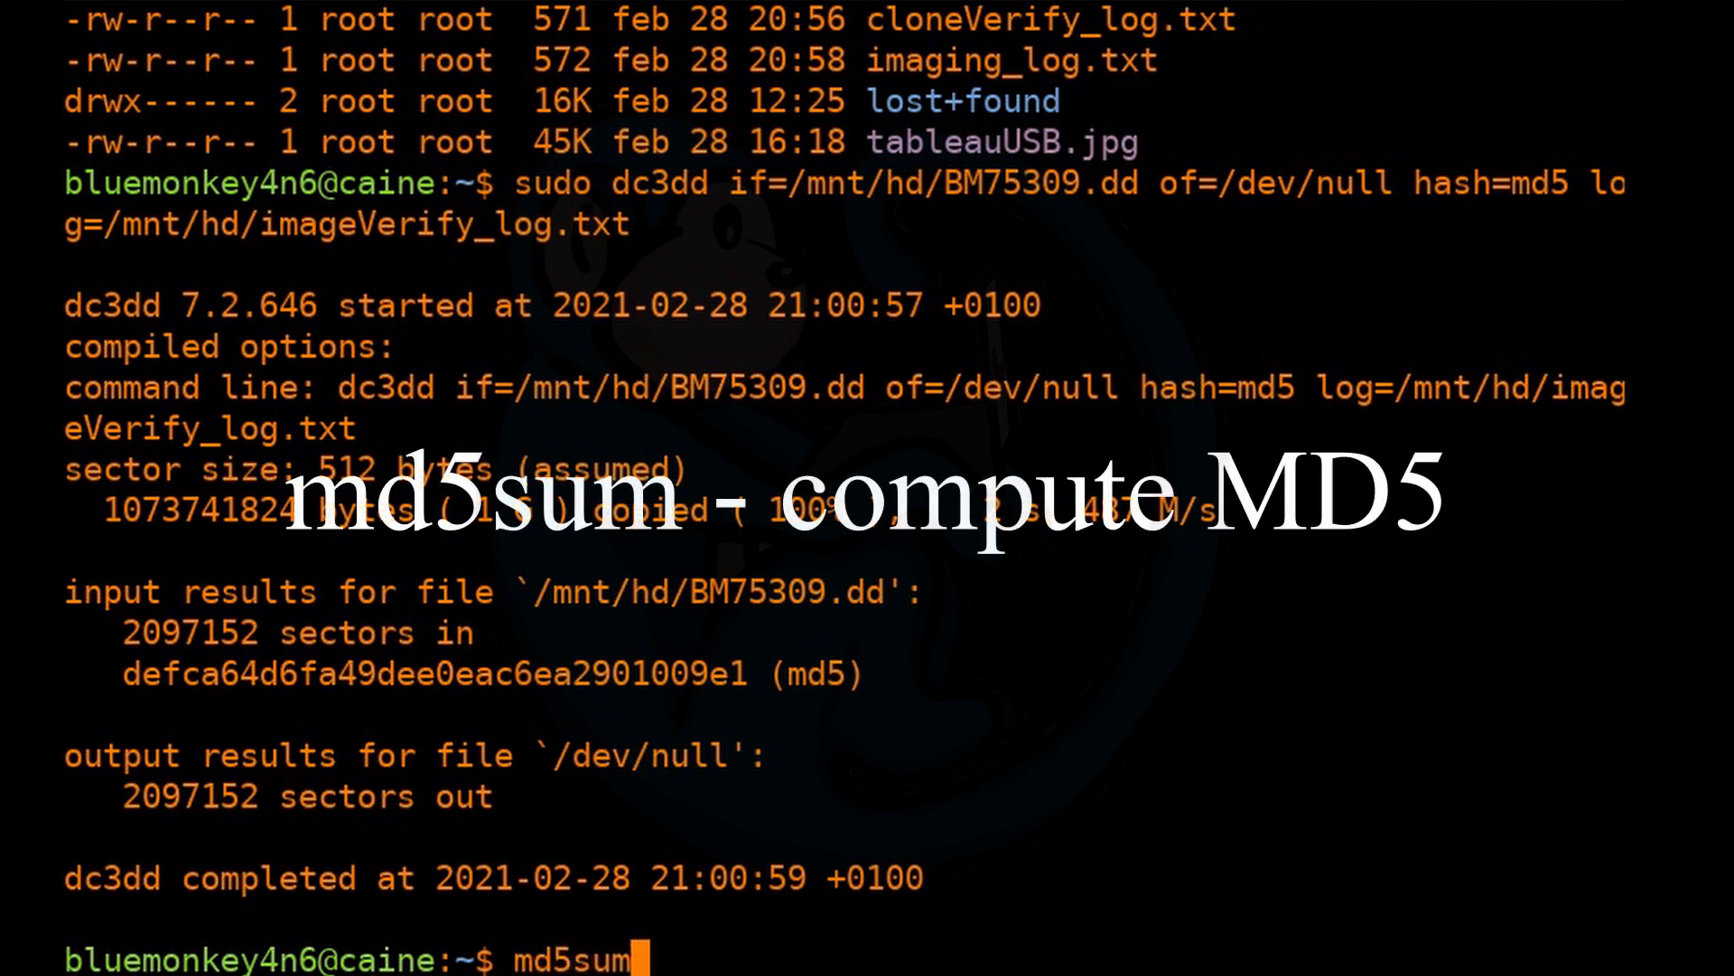
type("/mnt/hd/")
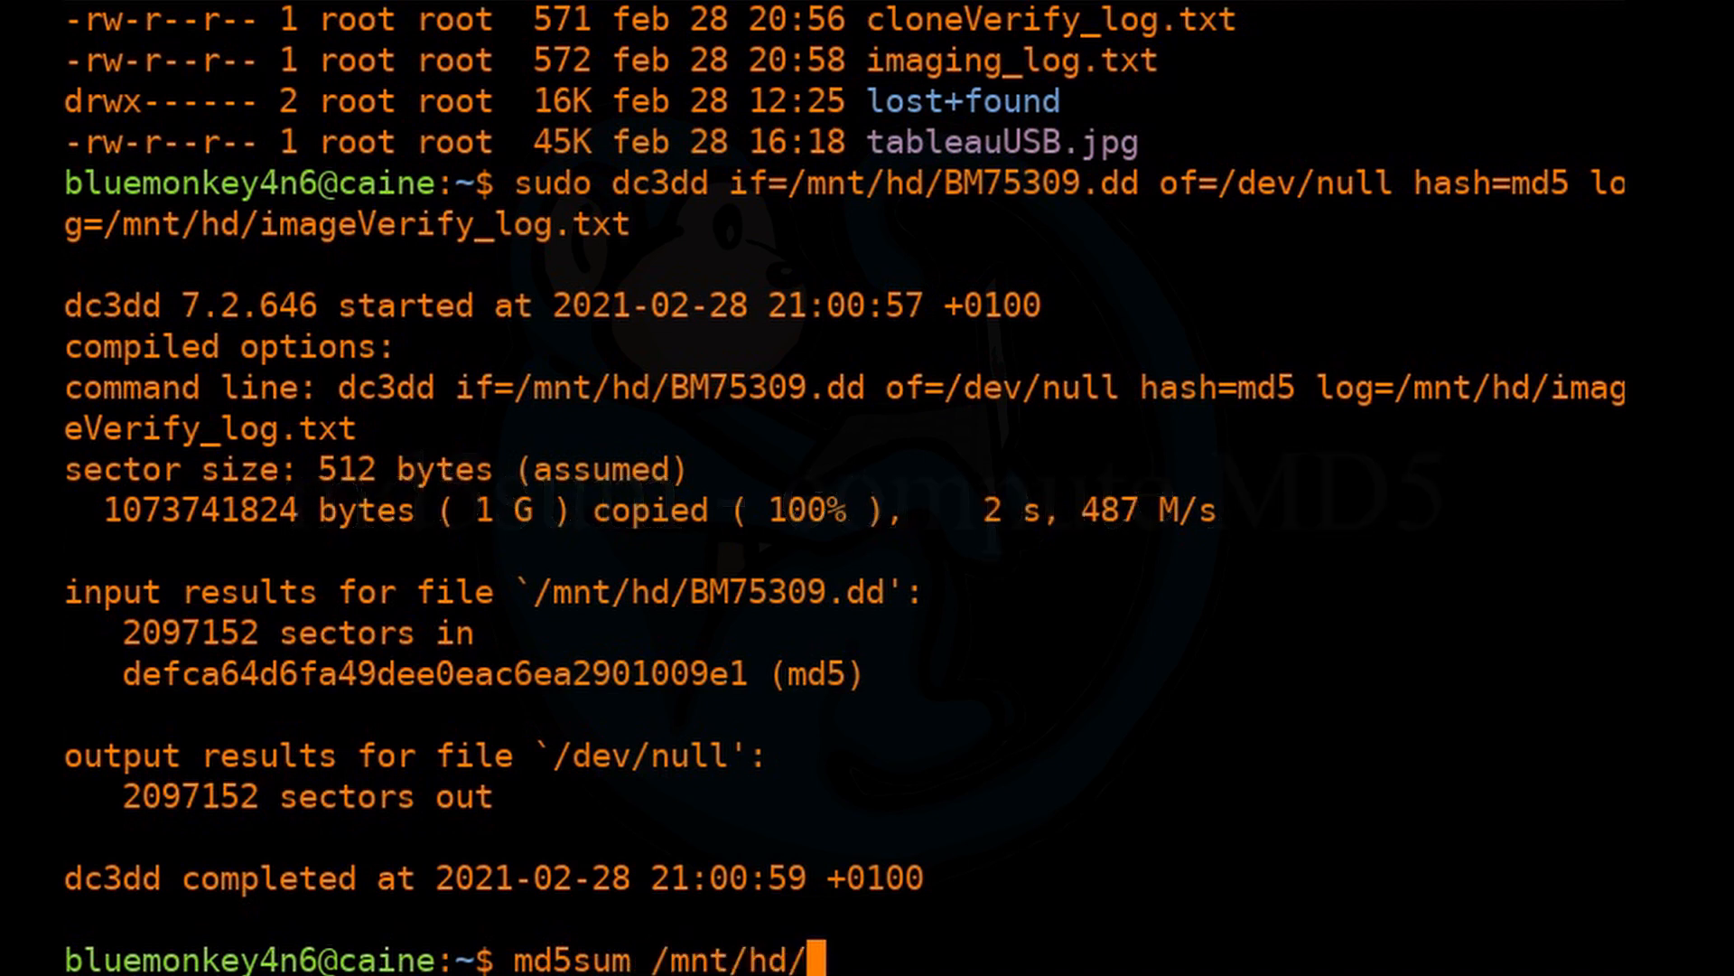
type("BM75309.dd")
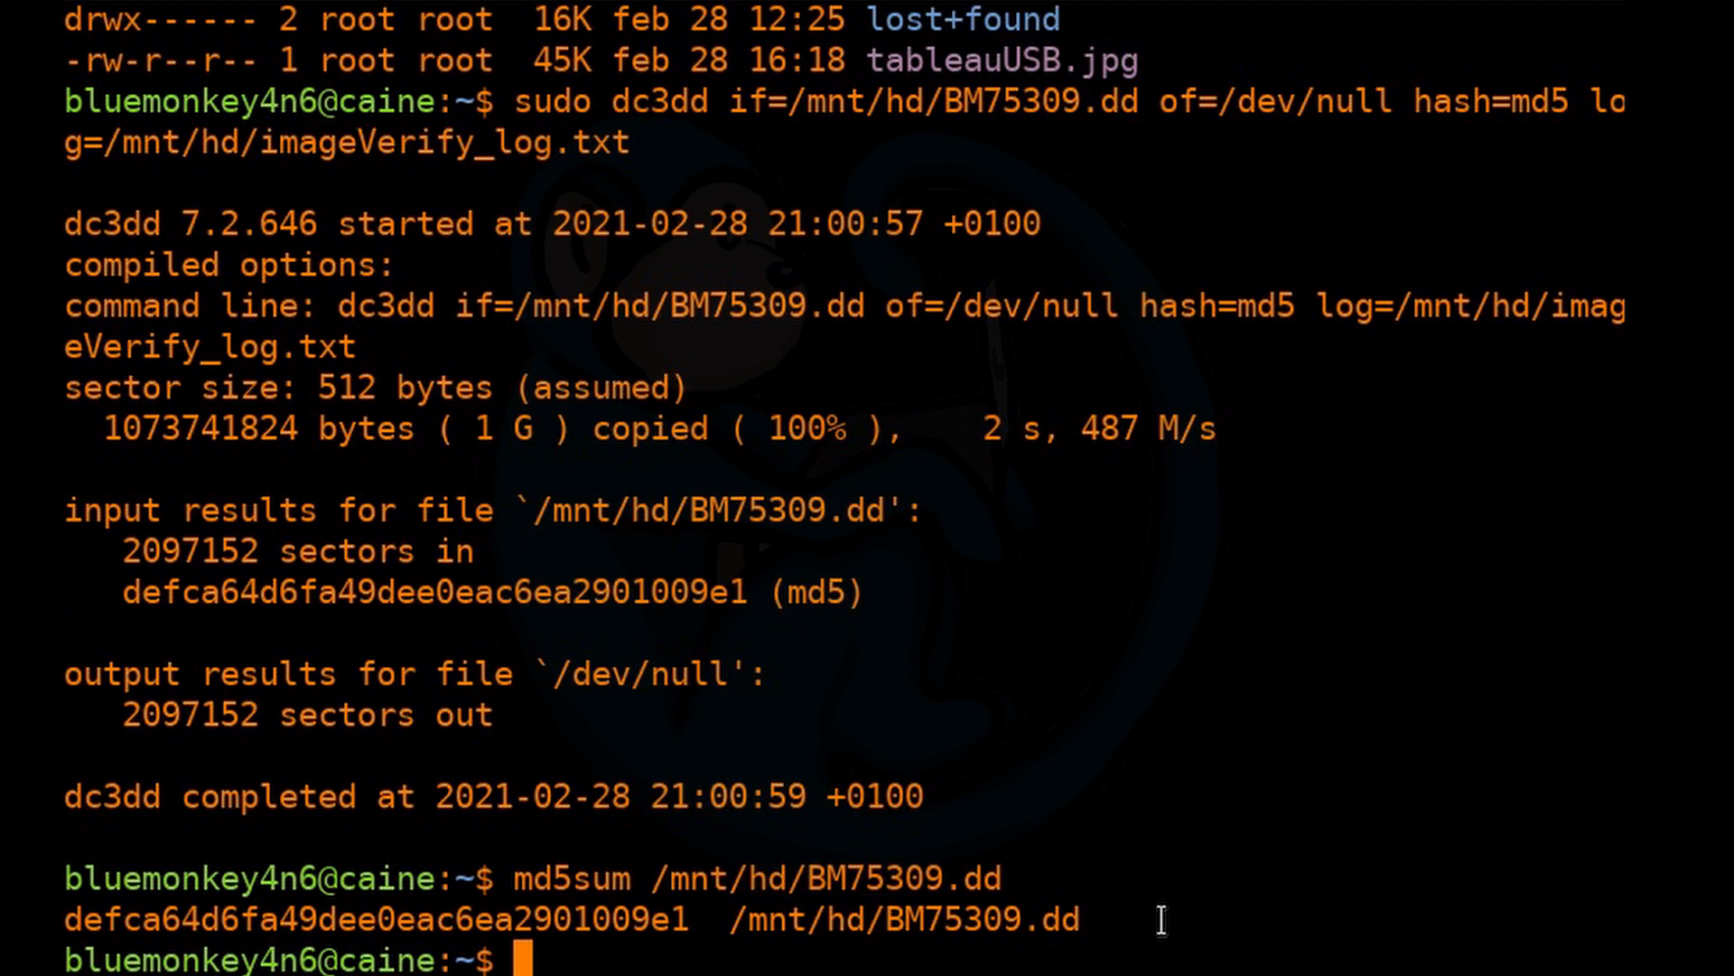
type("ls -lh /")
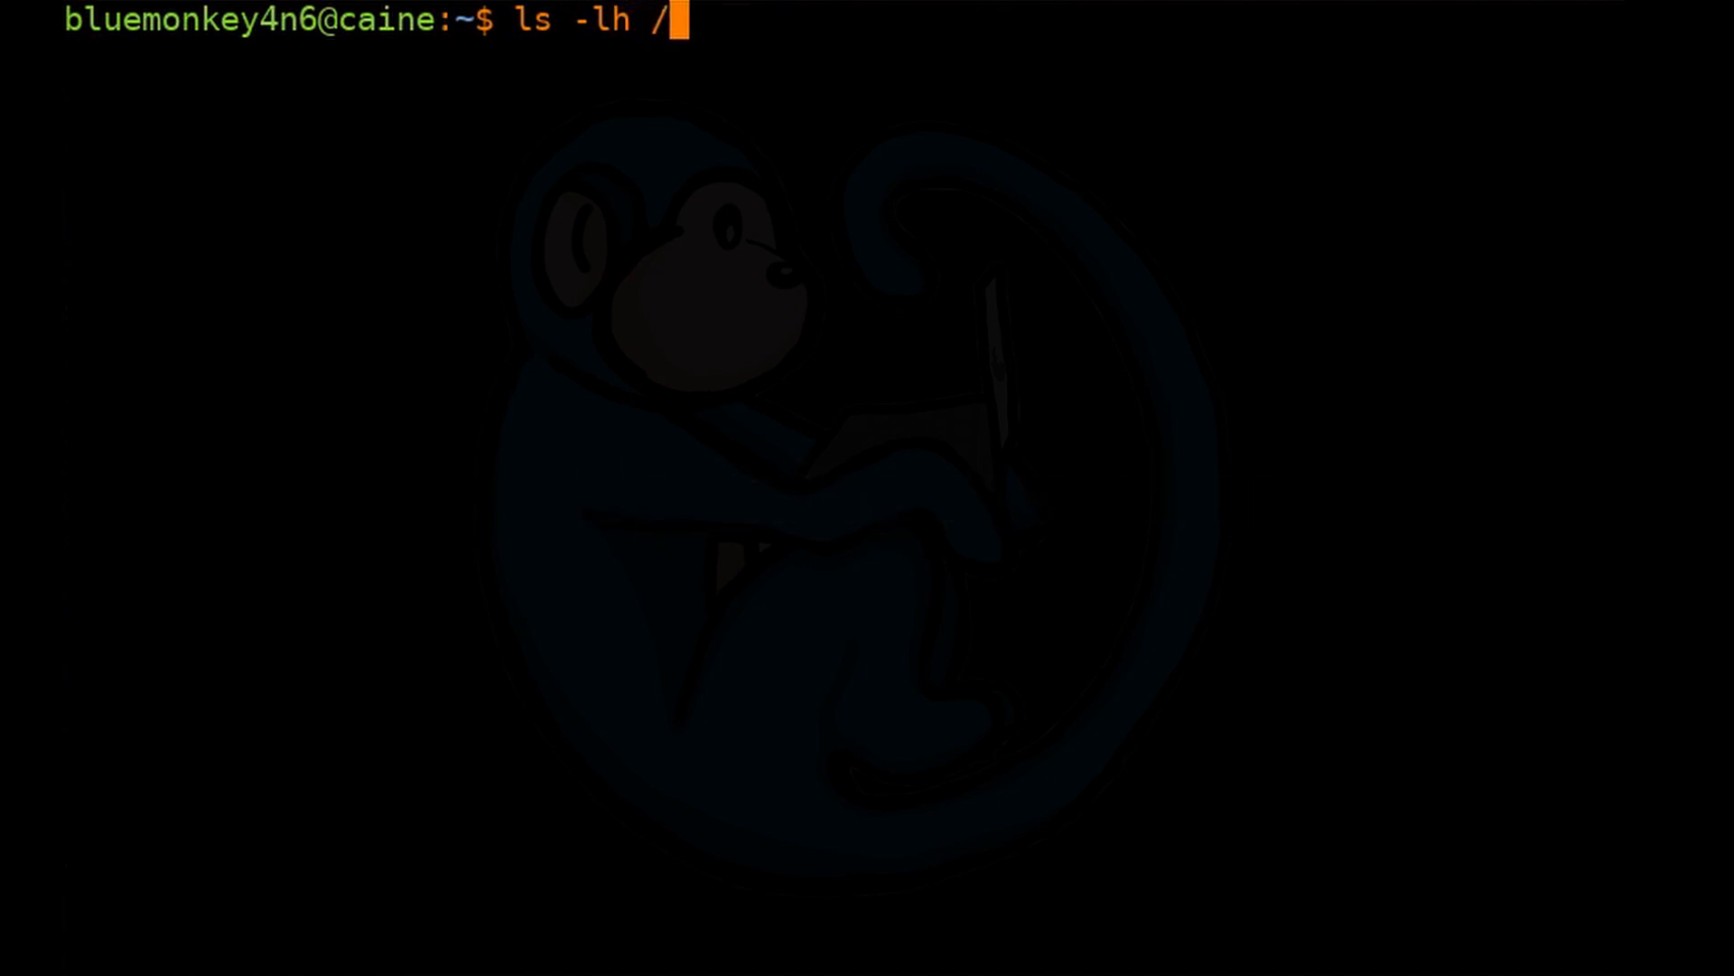
List /mnt/hd with ls -lh, confirming the 480-byte imageVerify_log.txt, then clear the screen.
type("mnt/hd")
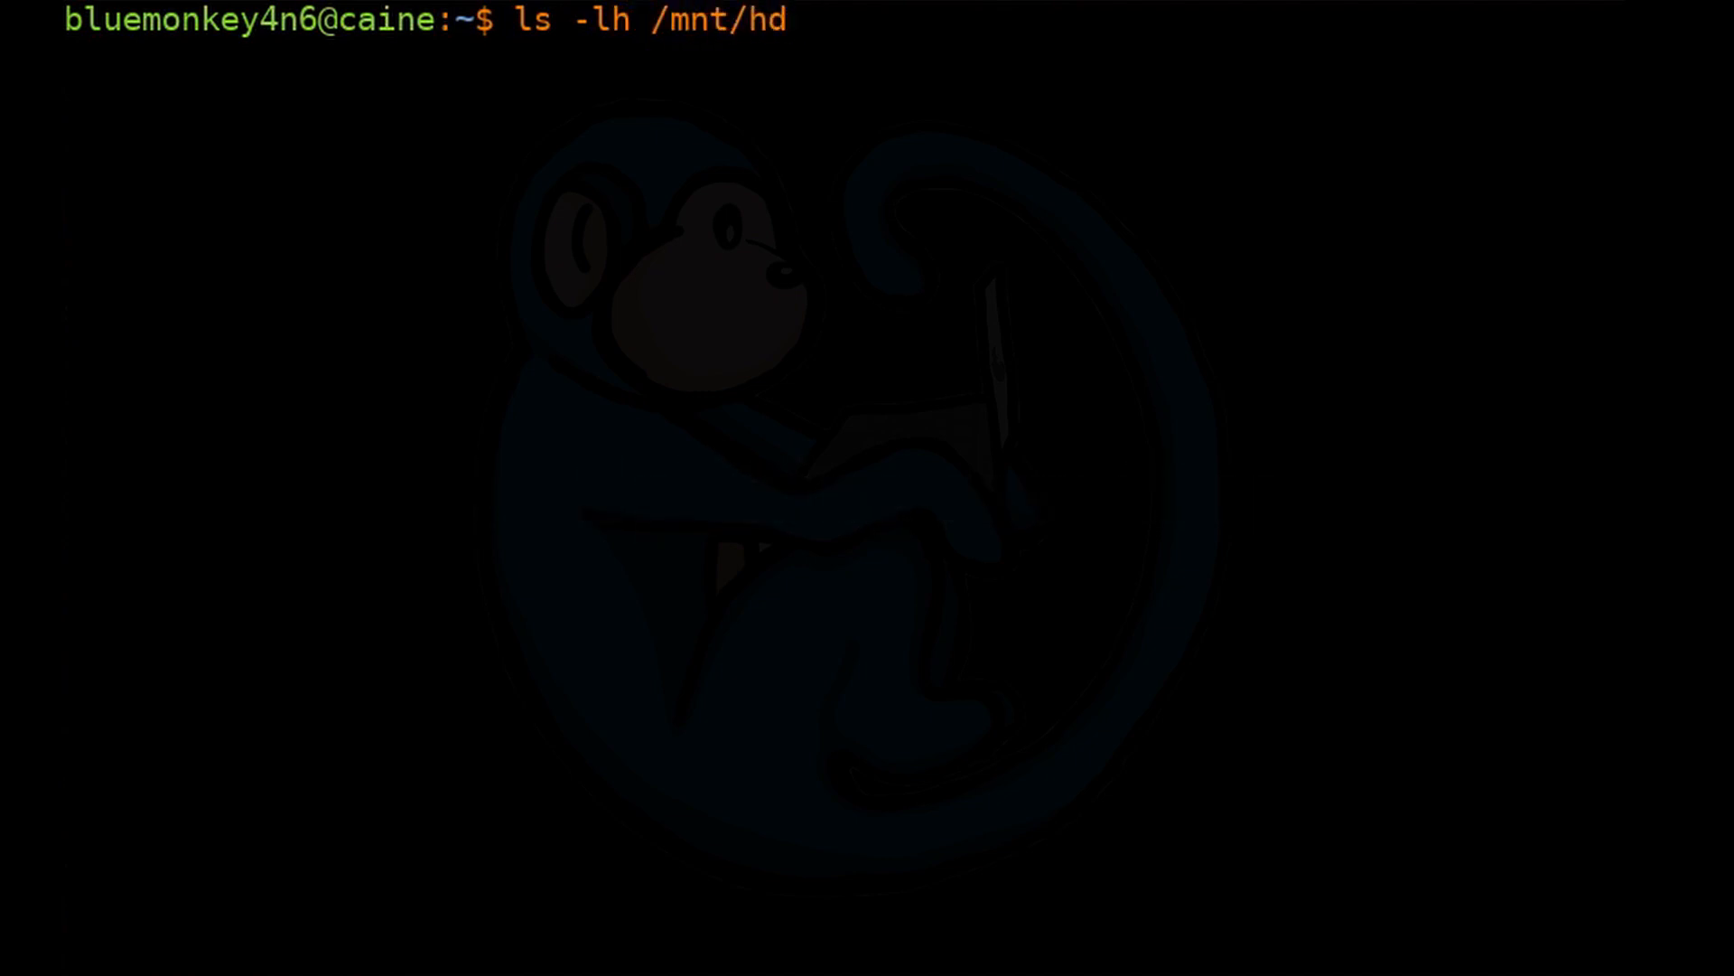
key("Return")
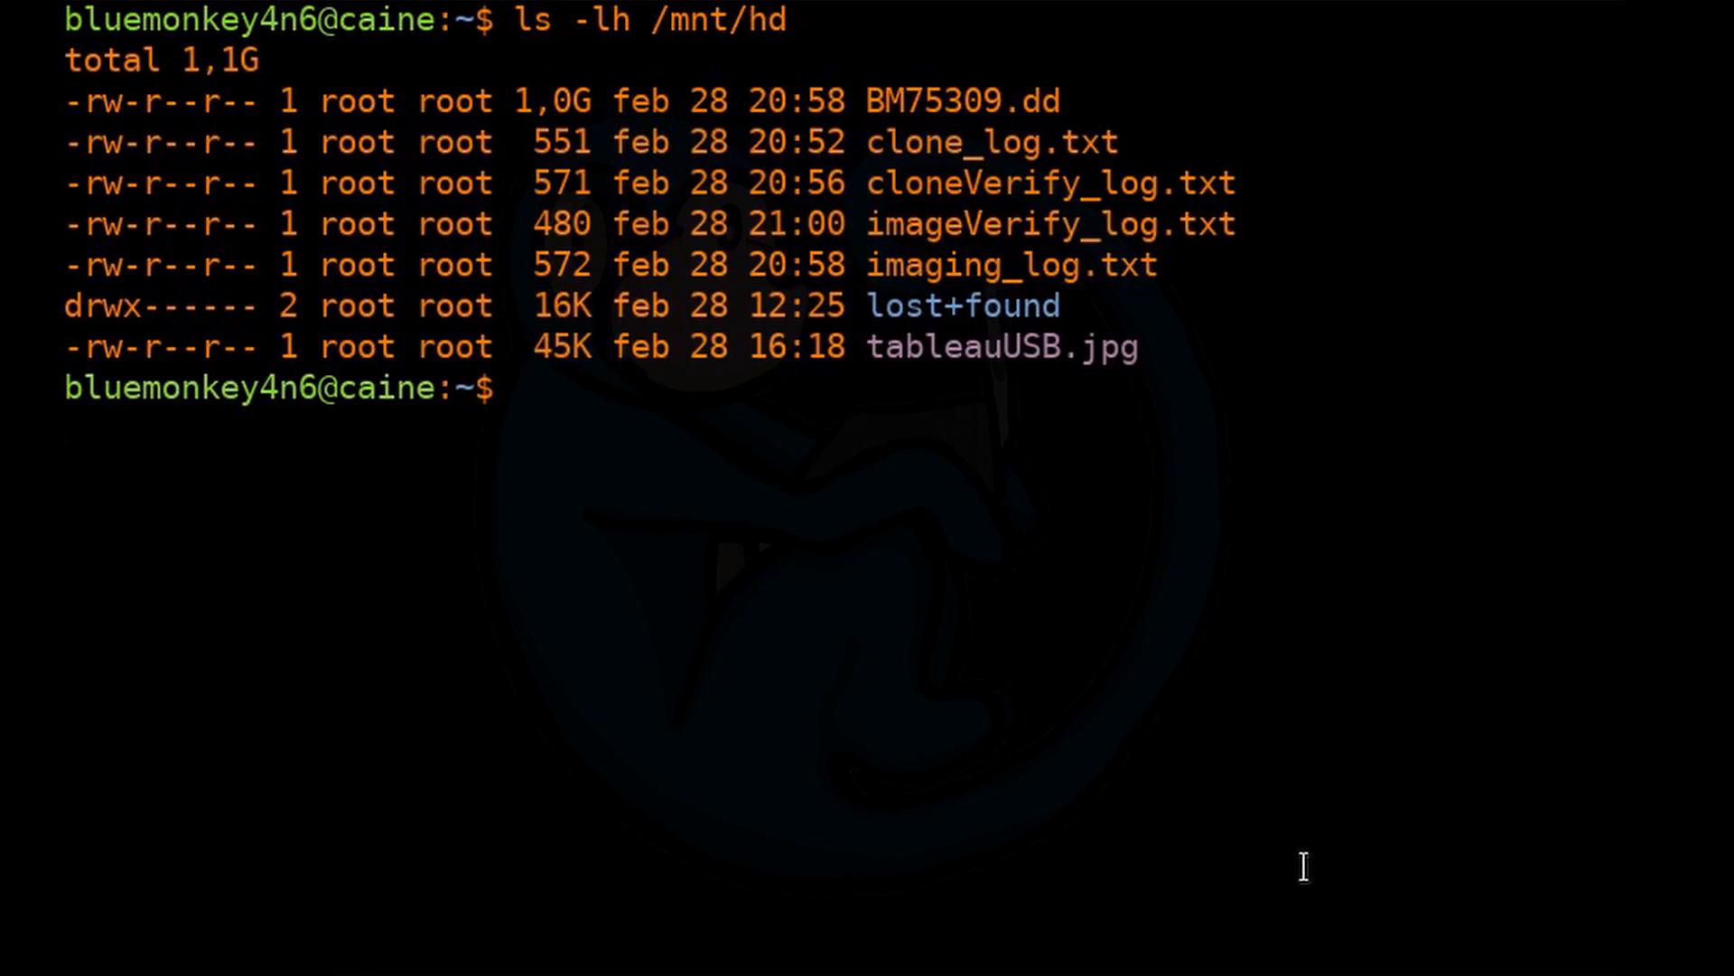
double_click(960, 101)
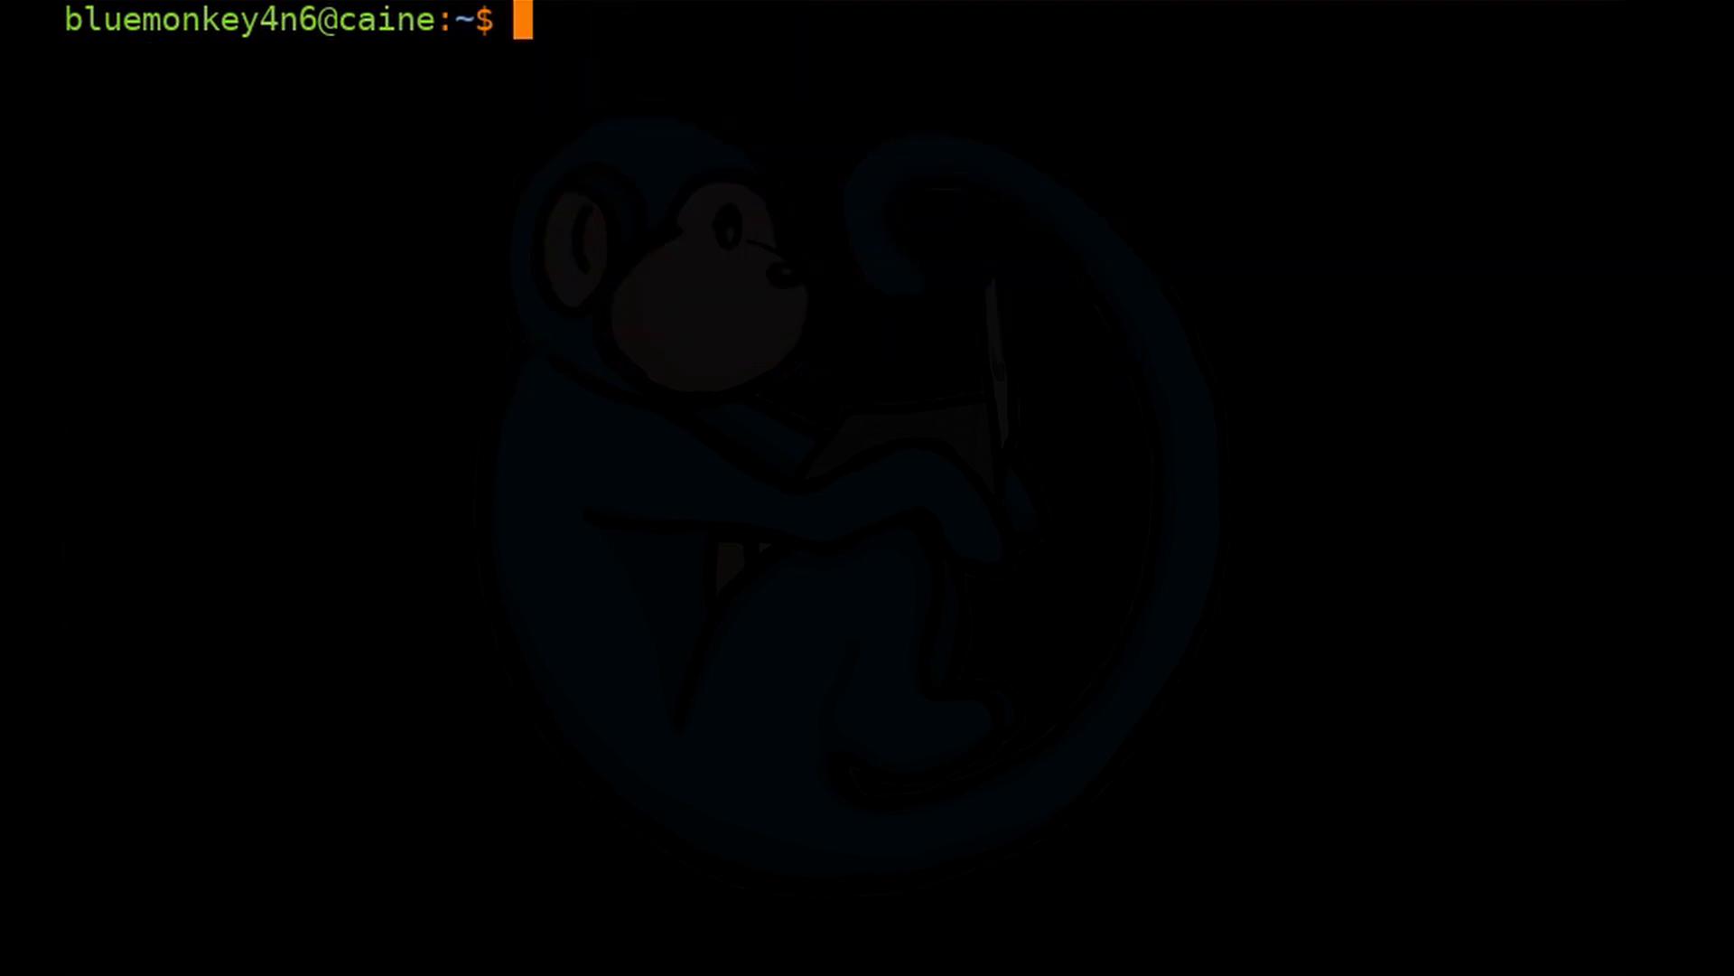
Enter sudo dc3dd if=/dev/sdd hash=md5 log=/mnt/hd/splitImage_log.txt for the split imaging command.
type("sudo dc")
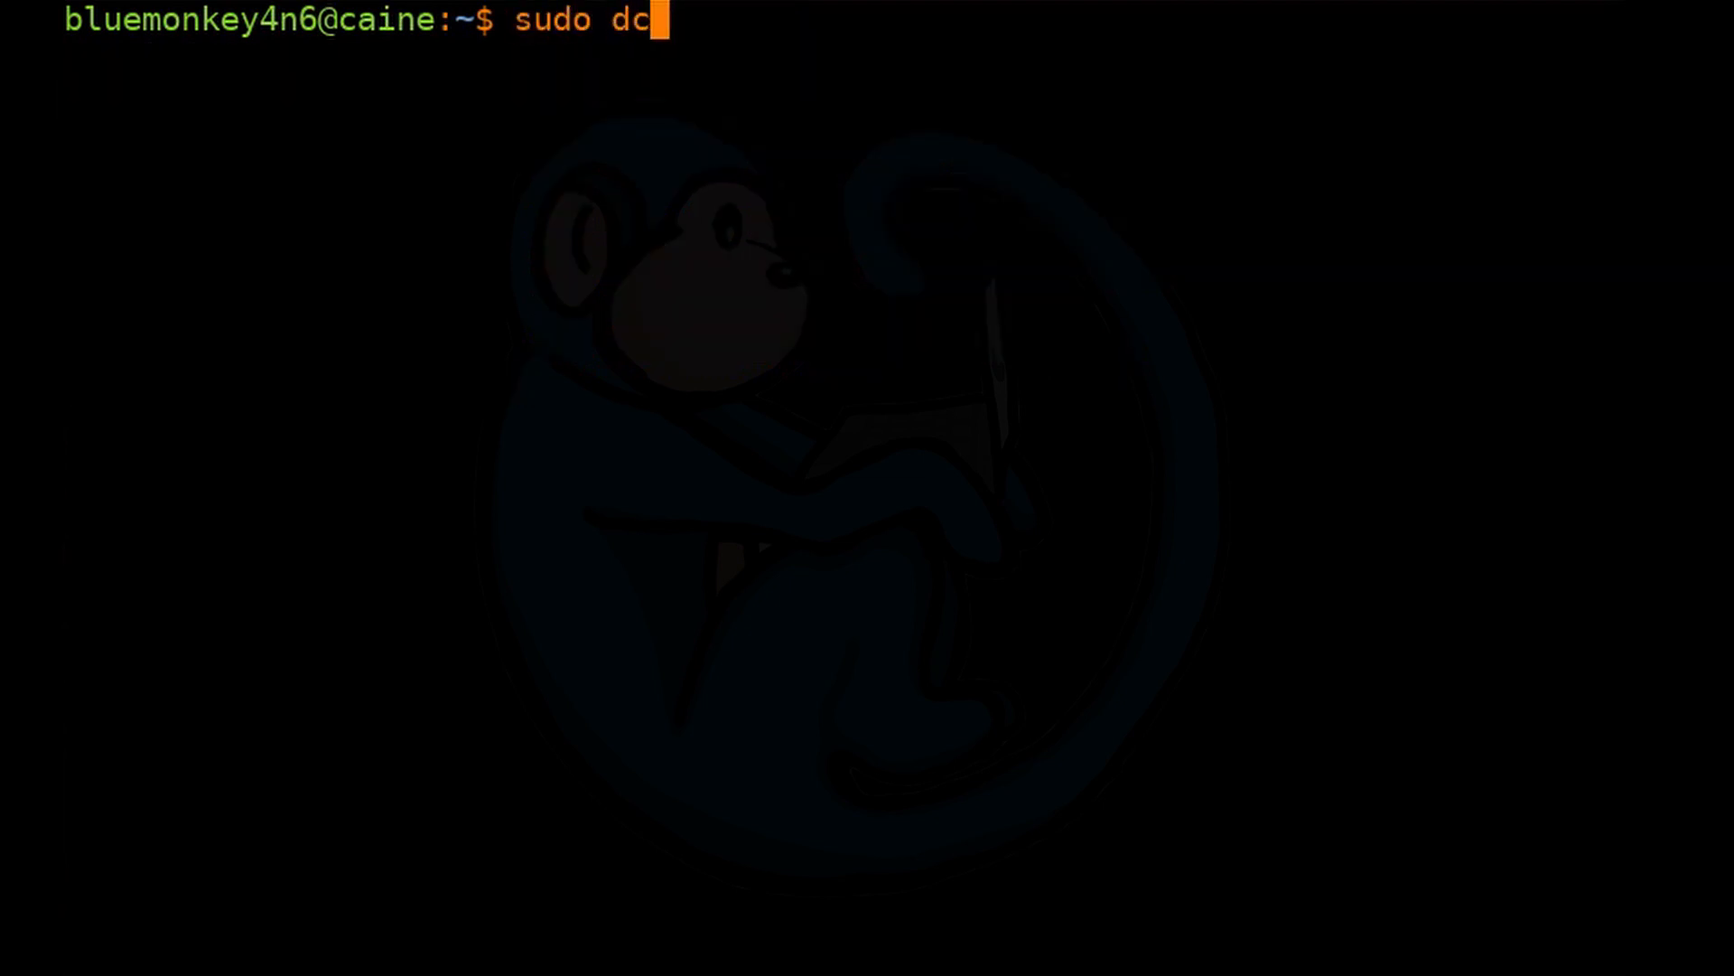
type("3dd if")
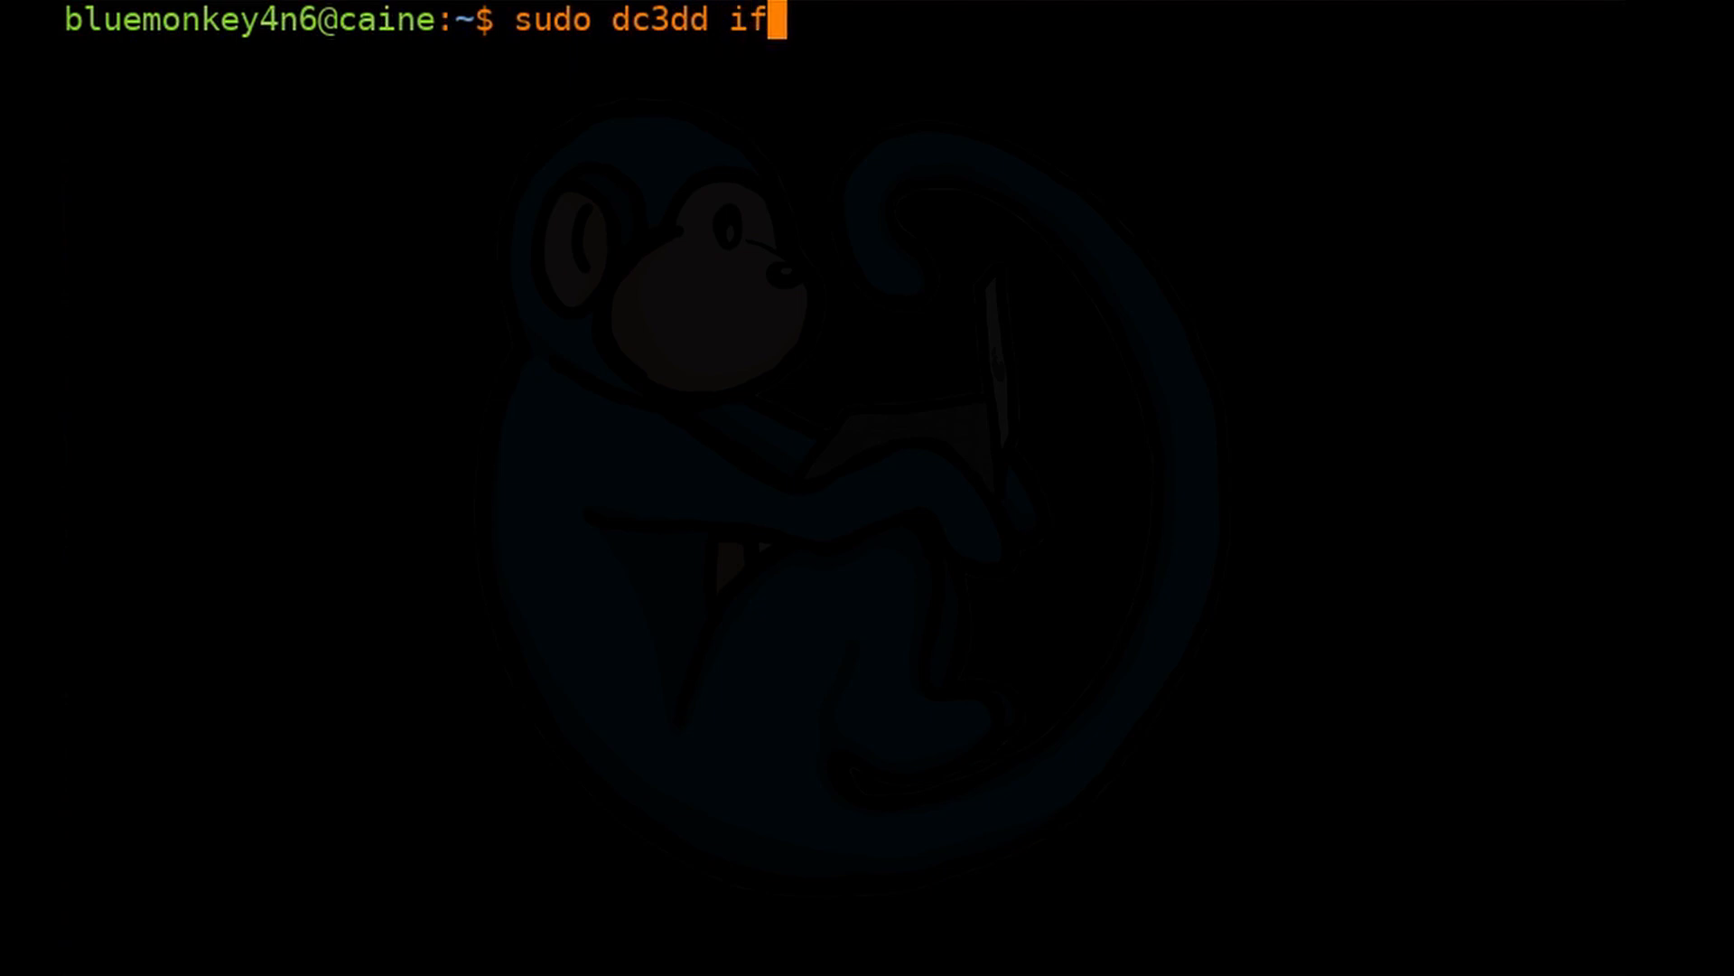
type("=/dev/sd")
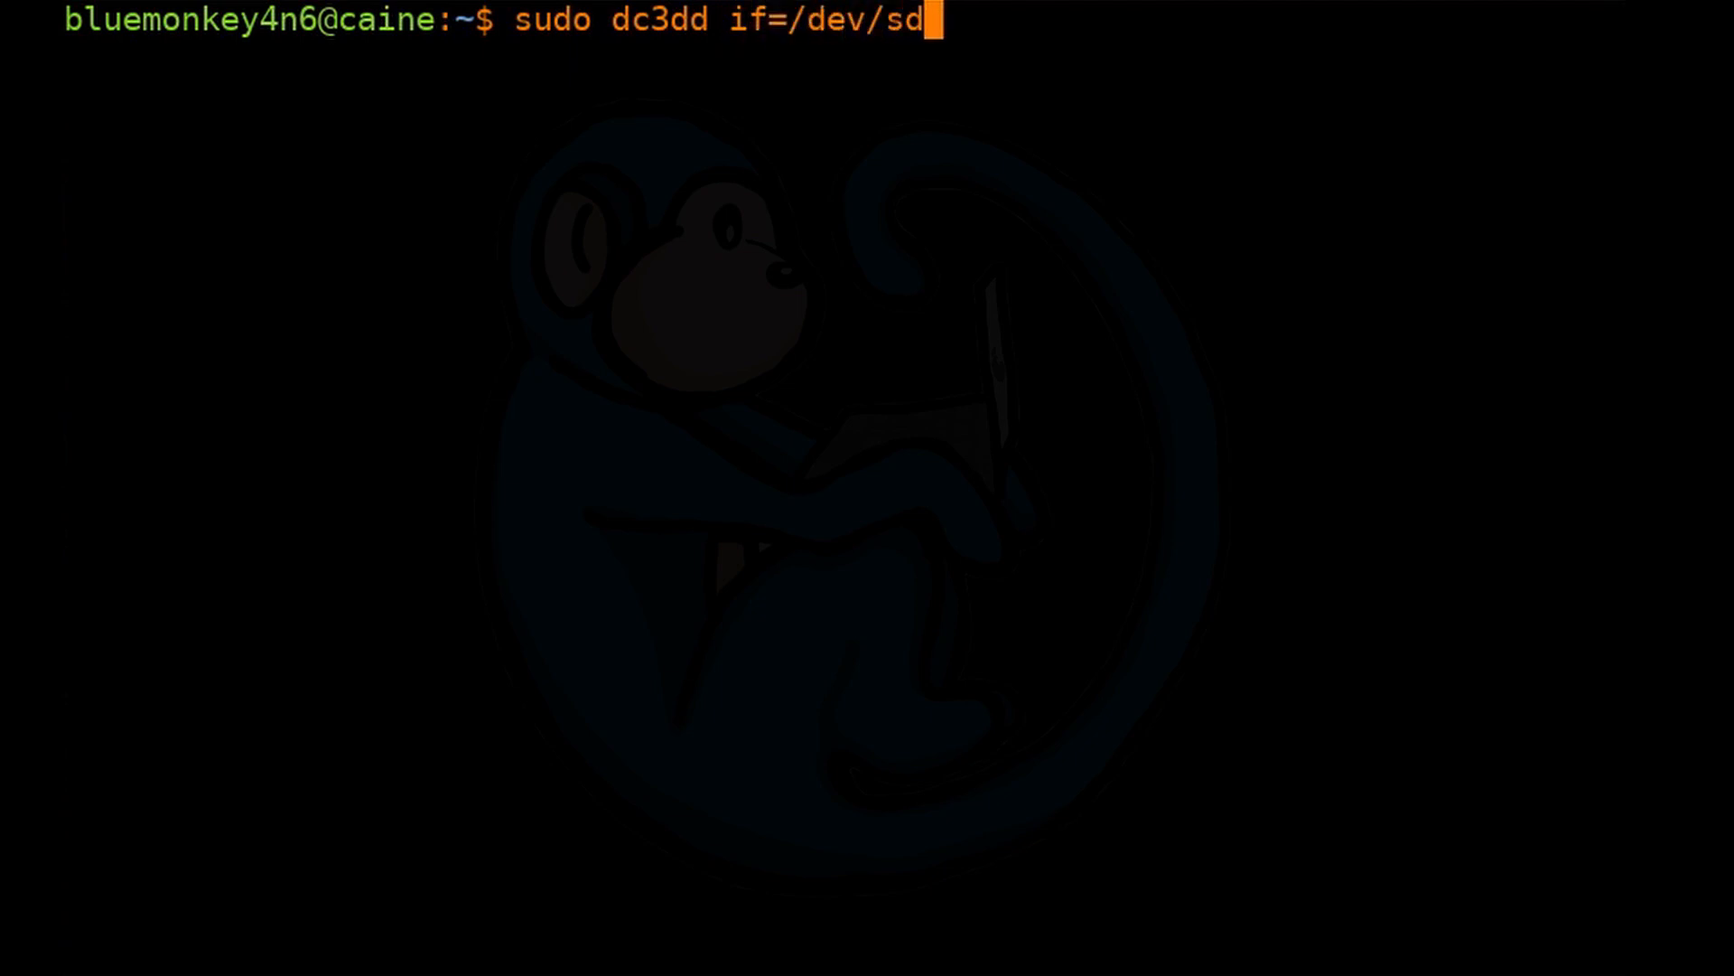
type("d")
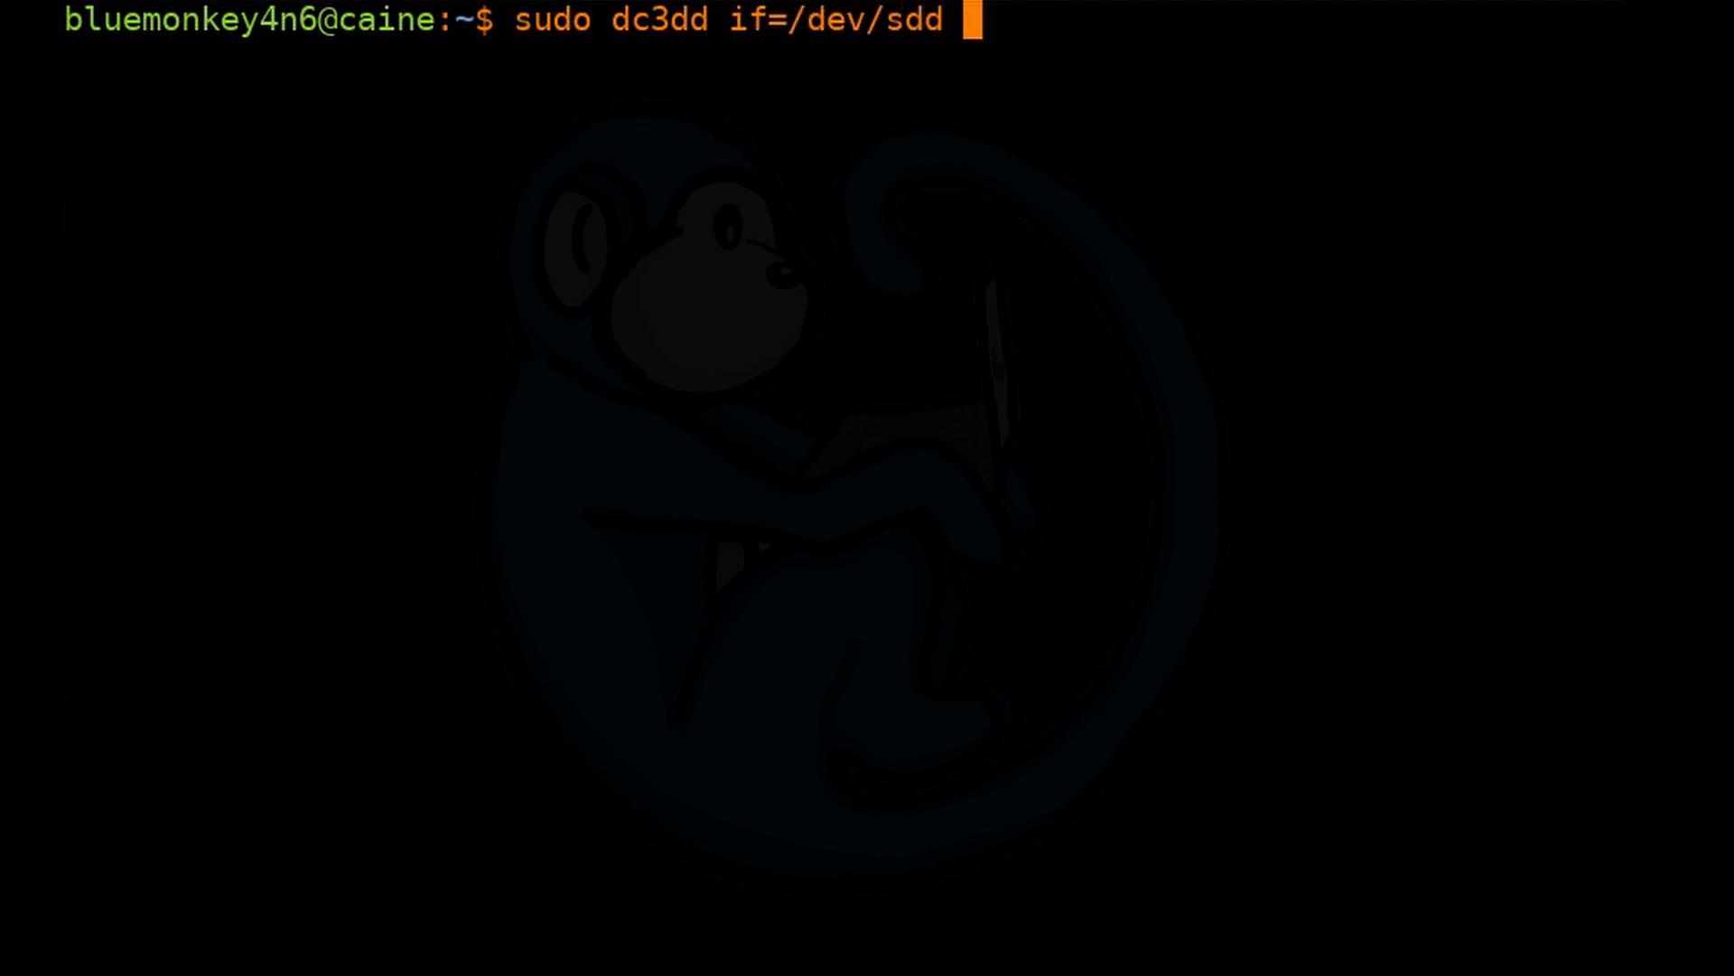
type("hash=")
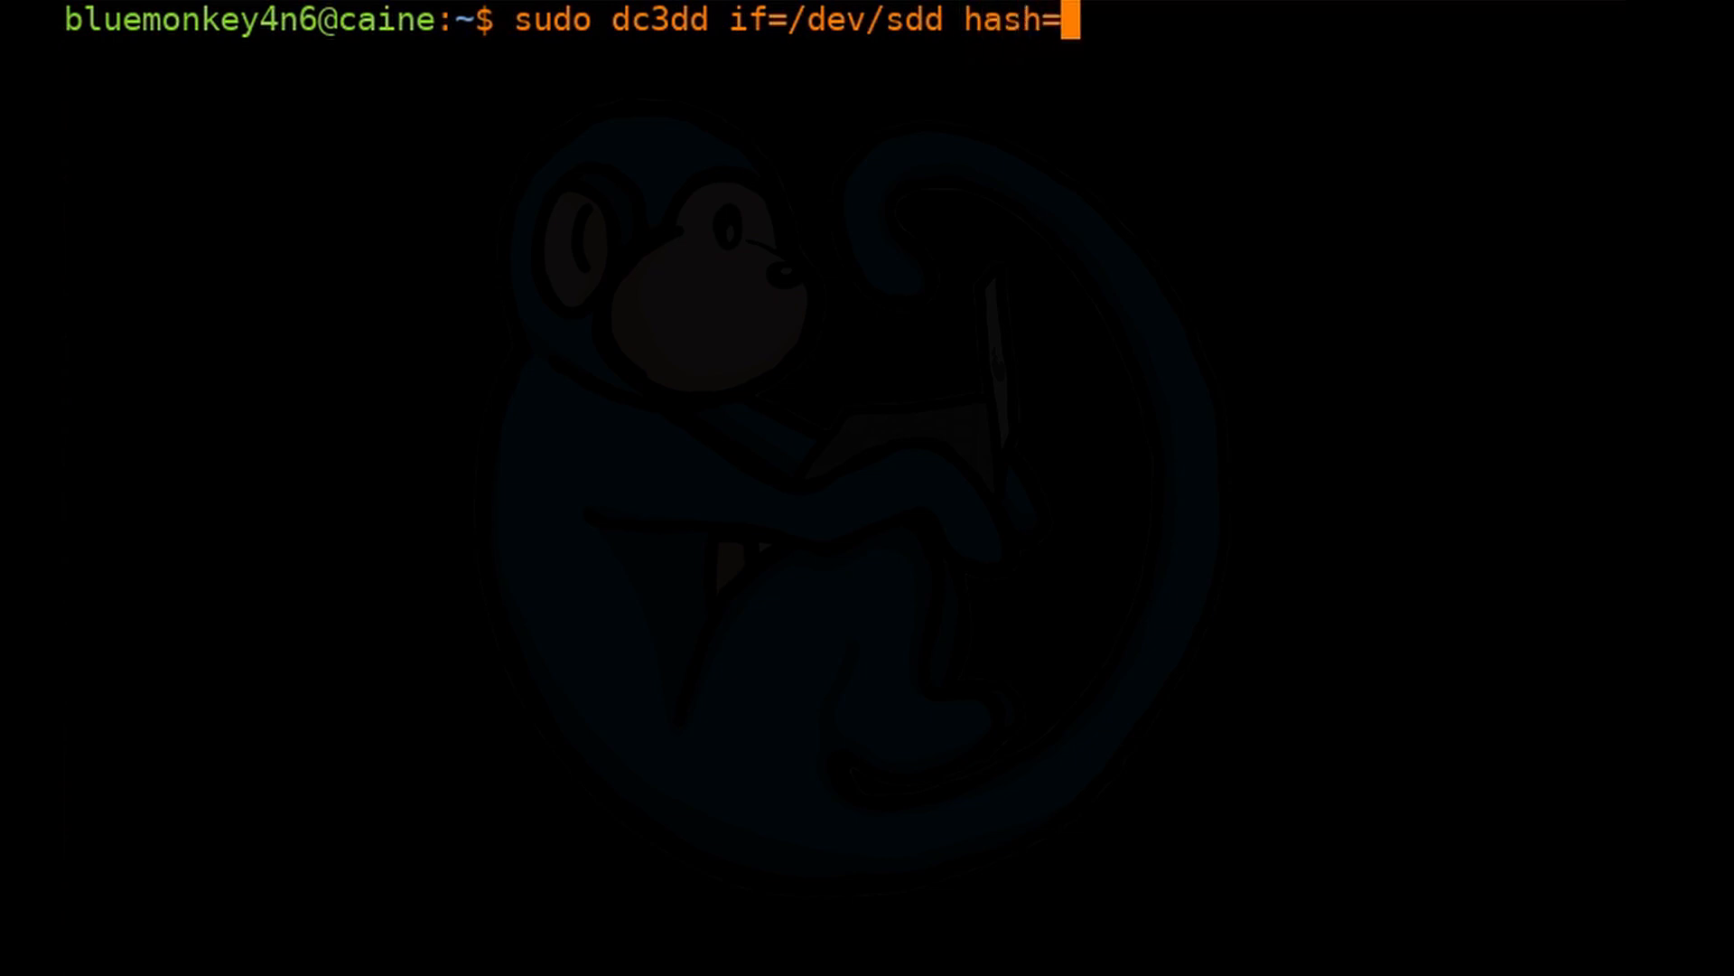
type("md5 lo")
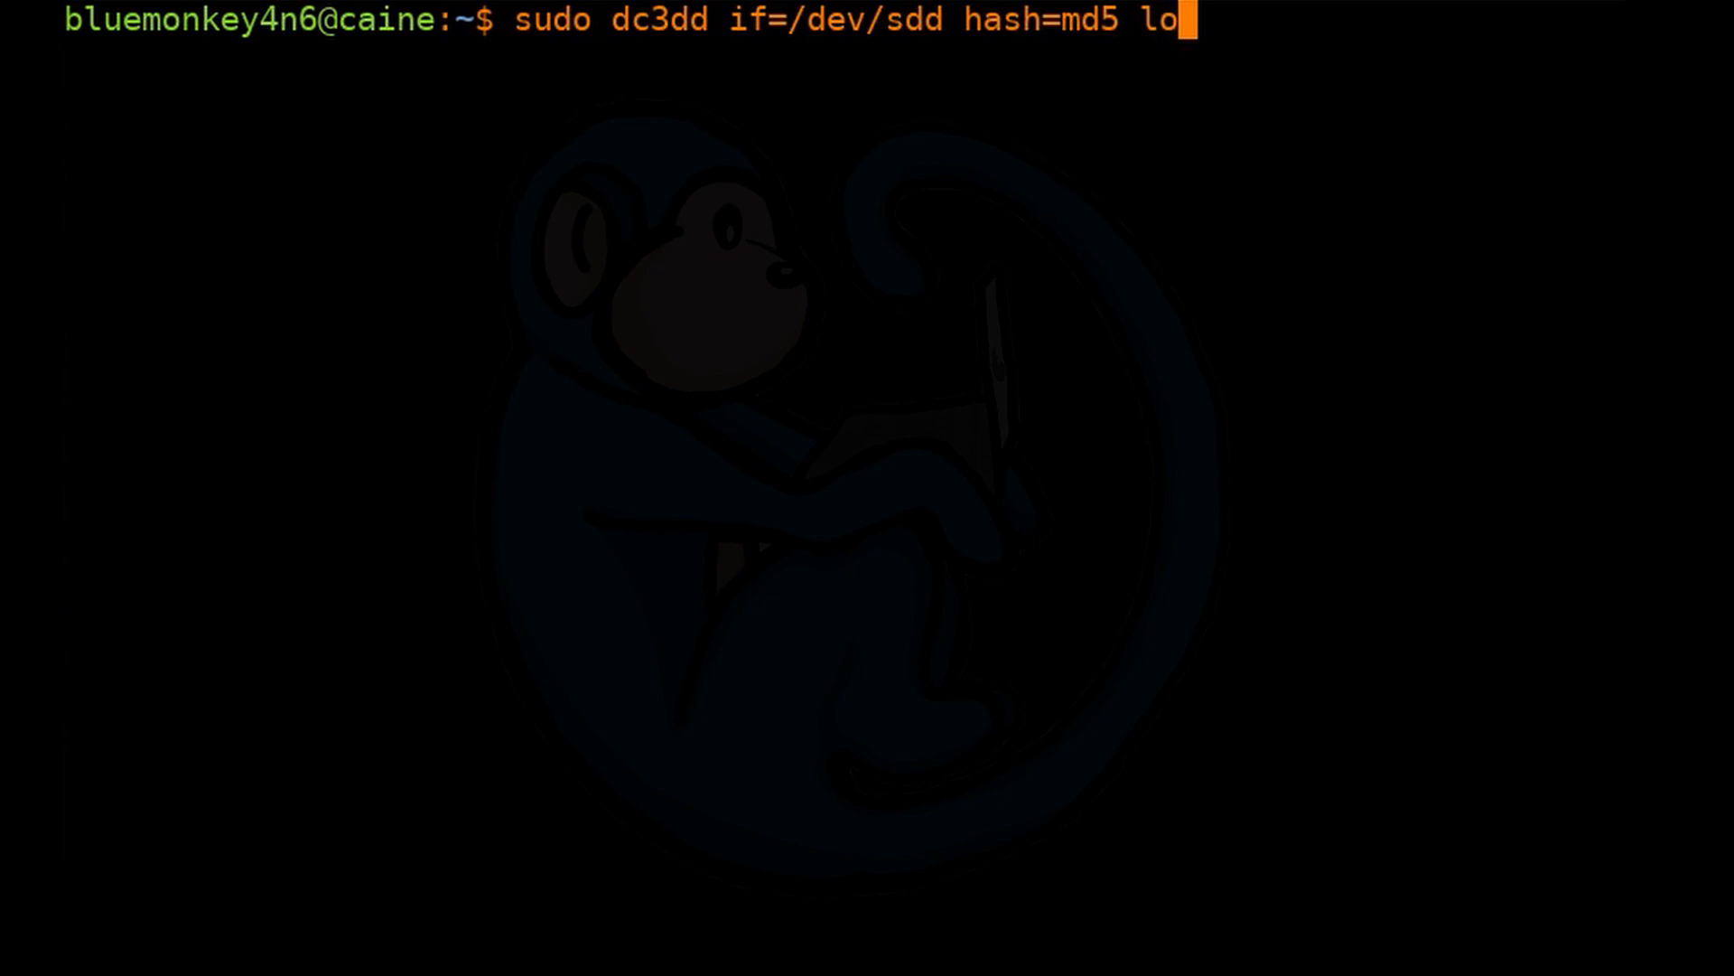
type("g=/mn")
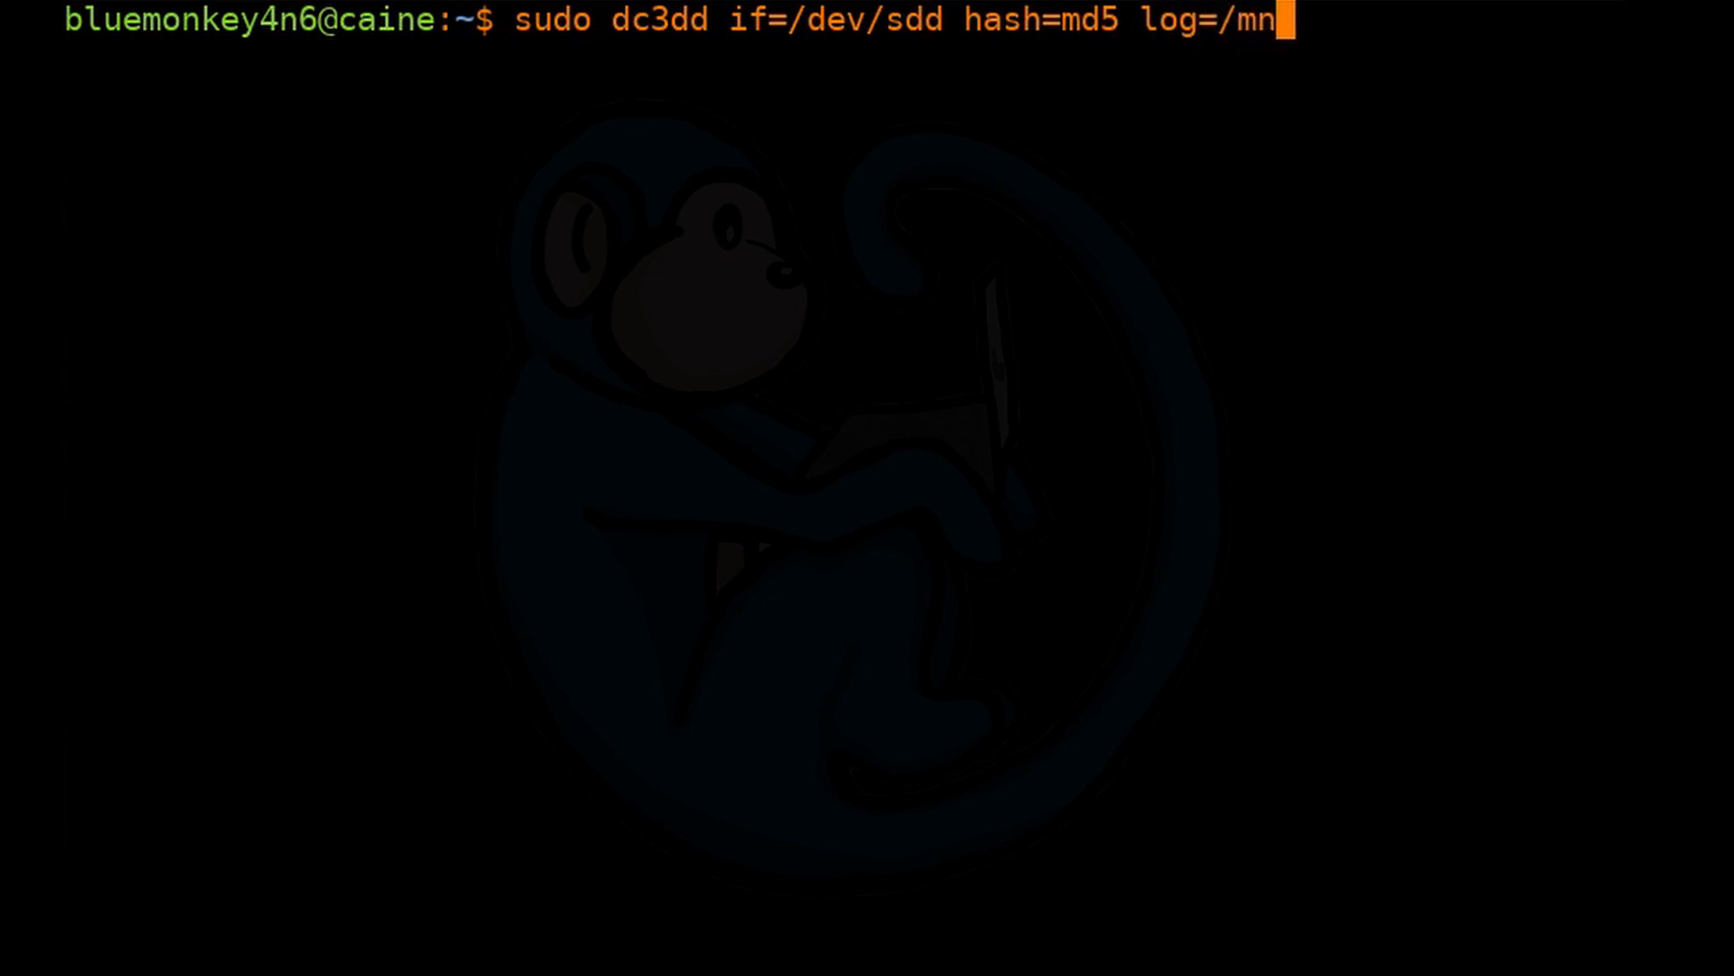
type("t/hd")
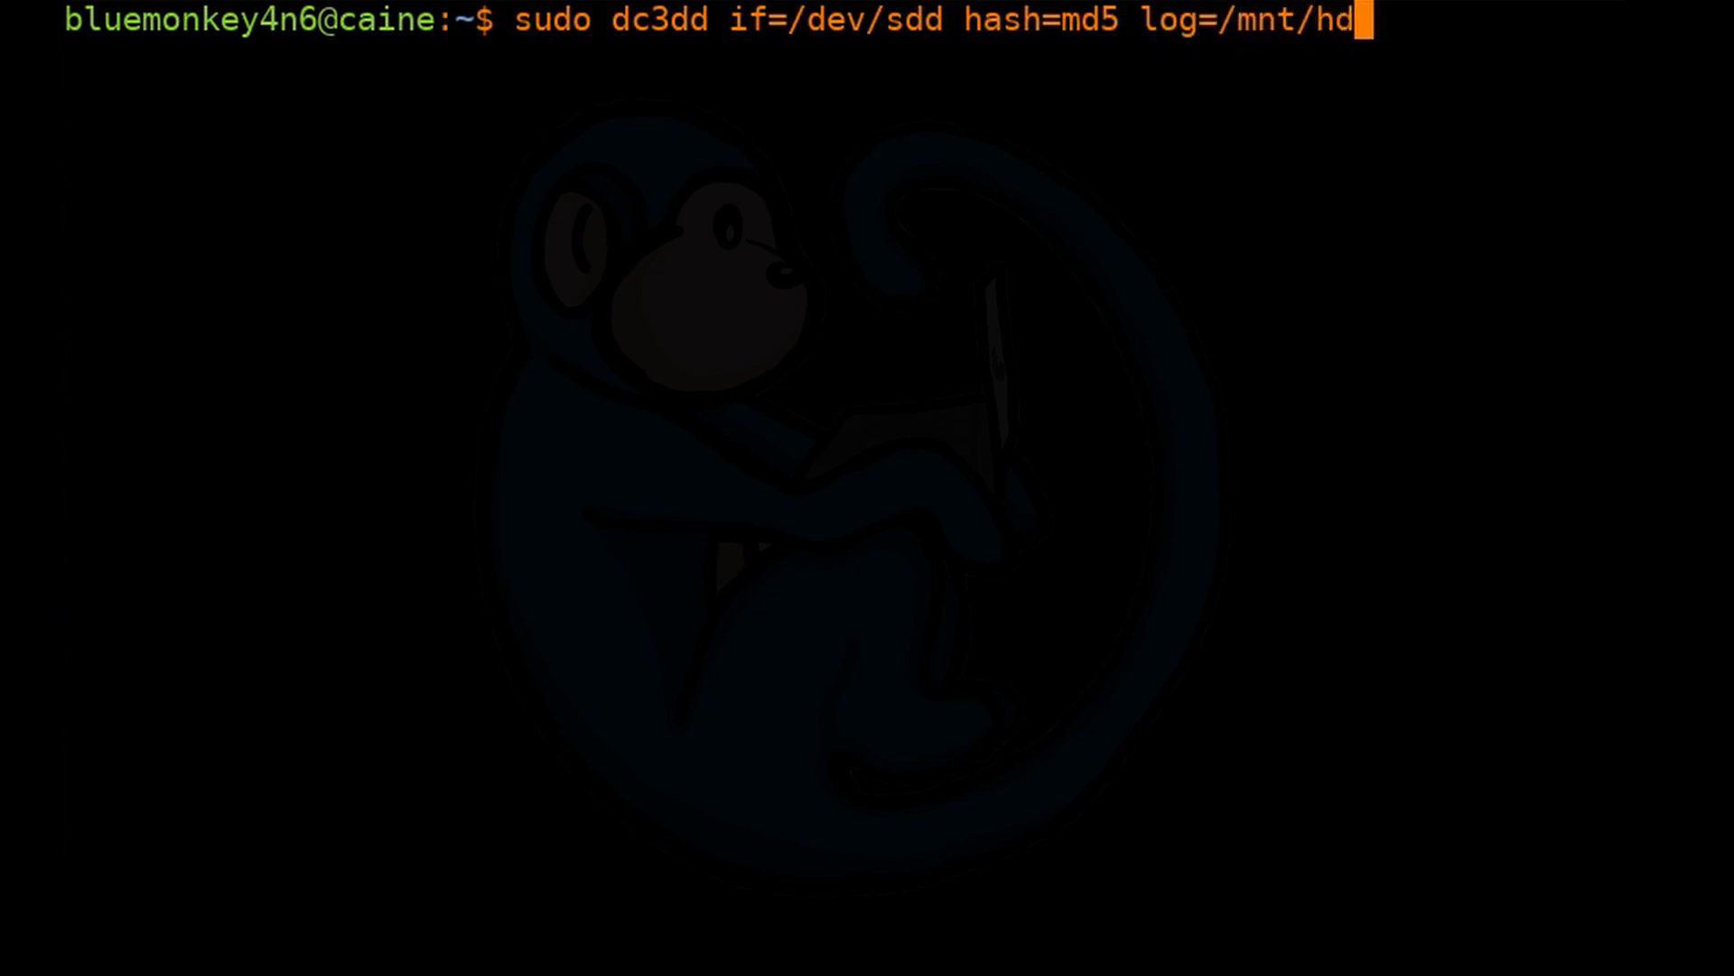
type("/")
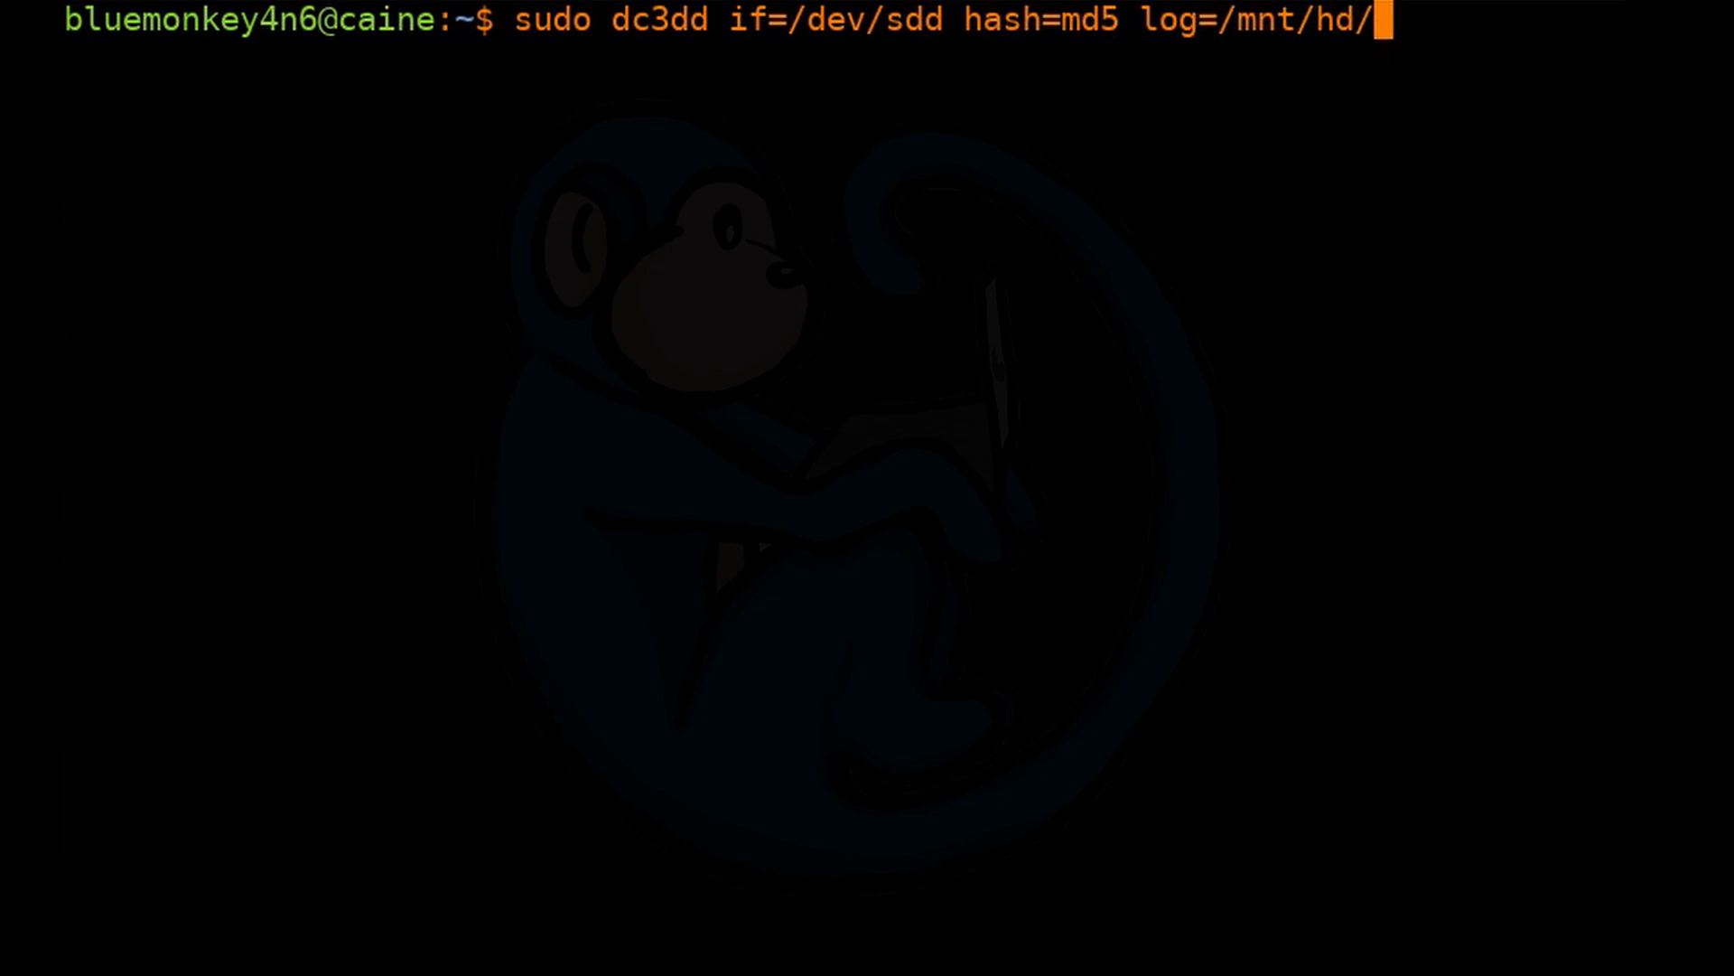
type("splitIma")
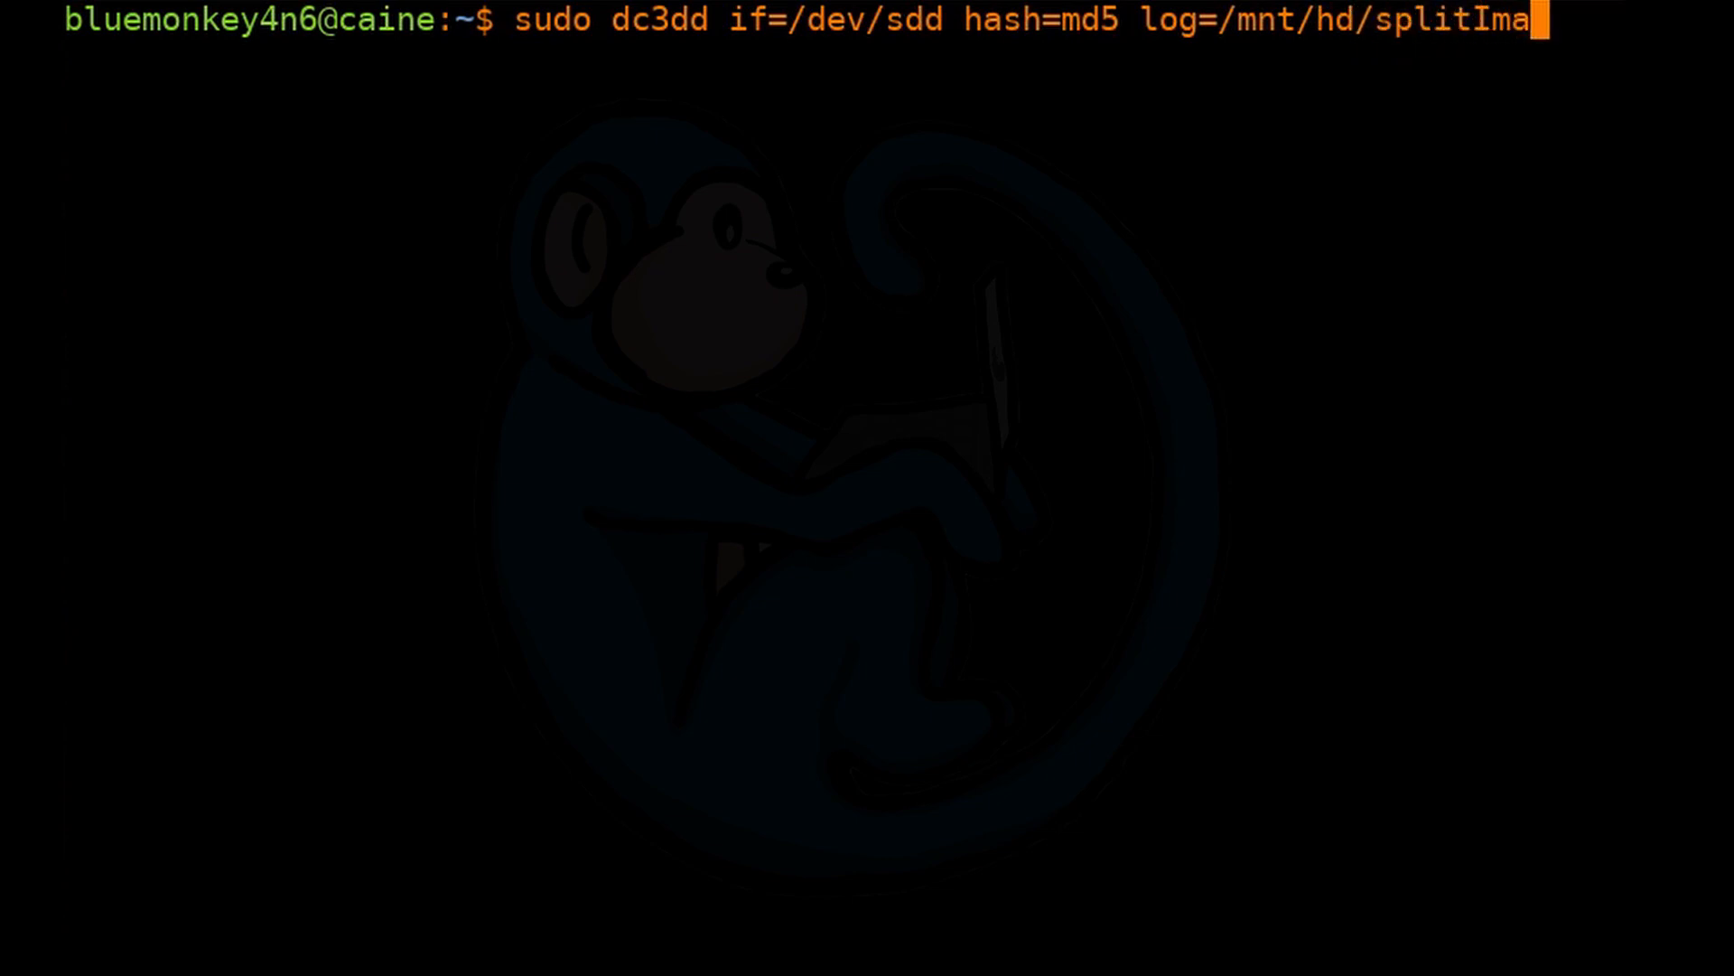
type("ge_log.")
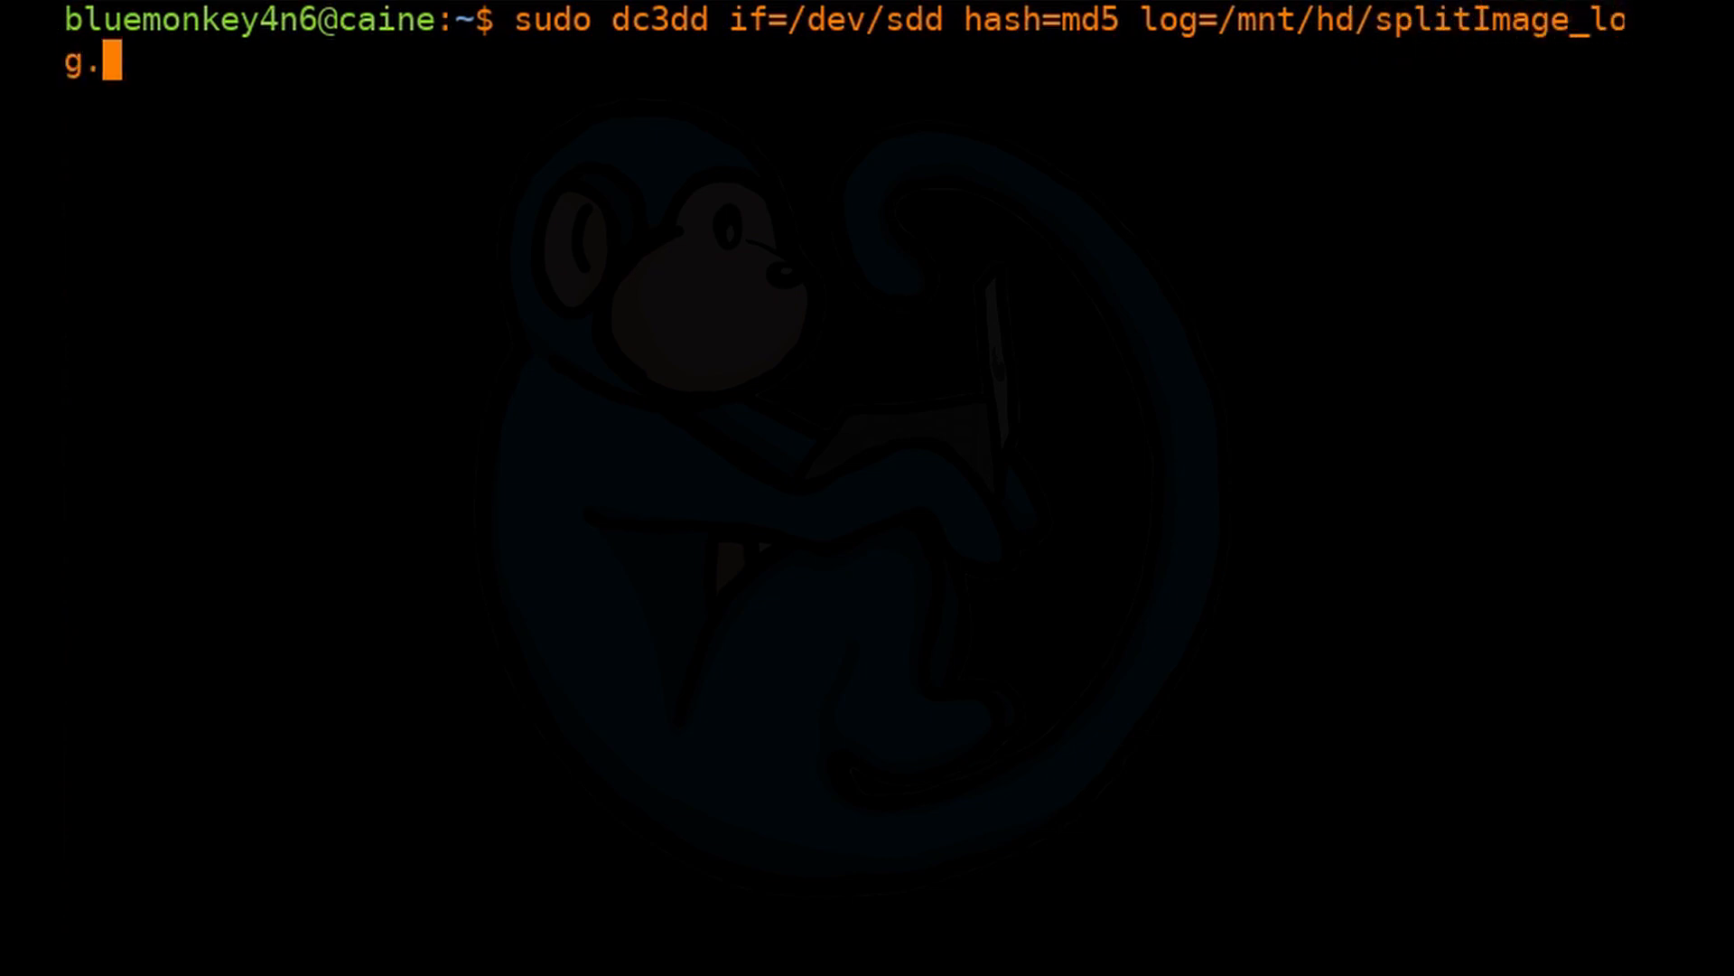
type("txt |")
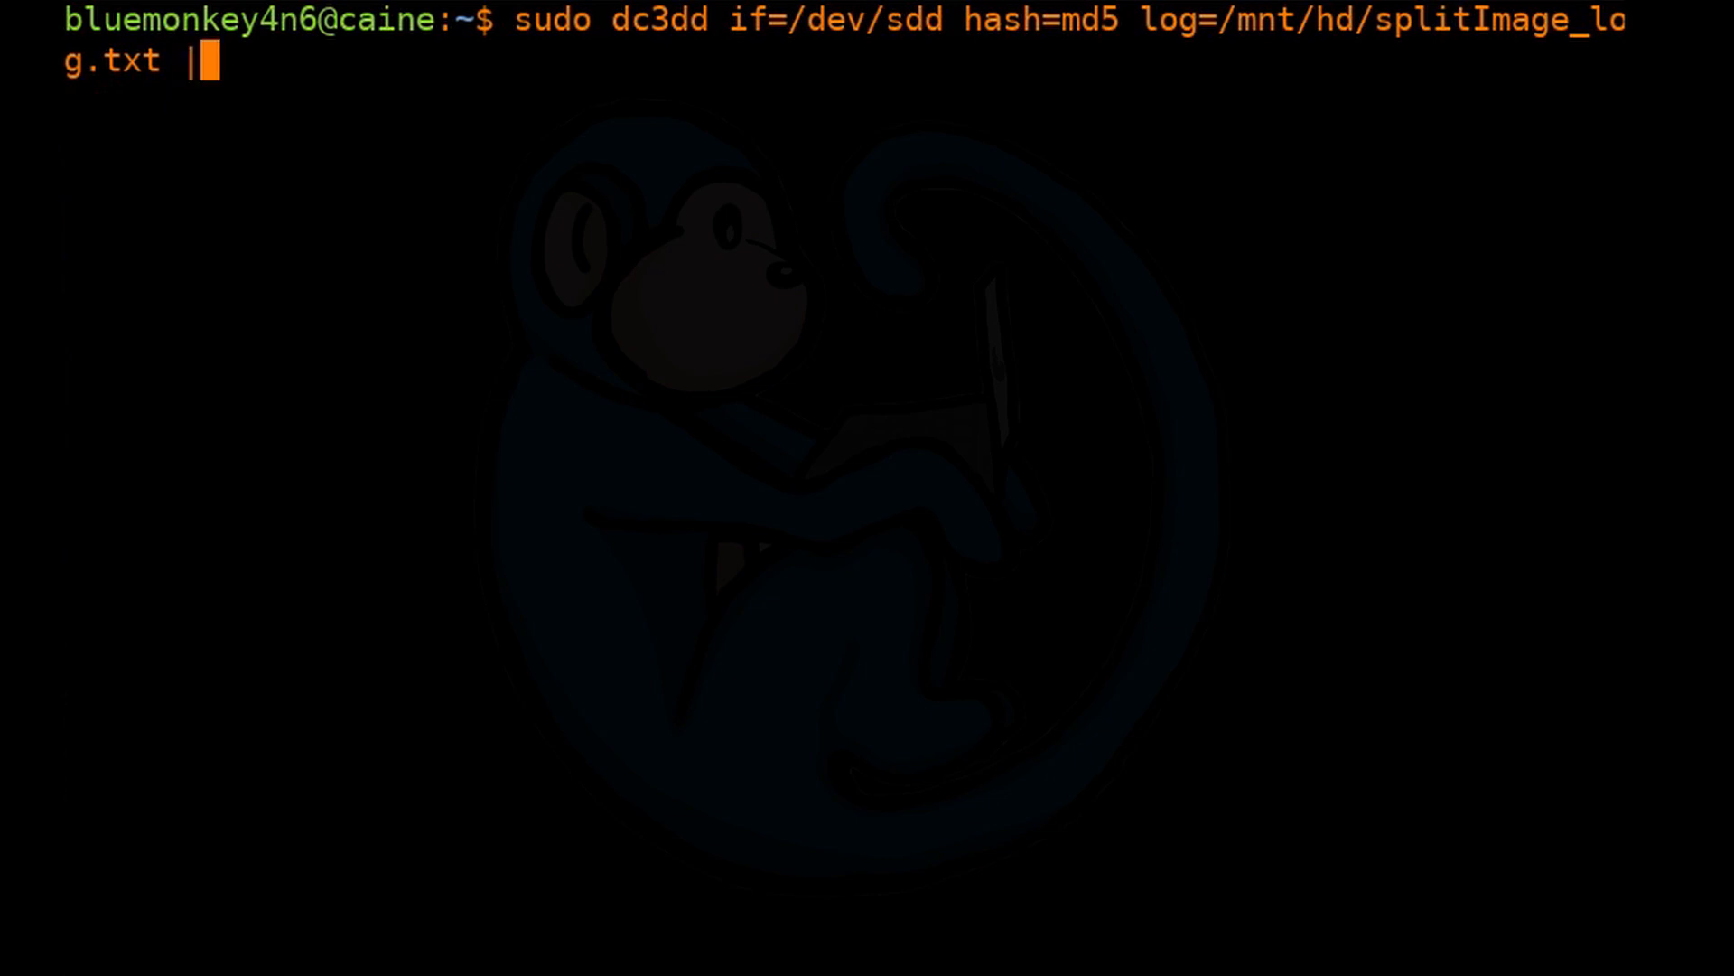
Pipe the dc3dd output into sudo split -a 3 for three-character suffixes.
type("sudo sp")
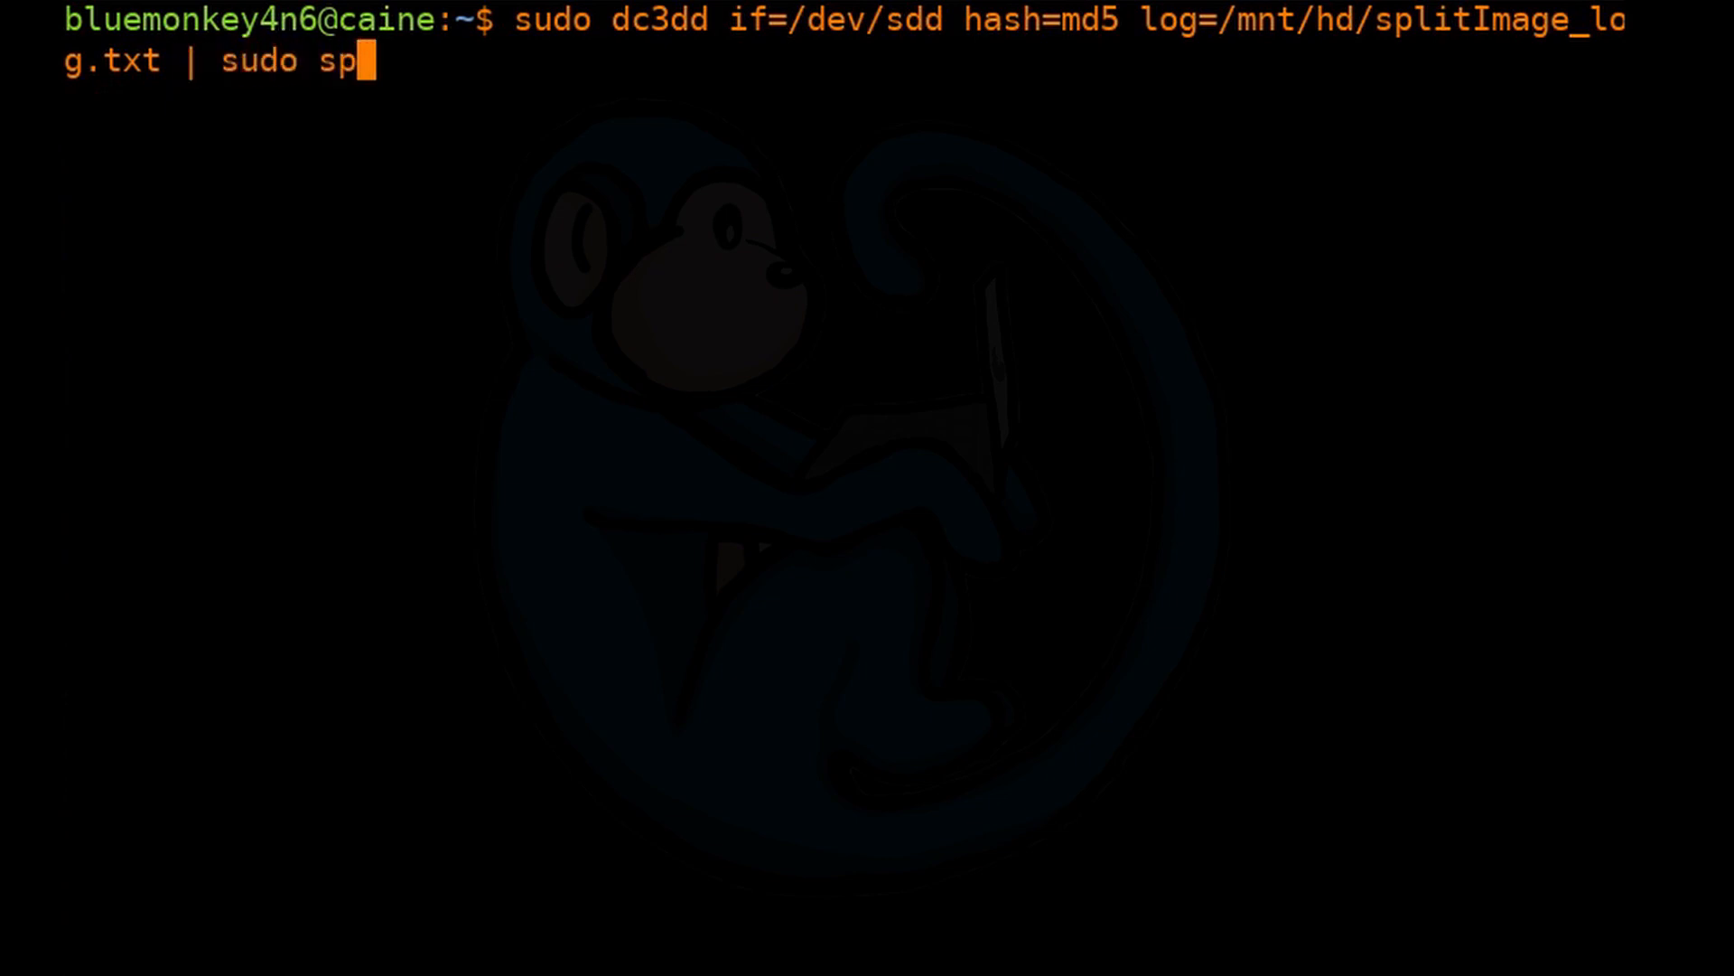
type("lit")
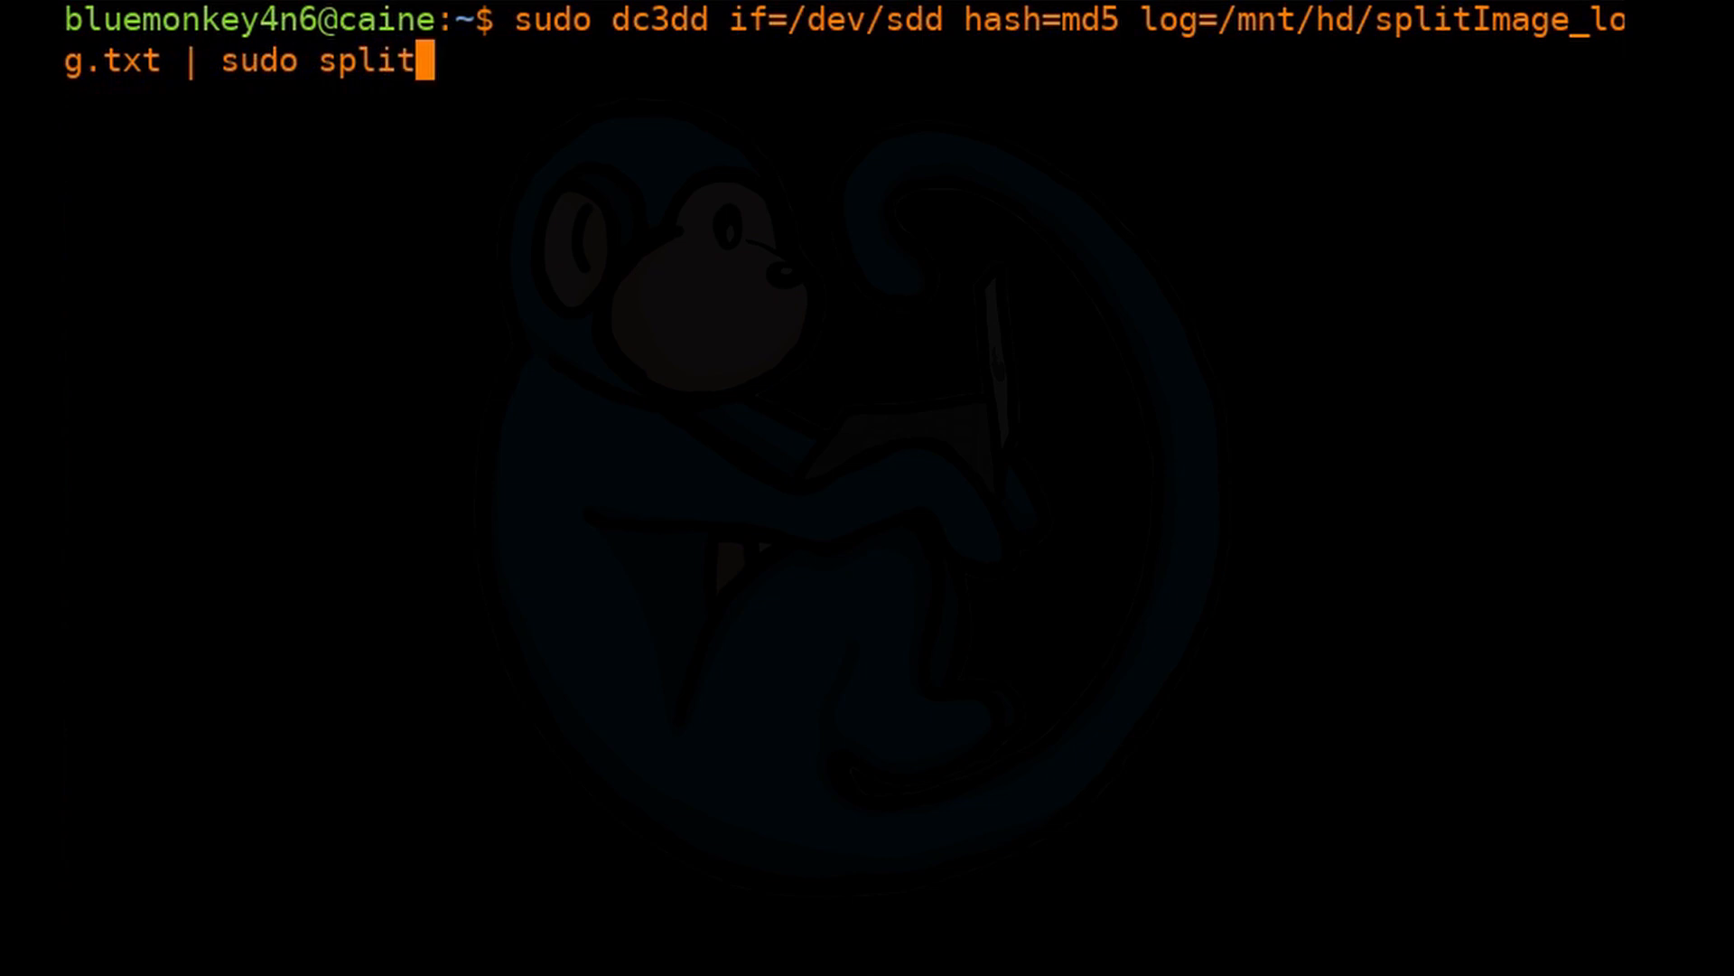
type("-a 3")
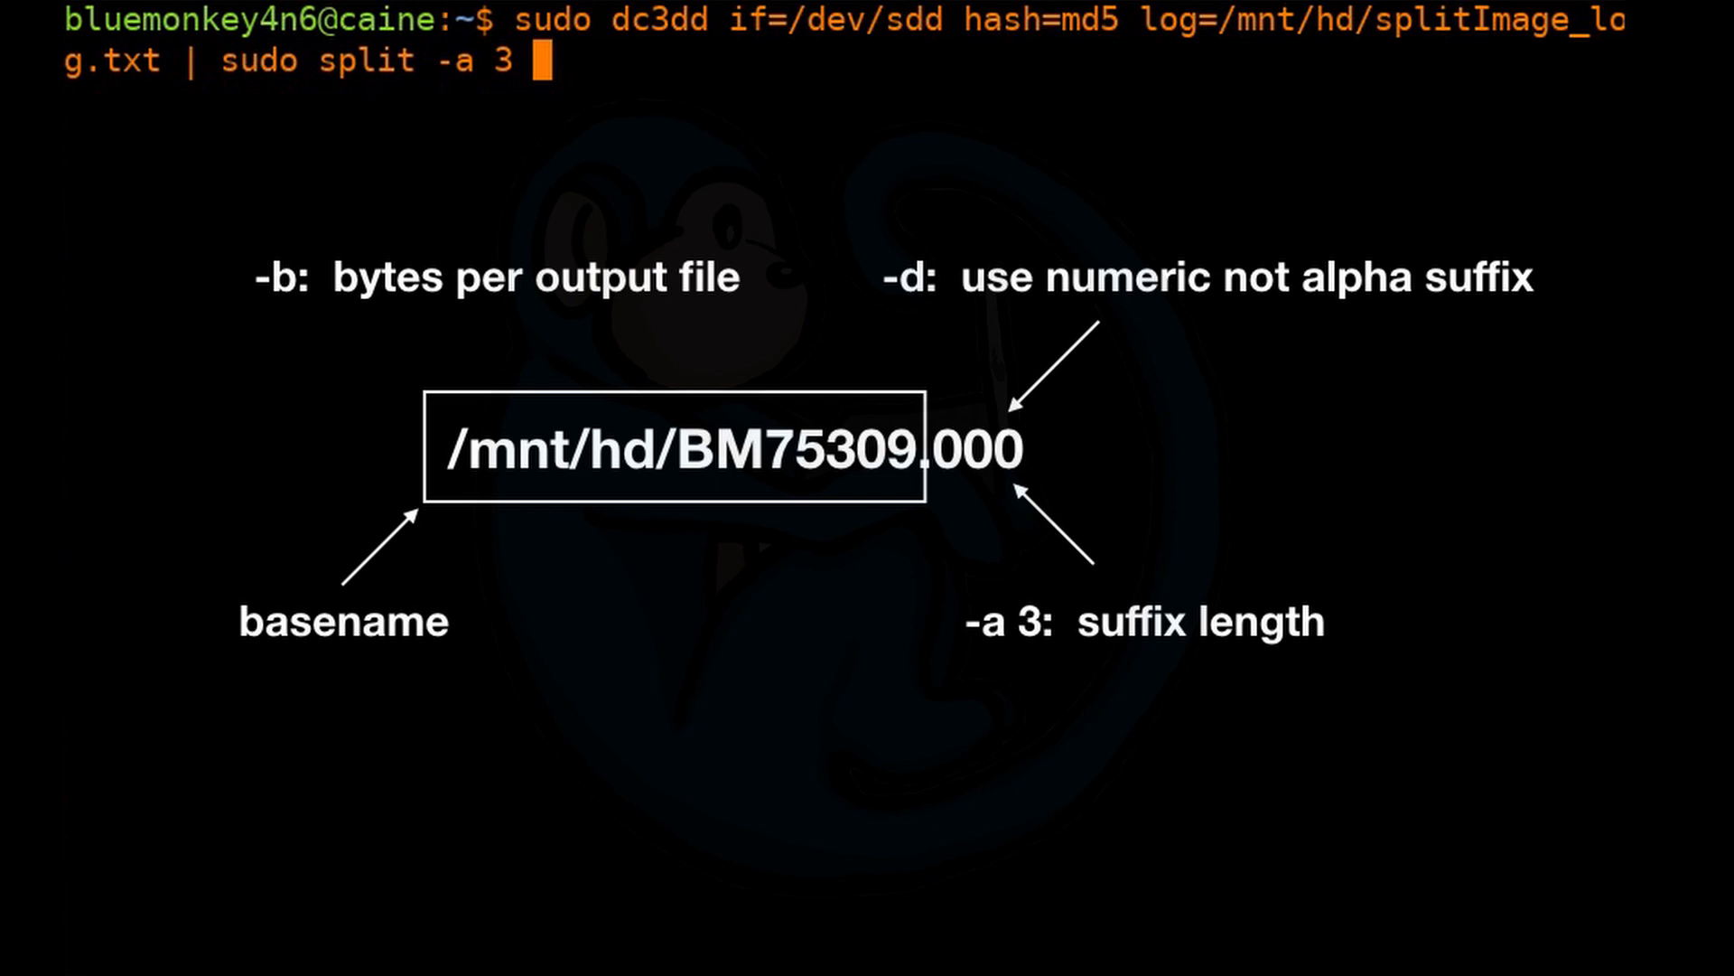
Append -d -b 300MB - /mnt/hd/BM75309. so split writes numeric 300MB pieces from stdin.
type("-")
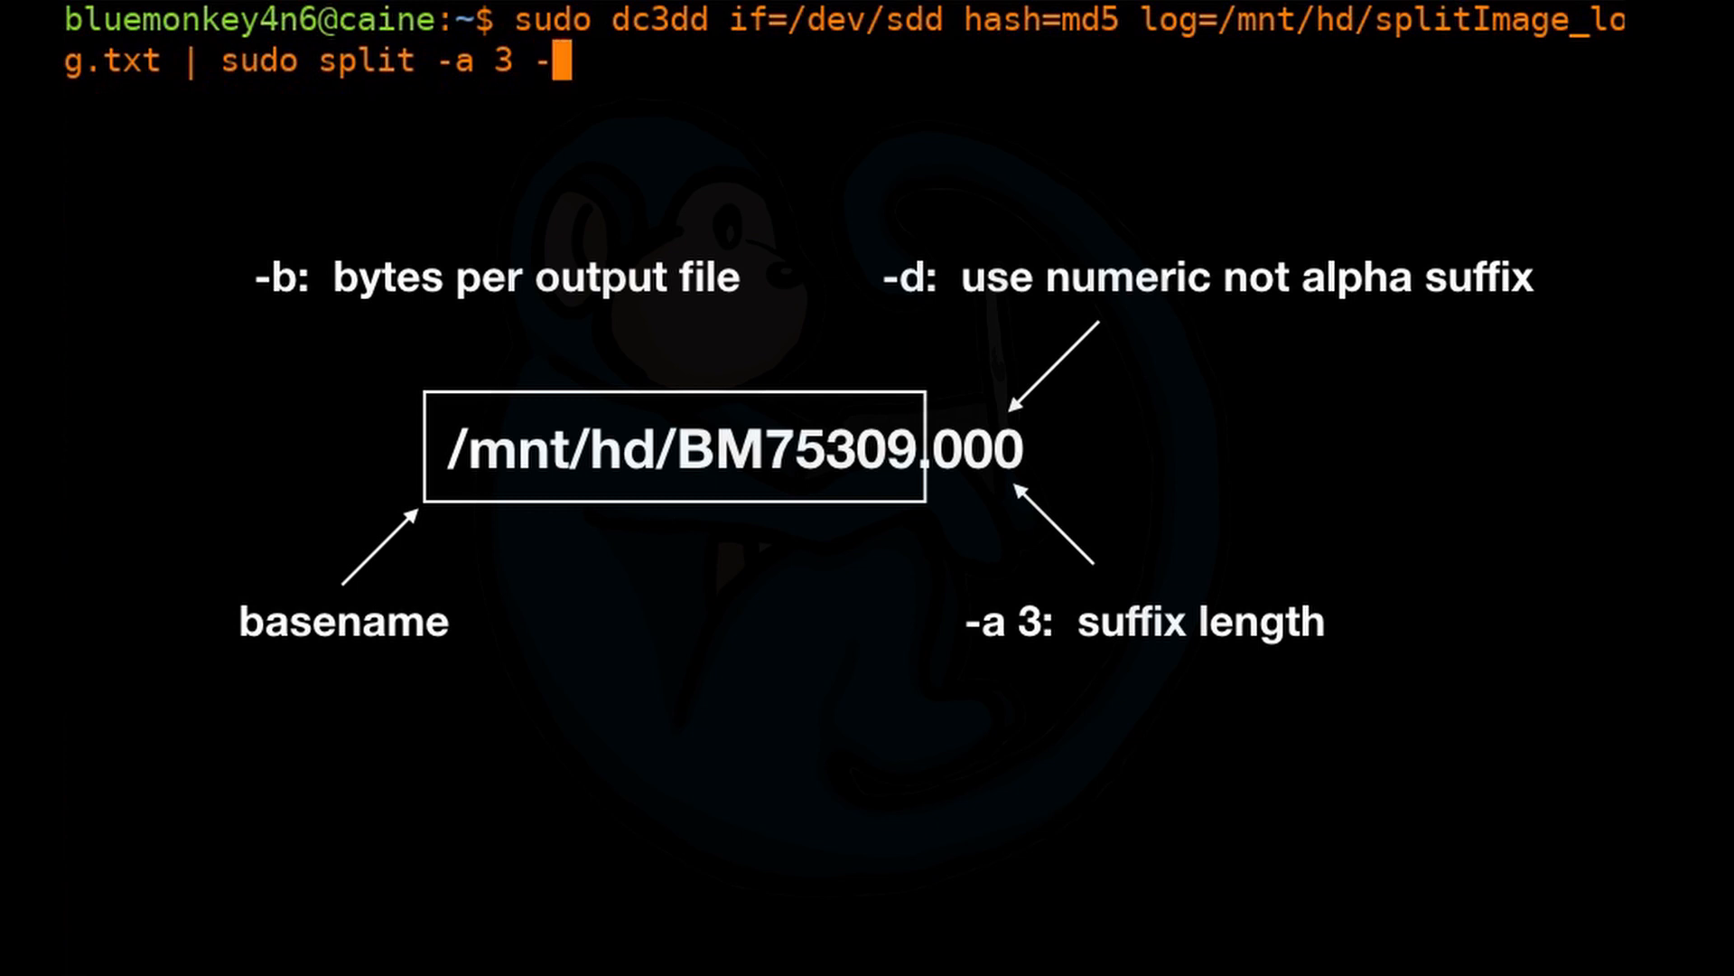
type("d")
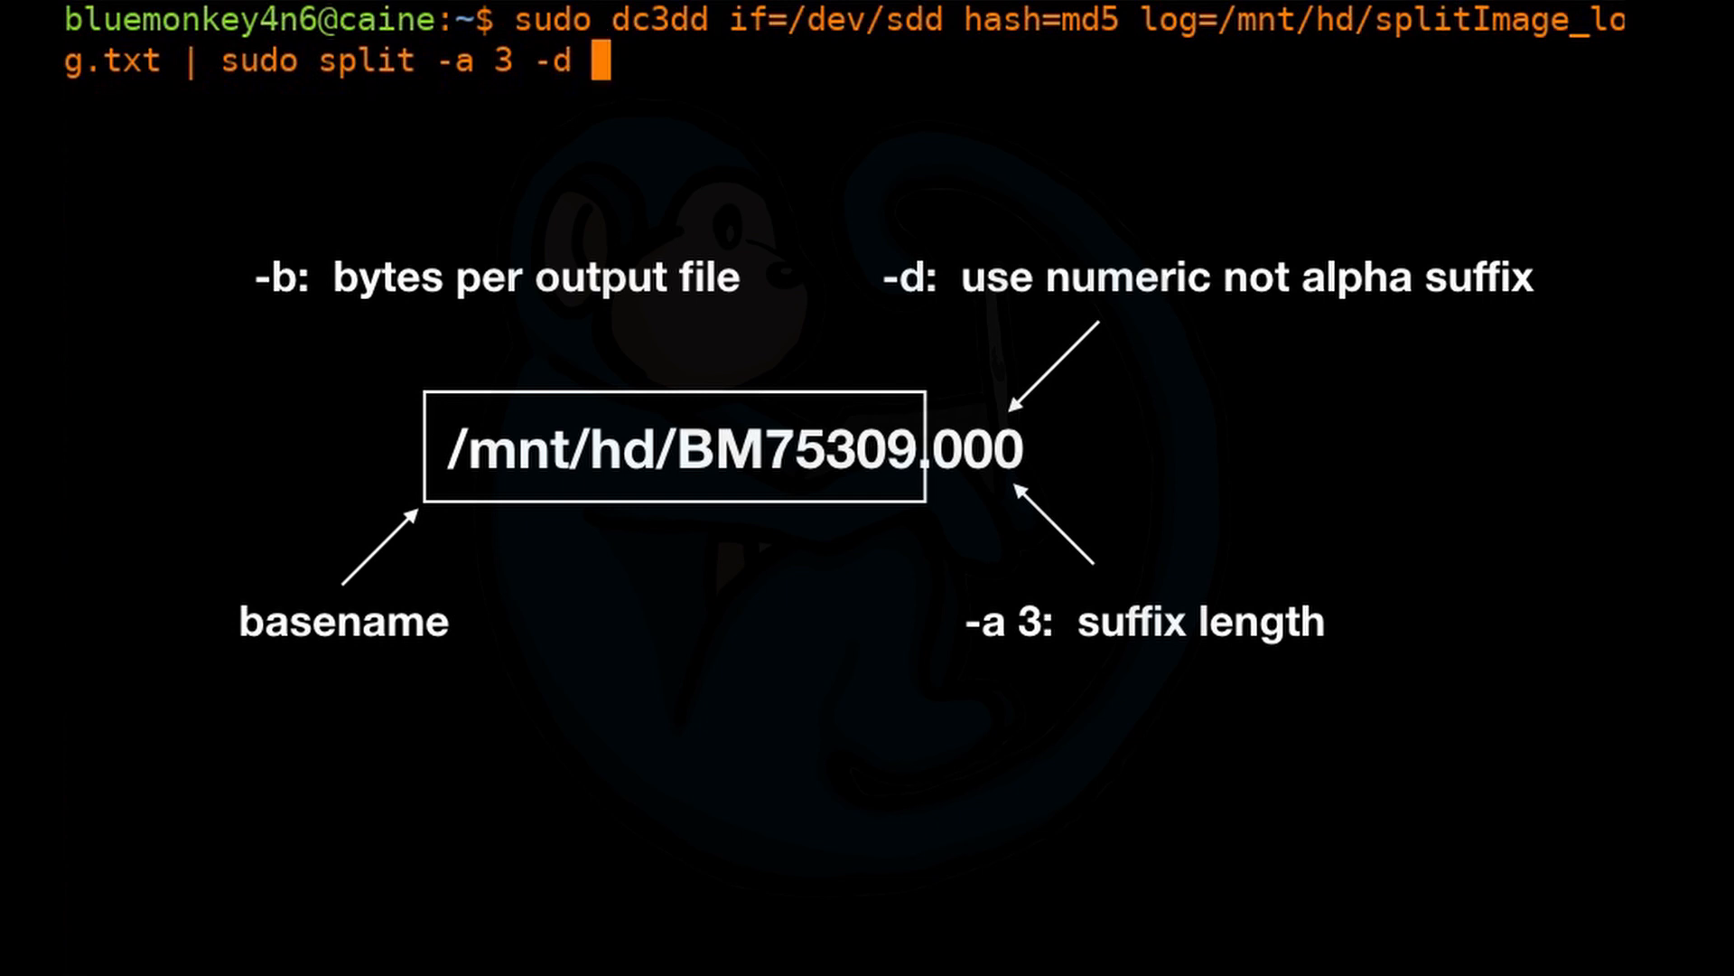
type("-b 3")
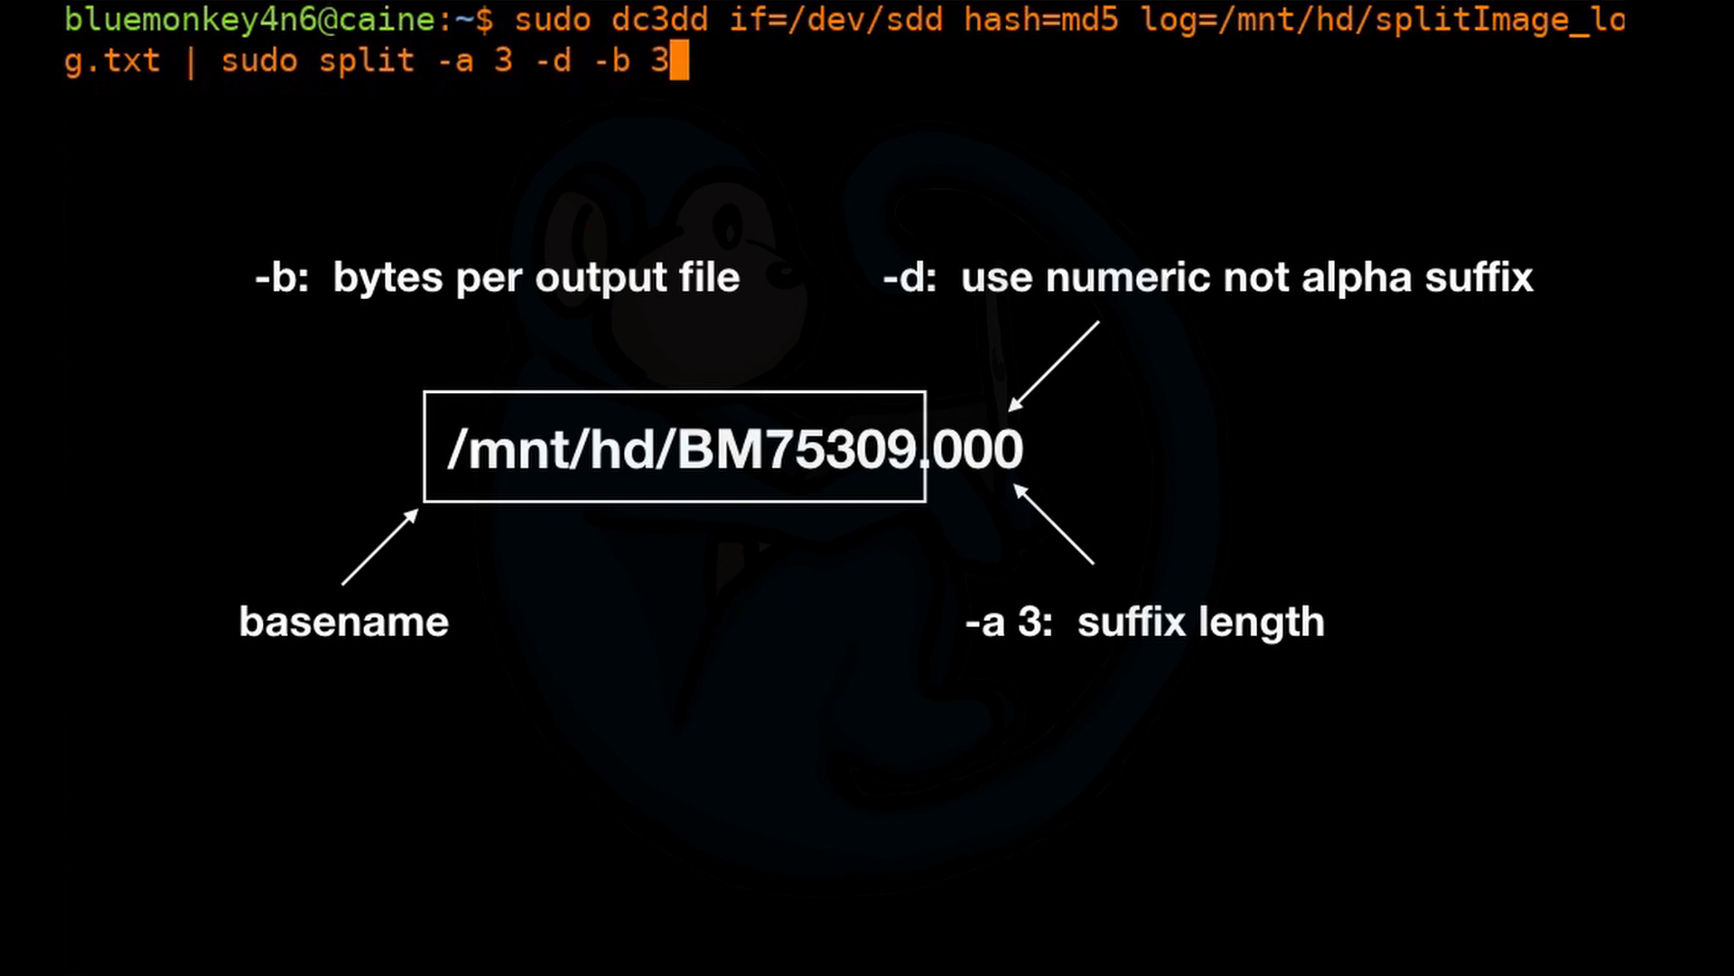
type("00MB")
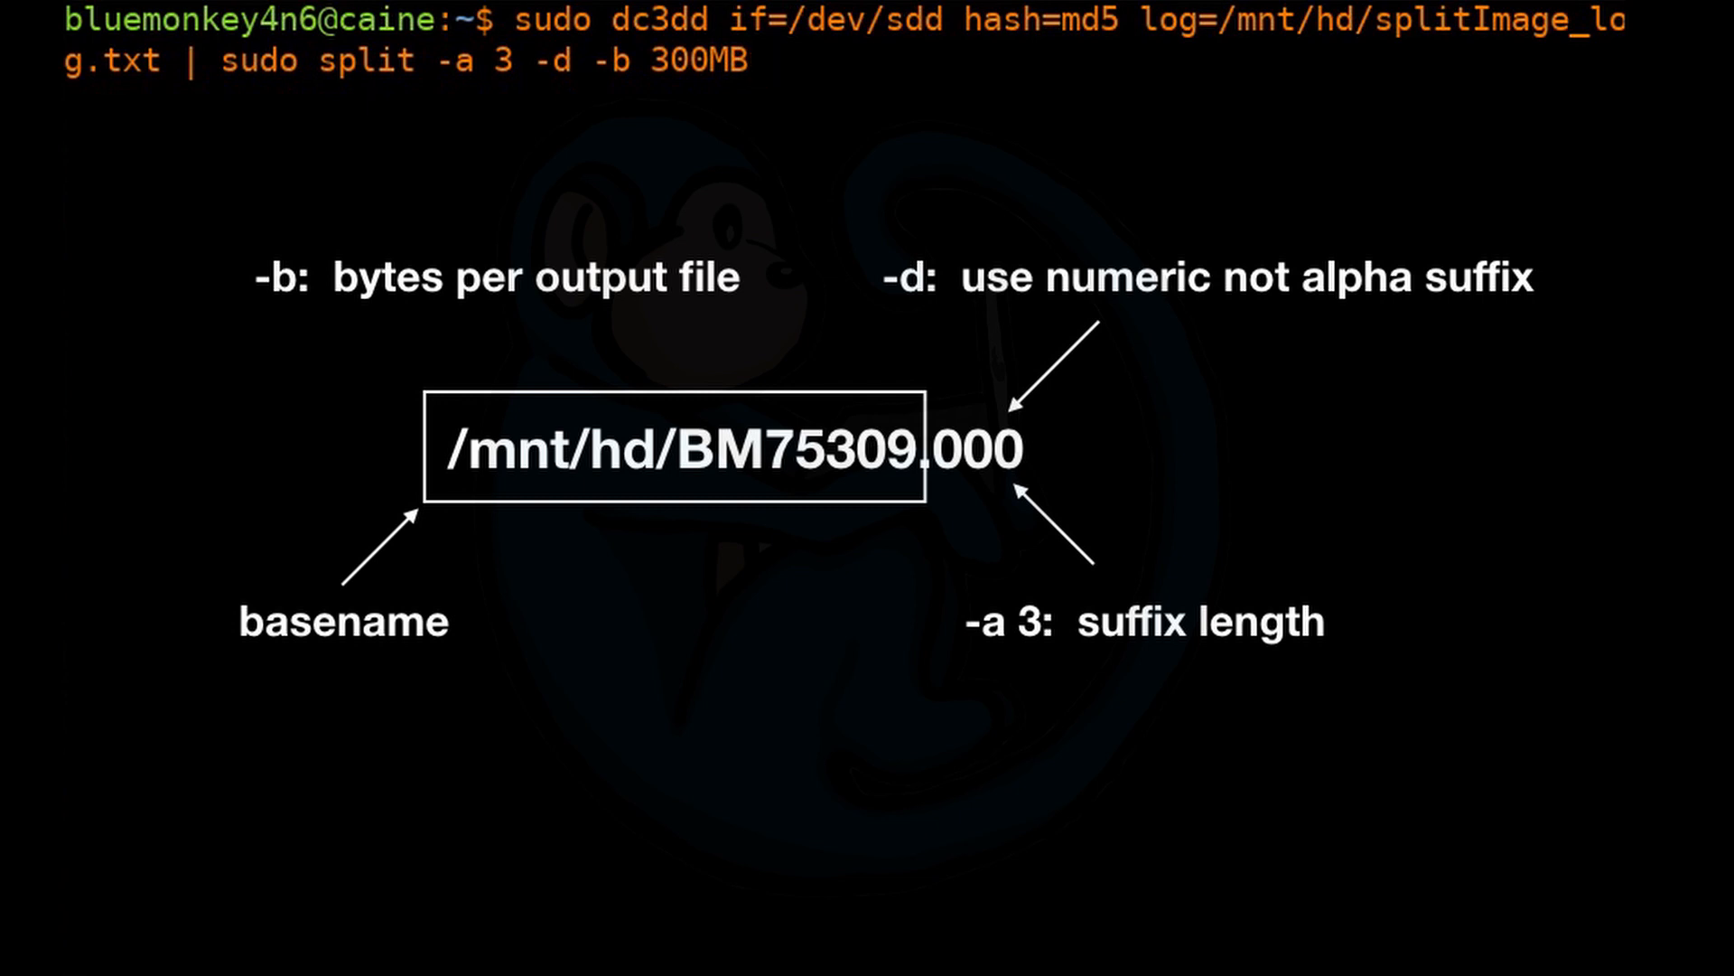
type("-")
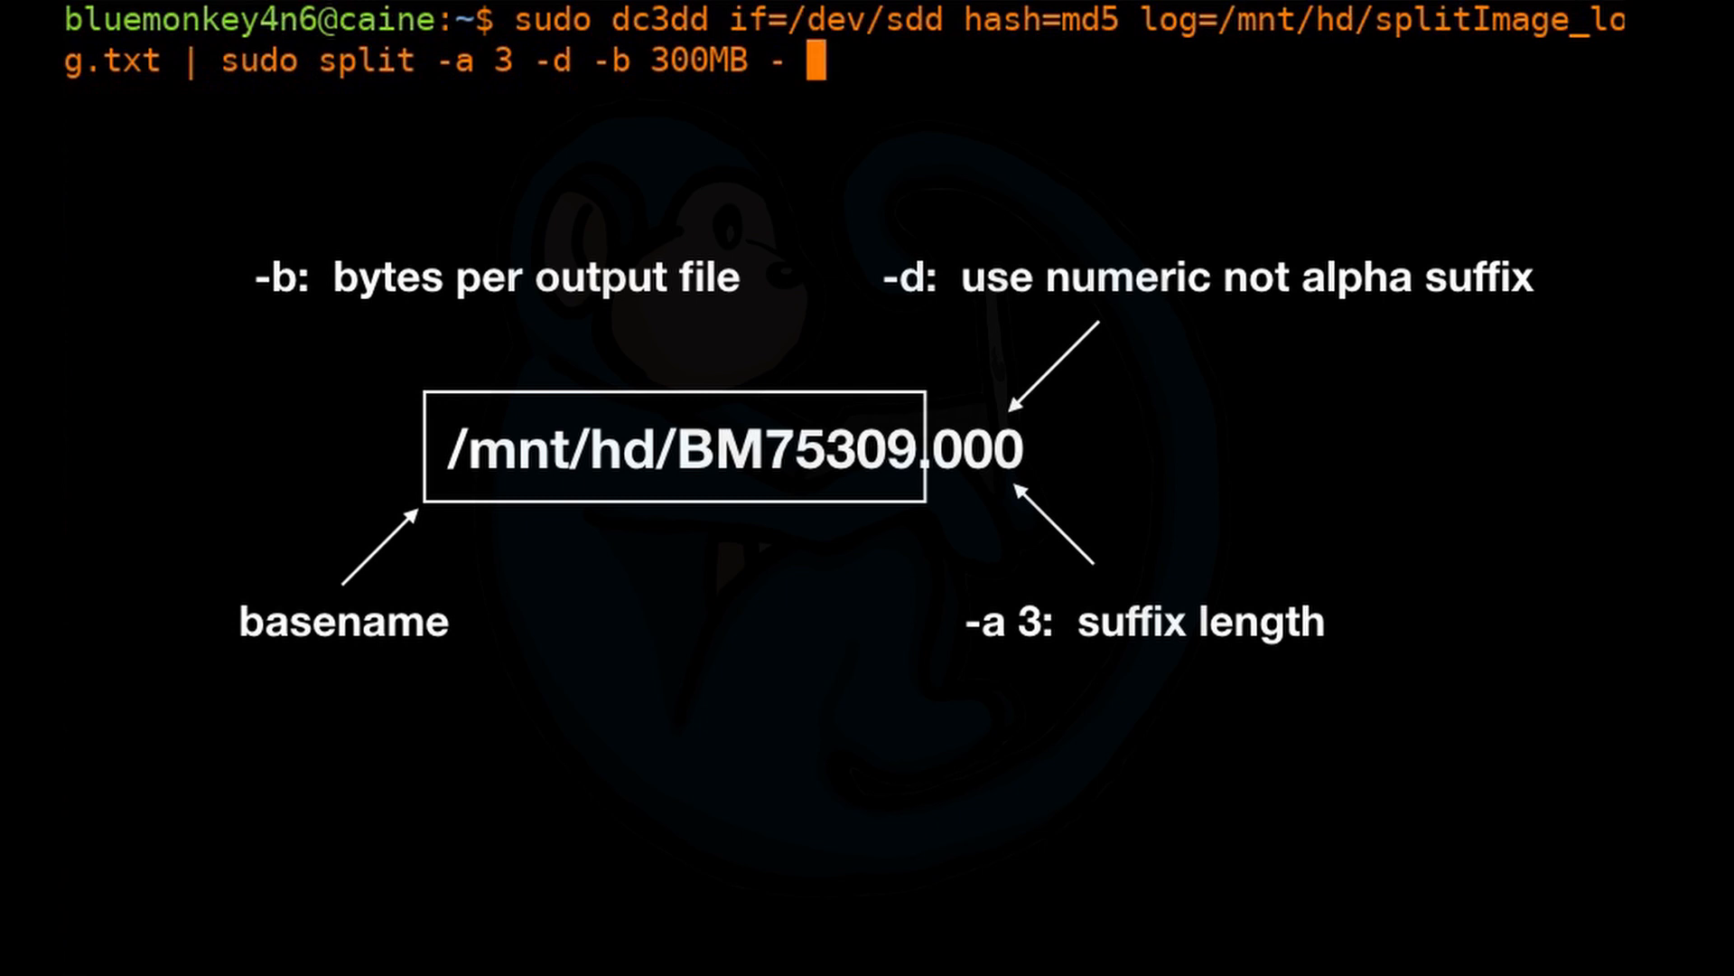
type("/")
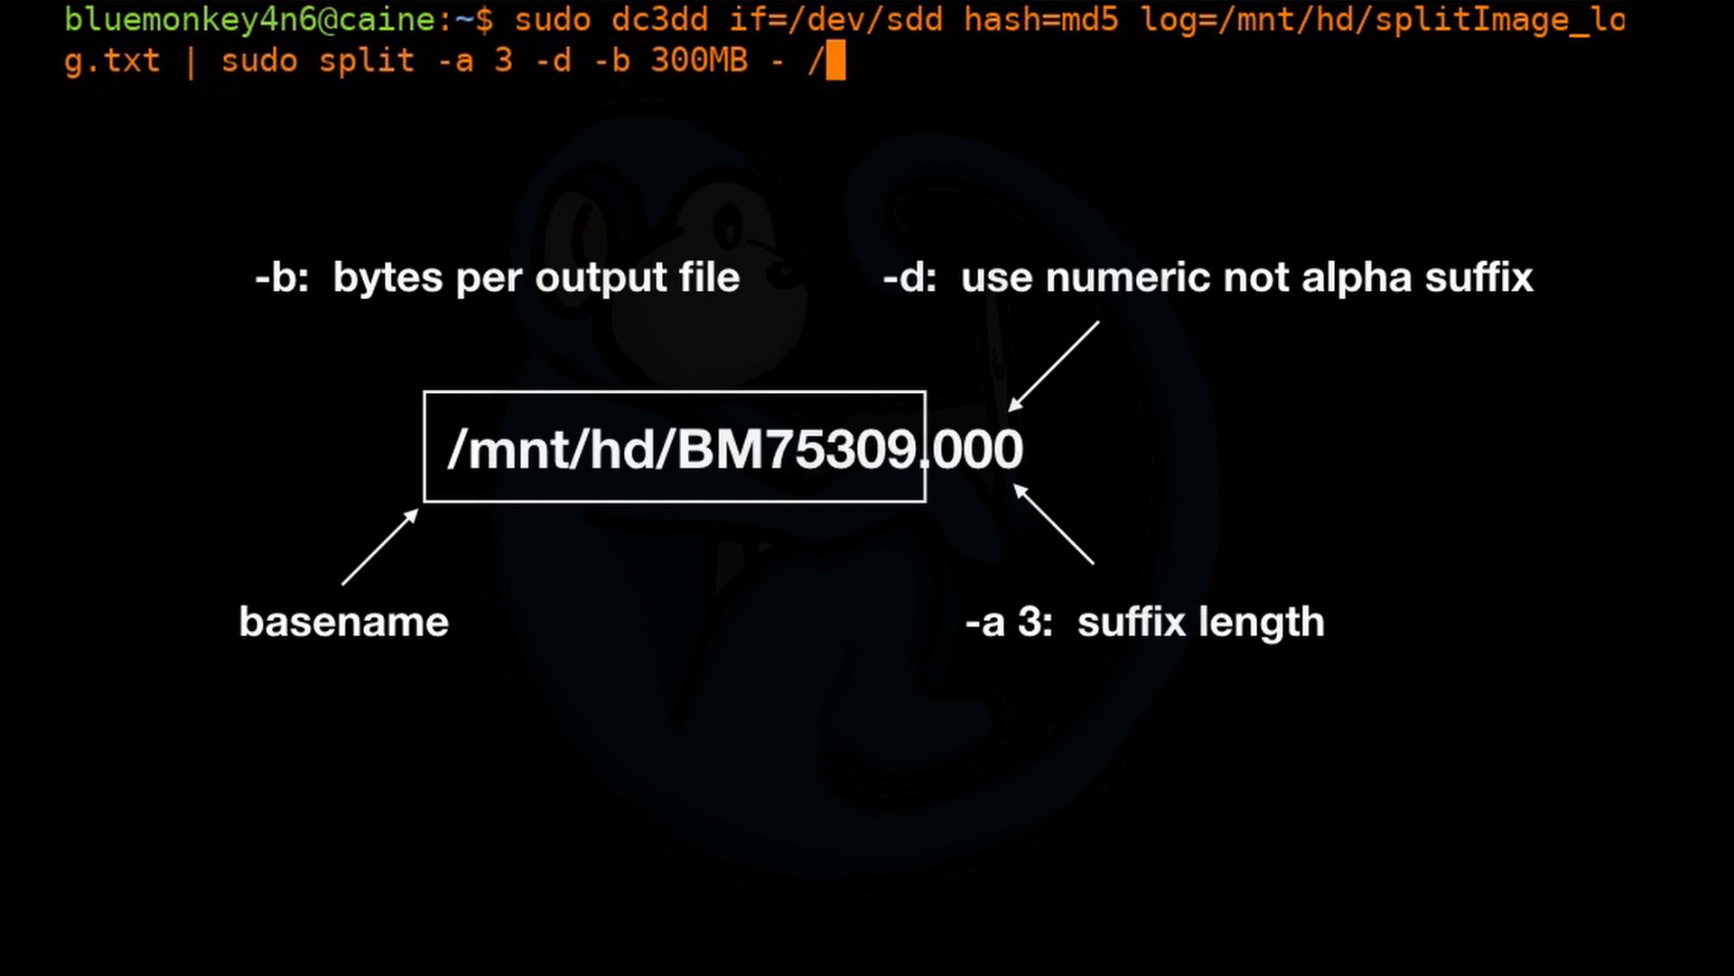
type("mnt/hd/B")
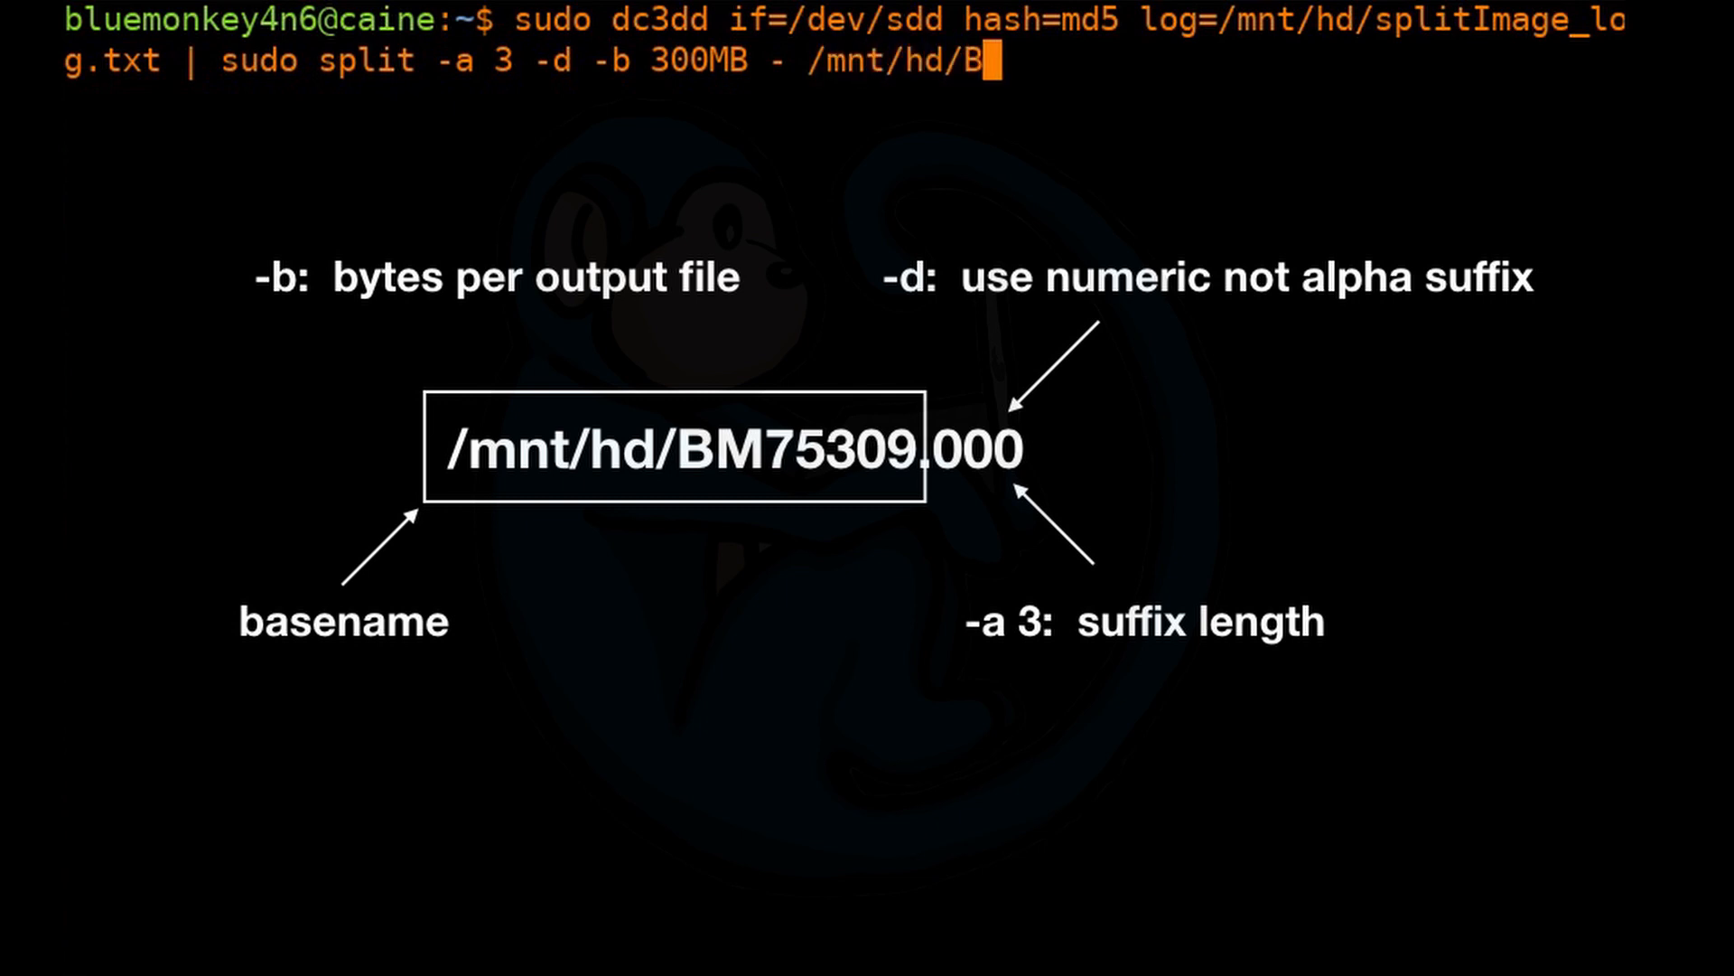
type("M")
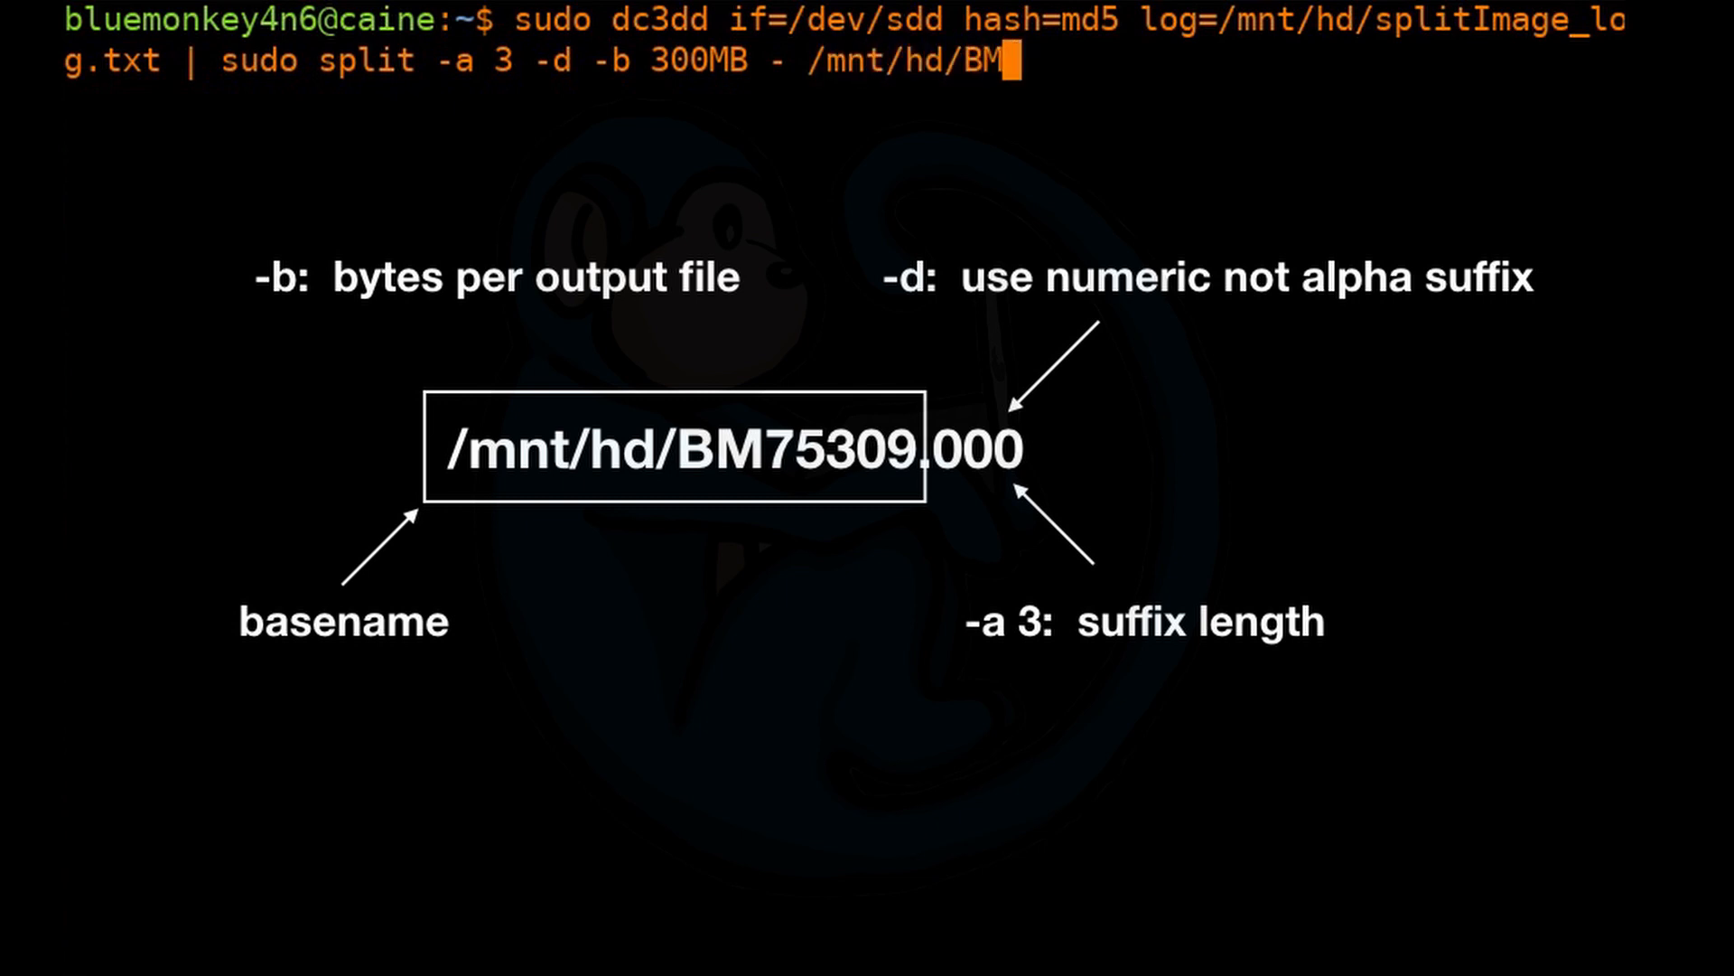
type("75")
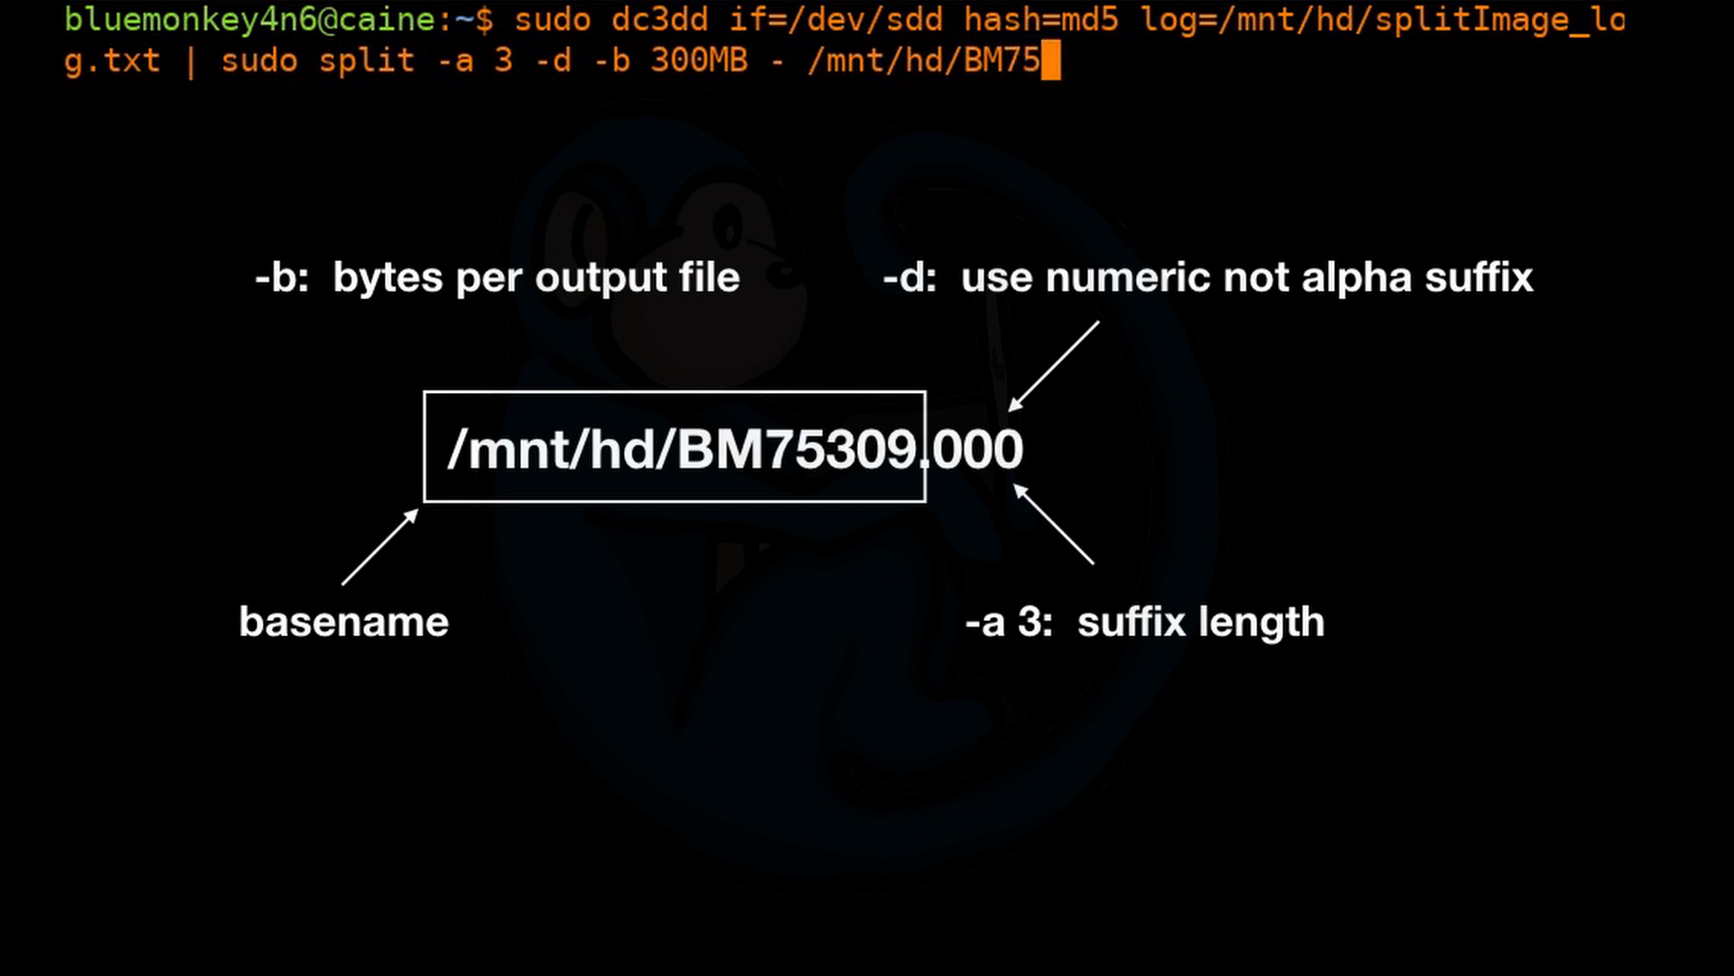
type("309.")
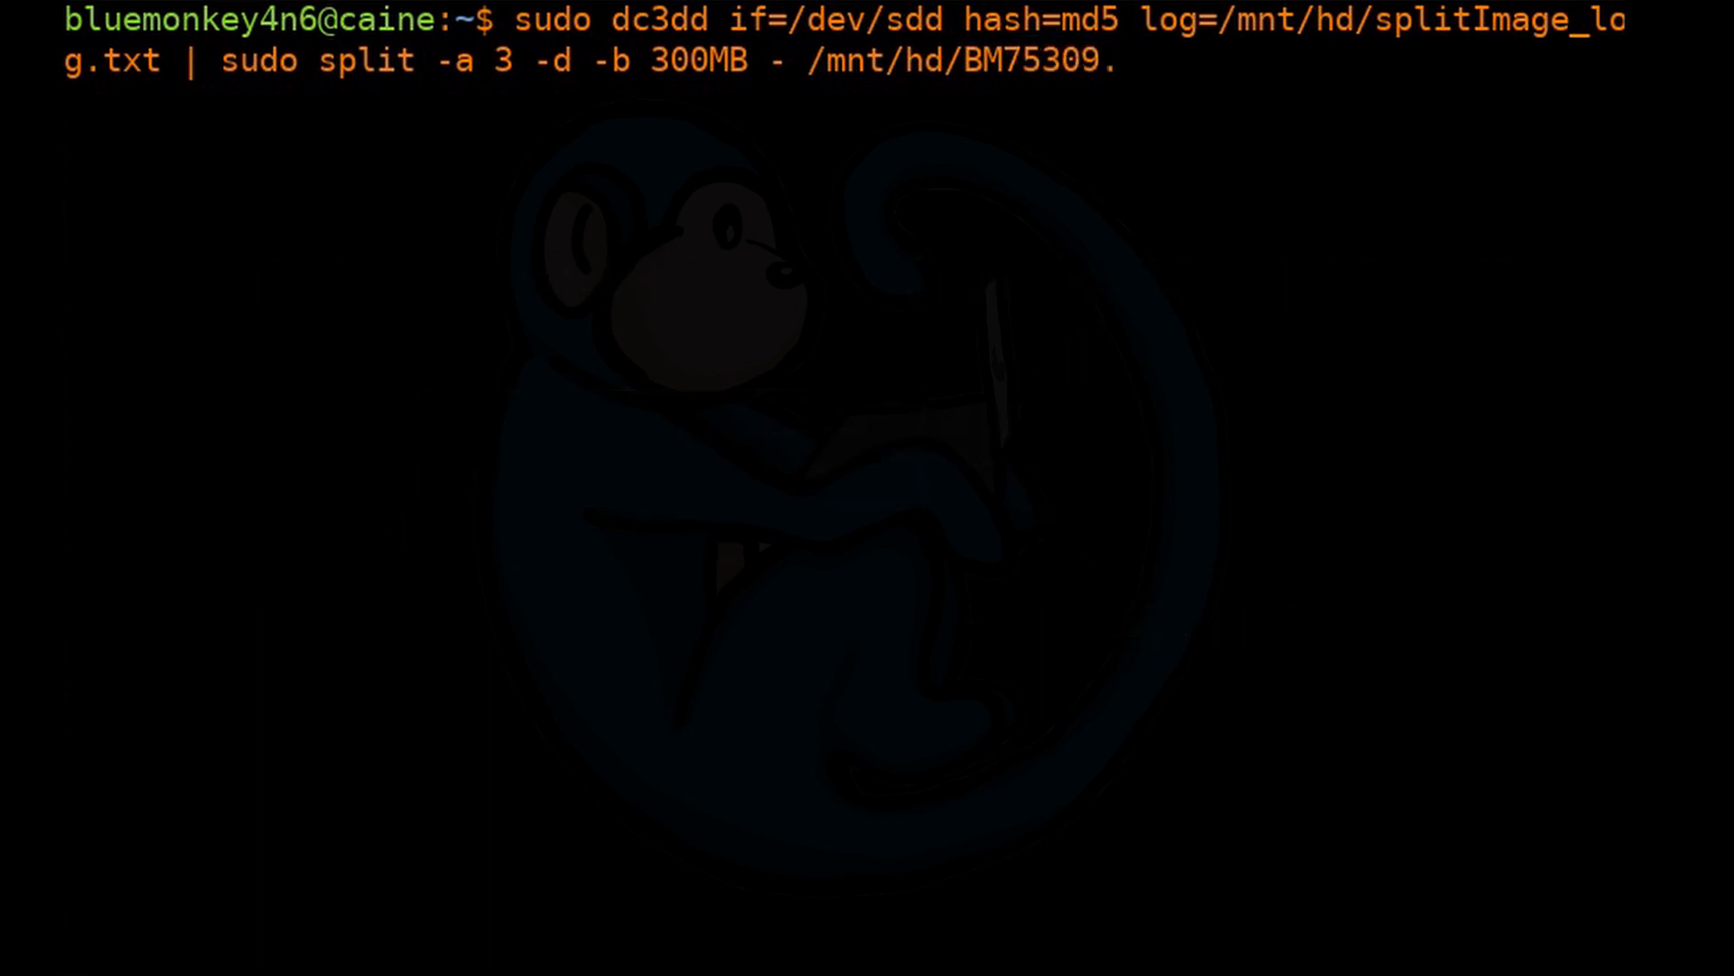
Run the dc3dd | split pipeline, imaging 1 GB of /dev/sdd with 0 bad sectors and md5 defca64d…009e1.
key("Return")
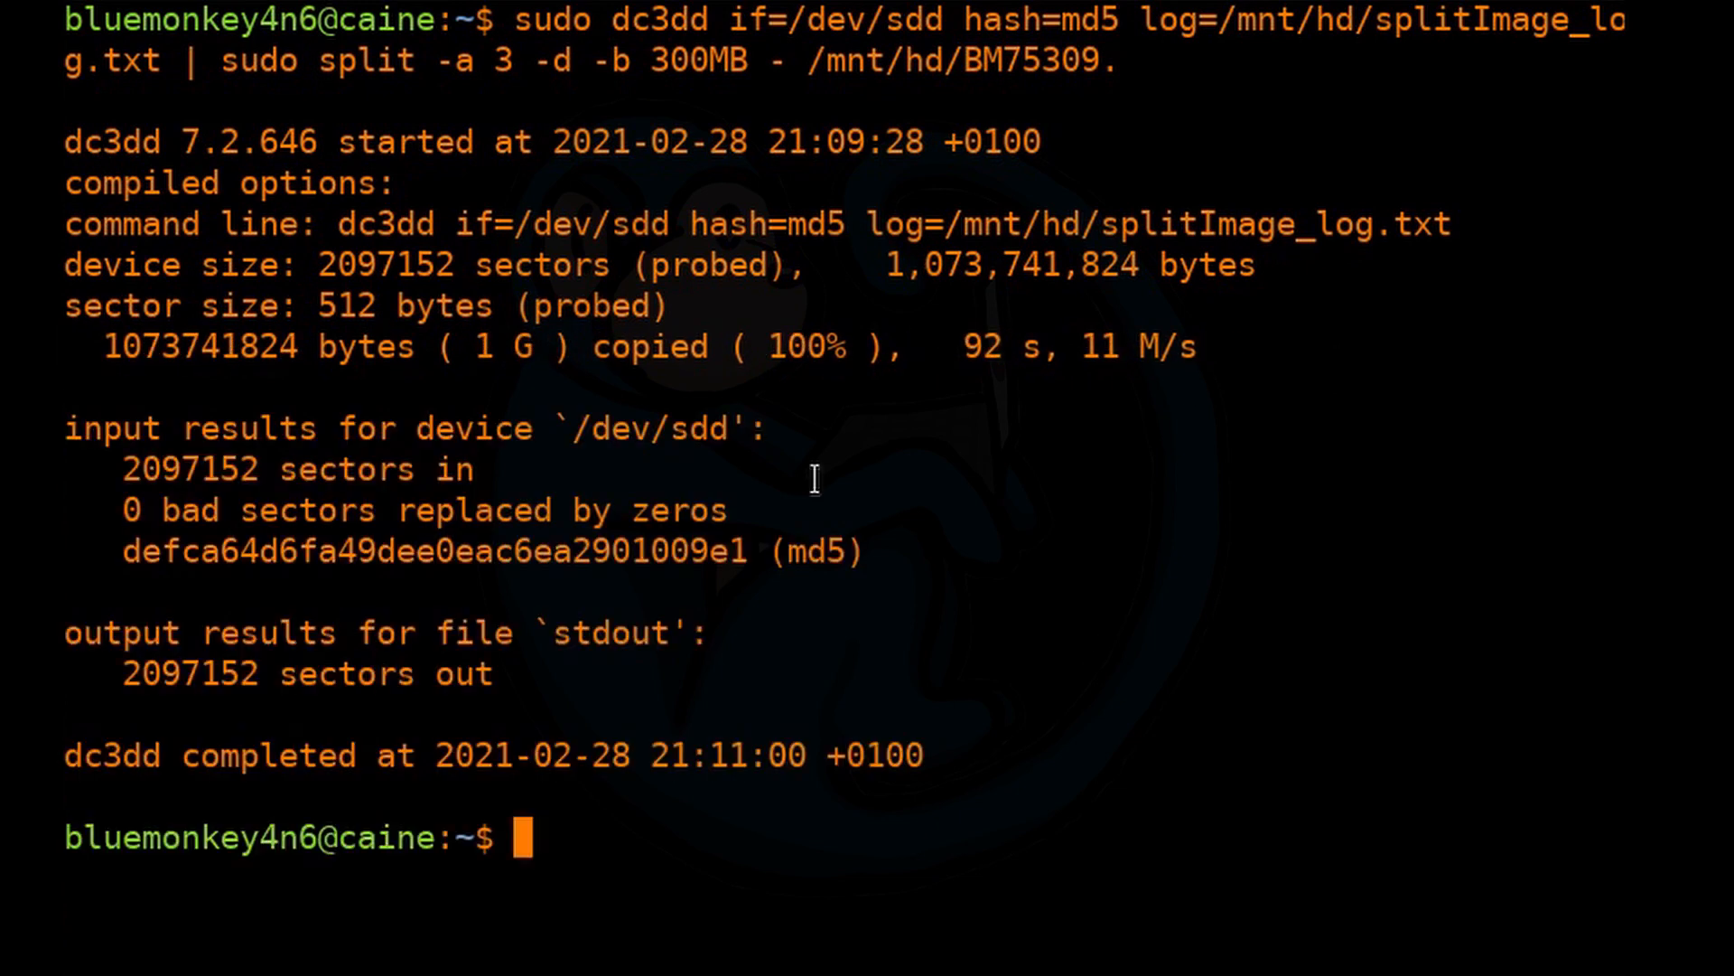
double_click(471, 430)
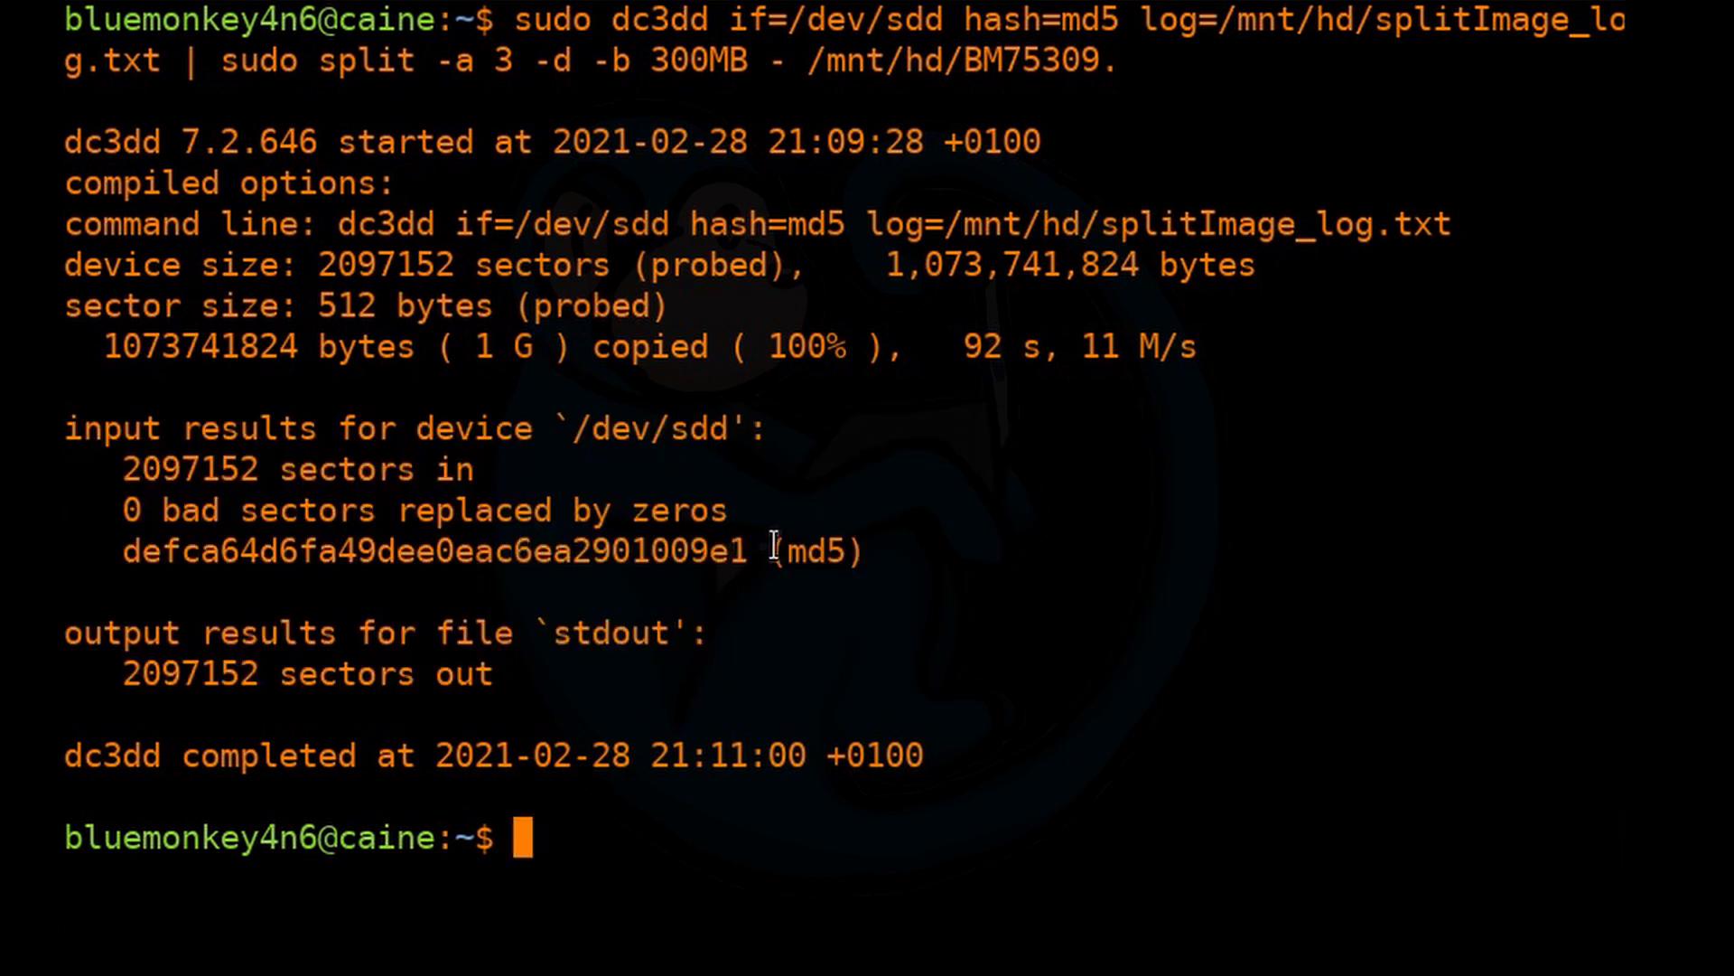
List /mnt/hd with ls -lh, showing pieces BM75309.000 to .003 and splitImage_log.txt.
type("ls -l")
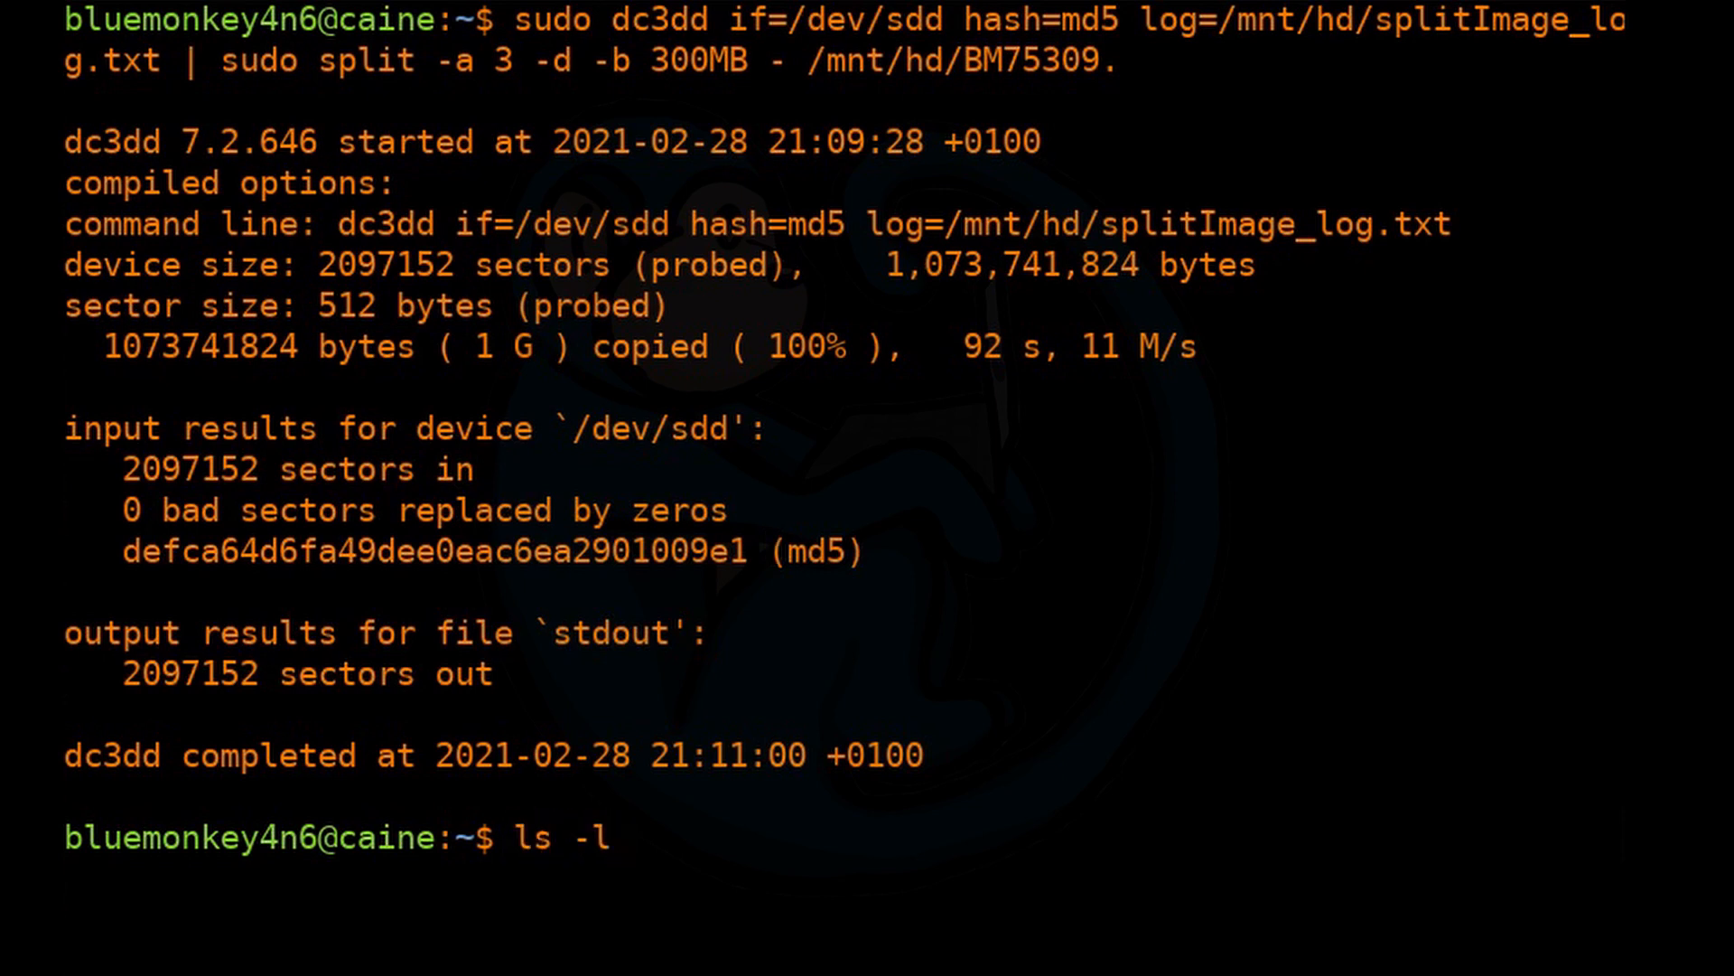
type("h")
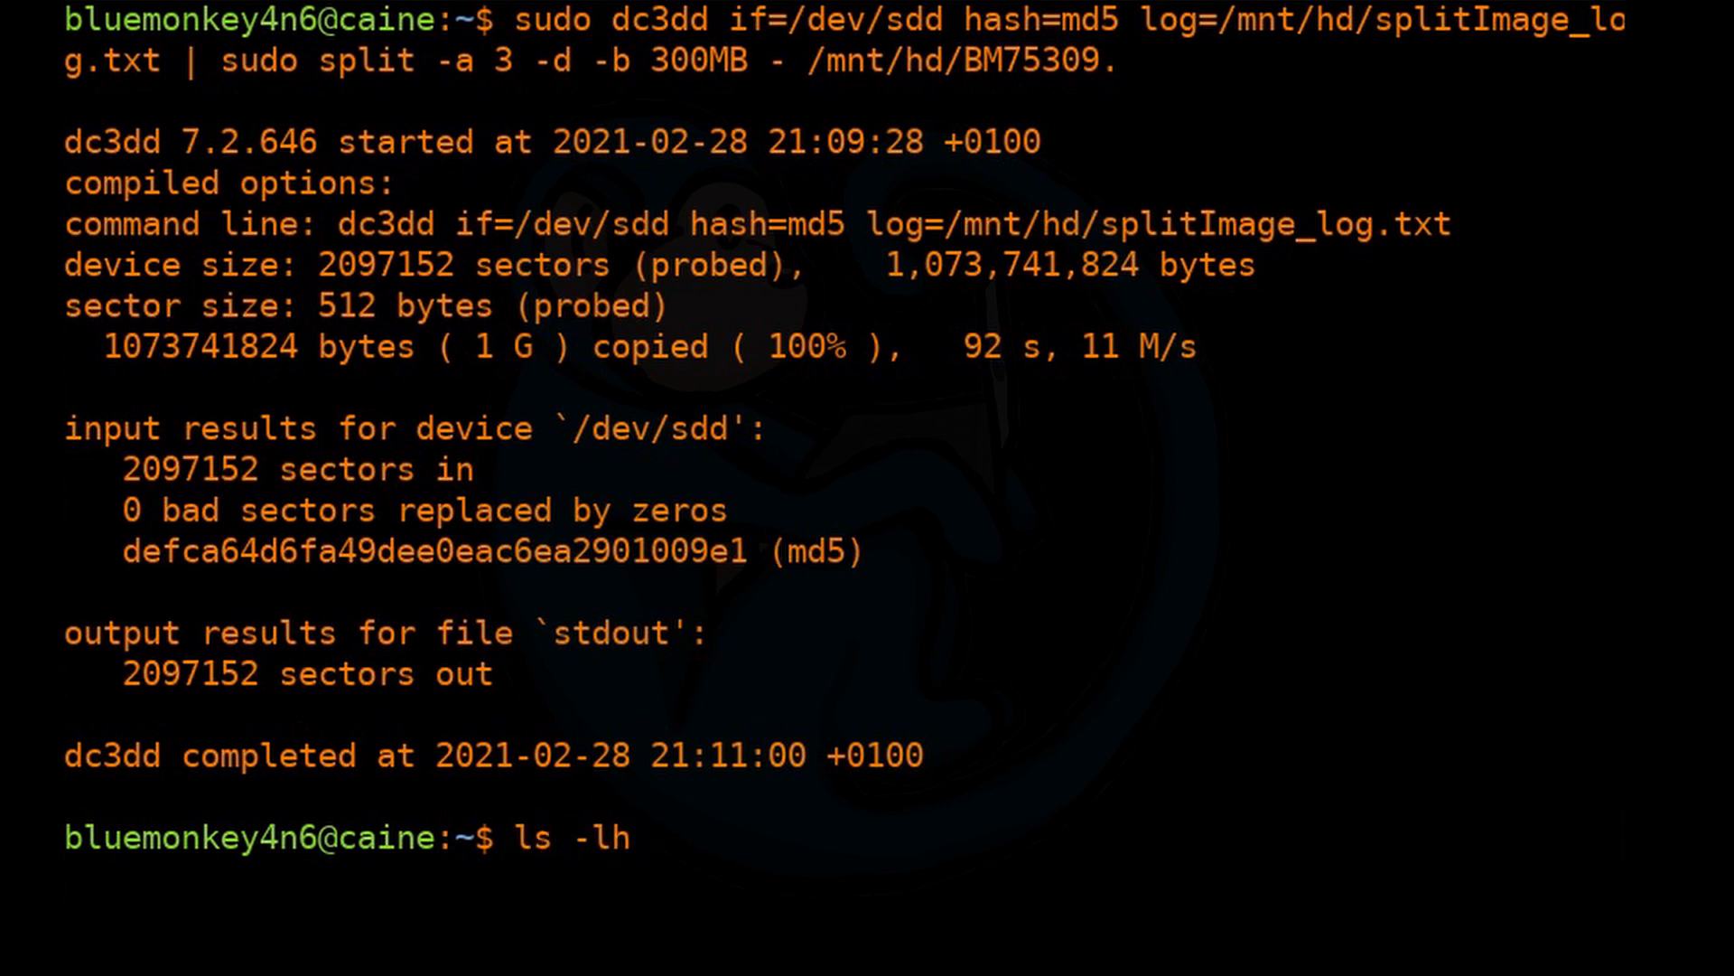
type("/mnt/hd")
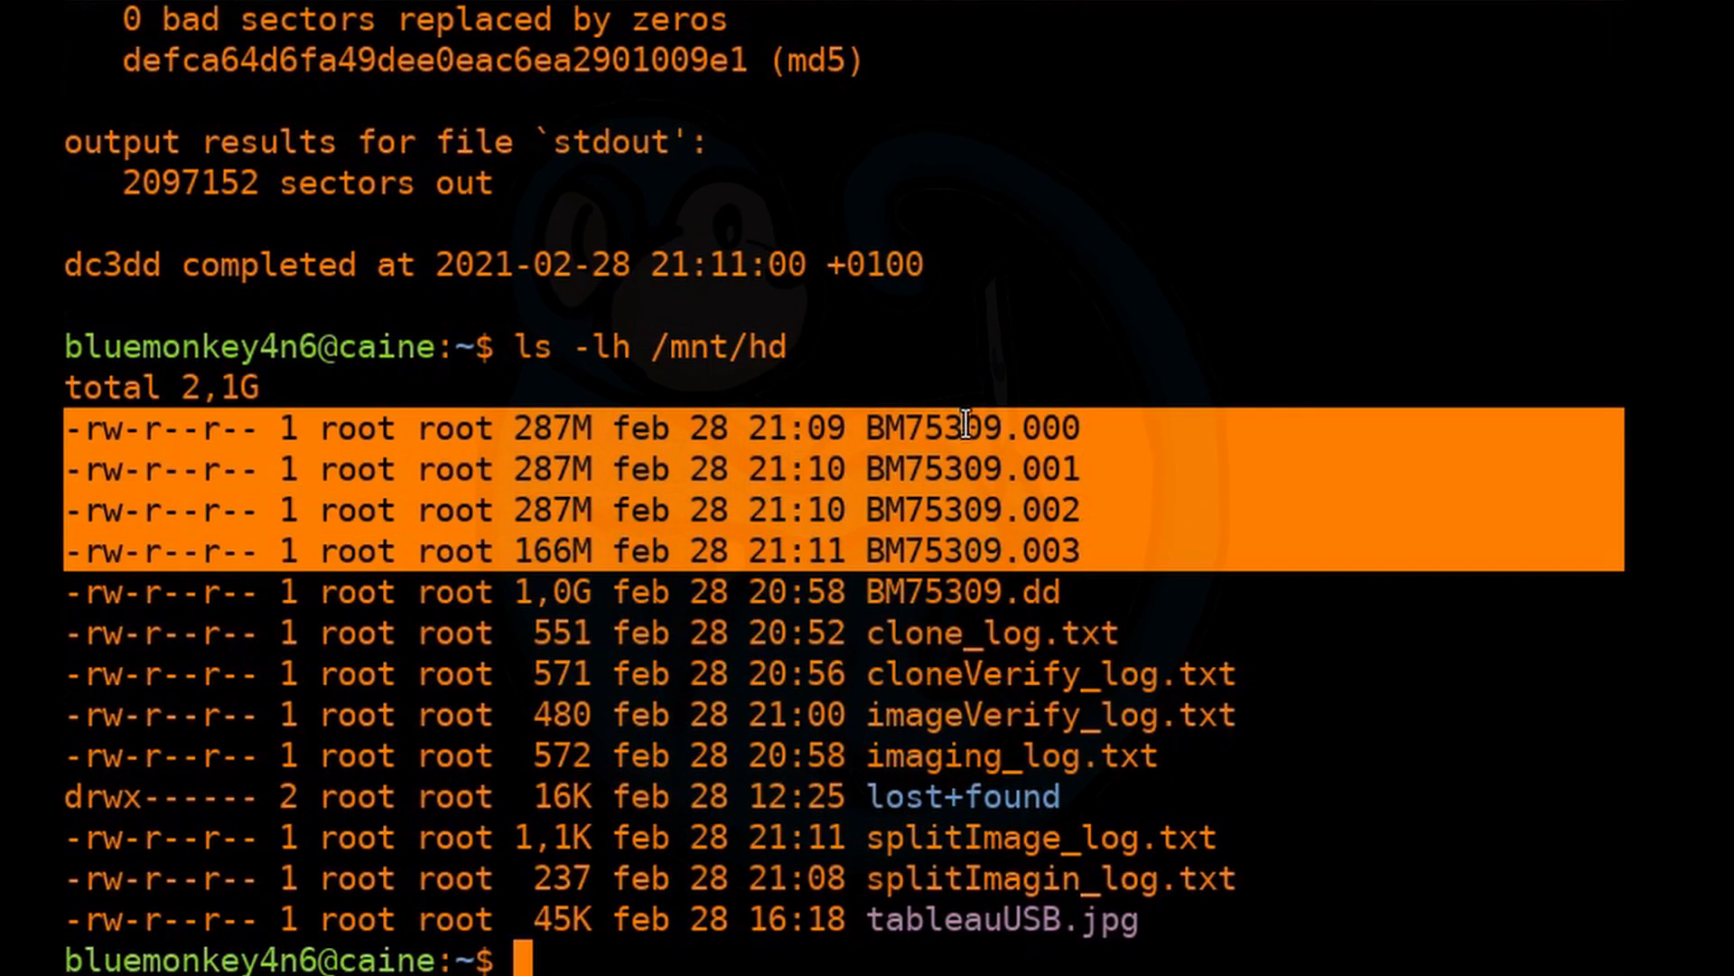
mouse_move(1199, 379)
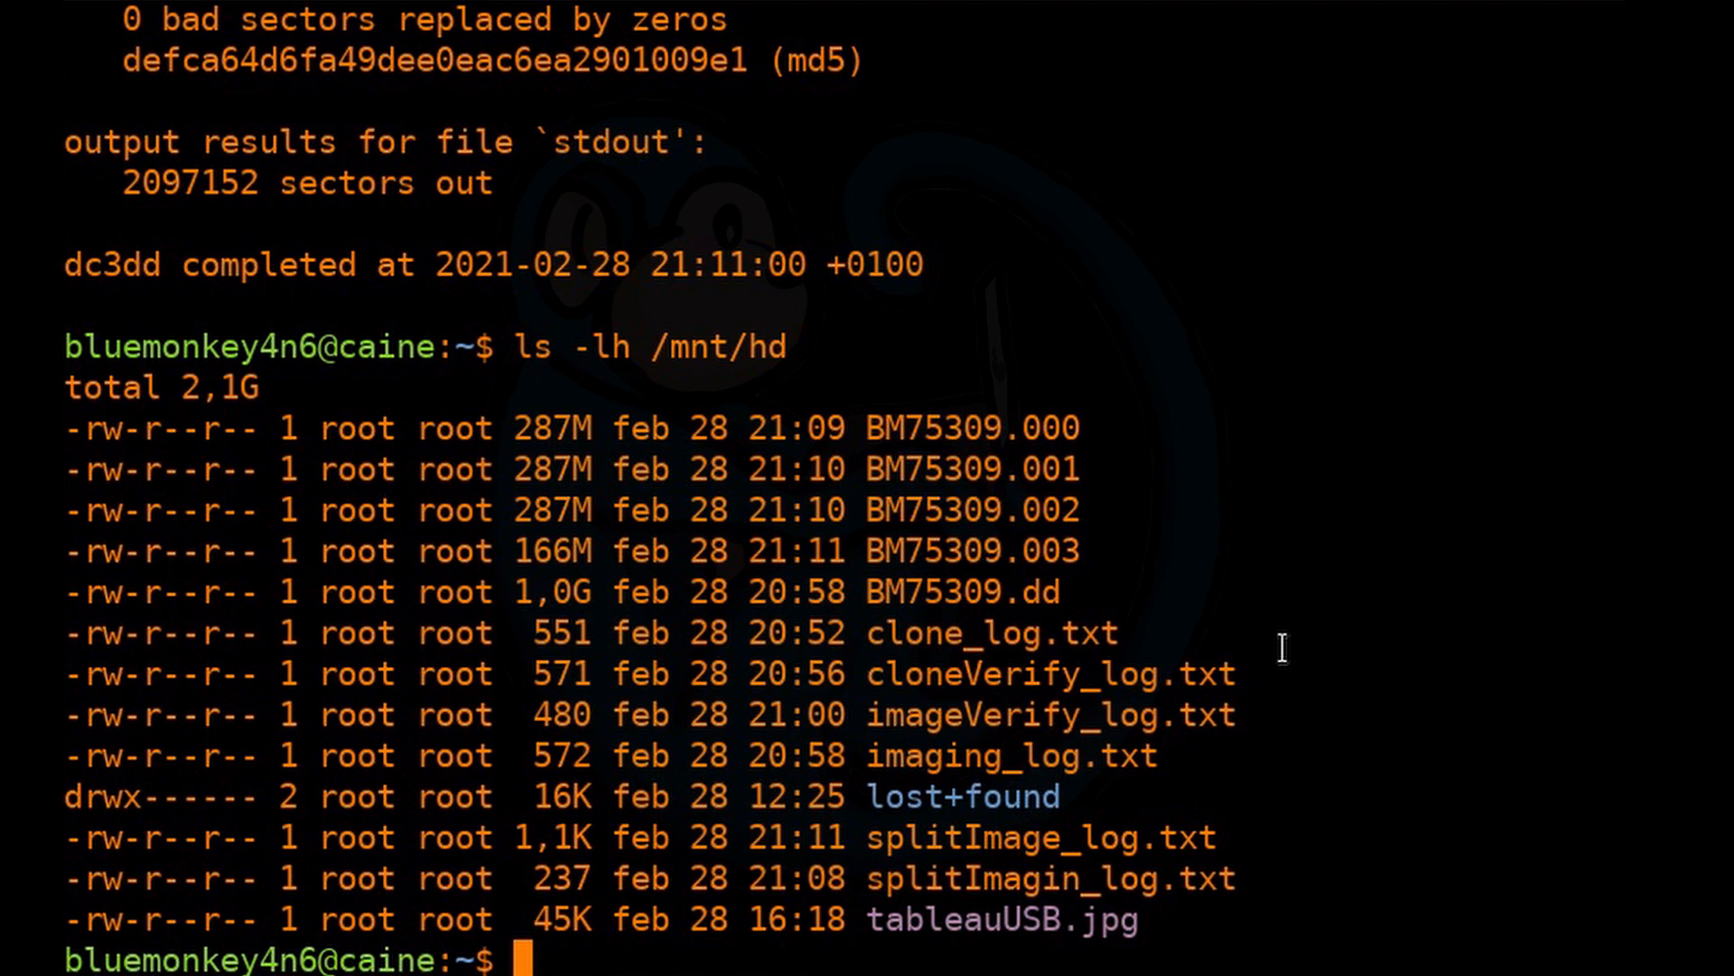
Run cat BM75309.00? | md5sum, returning defca64d6fa49dee0eac6ea2901009e1 matching the original drive hash.
type("cat B")
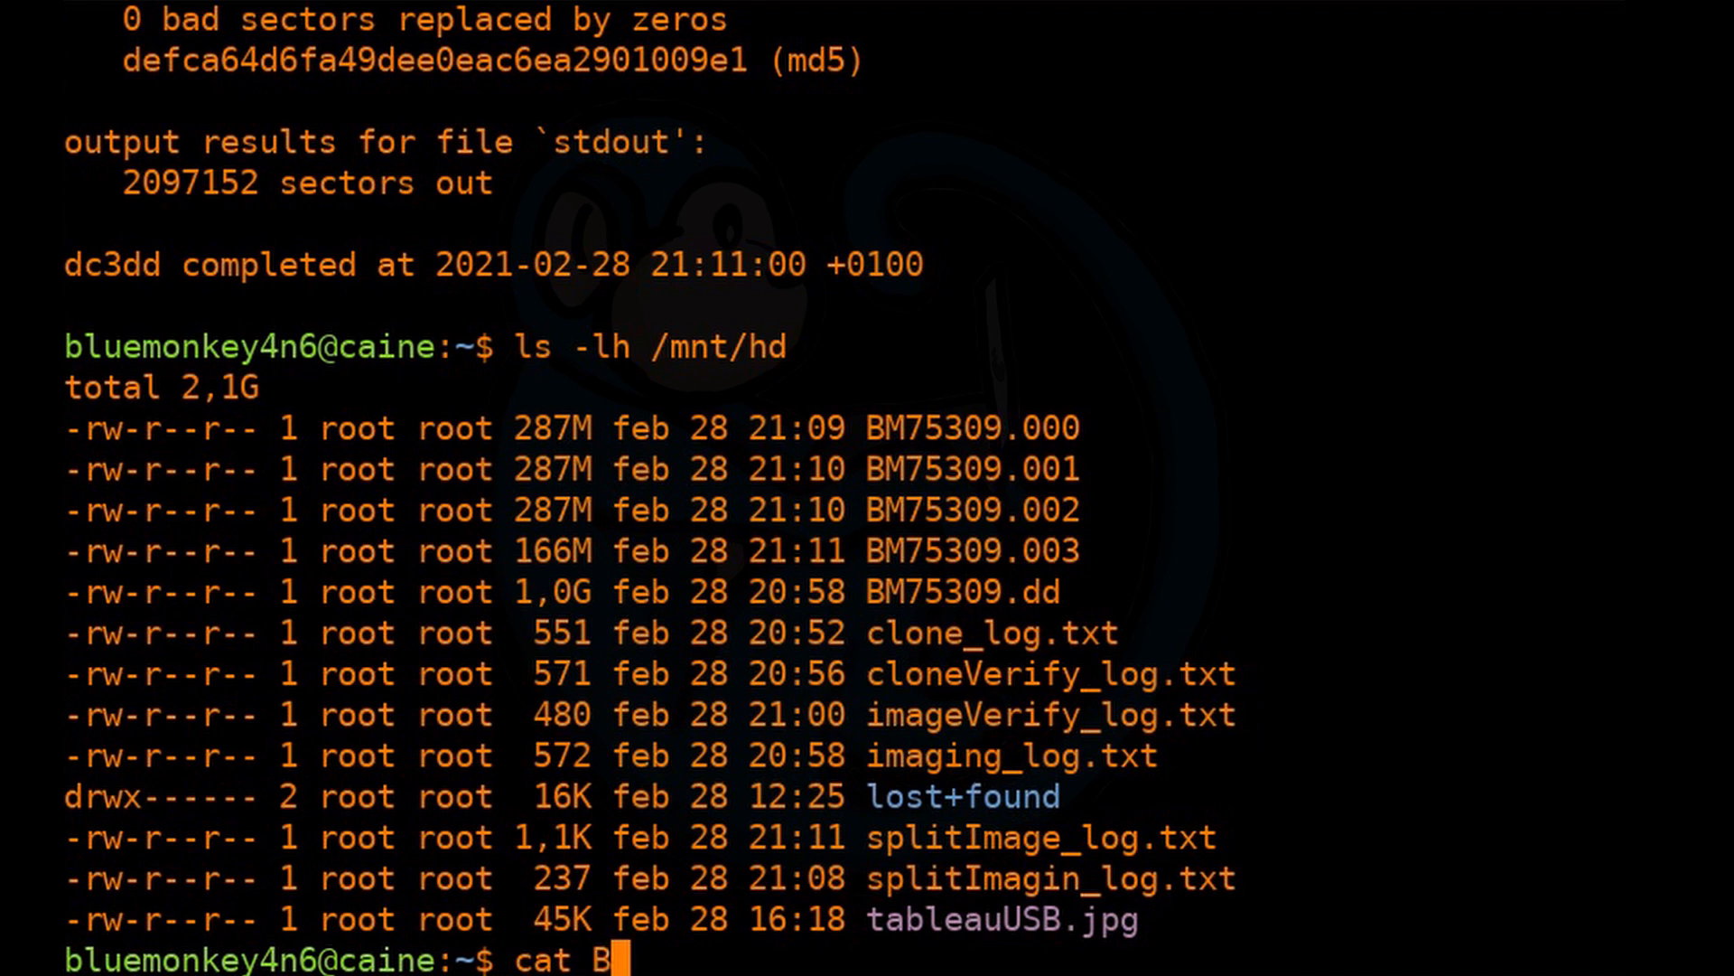
type("M75309.00?")
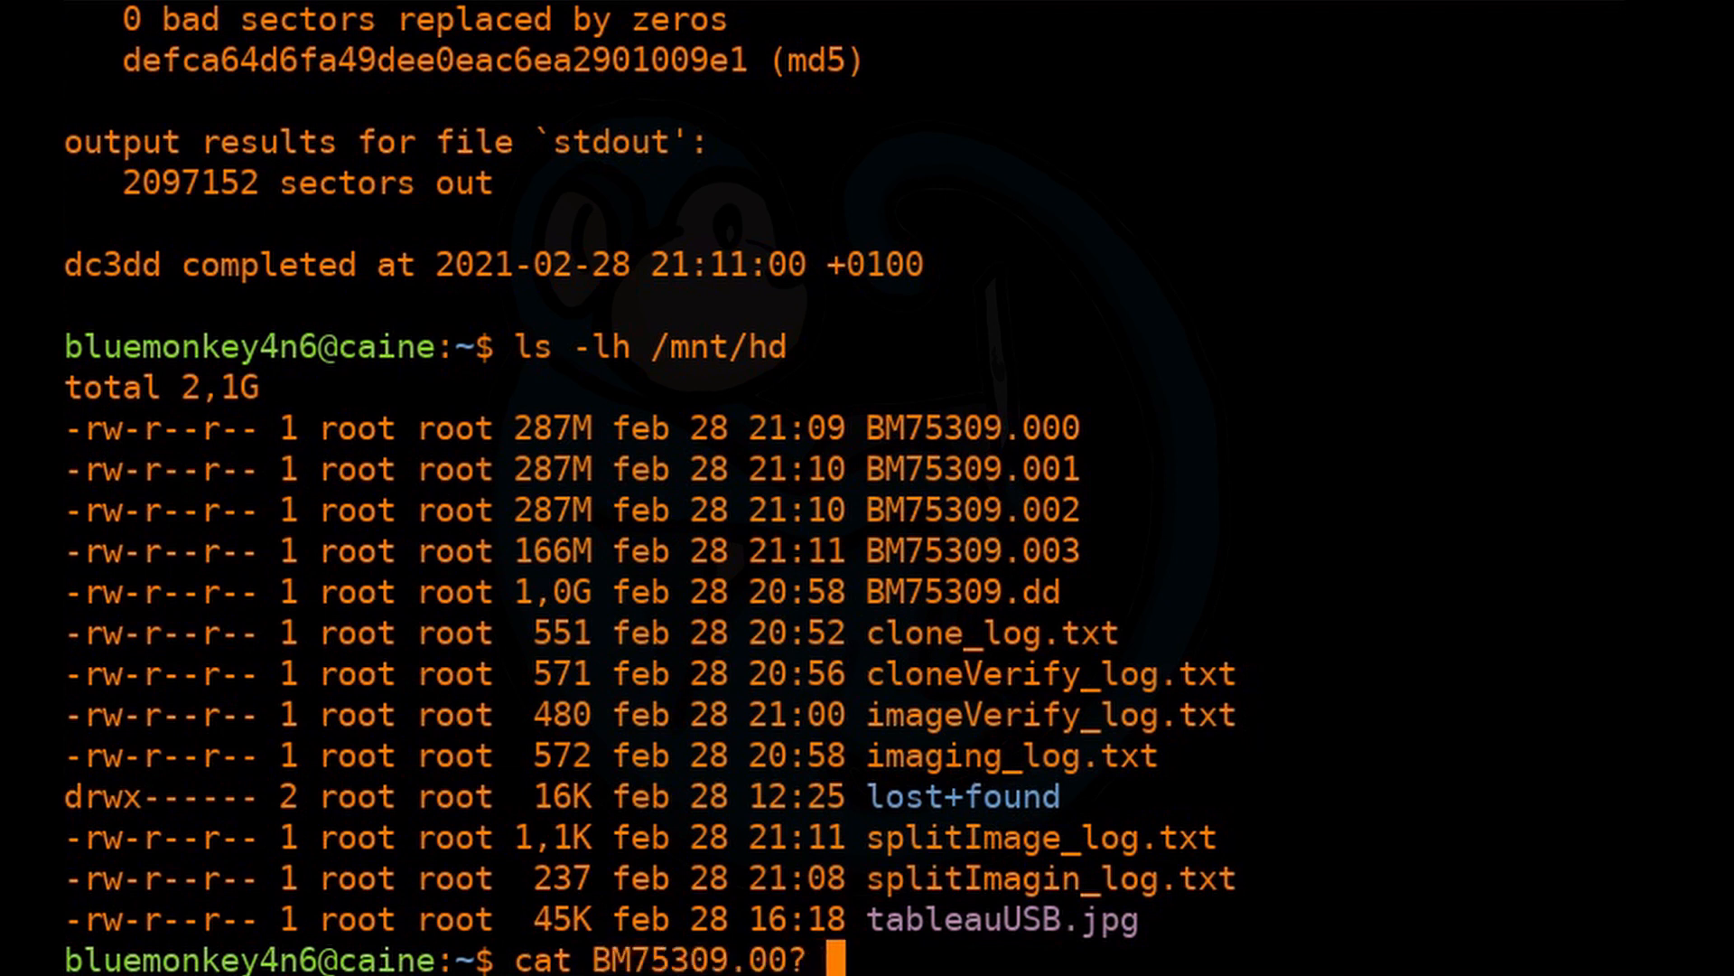
type("| md5s")
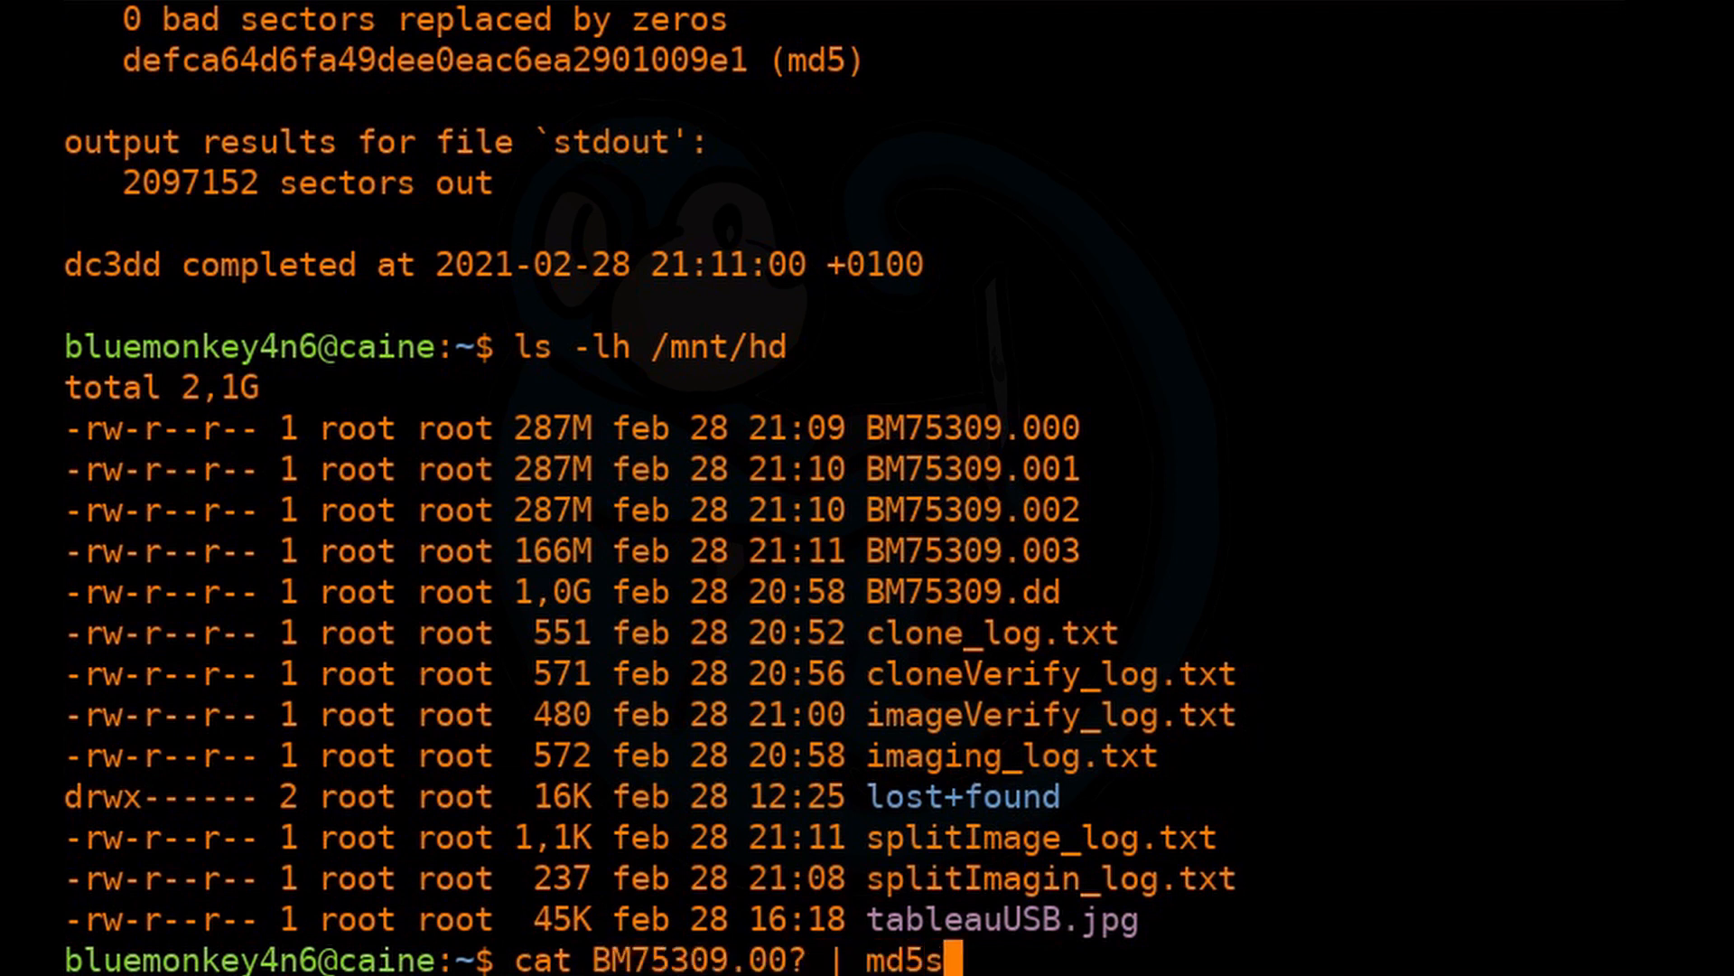
type("um")
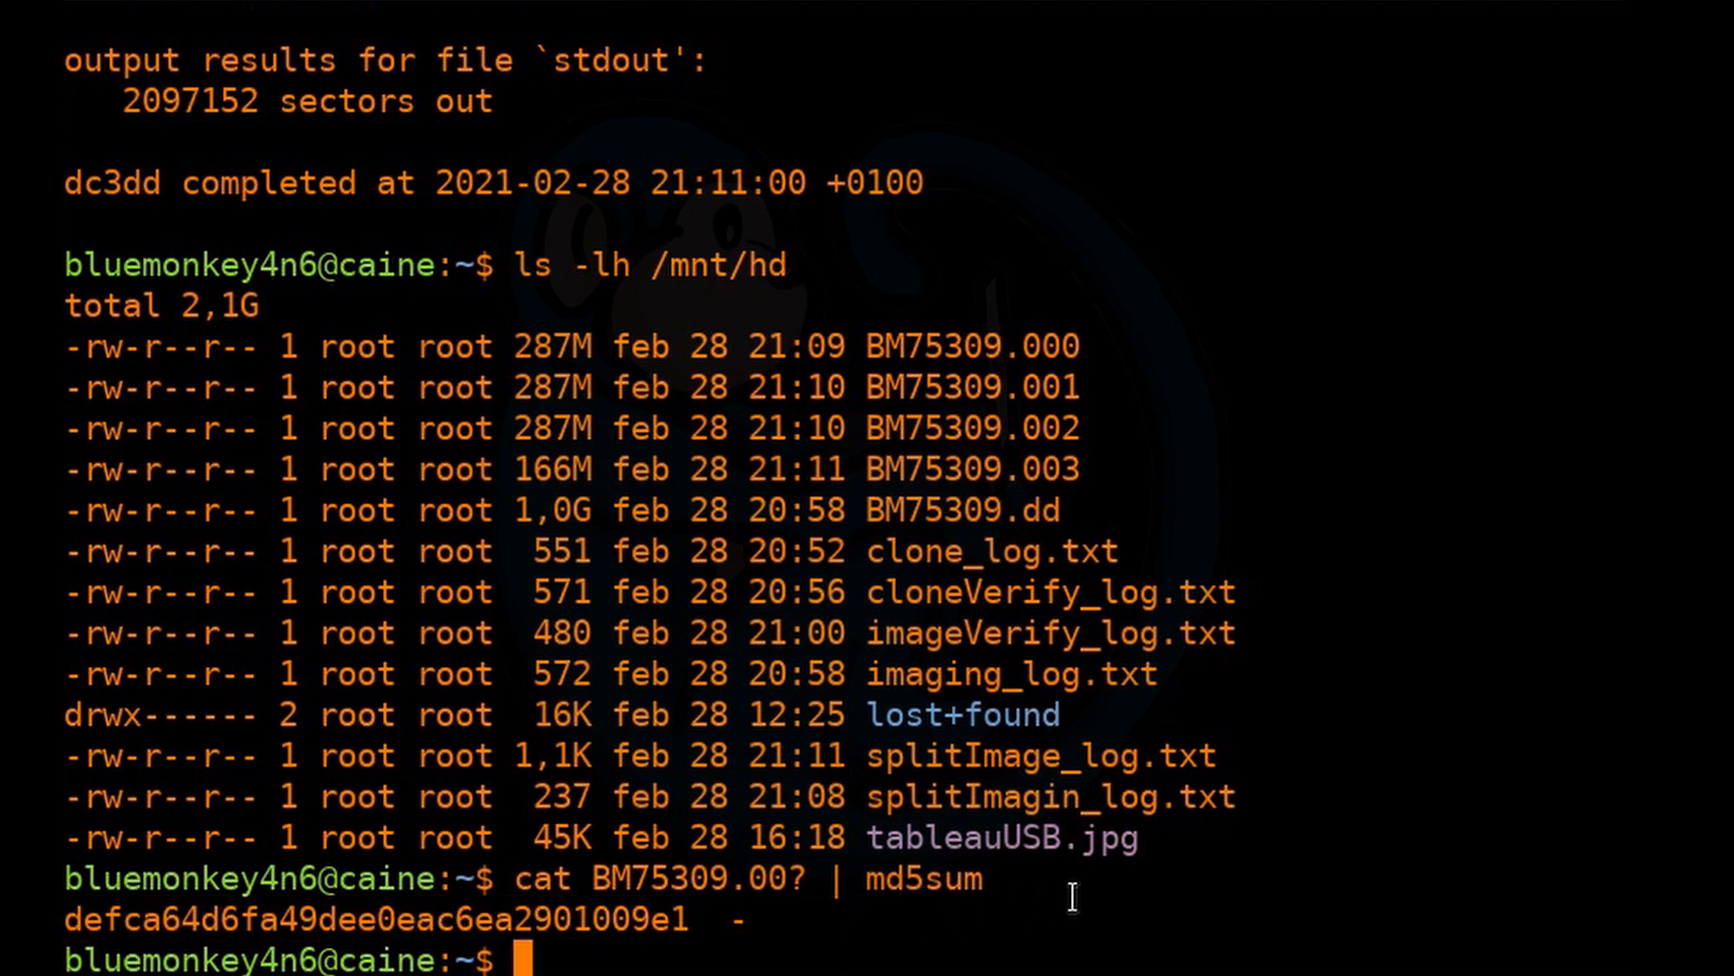
mouse_move(1060, 898)
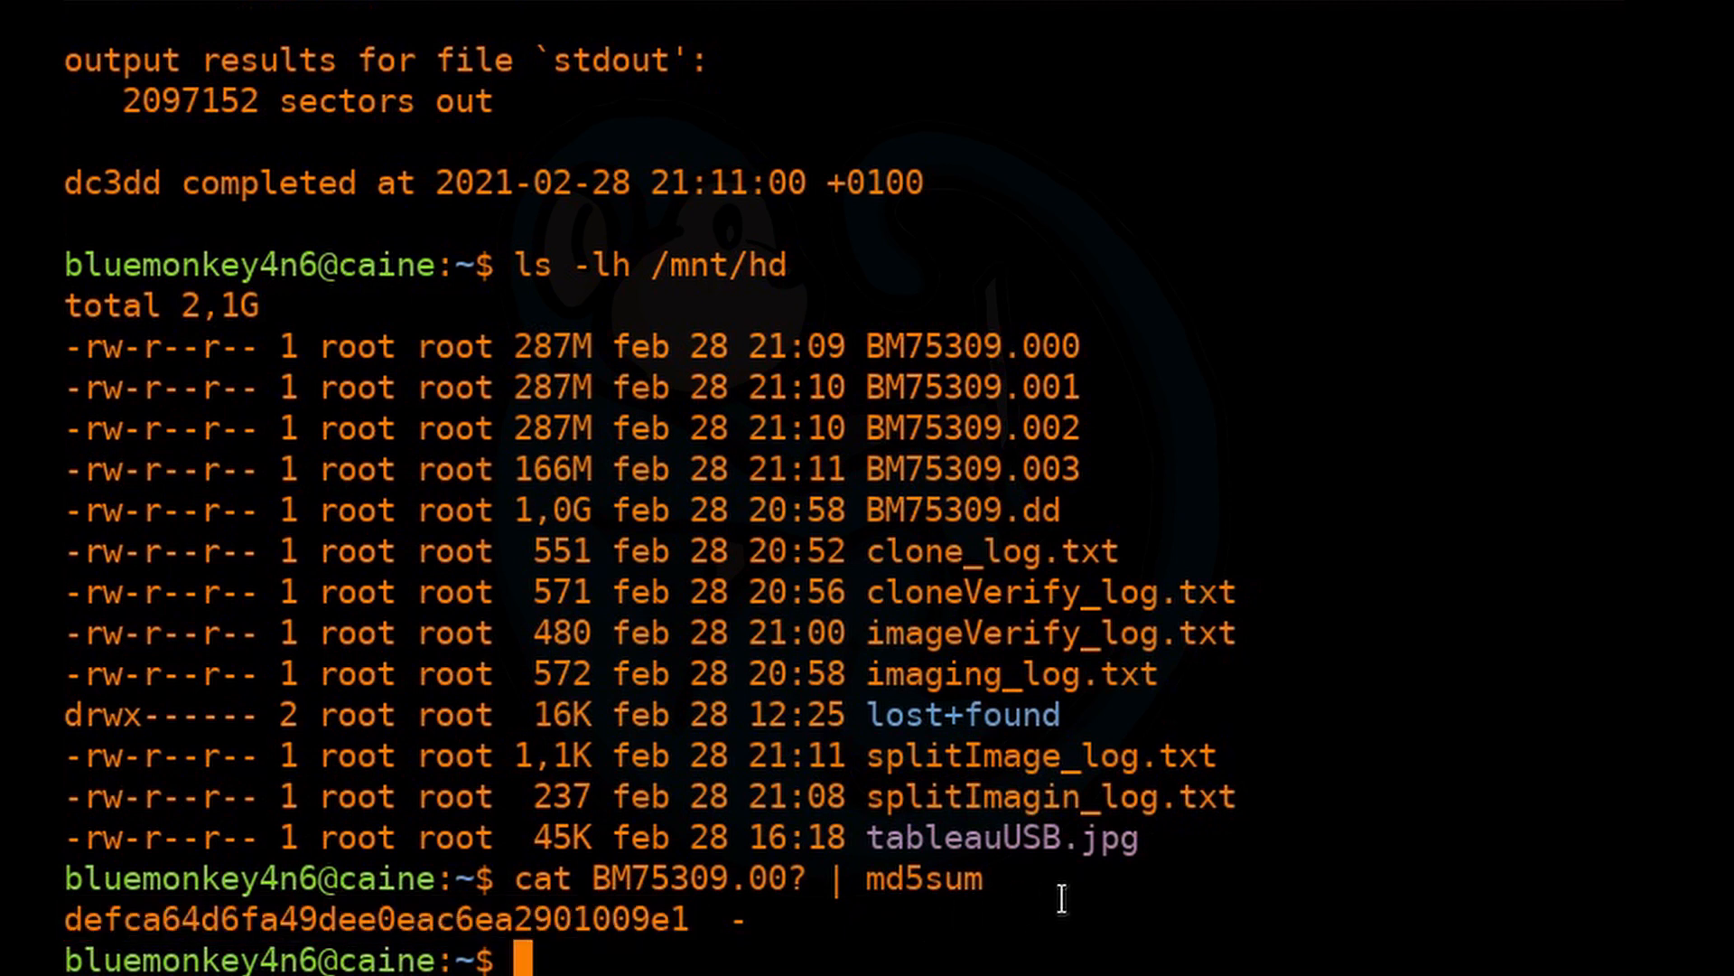